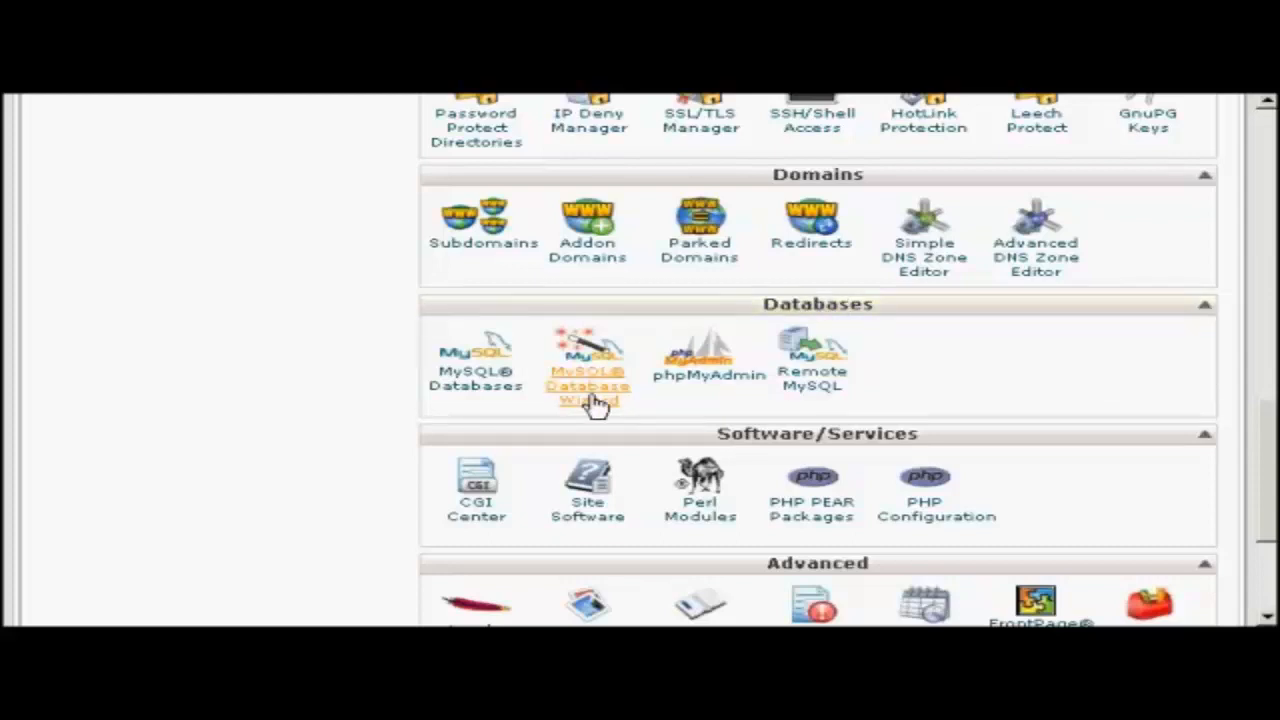
mouse_move(596, 414)
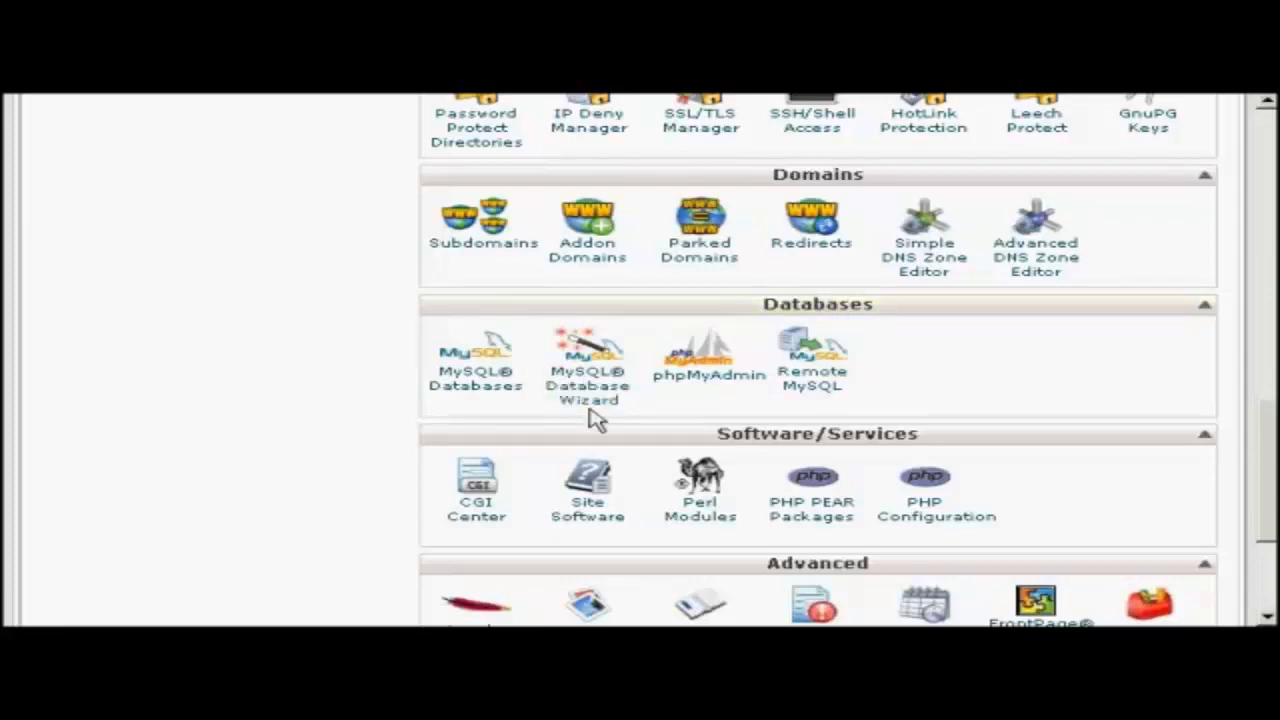
mouse_move(588, 384)
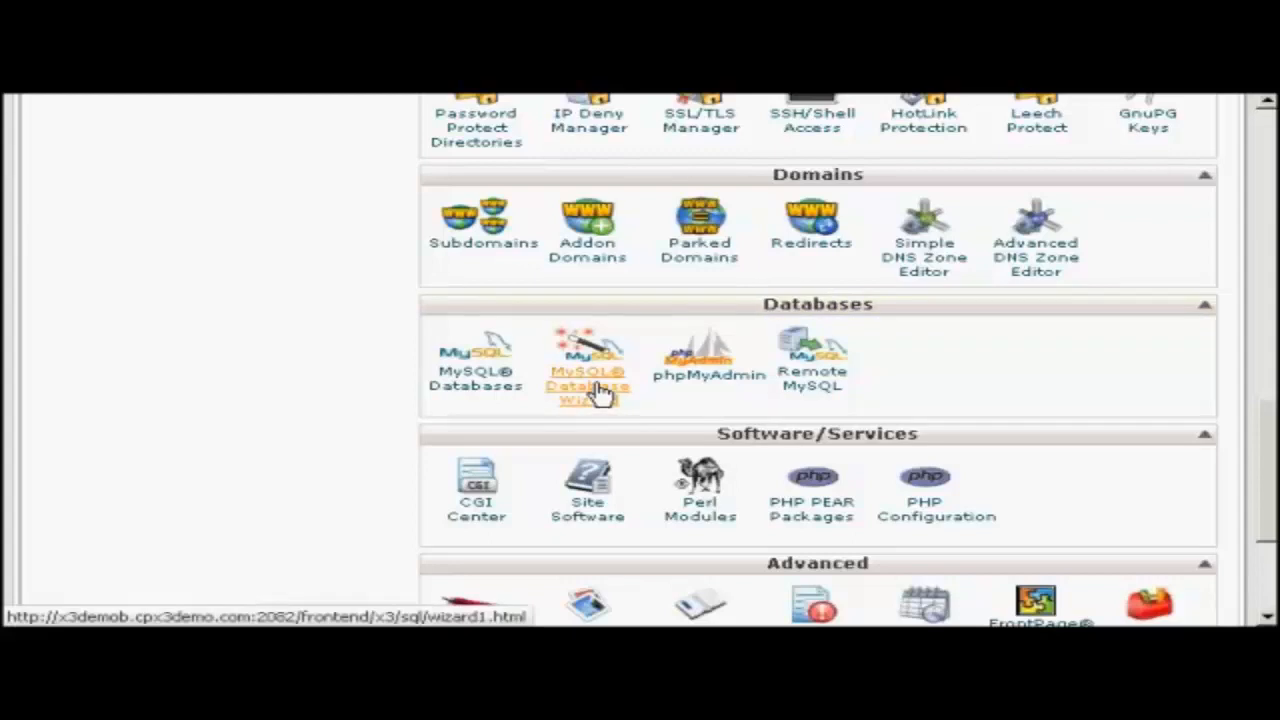
Launch the MySQL Database Wizard and submit samsblog as the new database name.
left_click(588, 360)
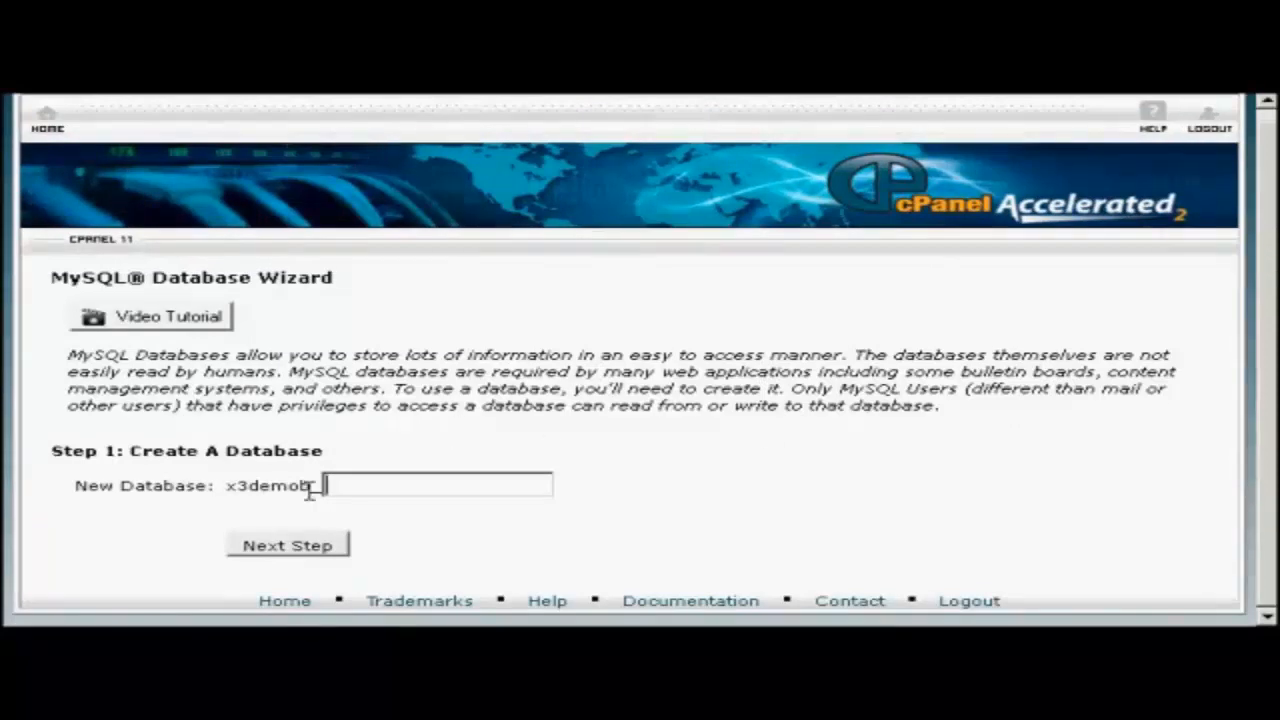
type("_")
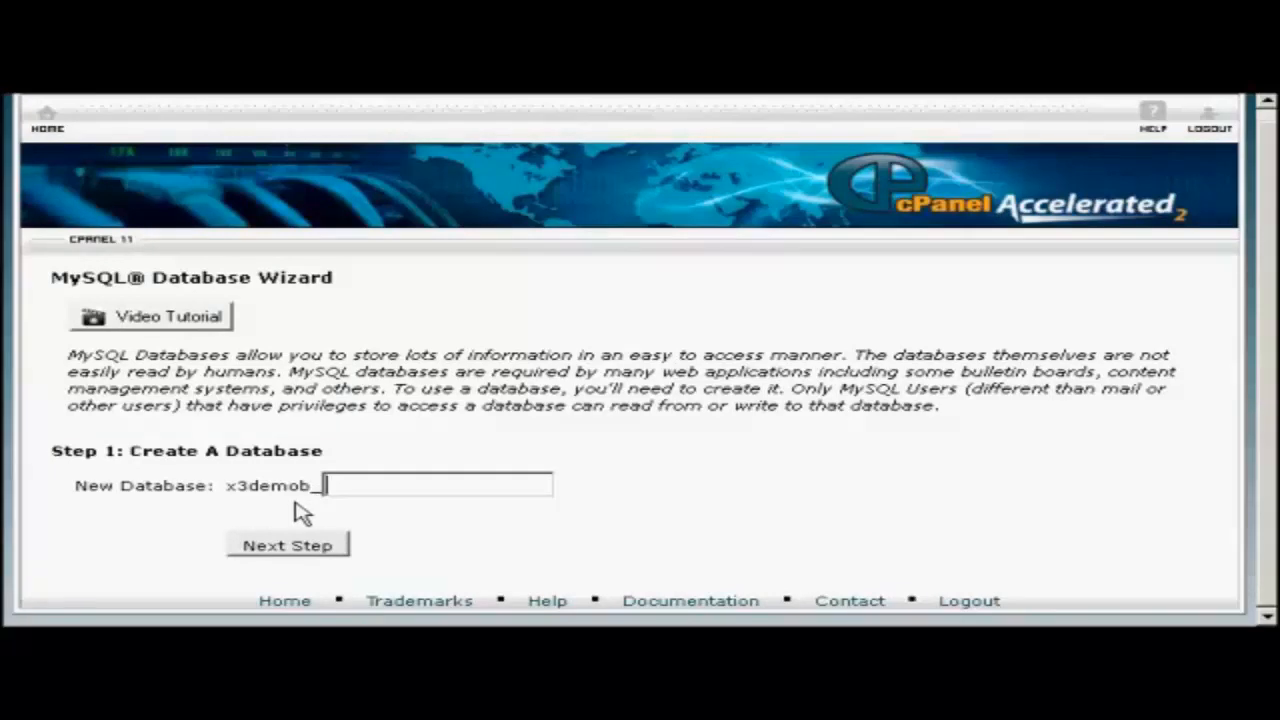
mouse_move(304, 510)
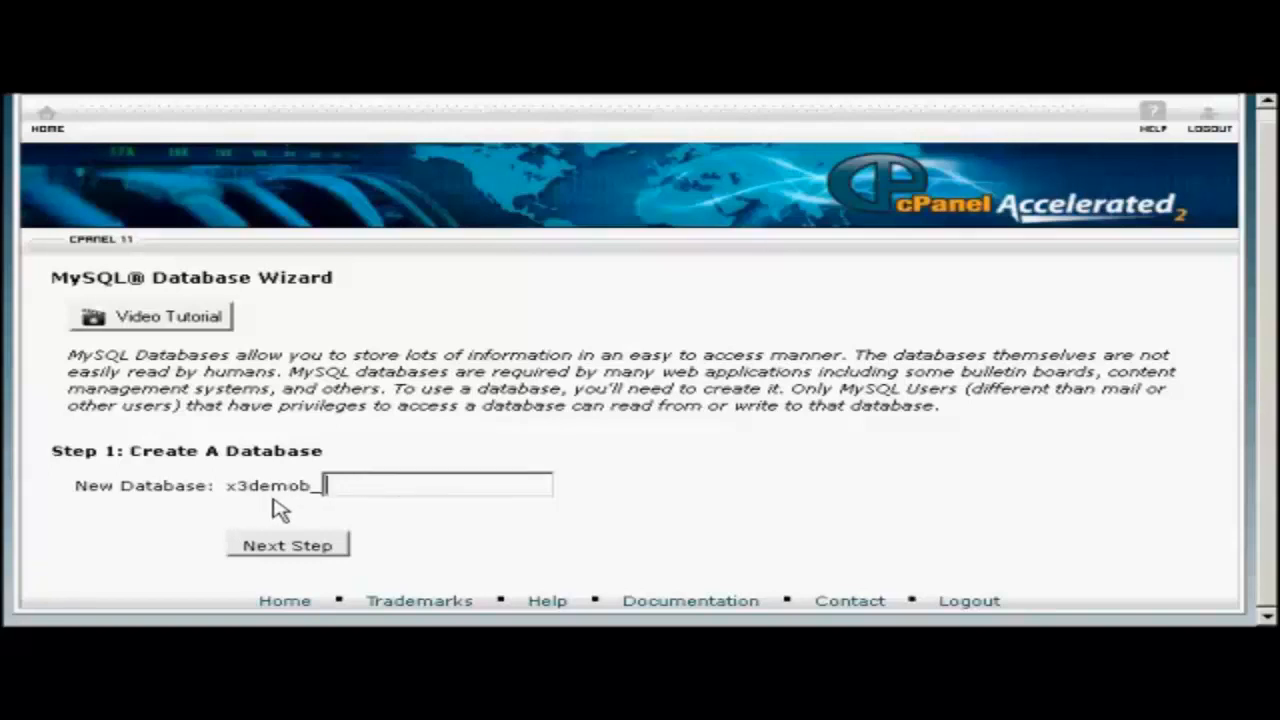
mouse_move(292, 504)
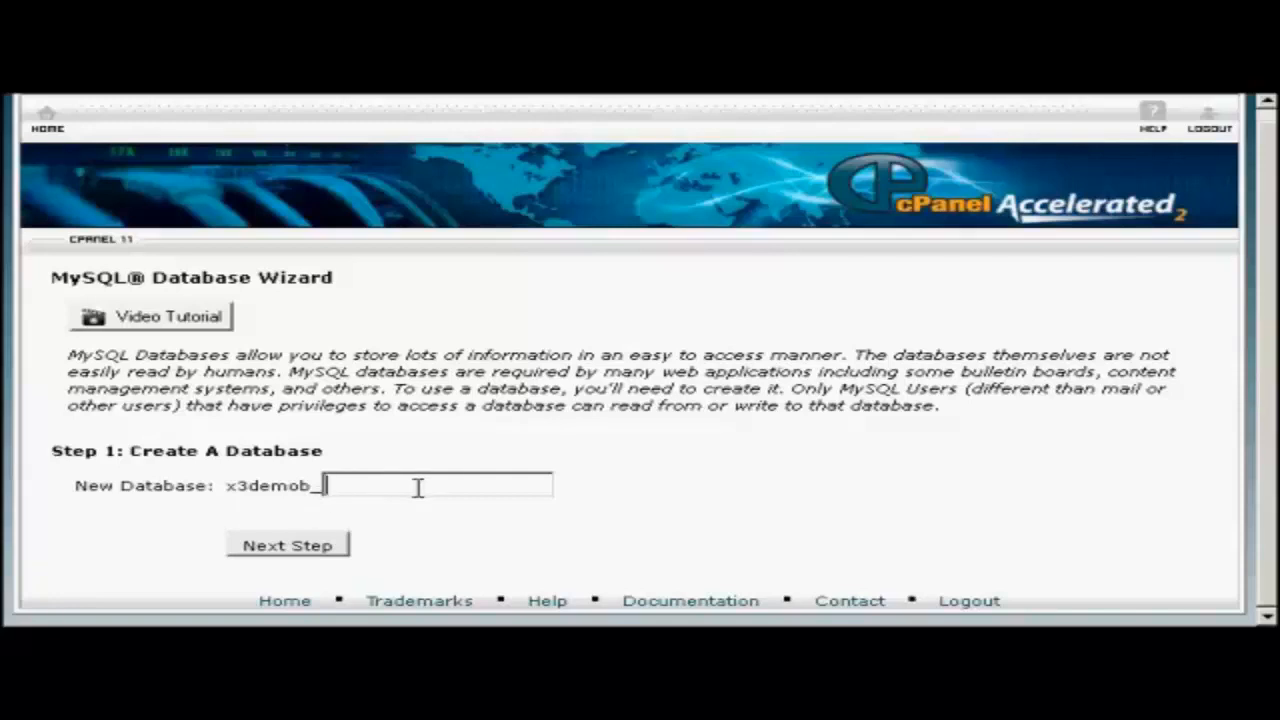
type("semsblog")
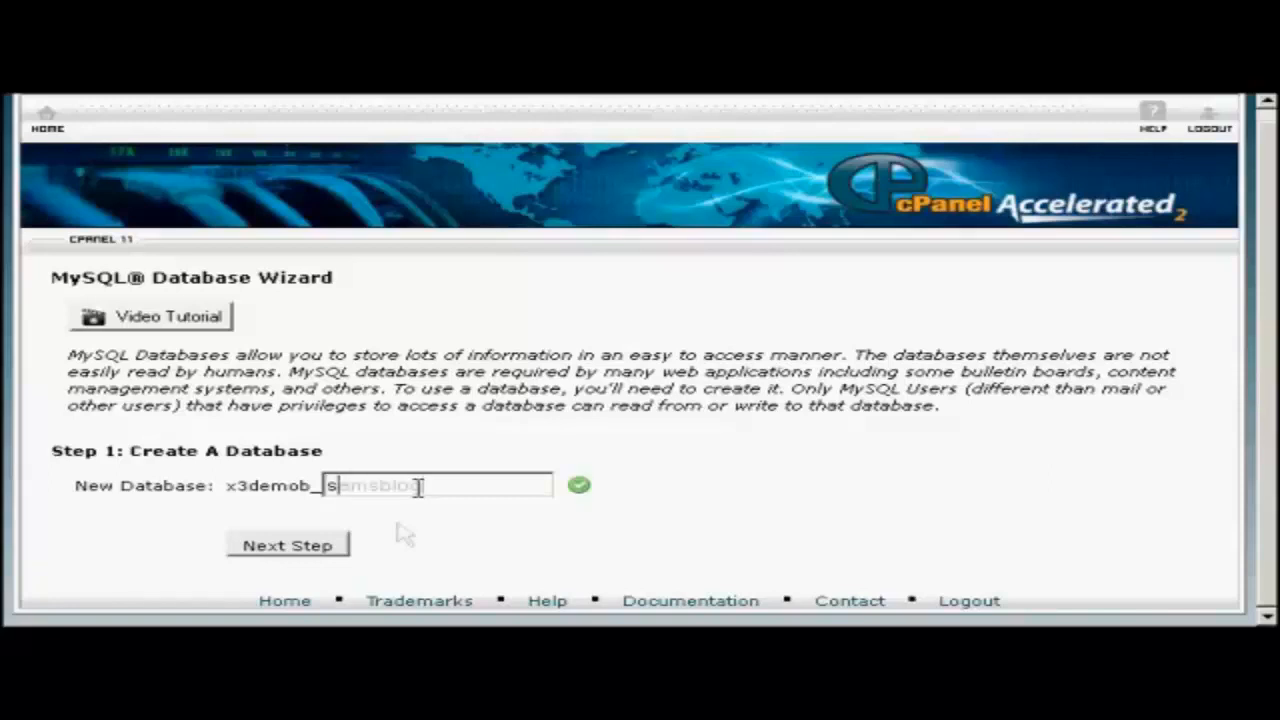
left_click(288, 544)
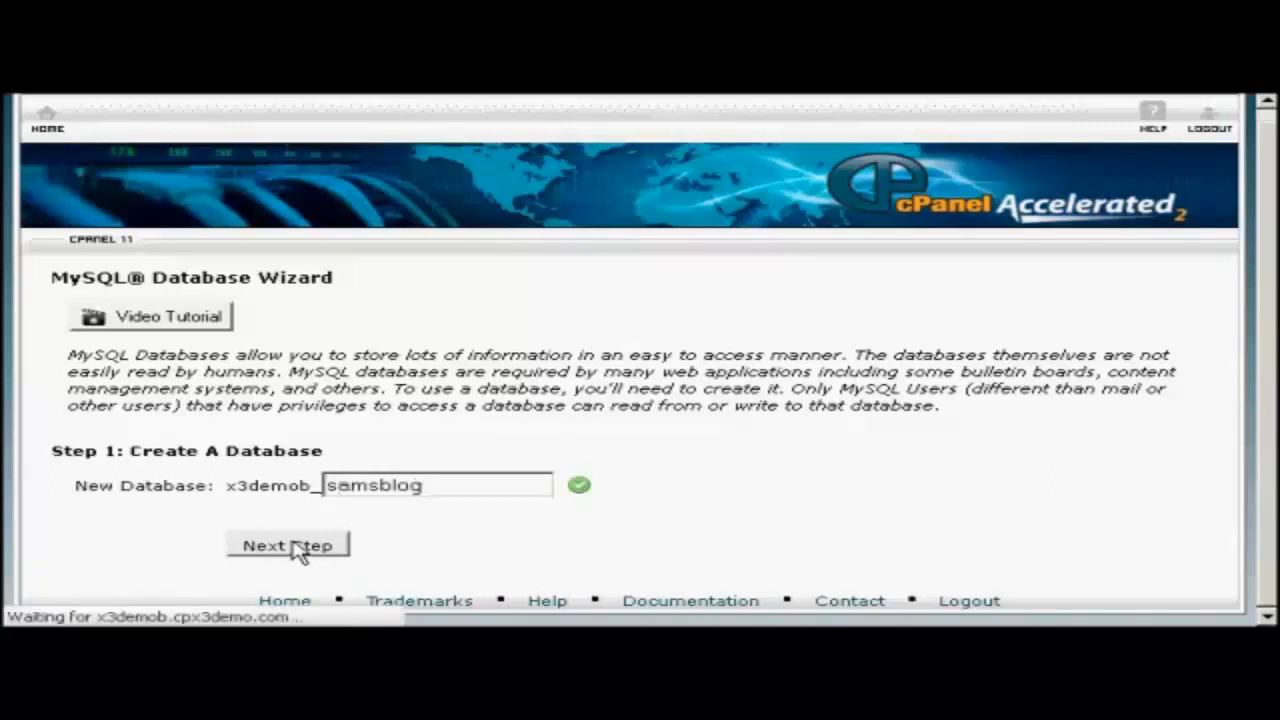
Enter sam001 as the username for the new database user.
left_click(288, 544)
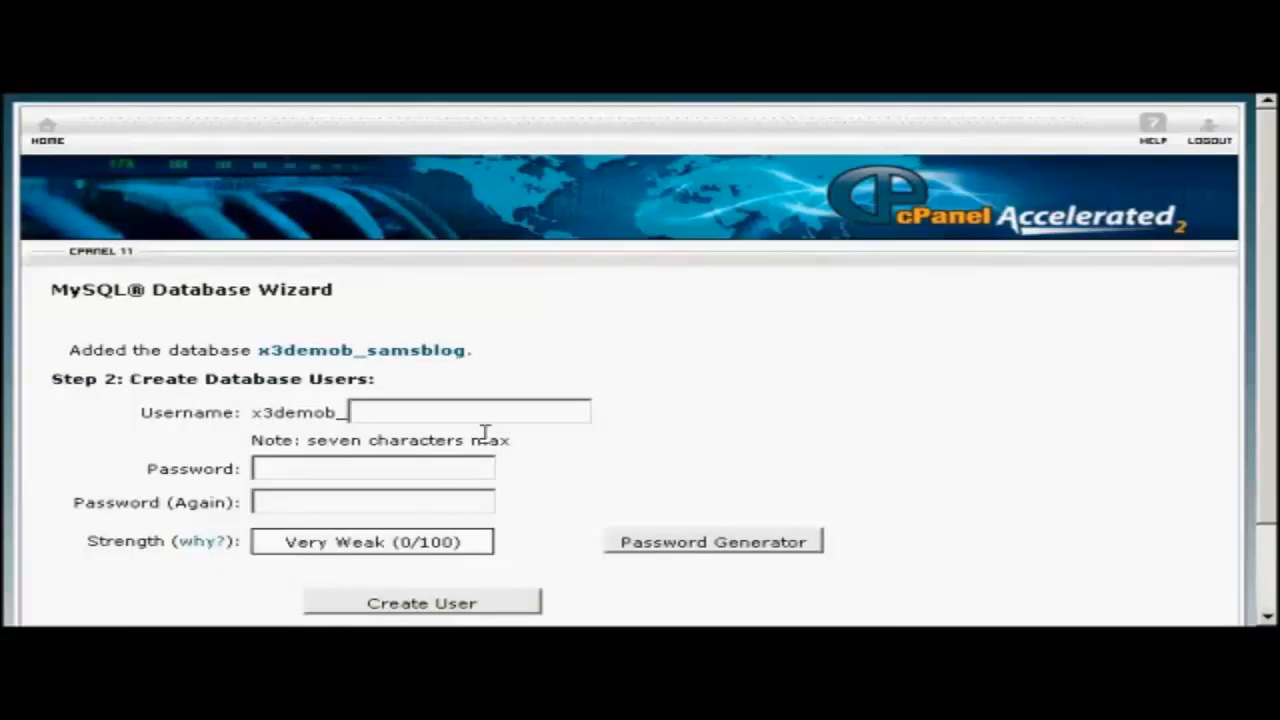
mouse_move(436, 438)
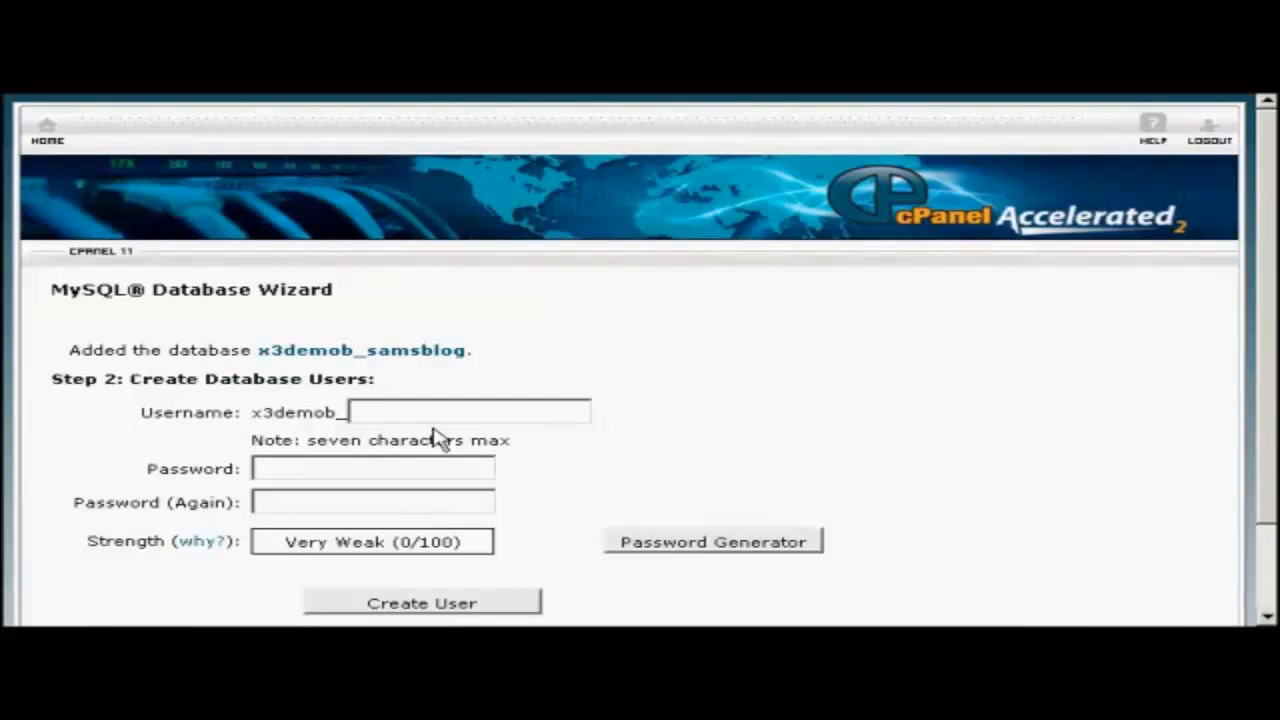
mouse_move(270, 424)
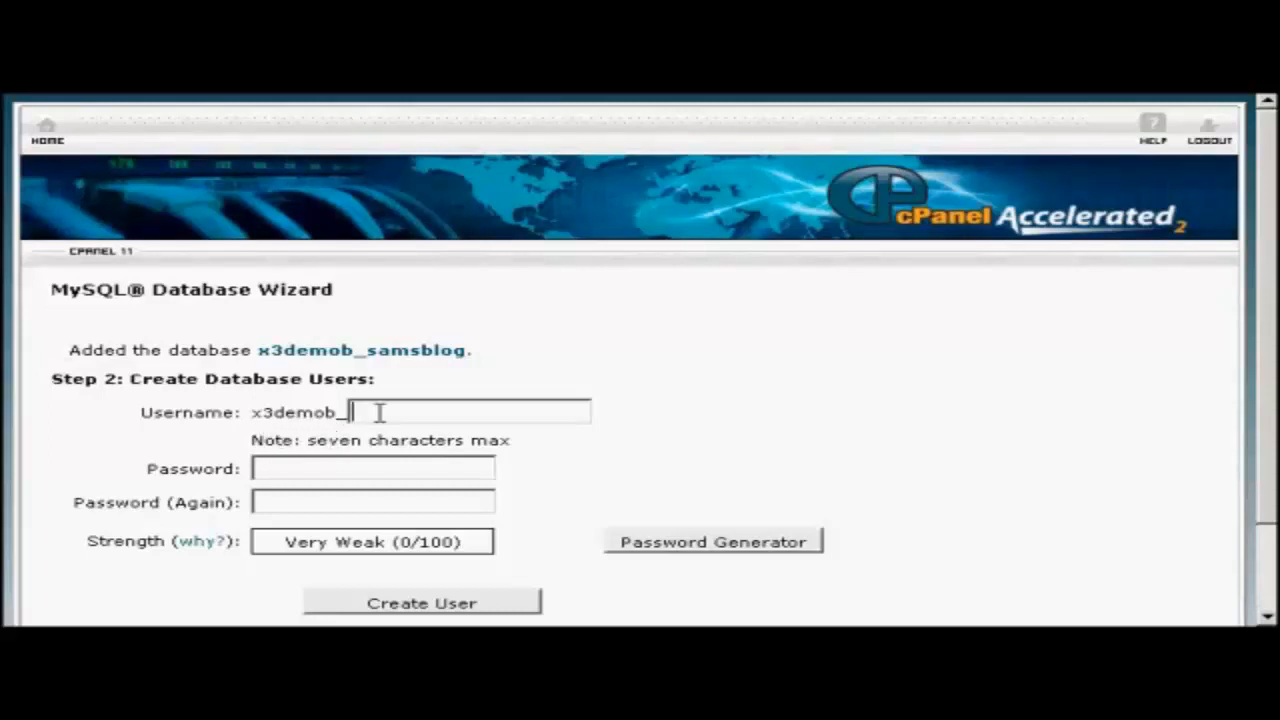
type("sam")
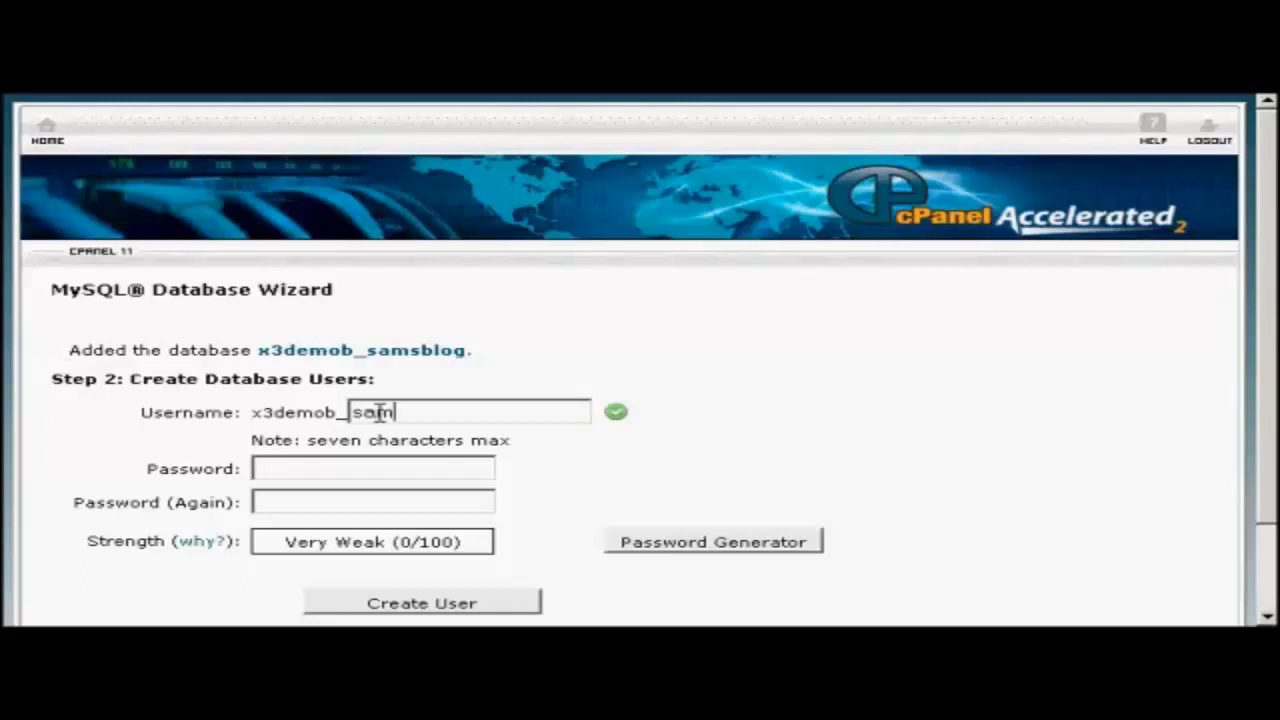
type("001")
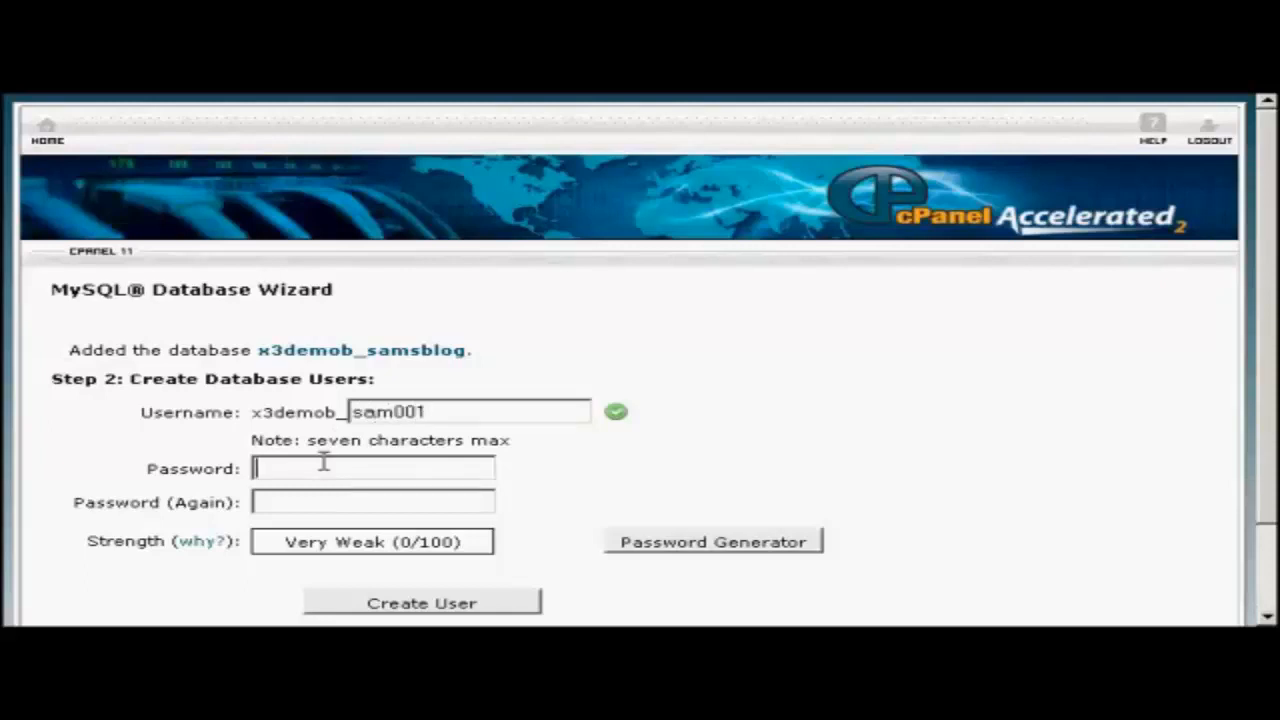
mouse_move(636, 524)
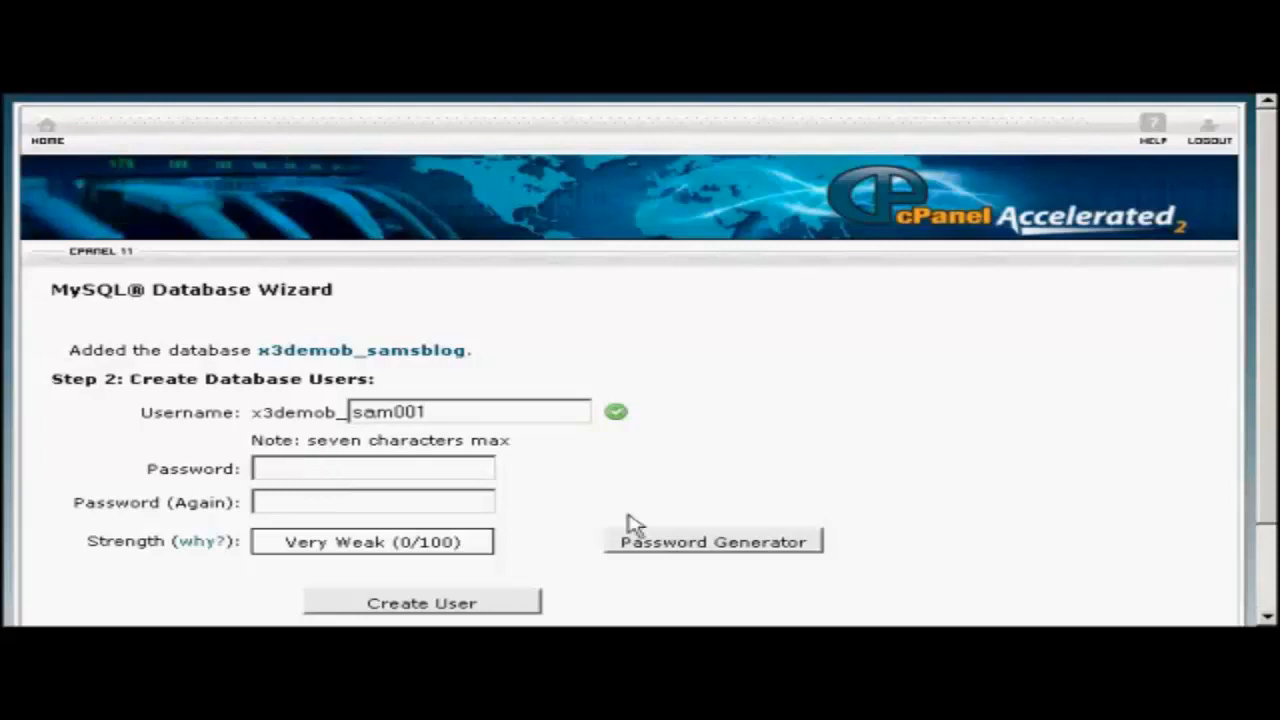
Generate a Very Strong password, copy it, and use it for user sam001.
left_click(712, 540)
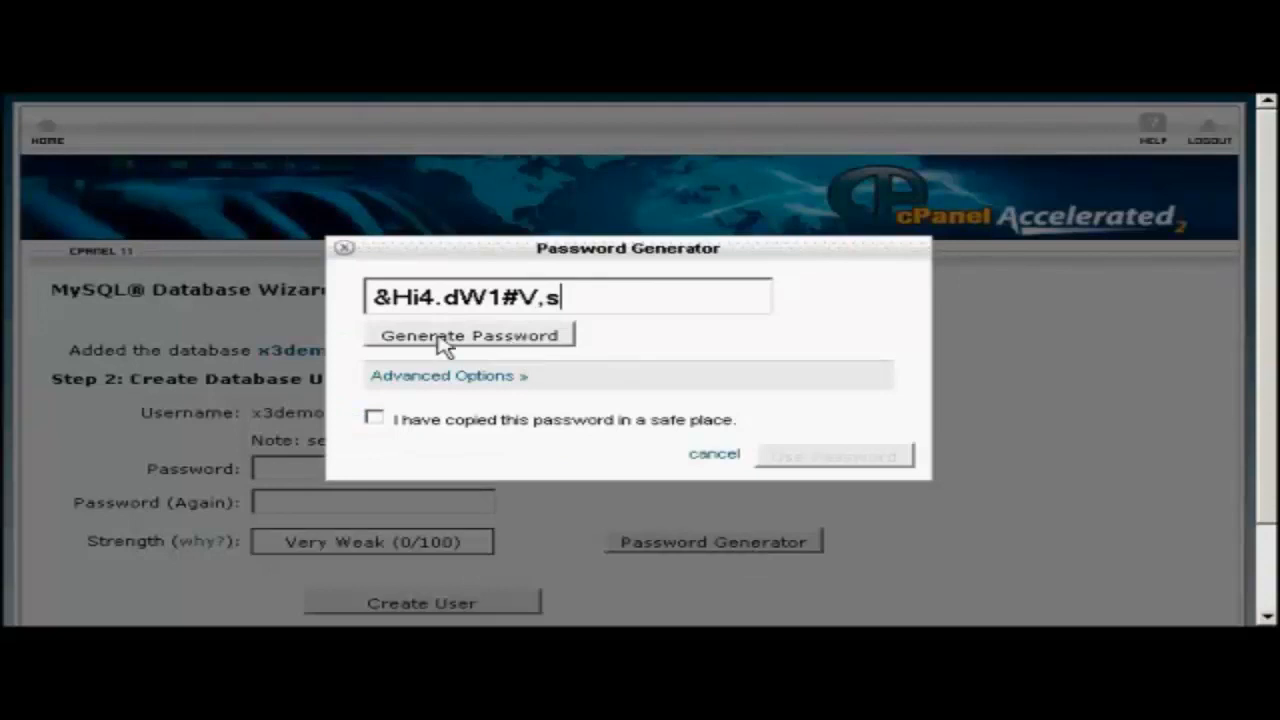
mouse_move(584, 300)
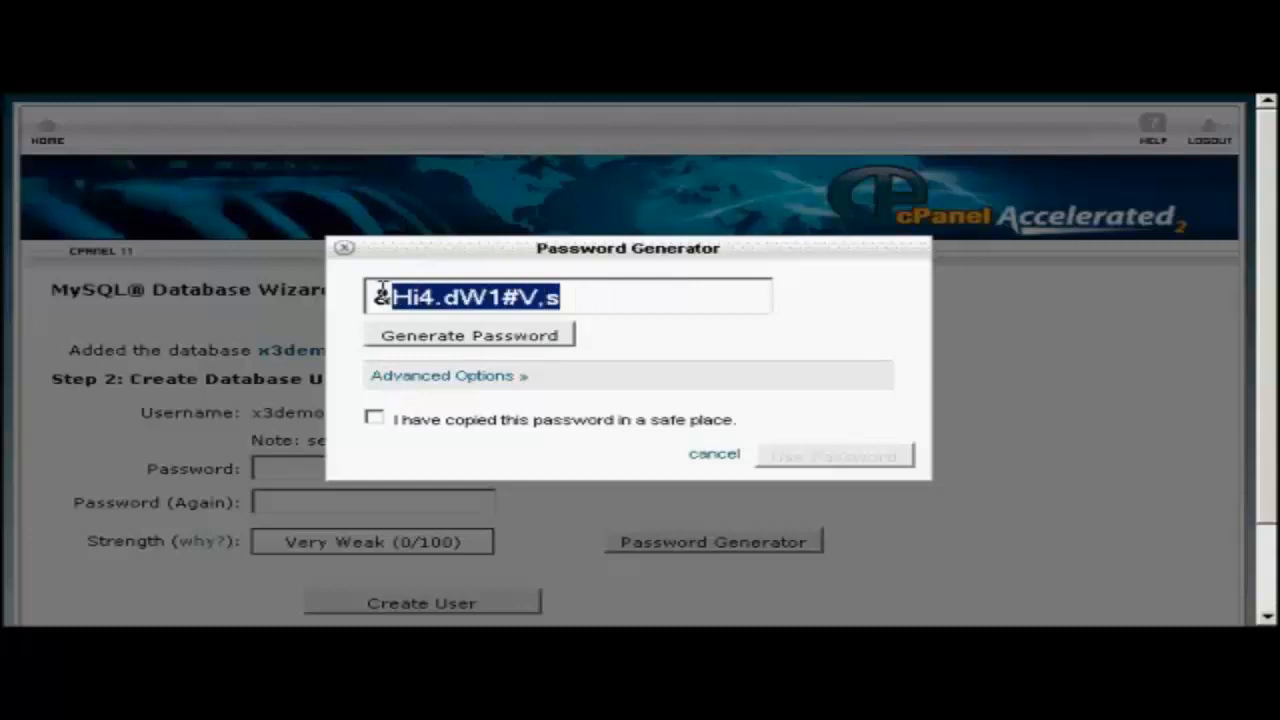
right_click(470, 296)
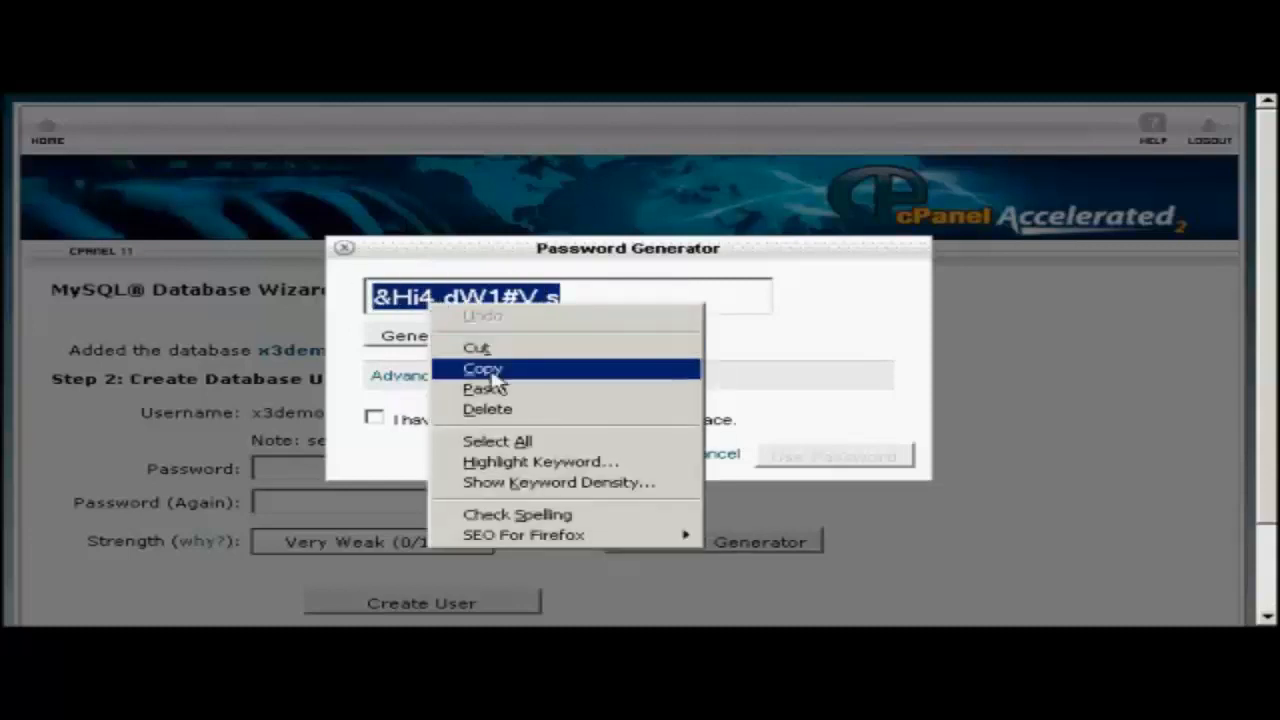
left_click(484, 368)
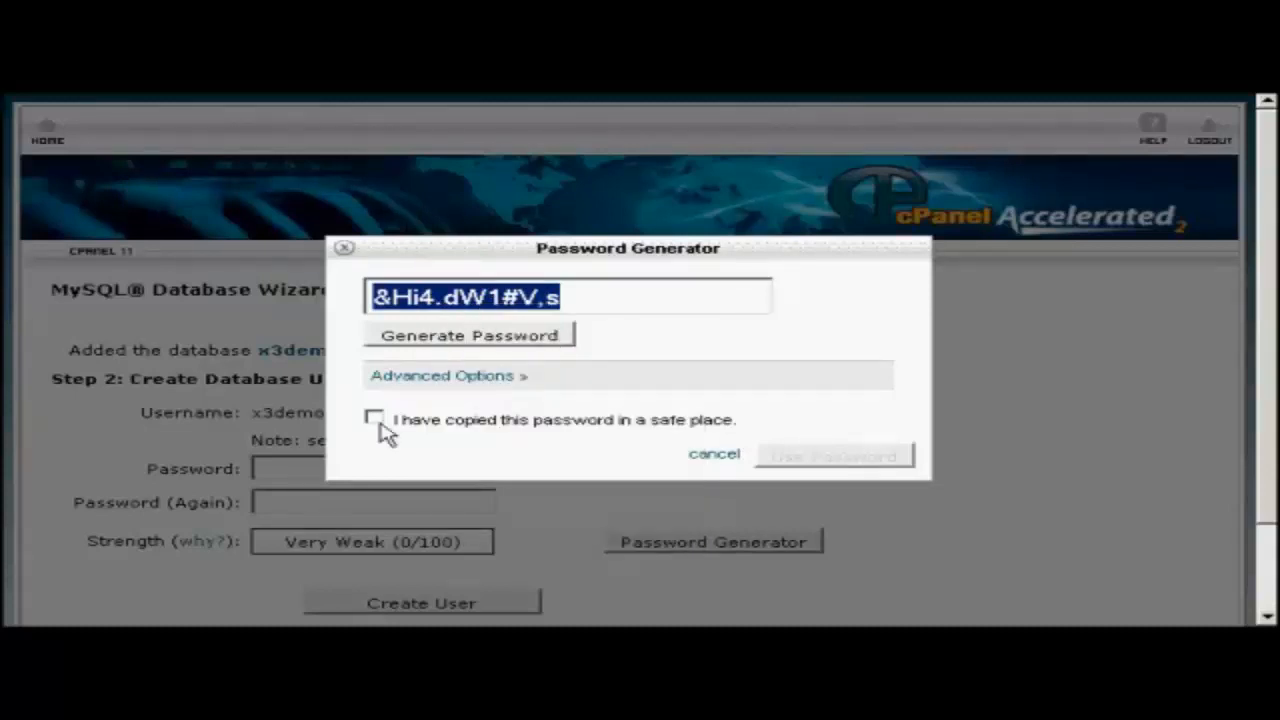
left_click(374, 418)
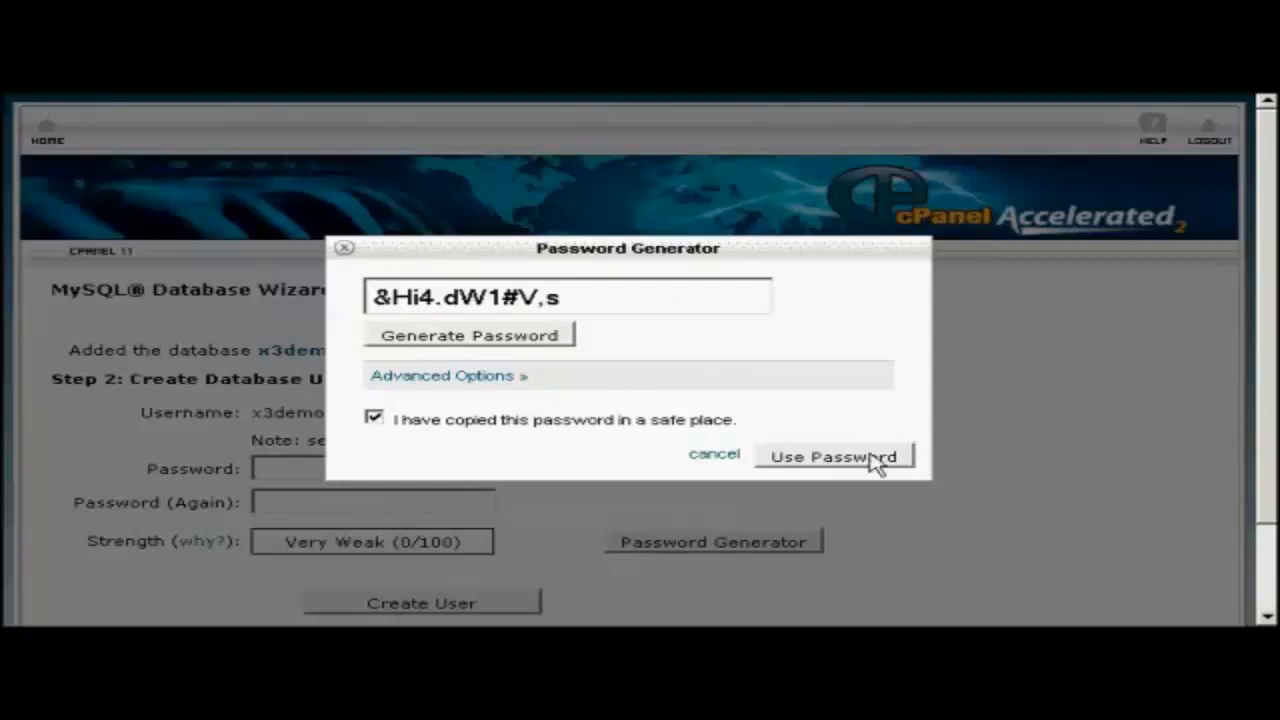
left_click(832, 456)
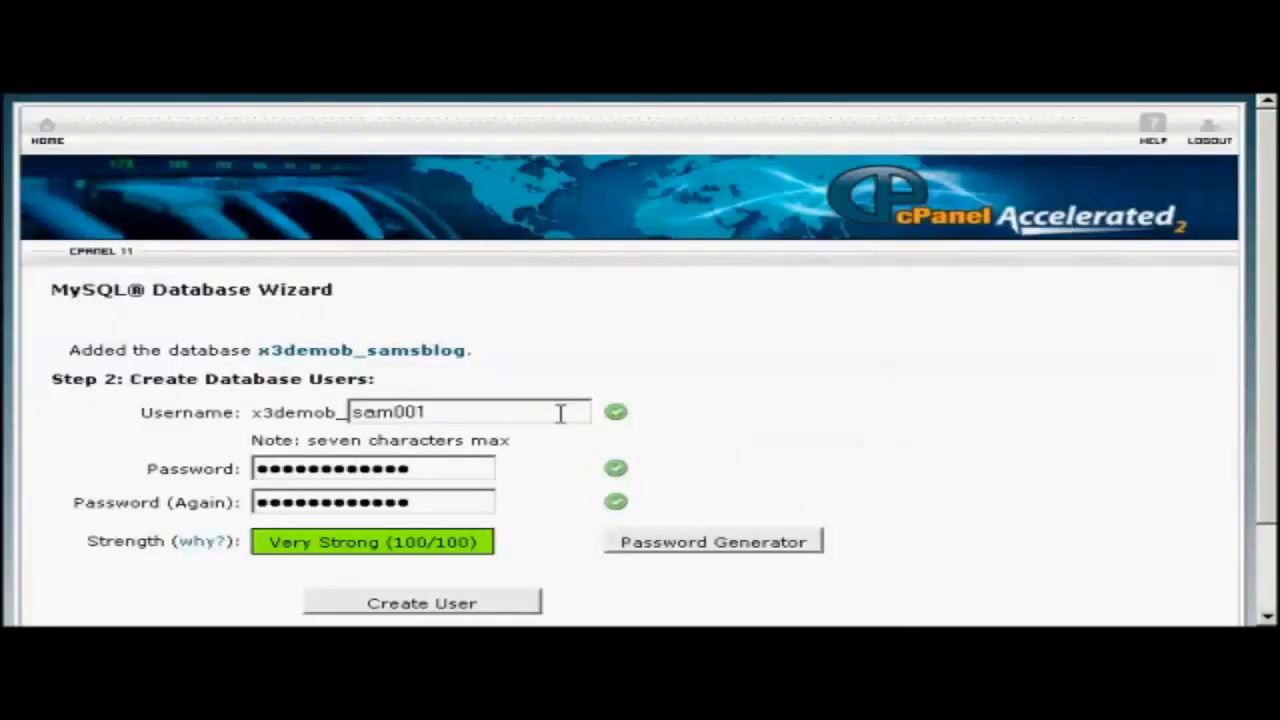
mouse_move(908, 488)
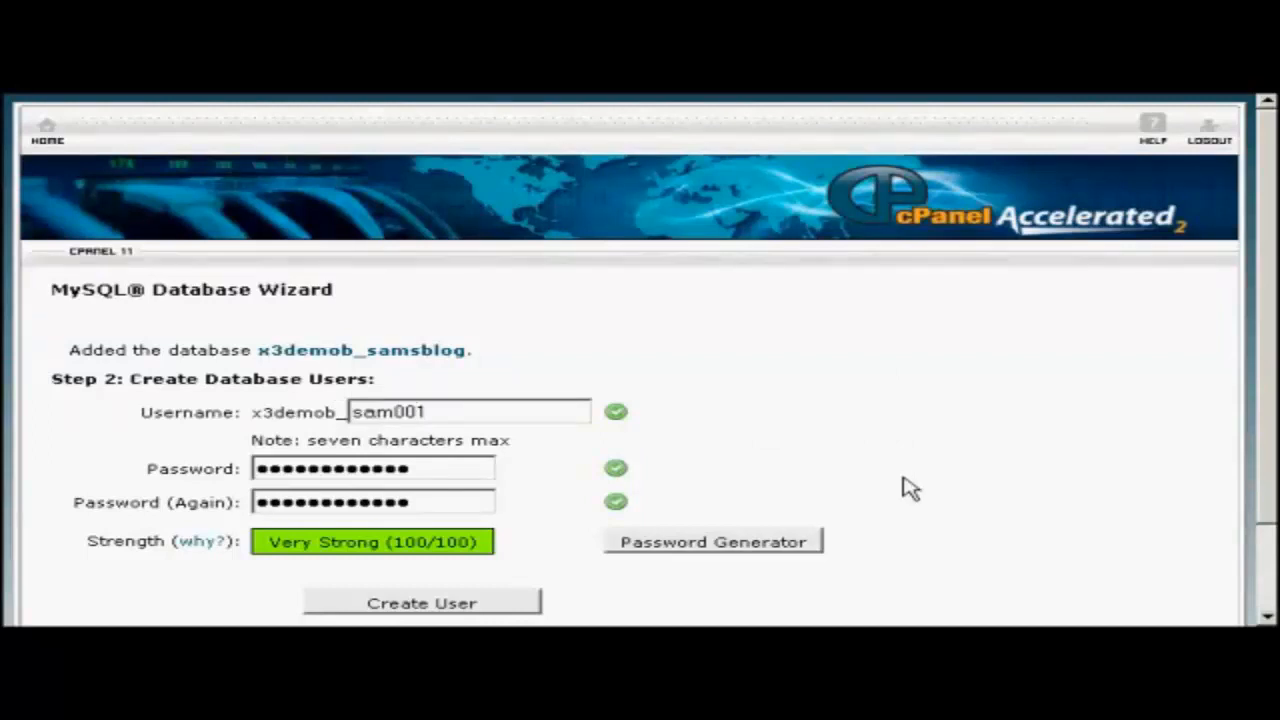
left_click(420, 602)
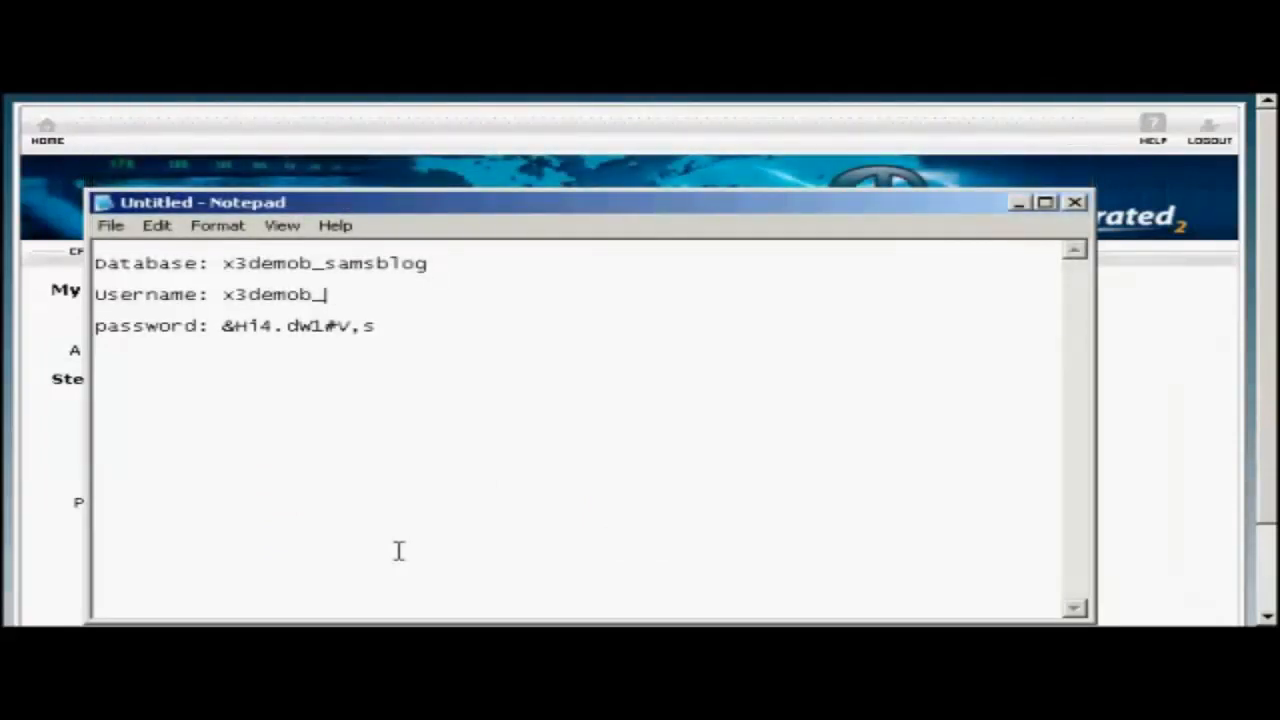
Complete the Notepad note with the username x3demob_sam001.
type("sam001")
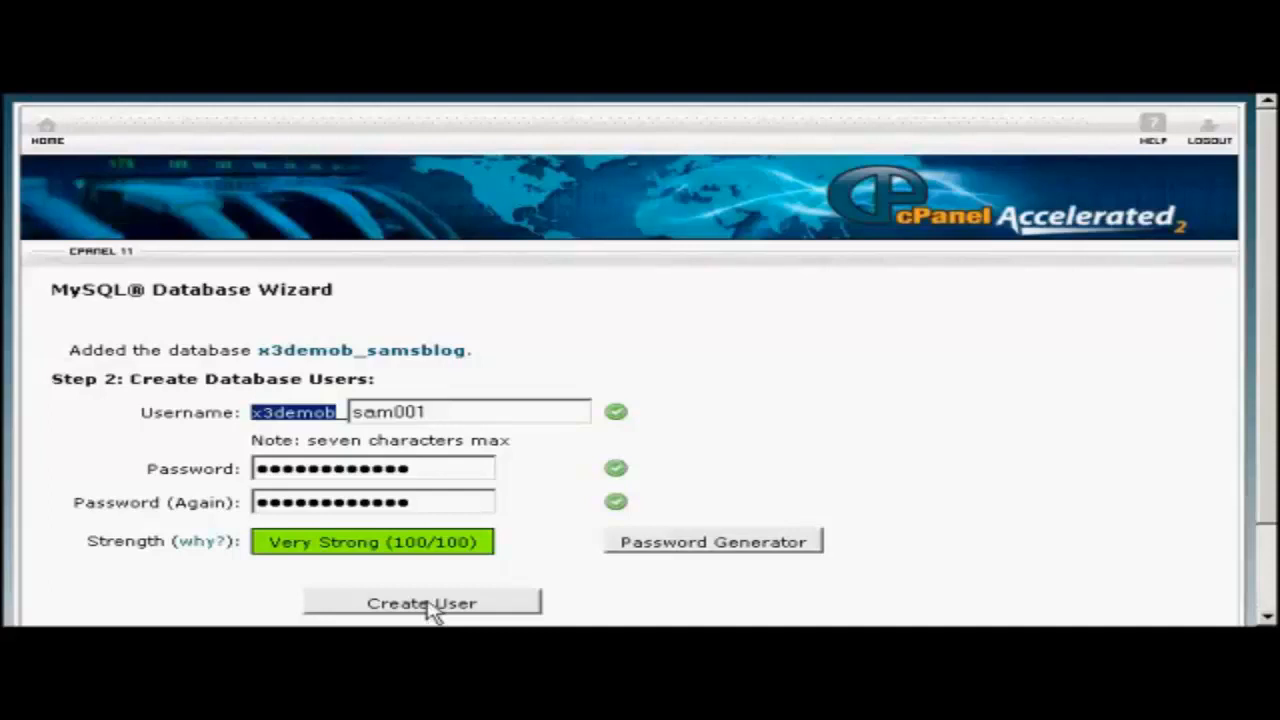
Create the database user sam001 with the generated password.
left_click(420, 602)
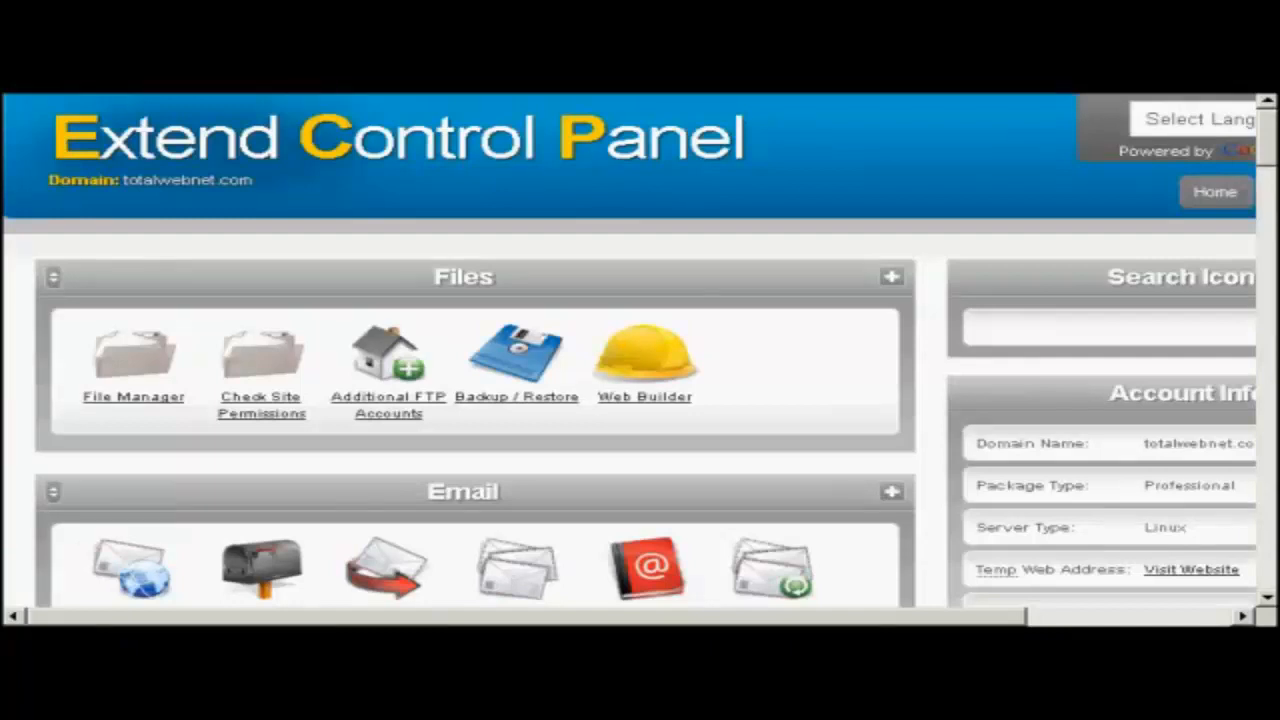
mouse_move(838, 192)
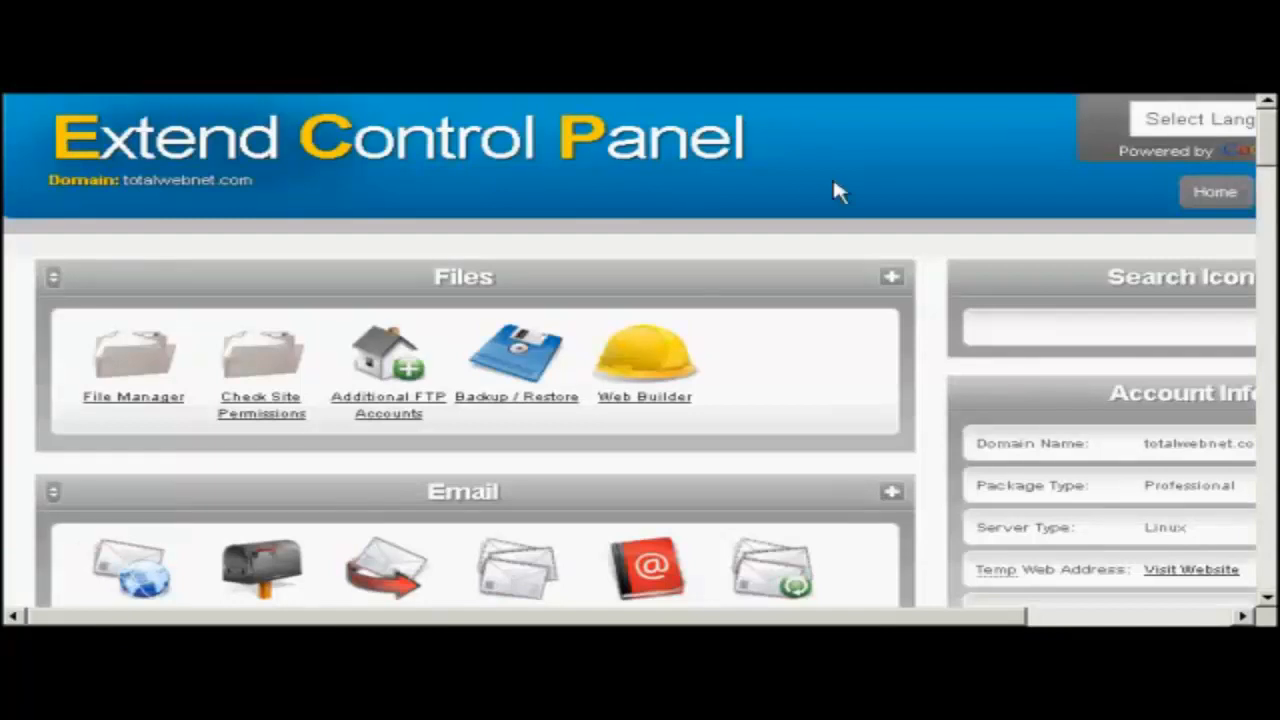
Reach Web Tools and enter the MySQL Databases page.
scroll("down", 3)
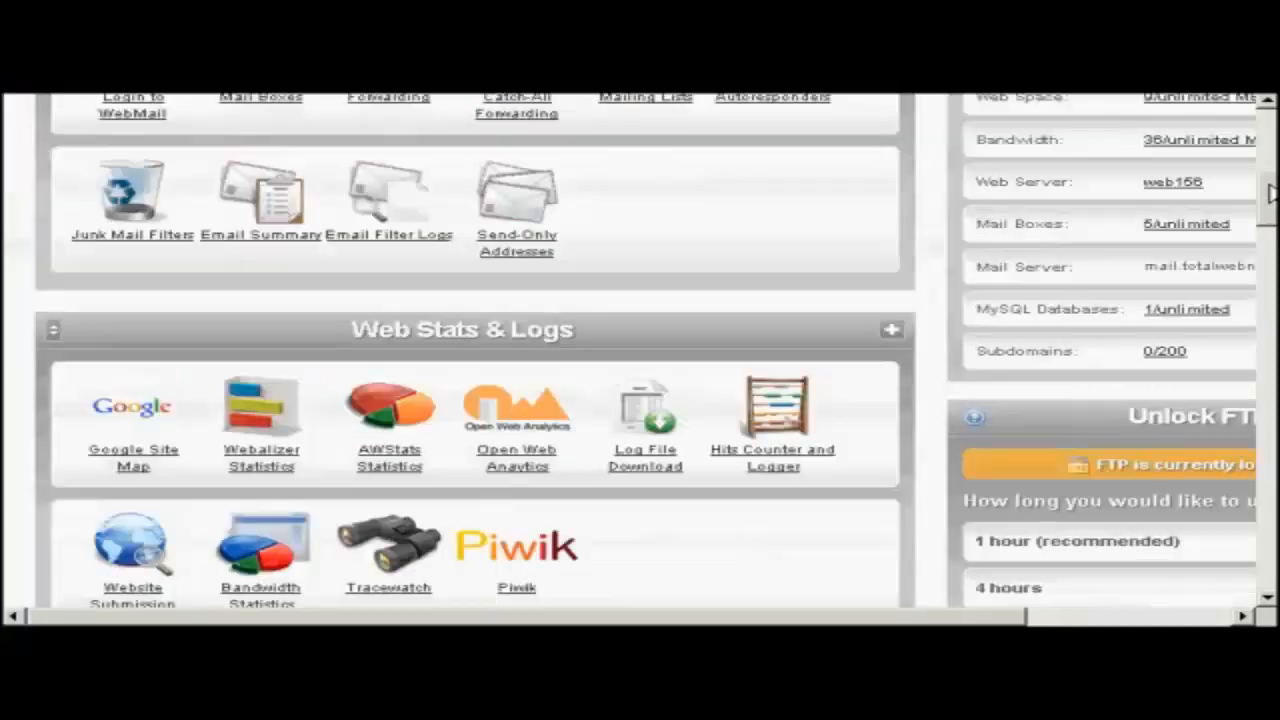
scroll("down", 3)
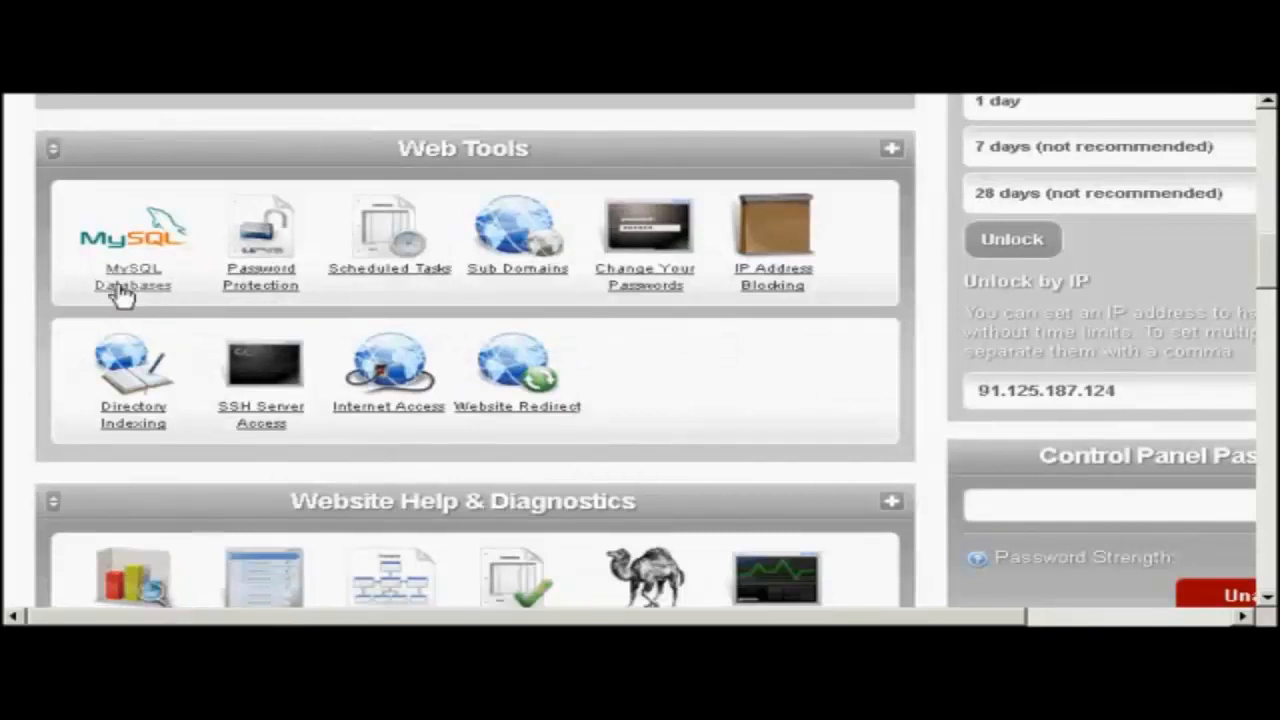
left_click(132, 276)
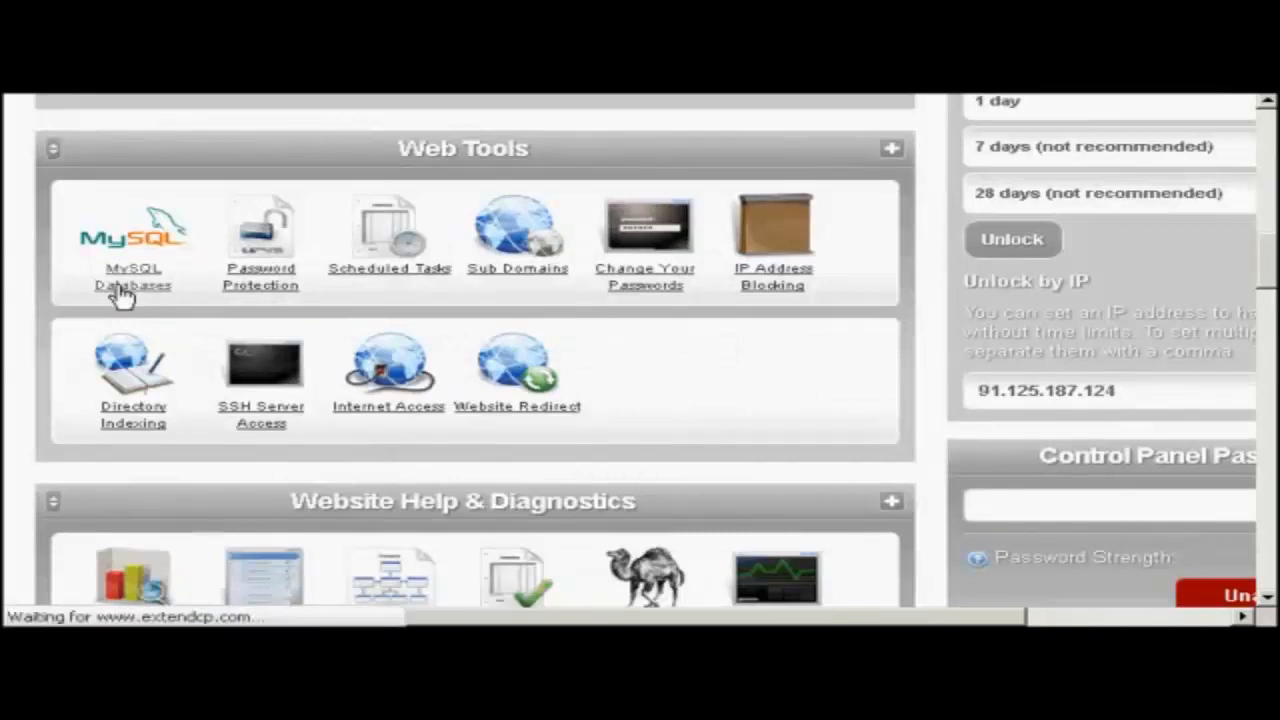
left_click(132, 236)
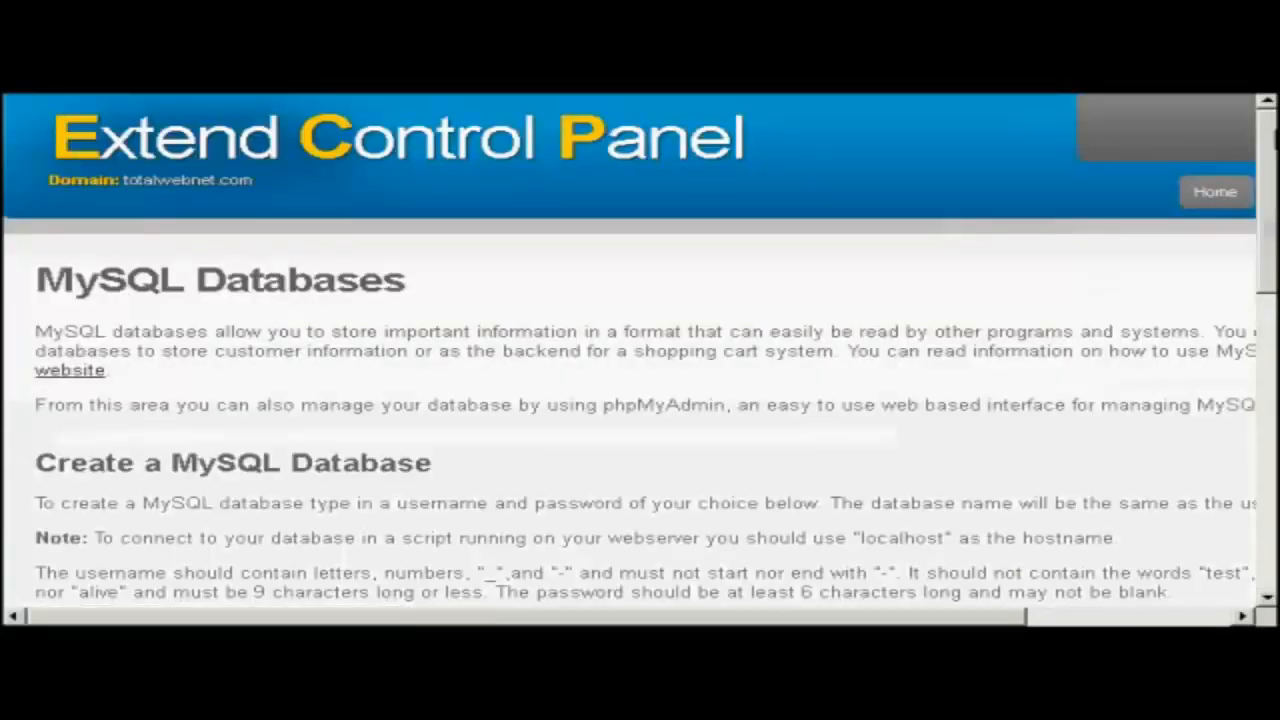
scroll("down", 3)
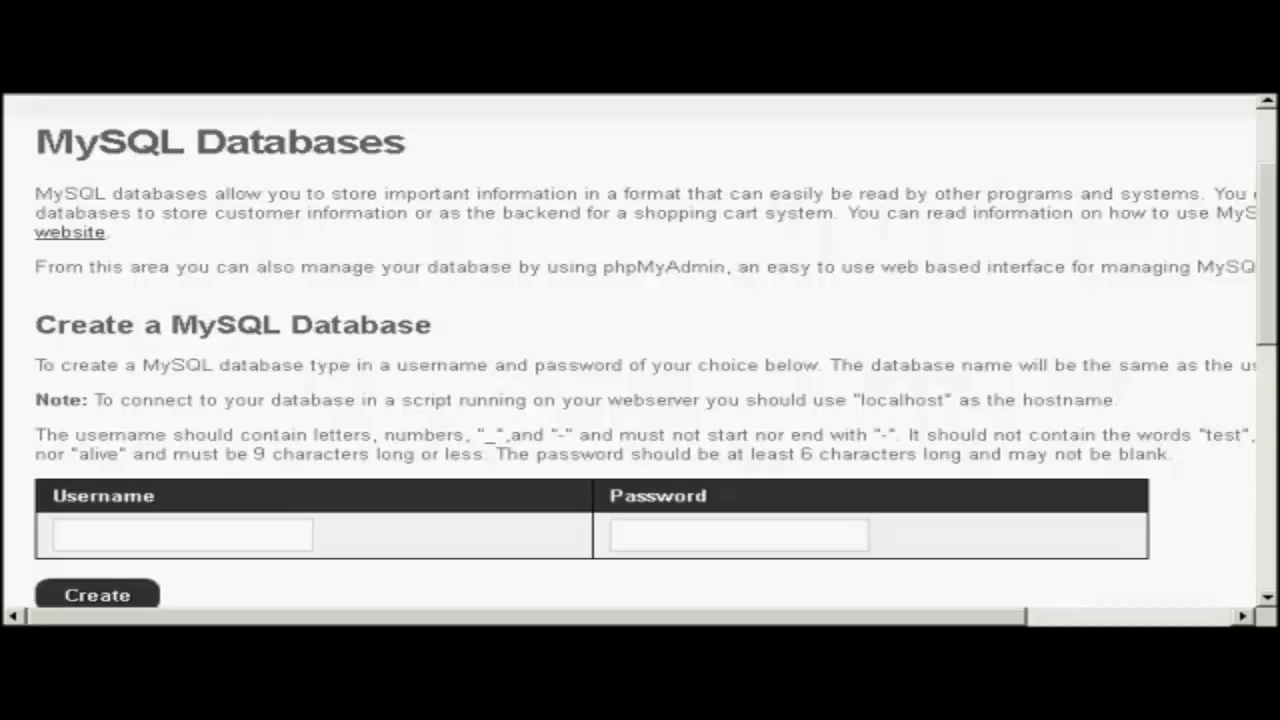
mouse_move(764, 252)
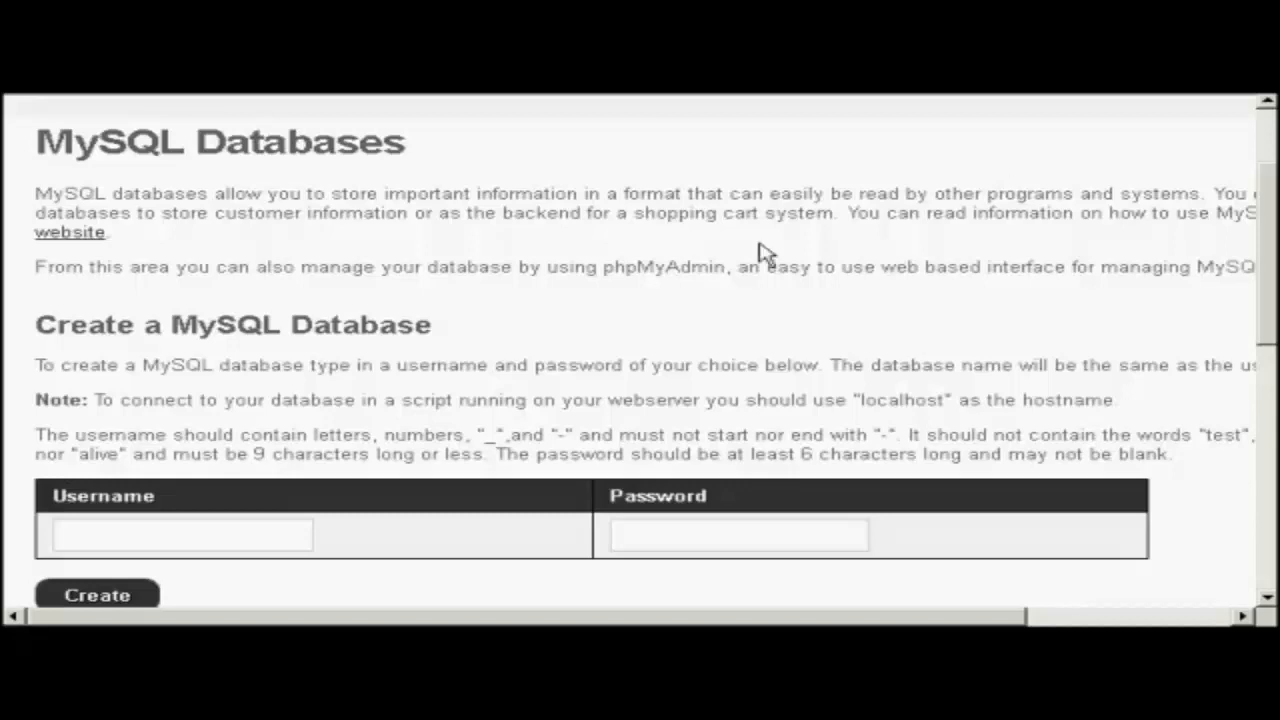
left_click(184, 534)
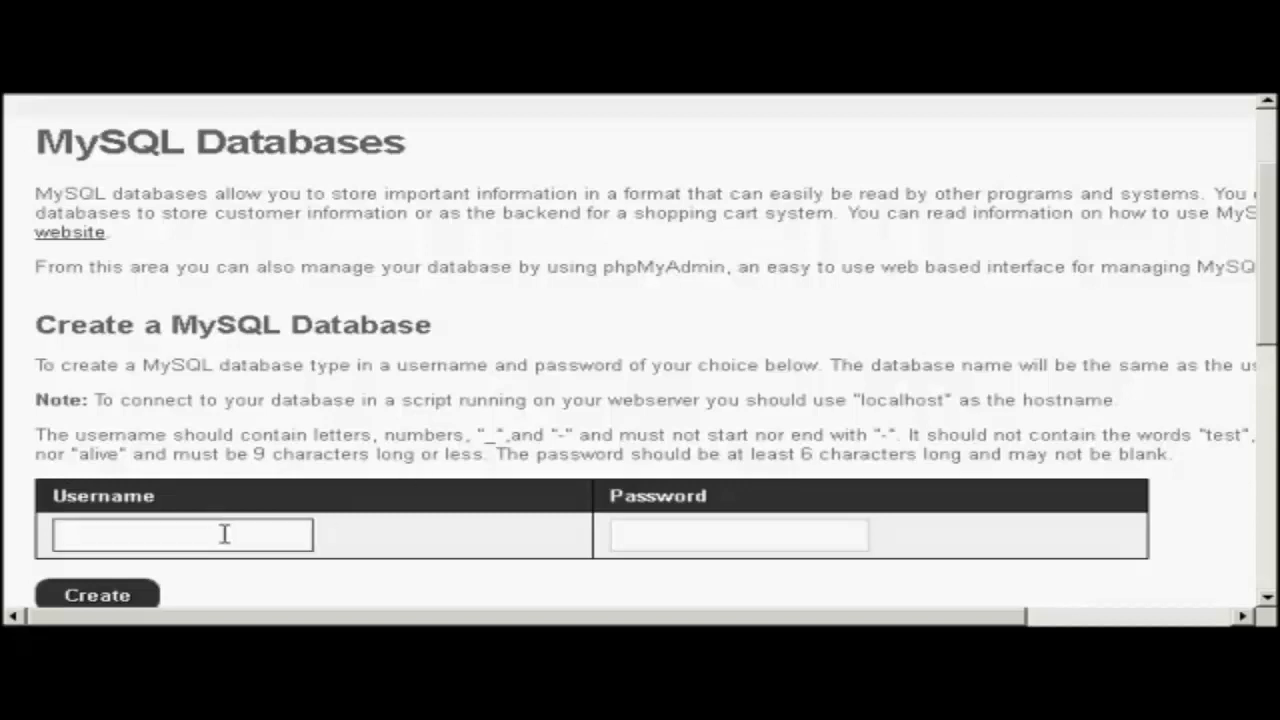
left_click(182, 534)
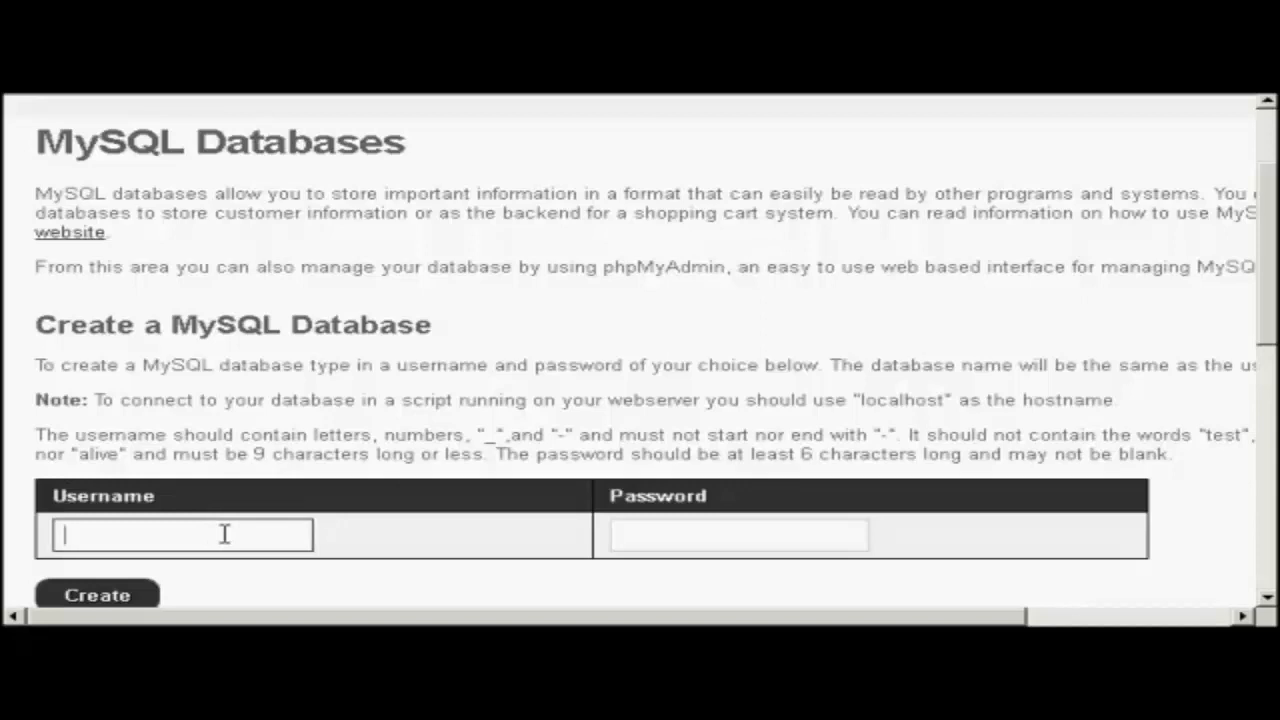
type("sam001")
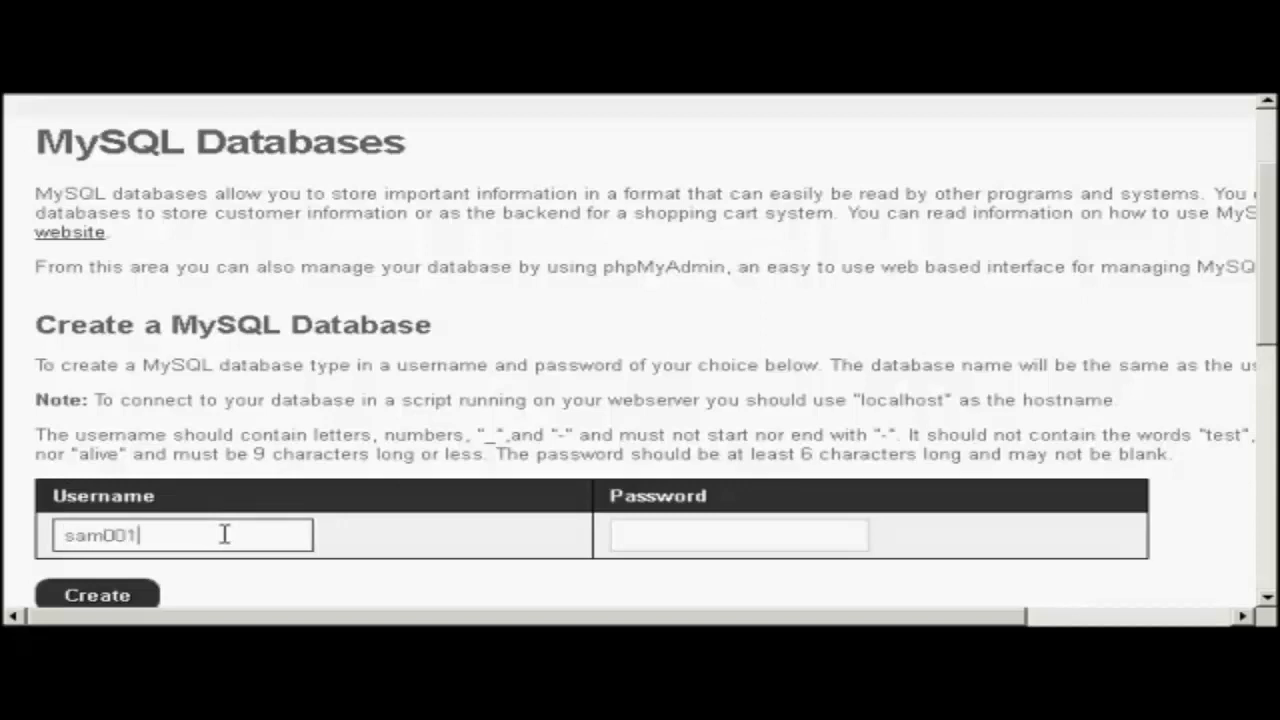
left_click(738, 534)
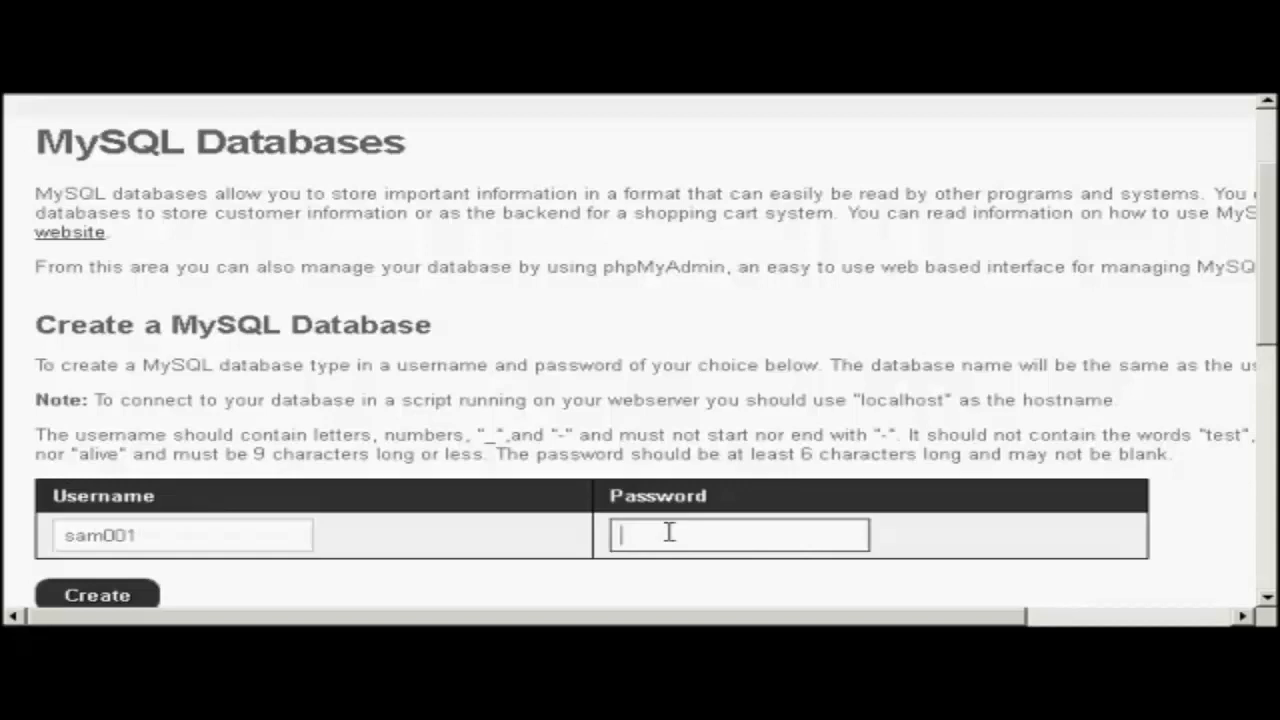
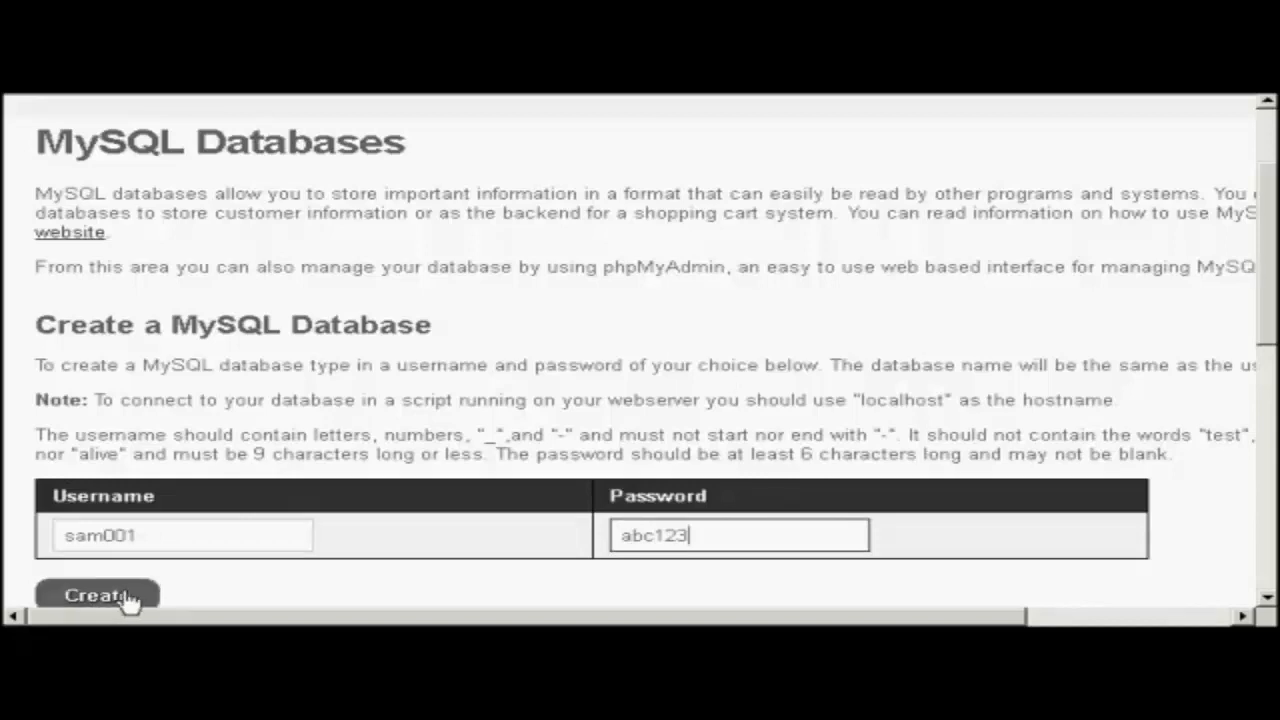
left_click(96, 596)
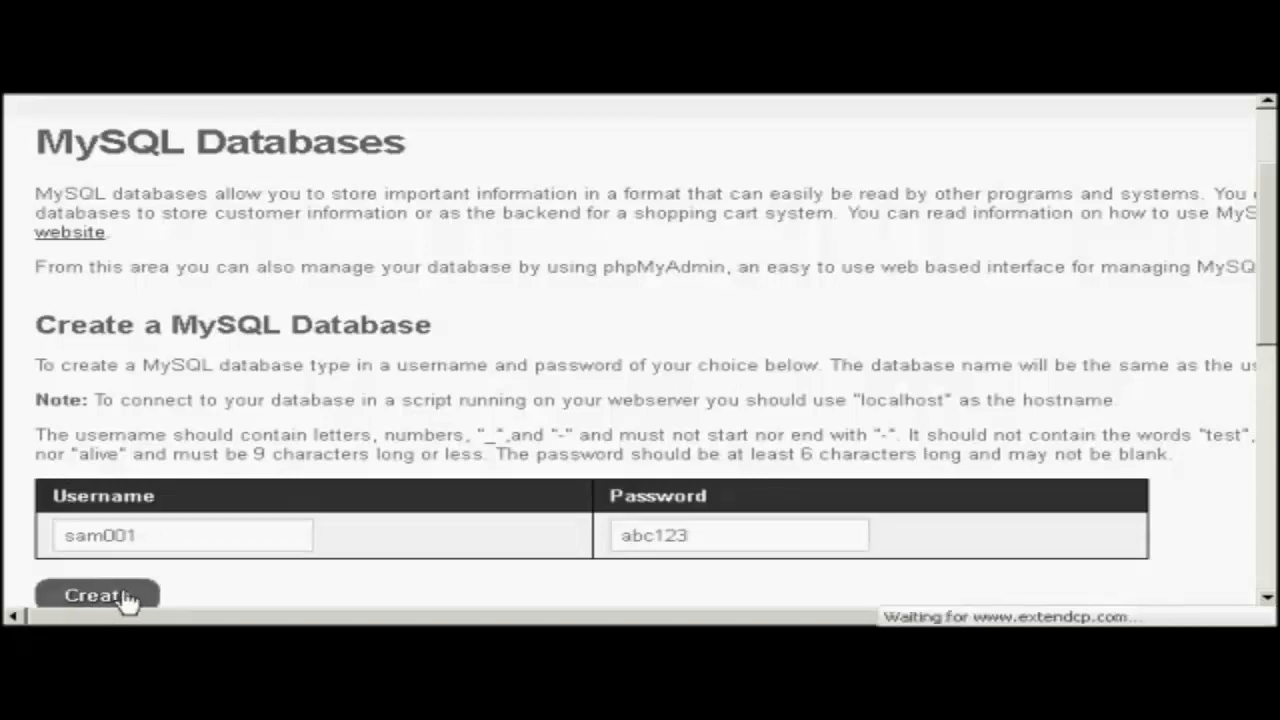
left_click(96, 596)
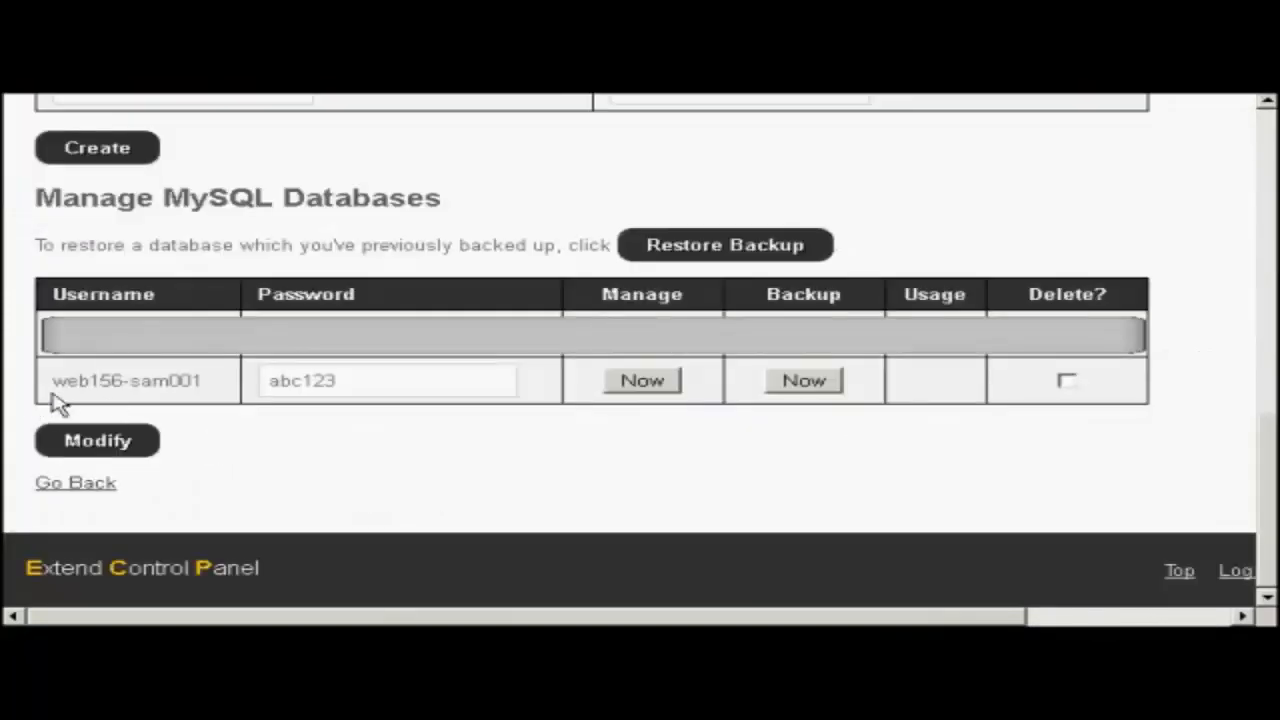
mouse_move(120, 400)
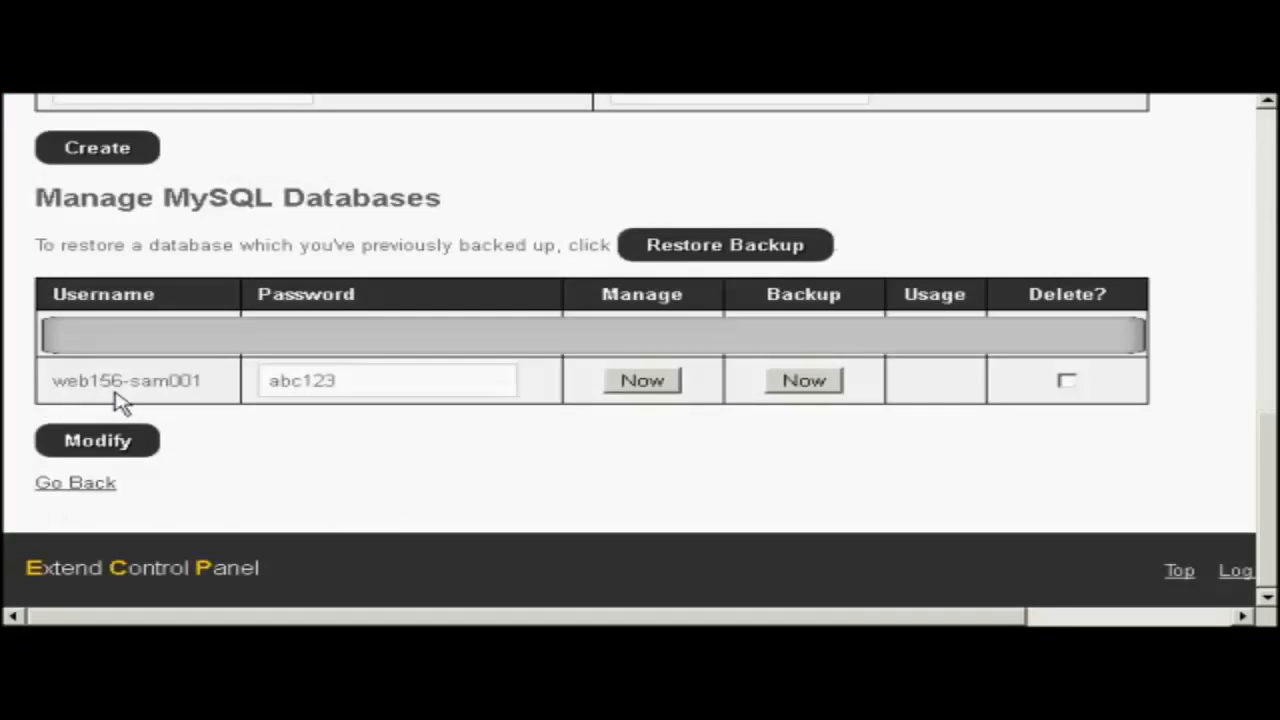
mouse_move(204, 404)
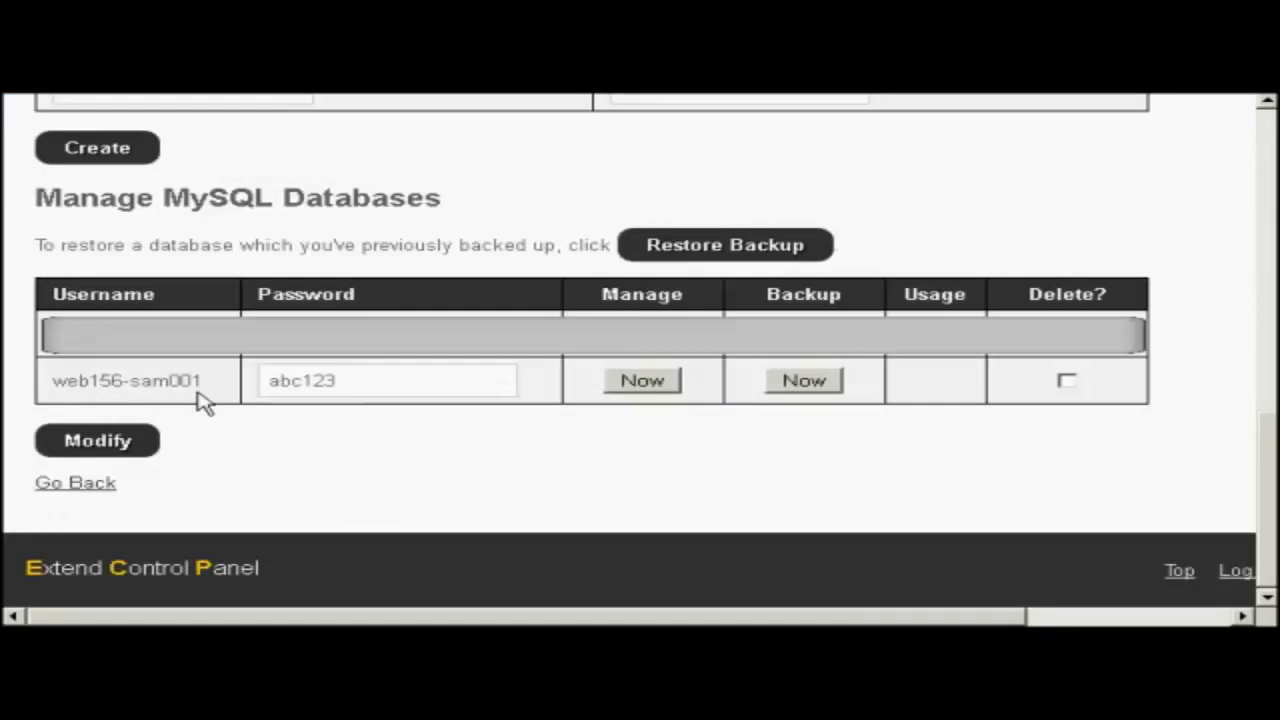
mouse_move(320, 418)
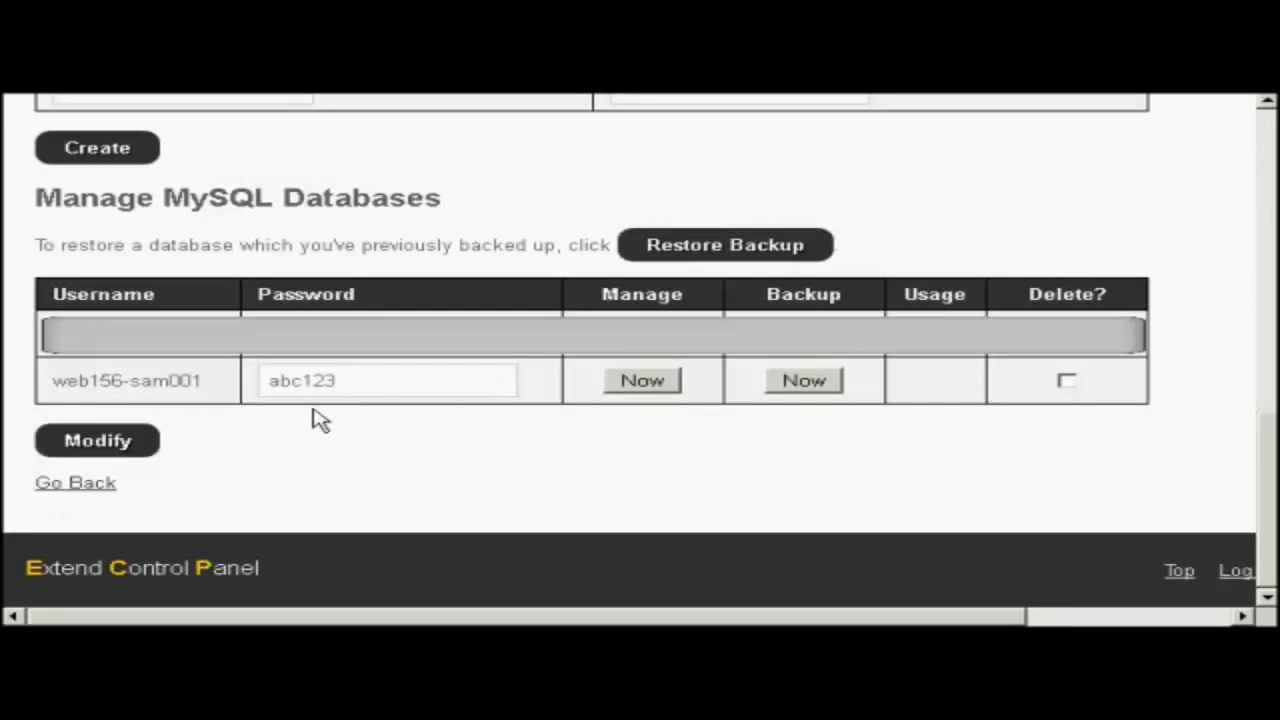
mouse_move(64, 376)
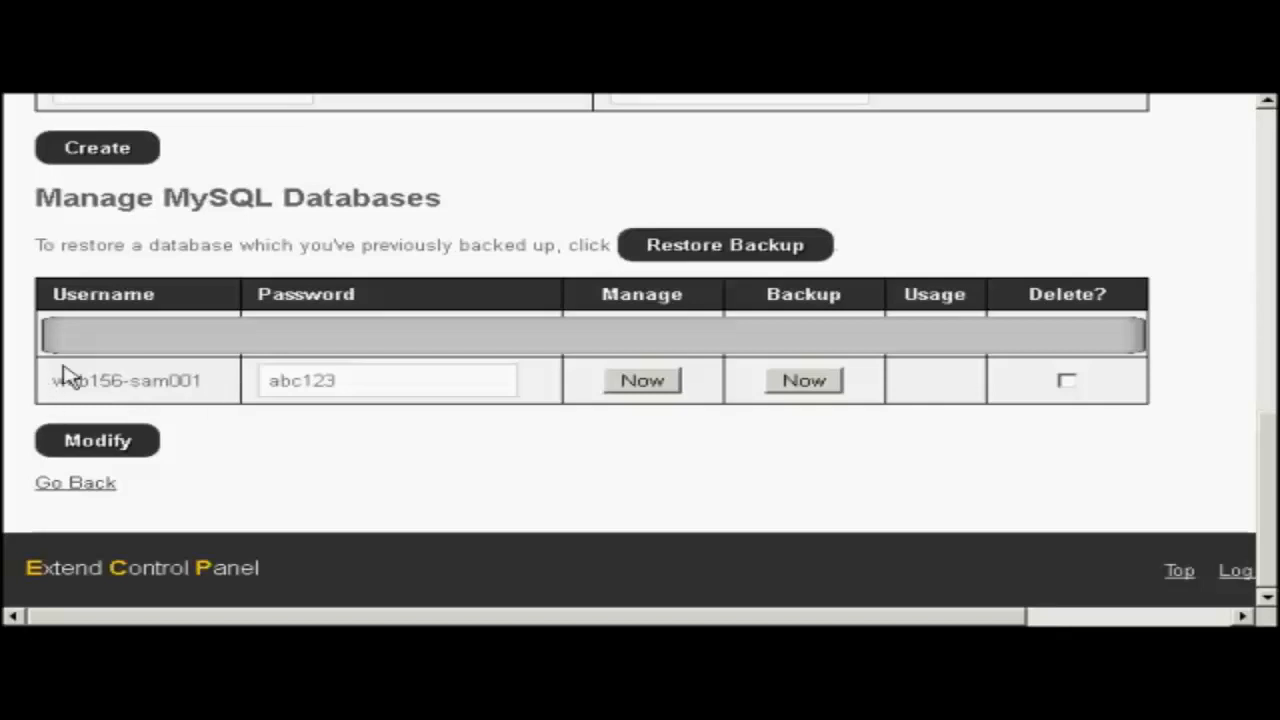
mouse_move(152, 414)
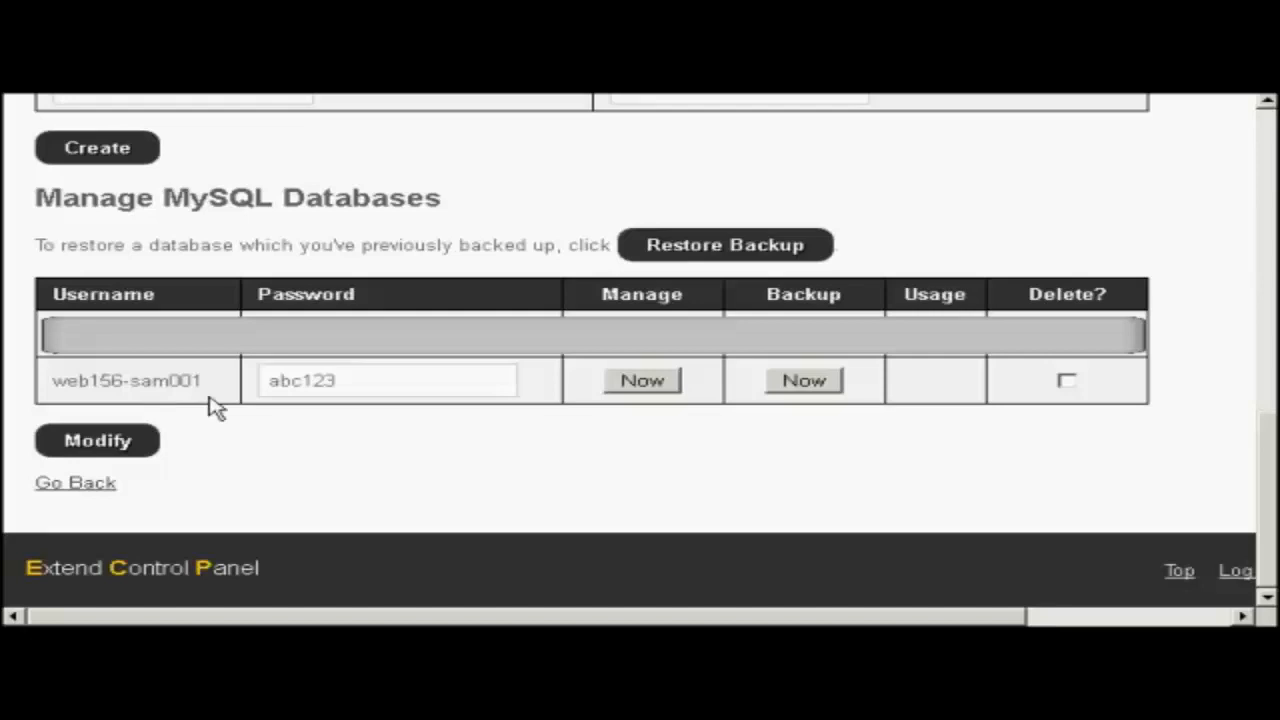
mouse_move(192, 414)
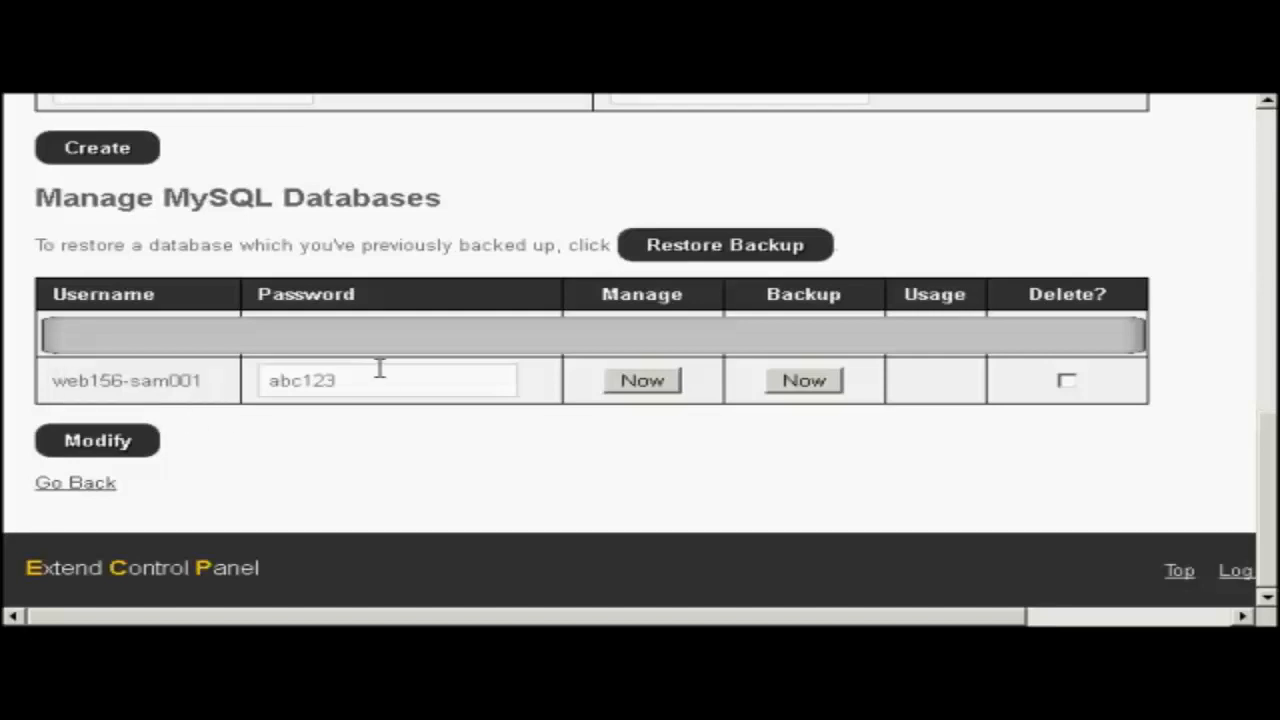
mouse_move(340, 444)
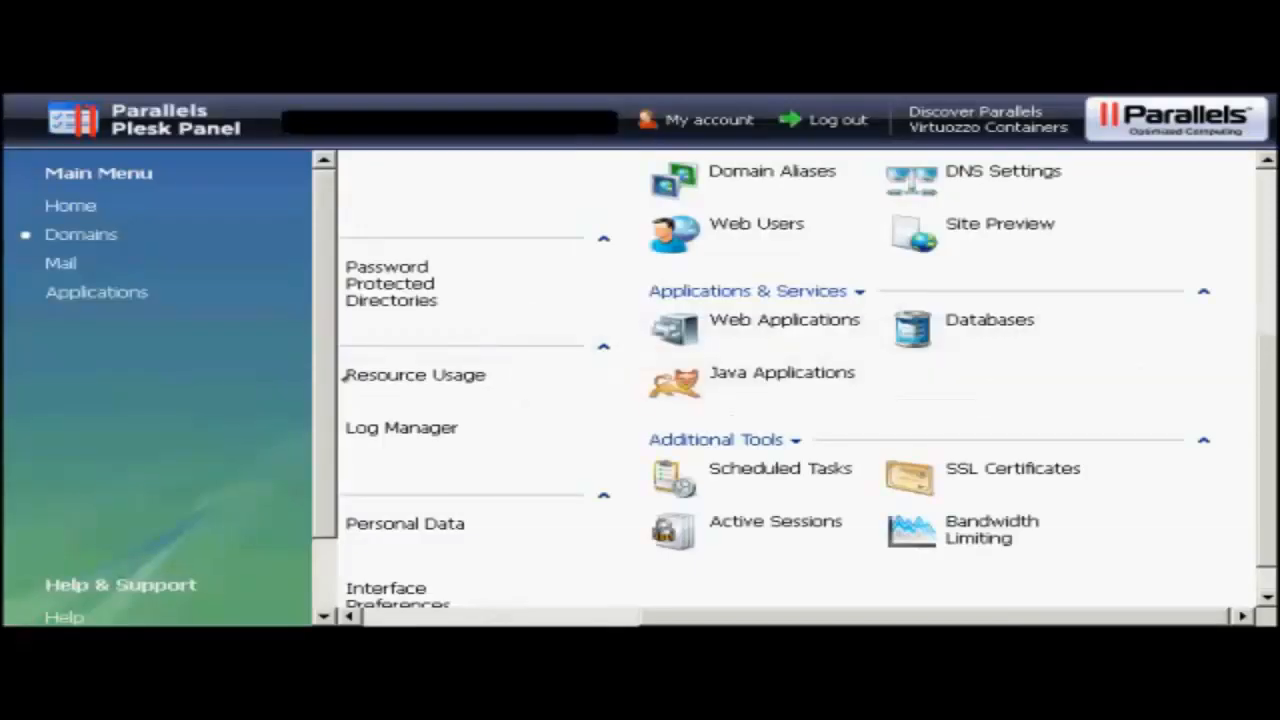
mouse_move(950, 400)
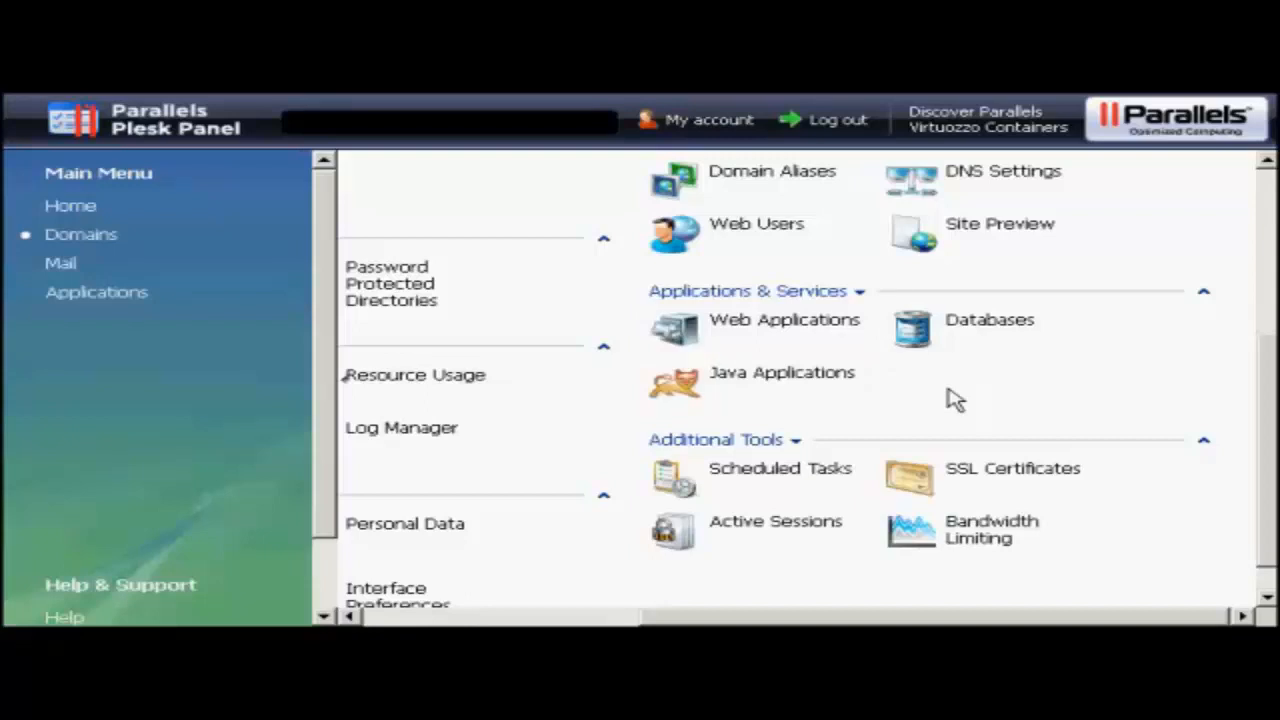
mouse_move(920, 330)
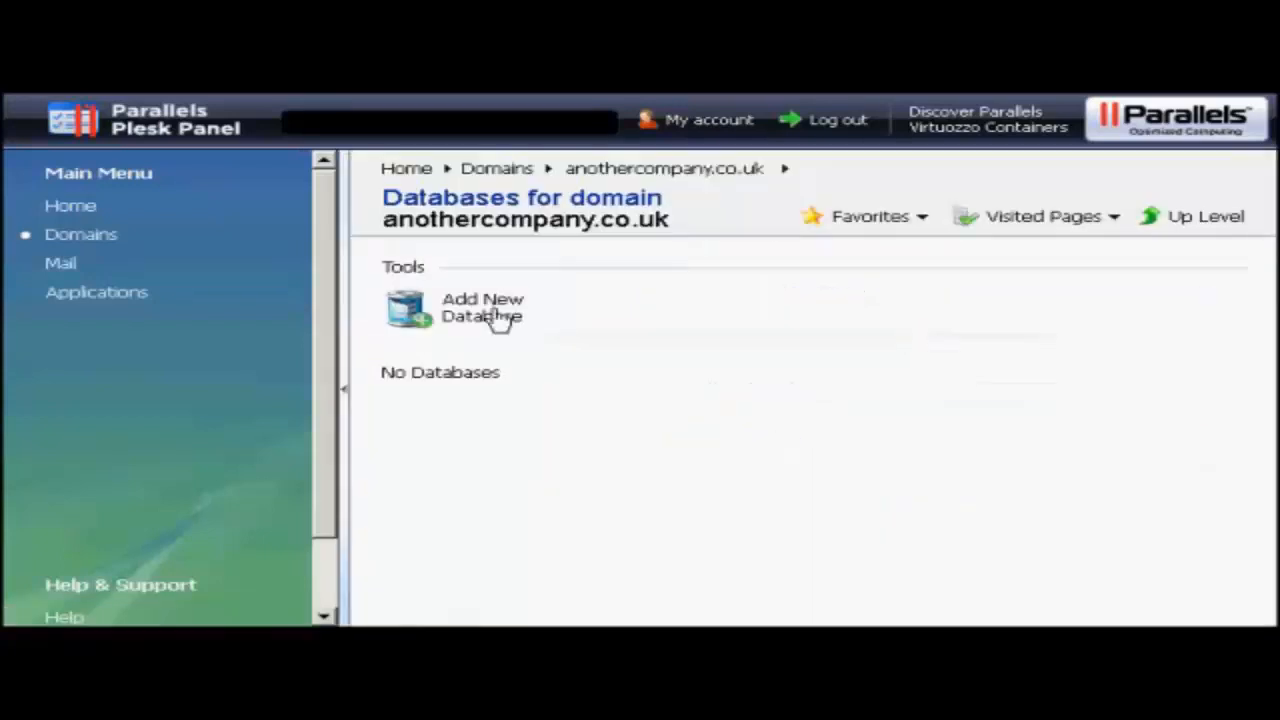
mouse_move(496, 316)
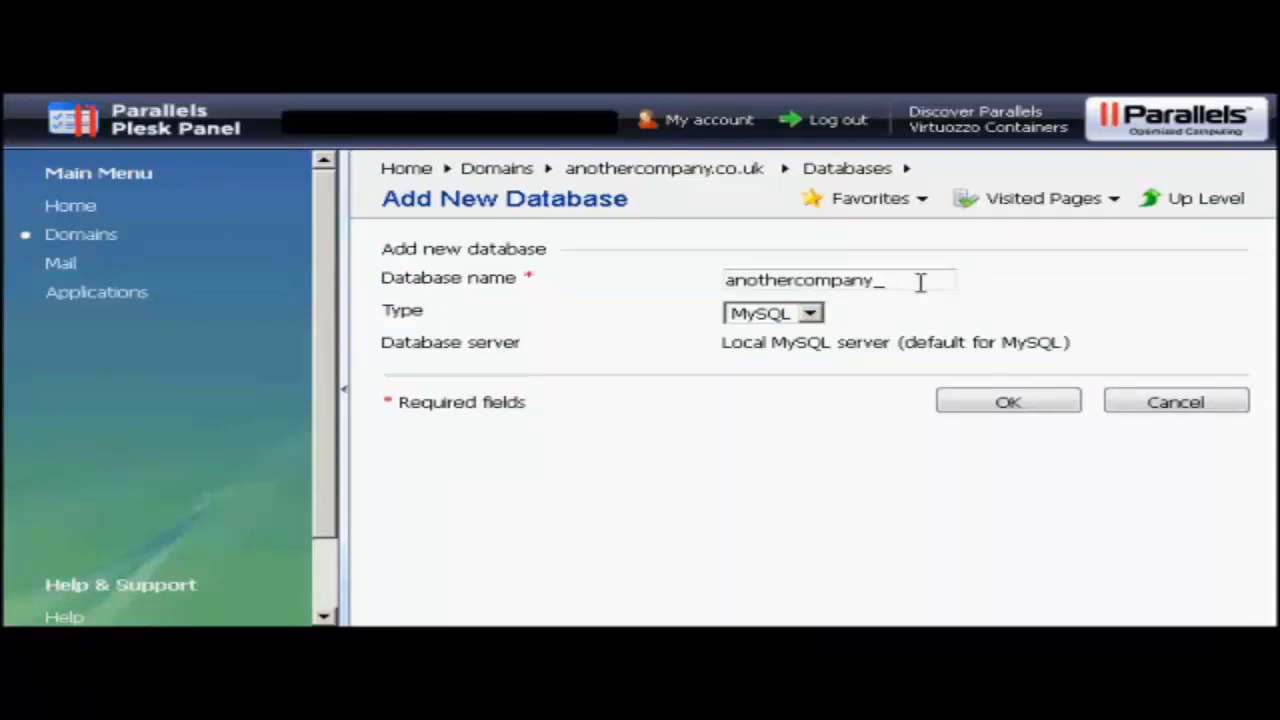
Name the new database anothercompany_samsblog and confirm its creation.
type("samblog")
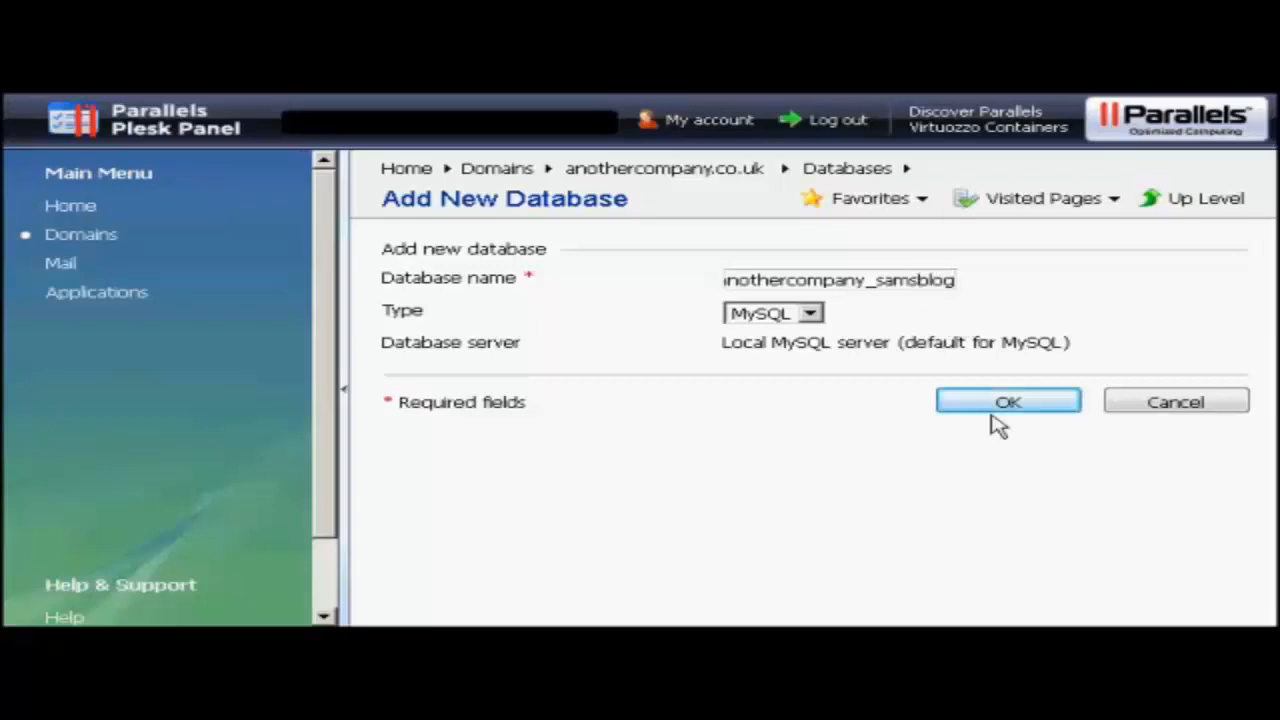
mouse_move(1008, 400)
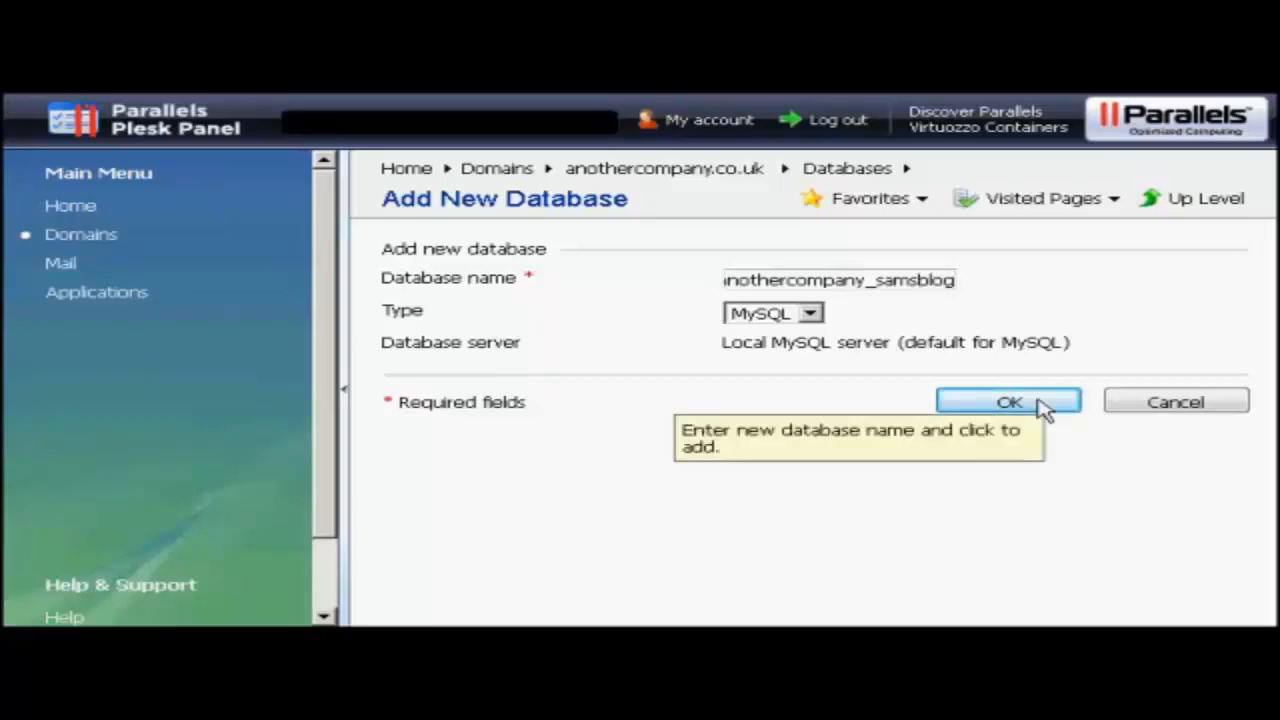
left_click(1008, 400)
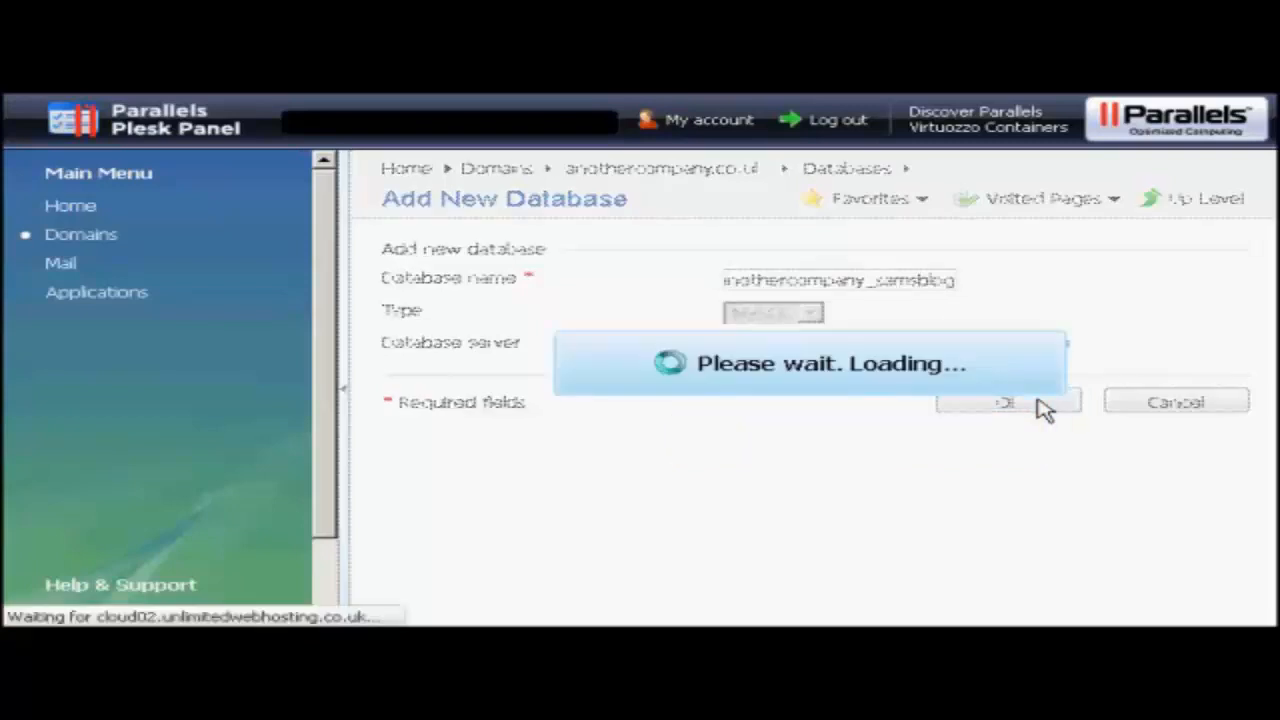
left_click(1004, 400)
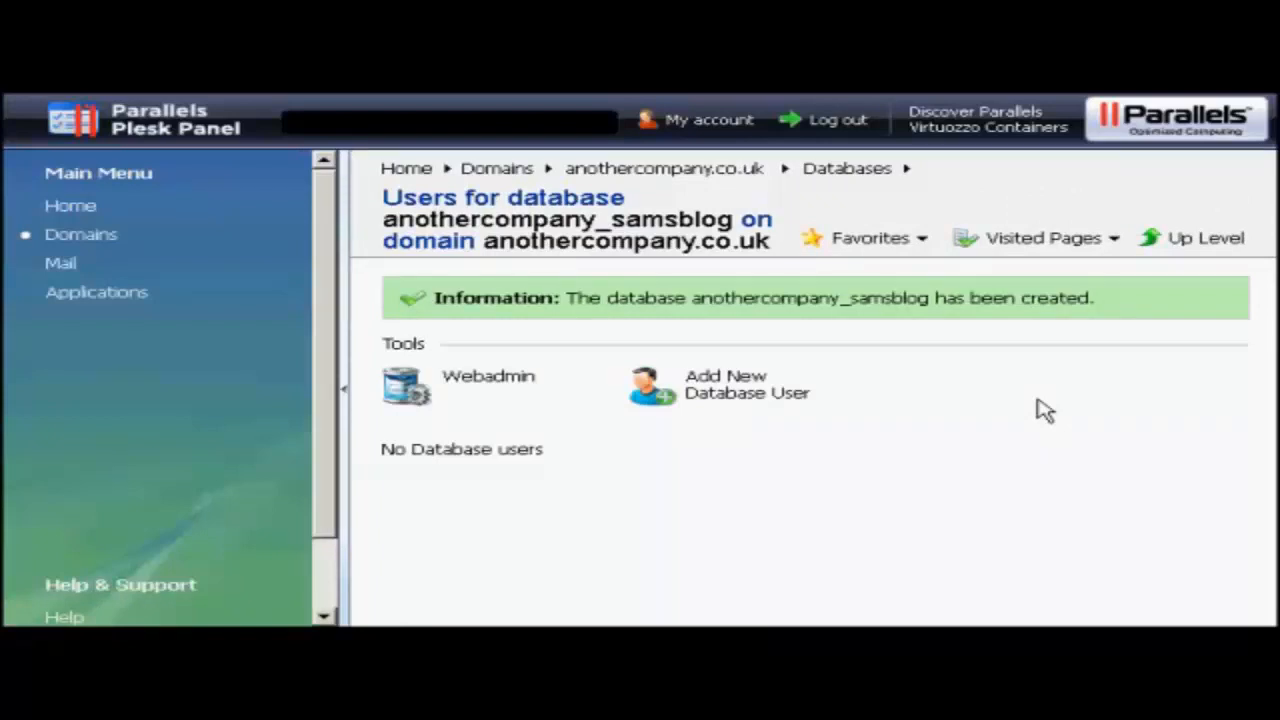
mouse_move(756, 400)
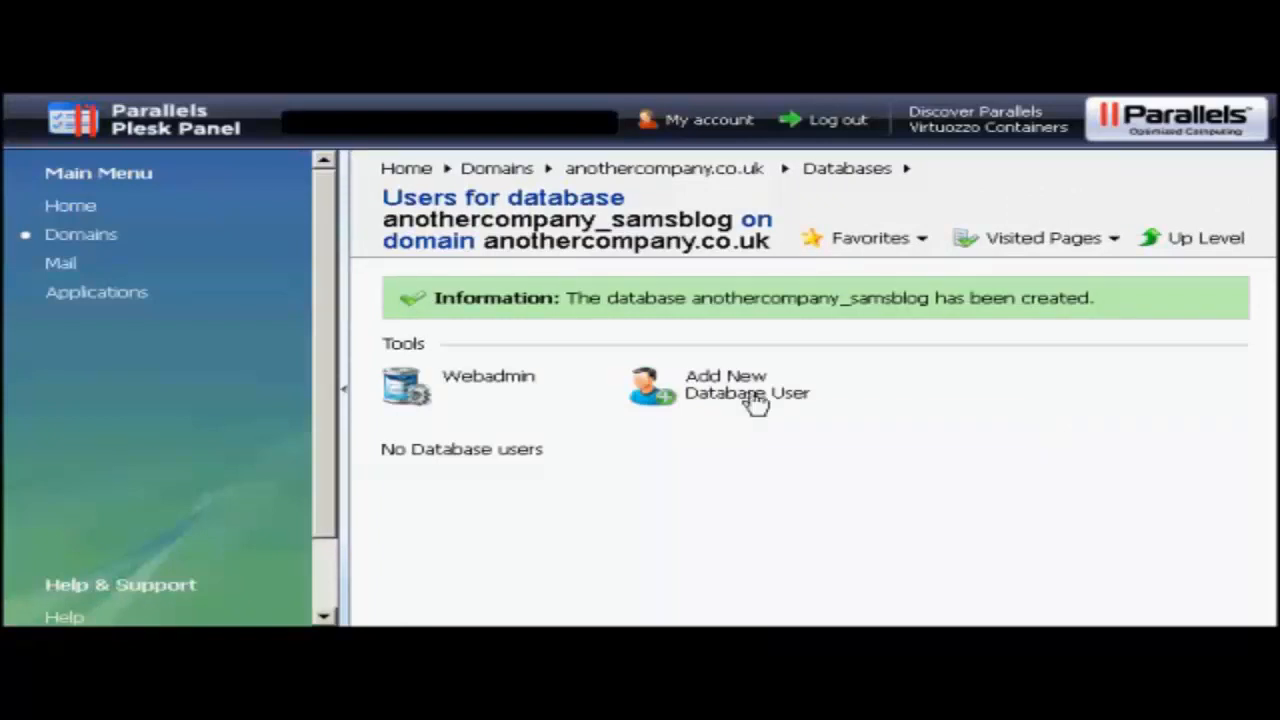
mouse_move(740, 404)
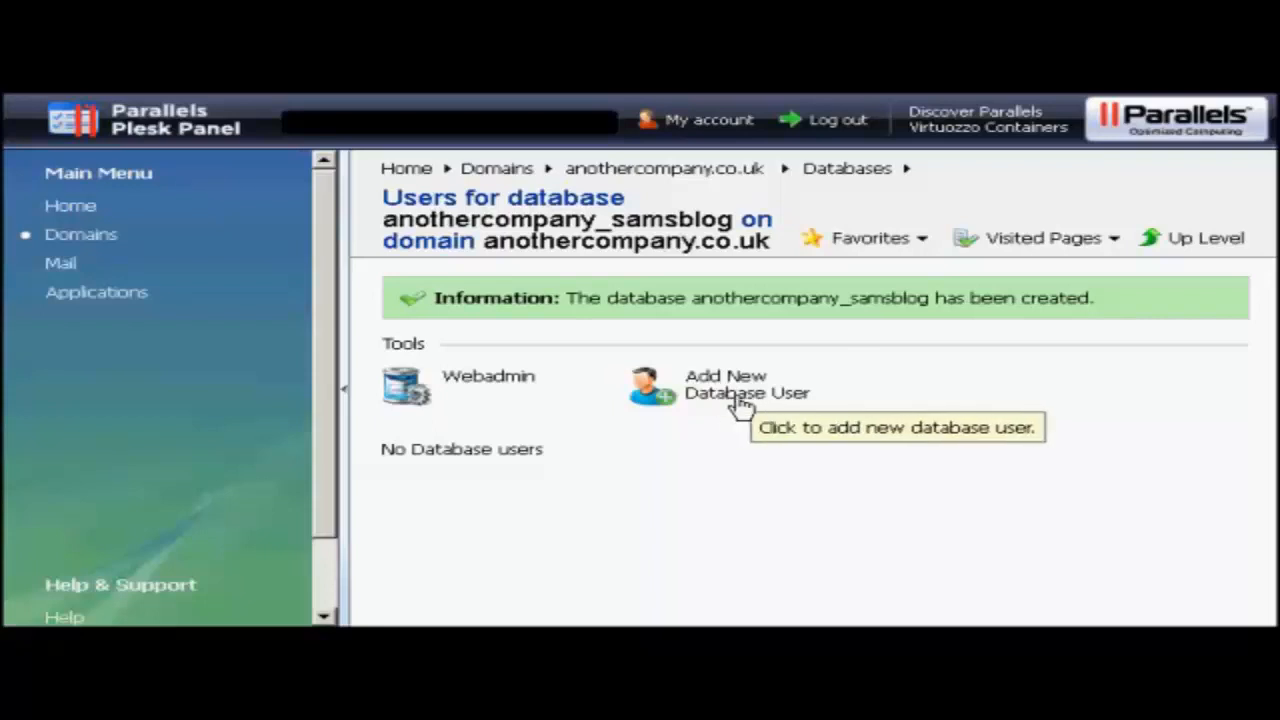
Add database user sam001 with a confirmed password and save it.
left_click(724, 384)
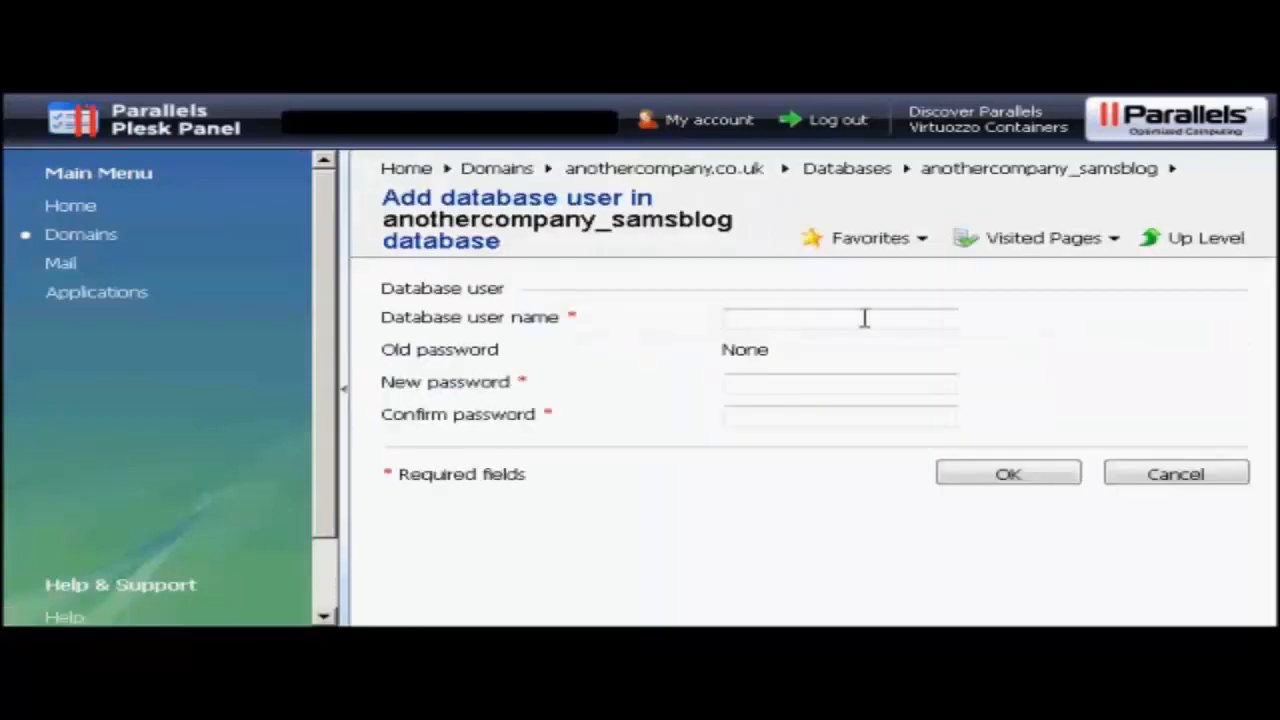
left_click(838, 318)
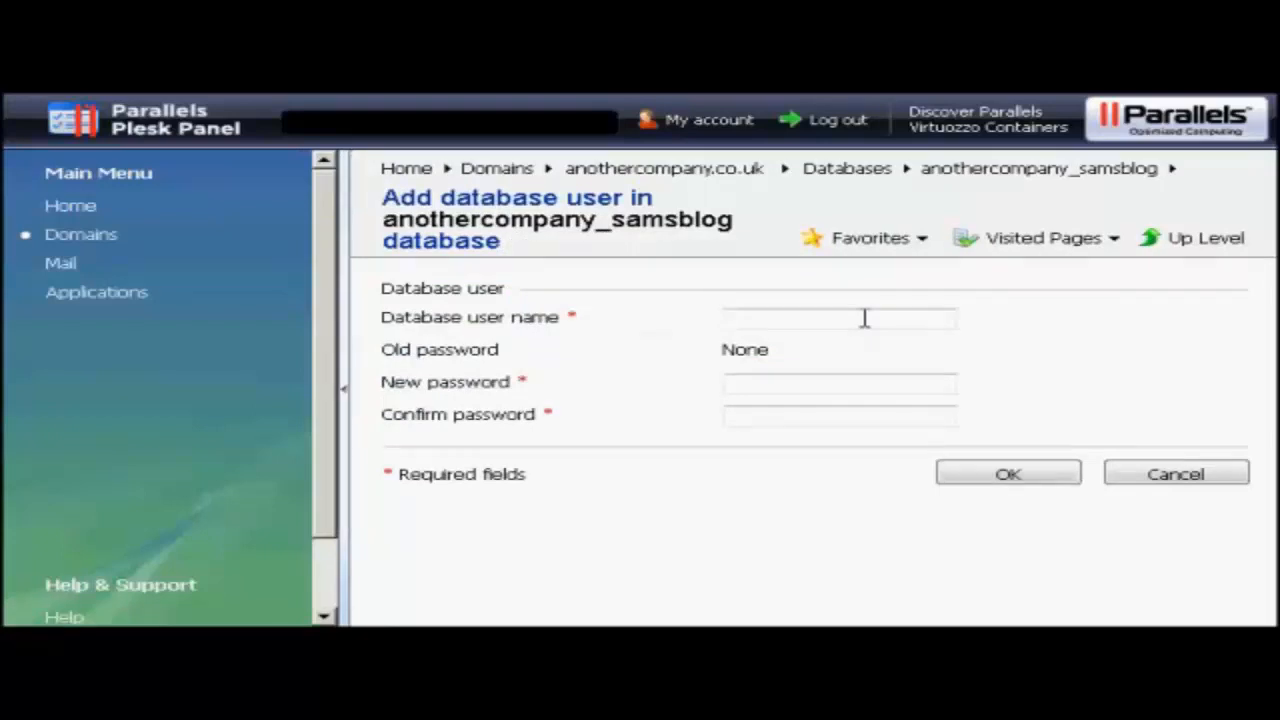
type("sam001")
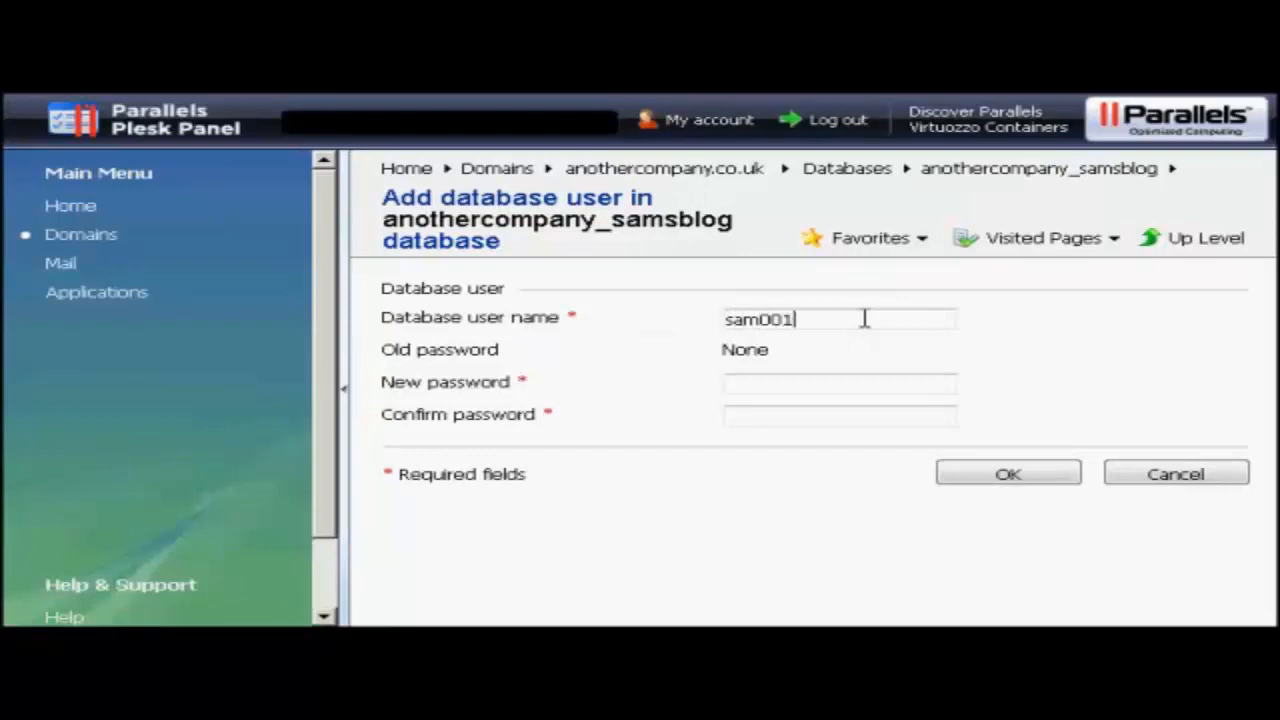
mouse_move(780, 382)
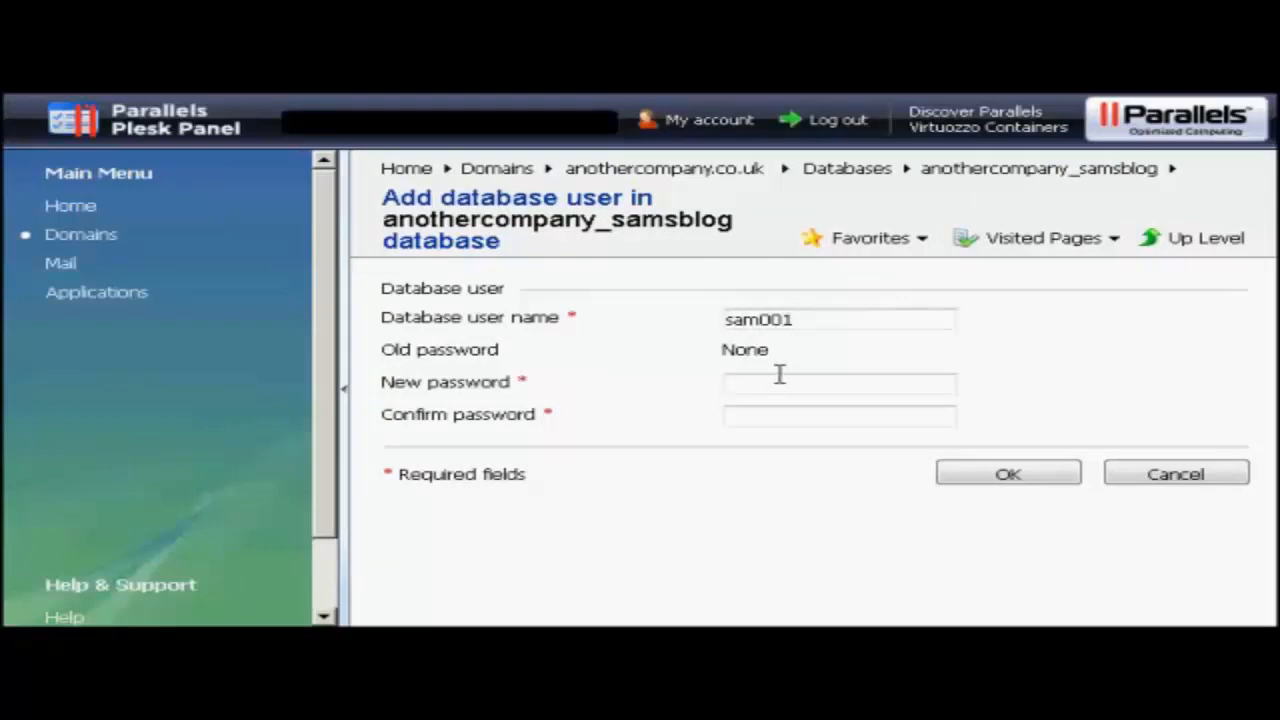
left_click(838, 384)
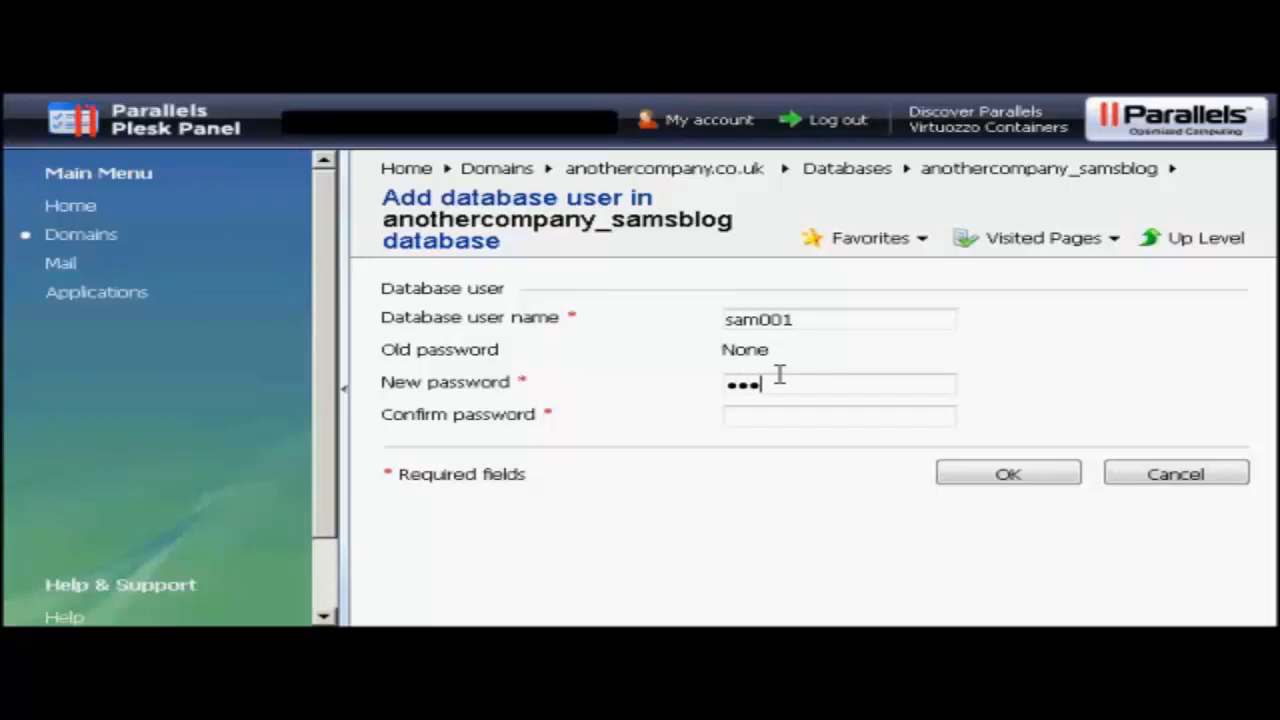
type("•••")
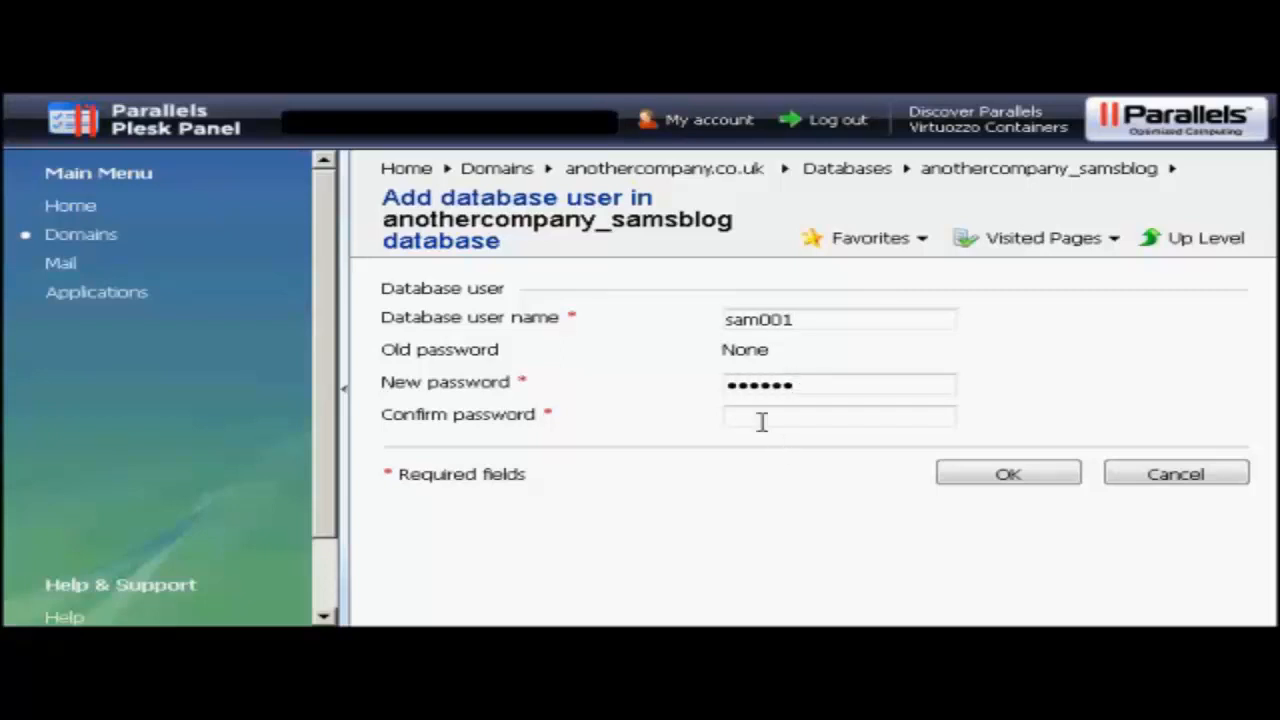
type("•••")
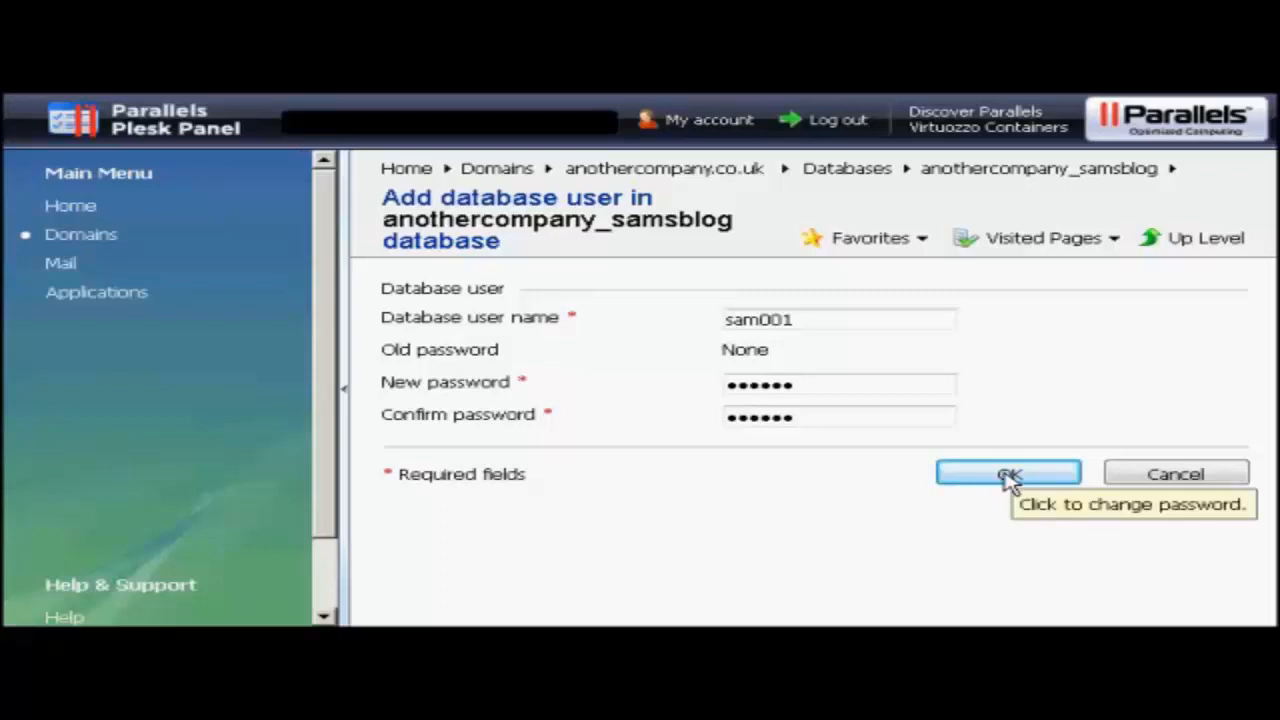
left_click(1008, 472)
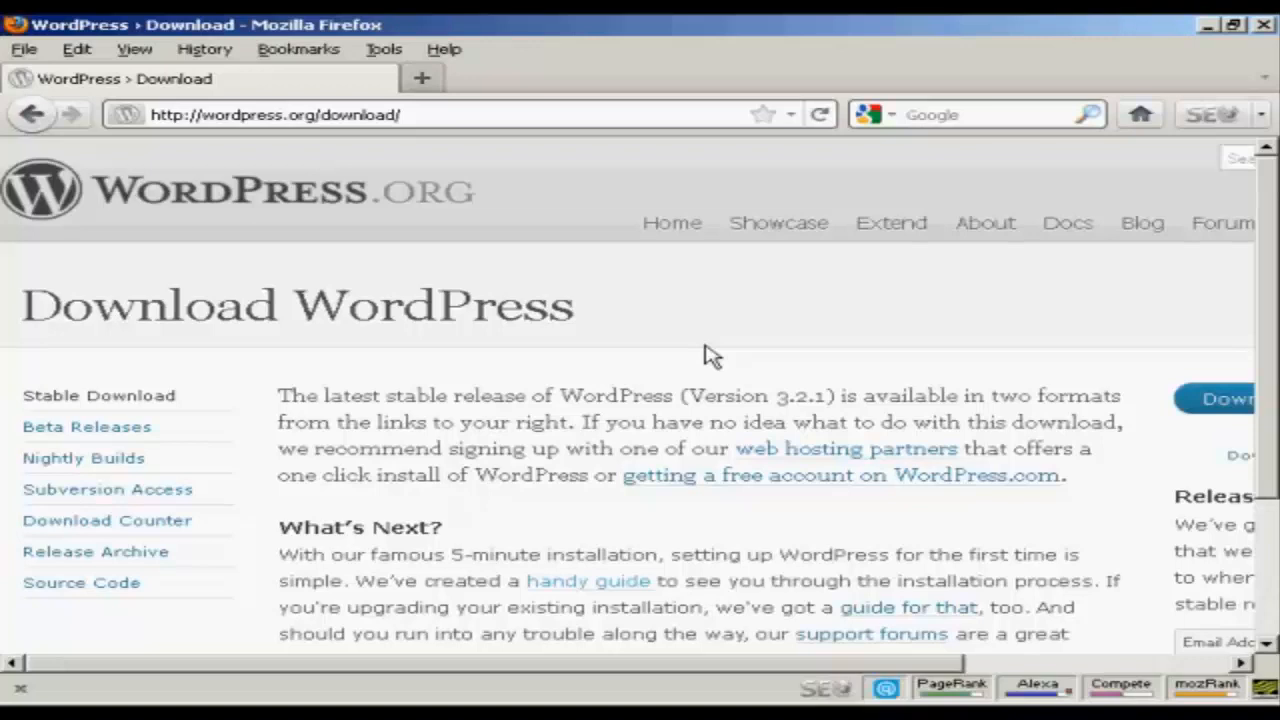
mouse_move(384, 188)
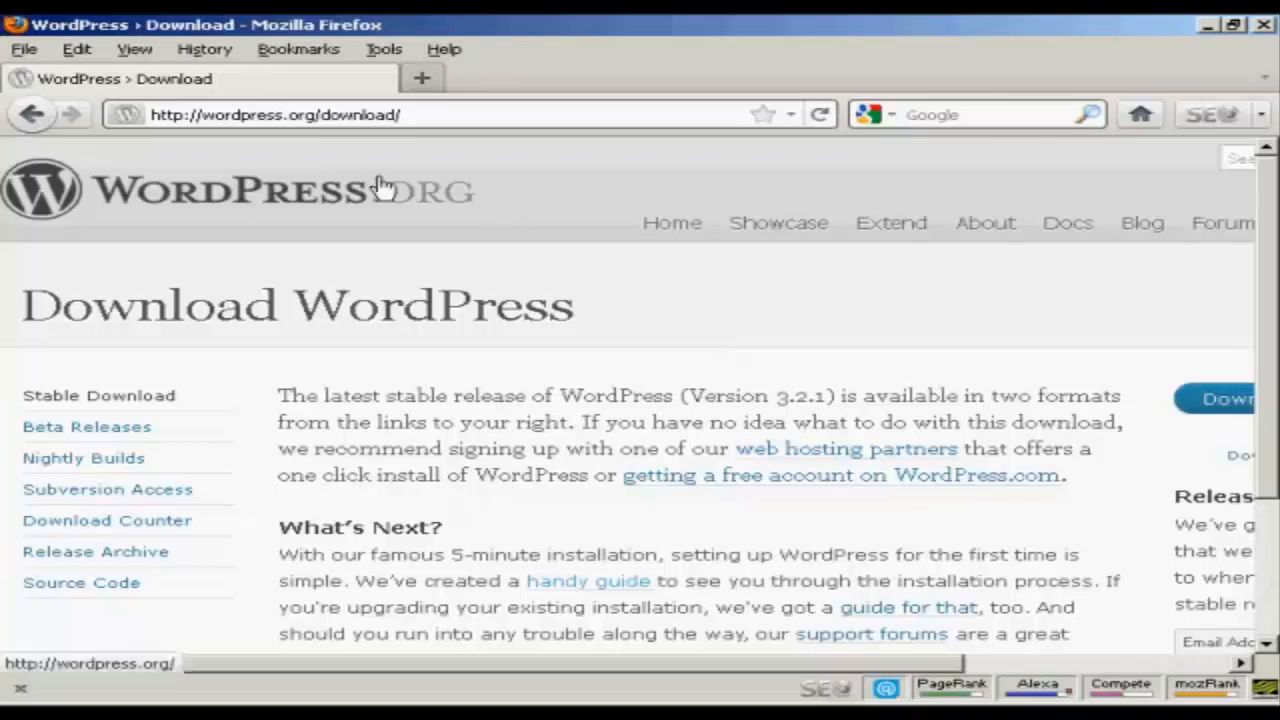
mouse_move(284, 140)
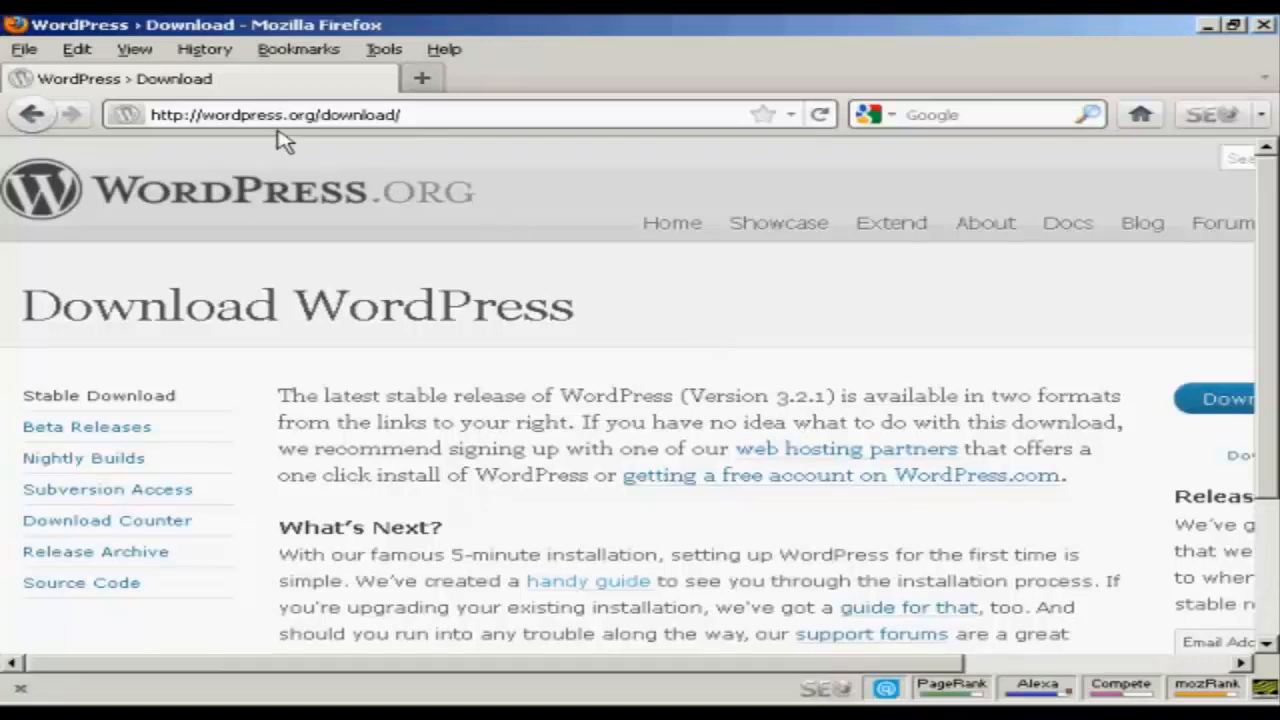
mouse_move(388, 140)
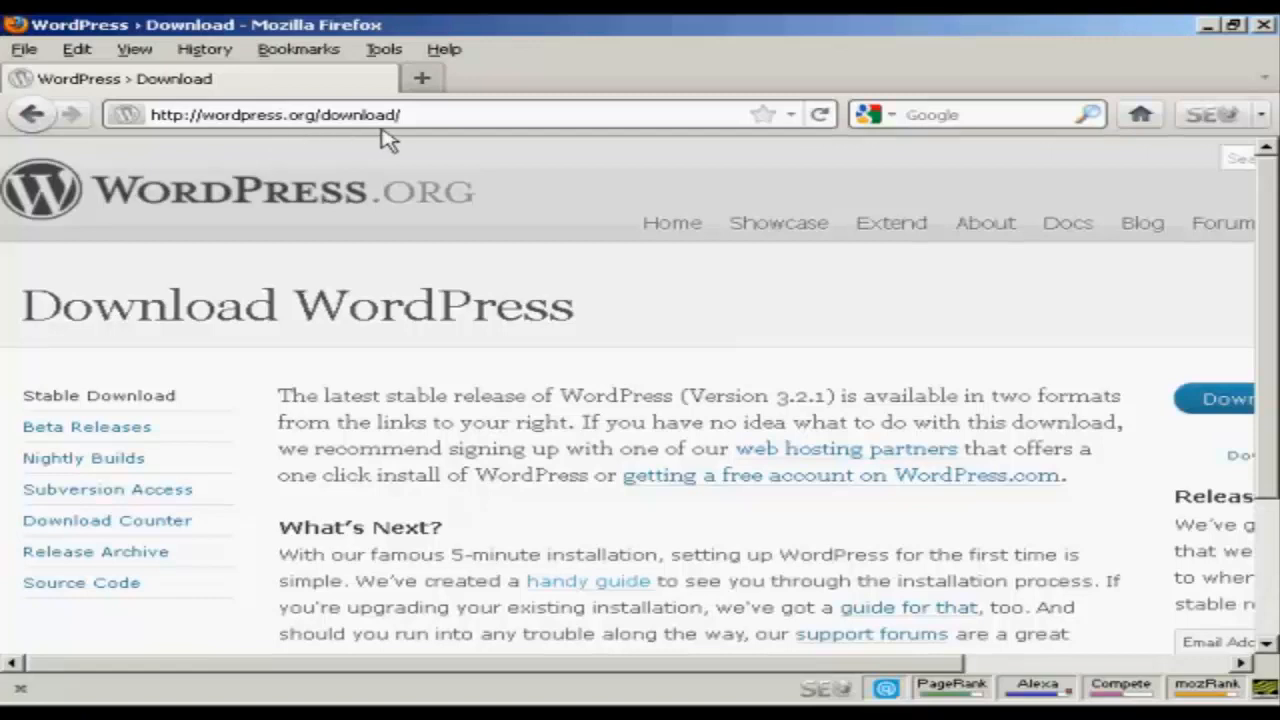
mouse_move(548, 348)
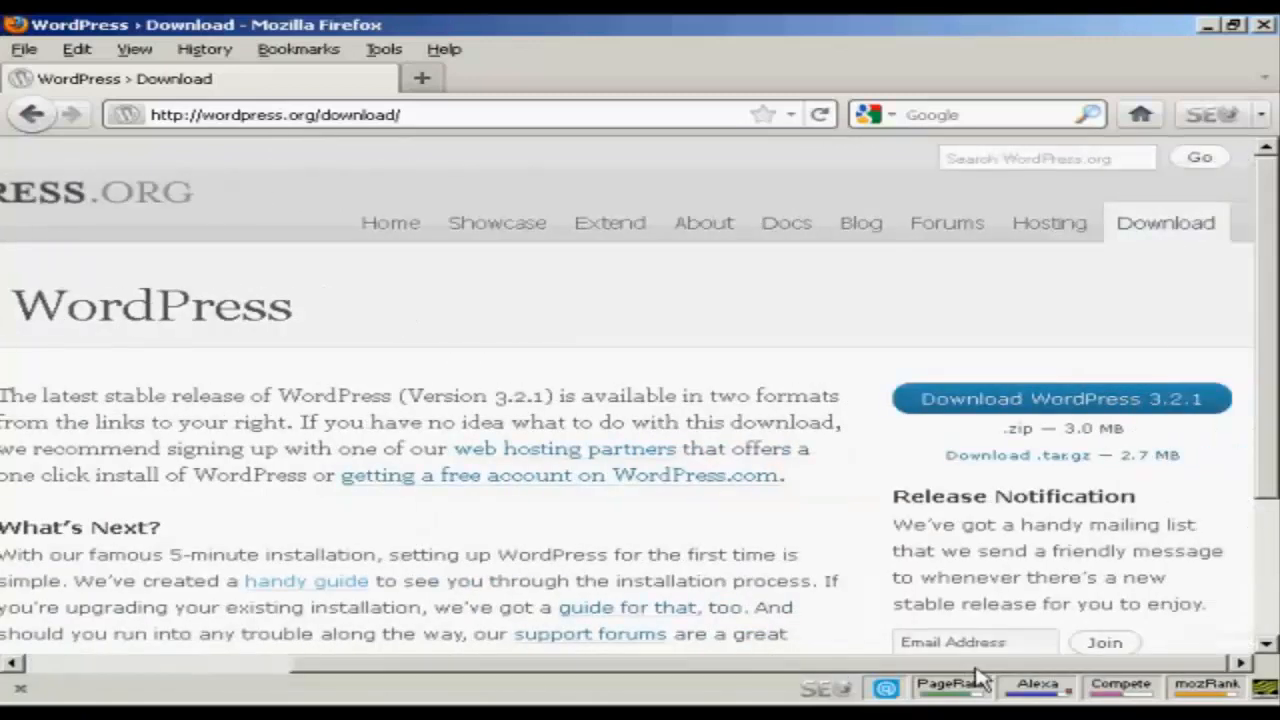
mouse_move(1056, 410)
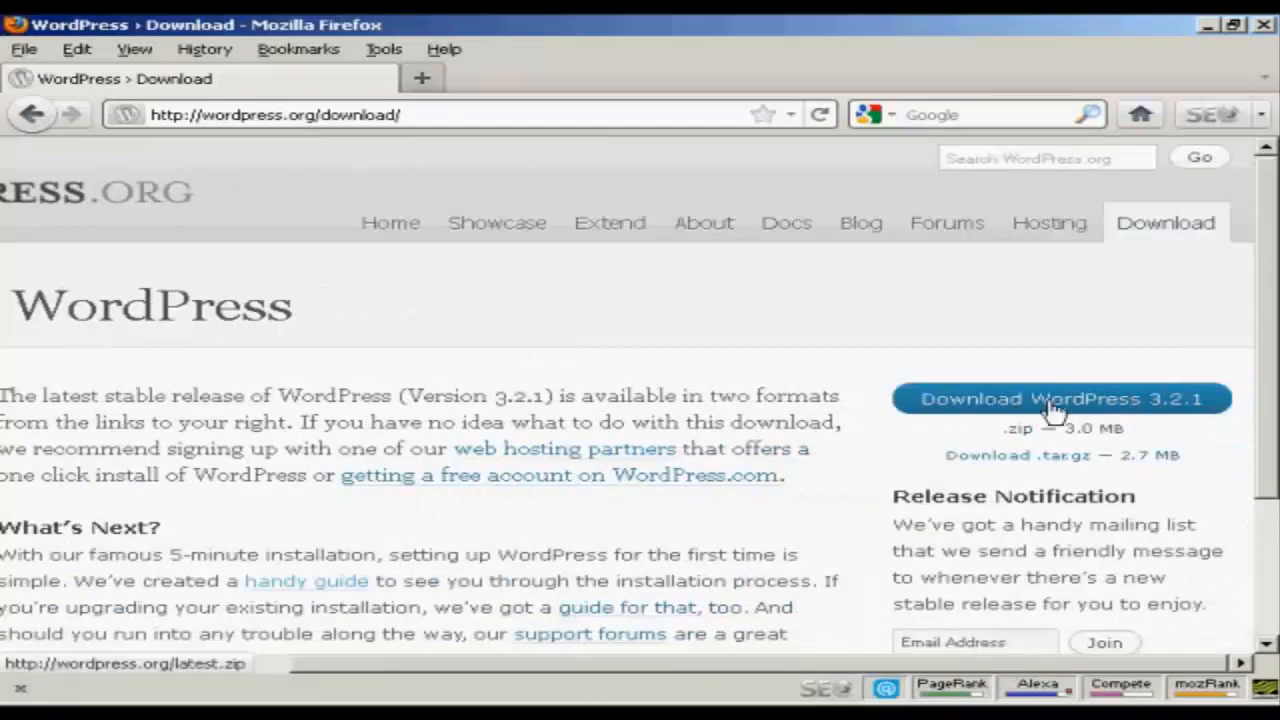
mouse_move(1170, 428)
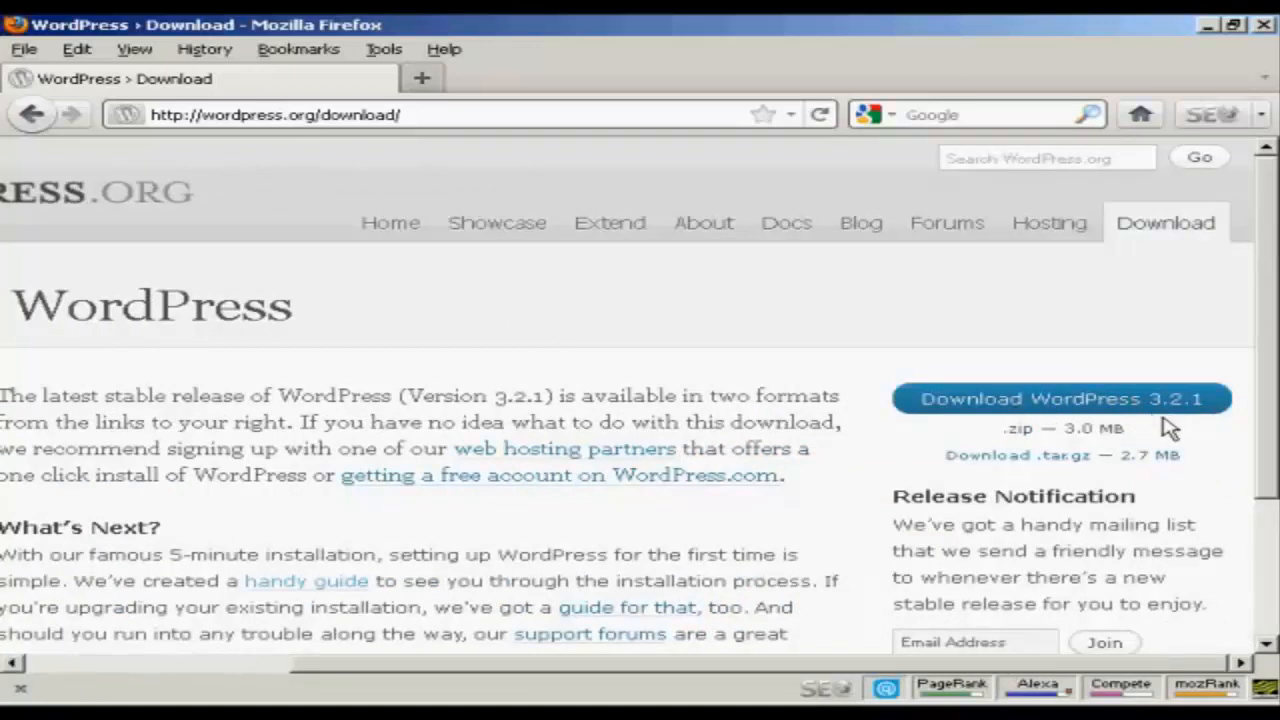
mouse_move(1216, 434)
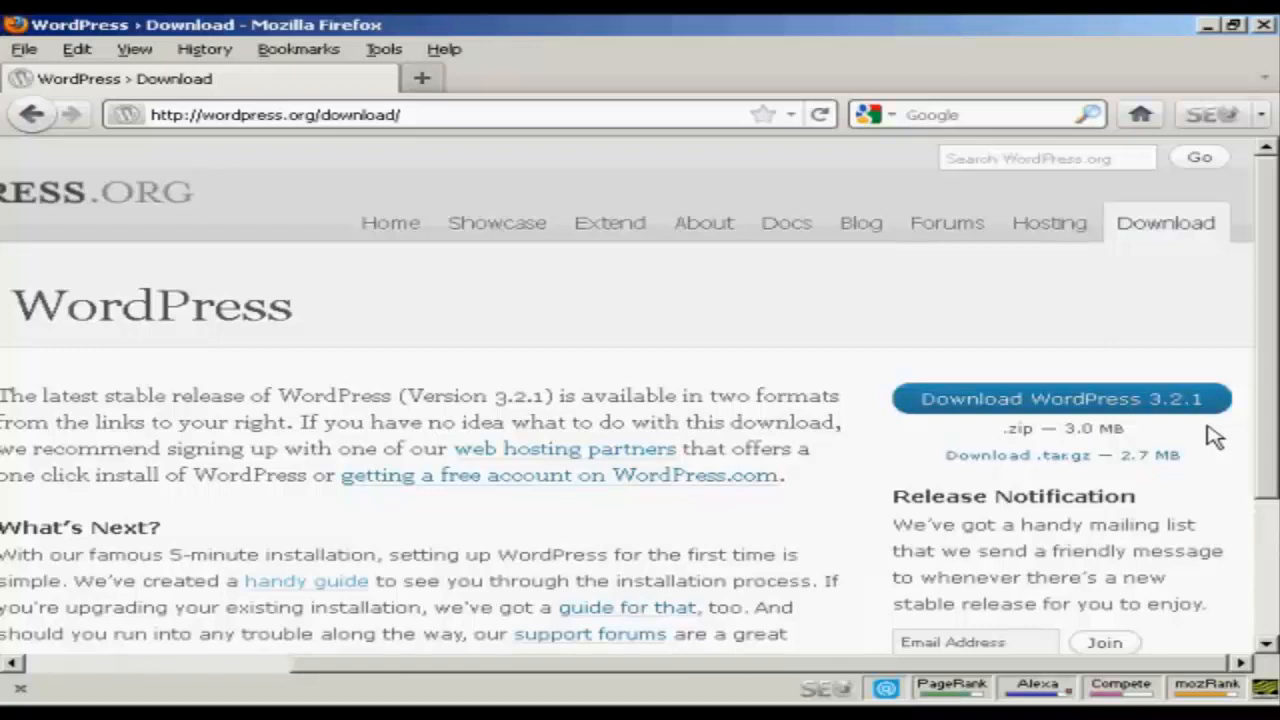
mouse_move(1008, 418)
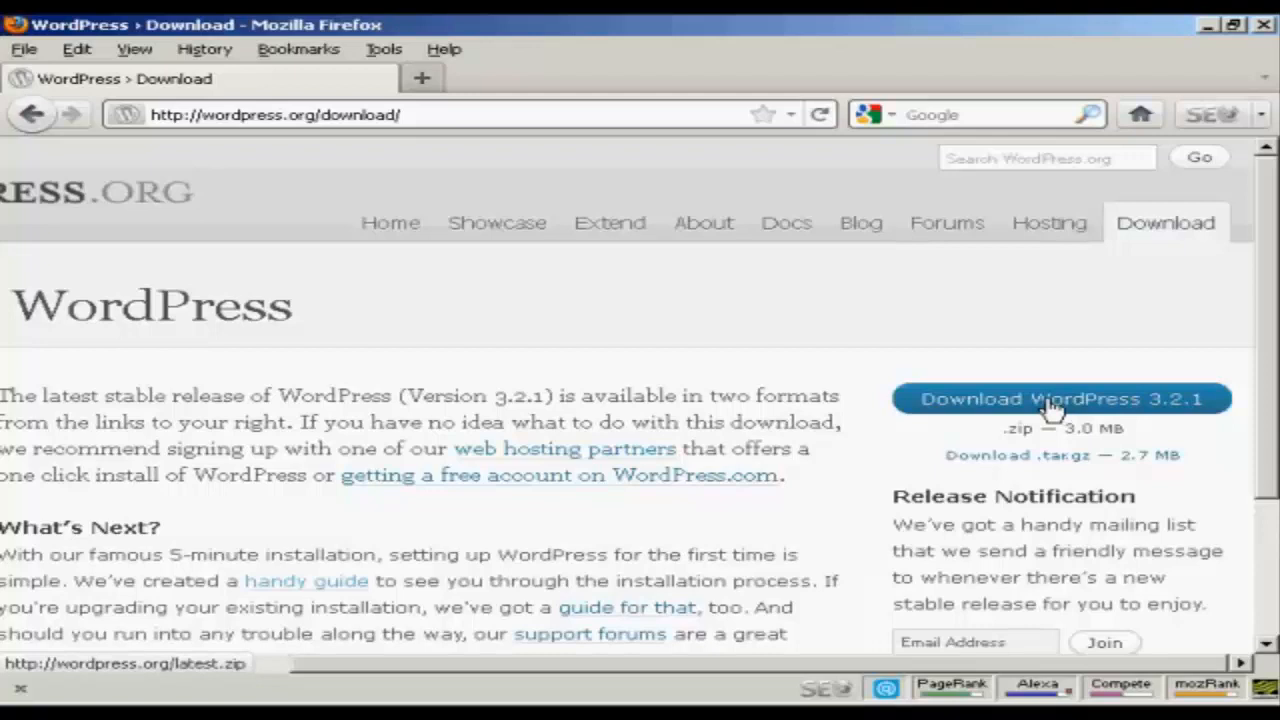
Start the download of wordpress-3.2.1.zip from the WordPress download page.
left_click(1062, 398)
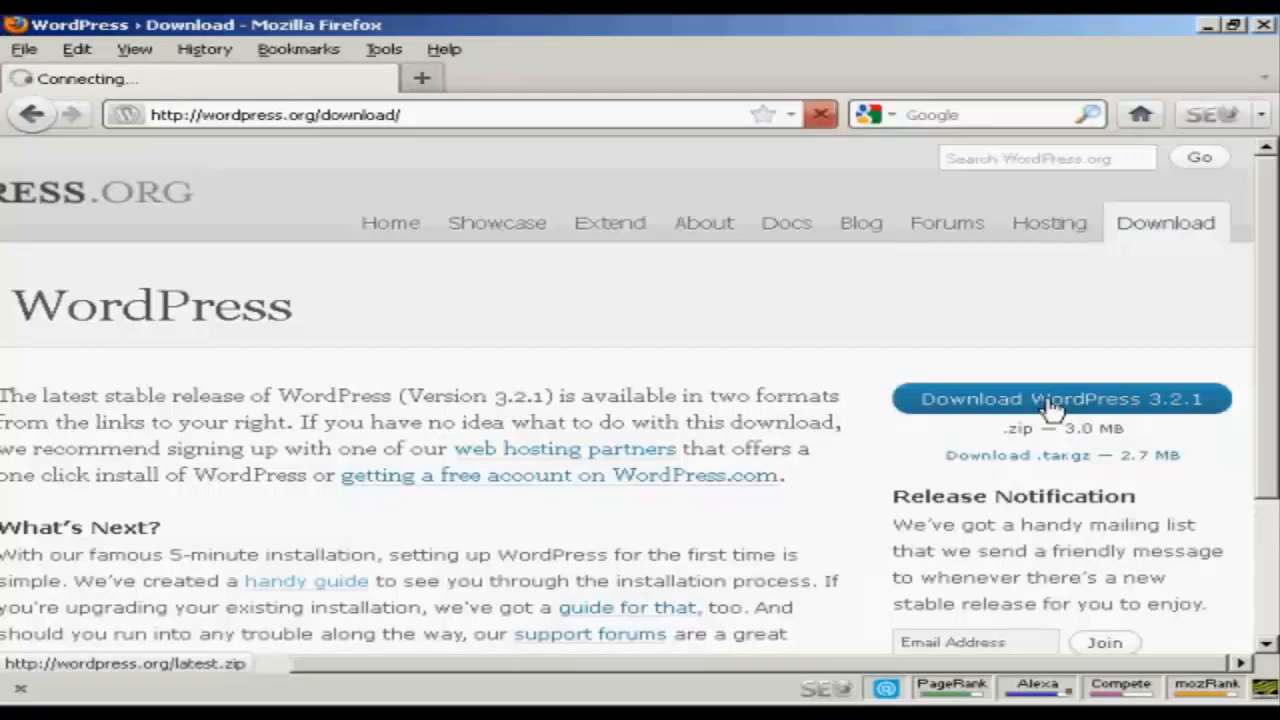
left_click(1060, 398)
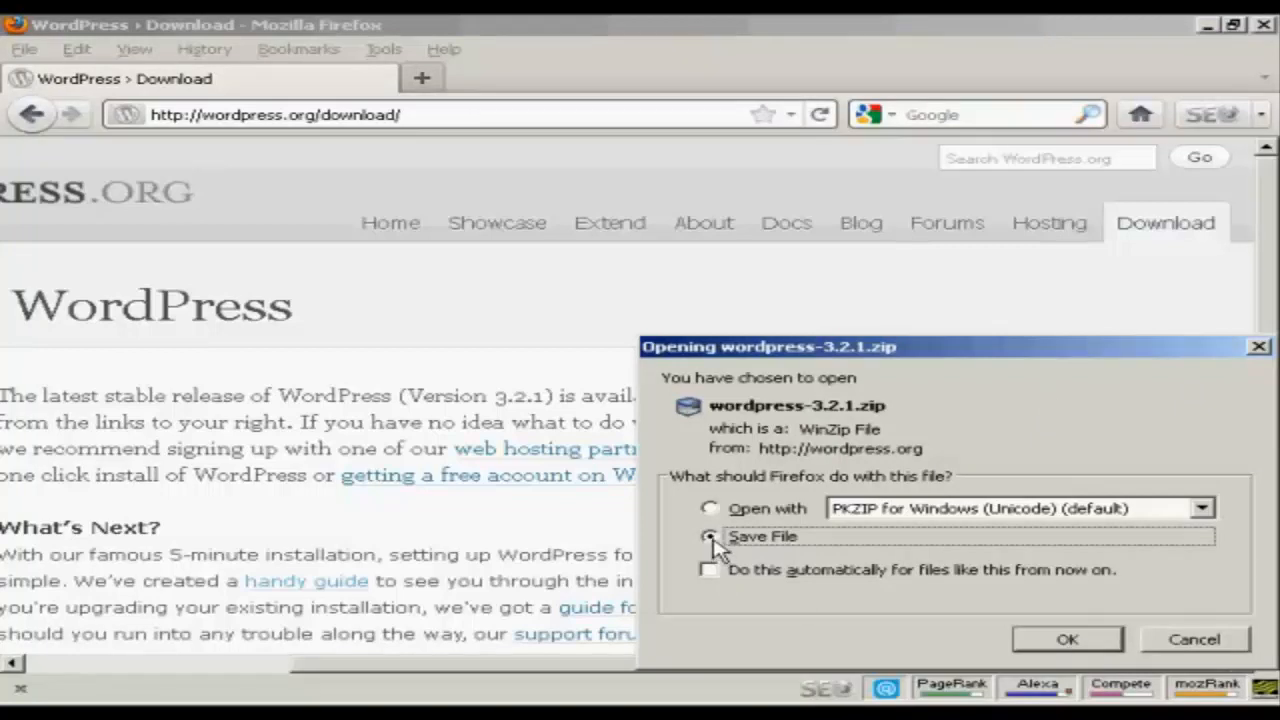
Save wordpress-3.2.1.zip to disk and dismiss the completed Downloads window.
left_click(712, 536)
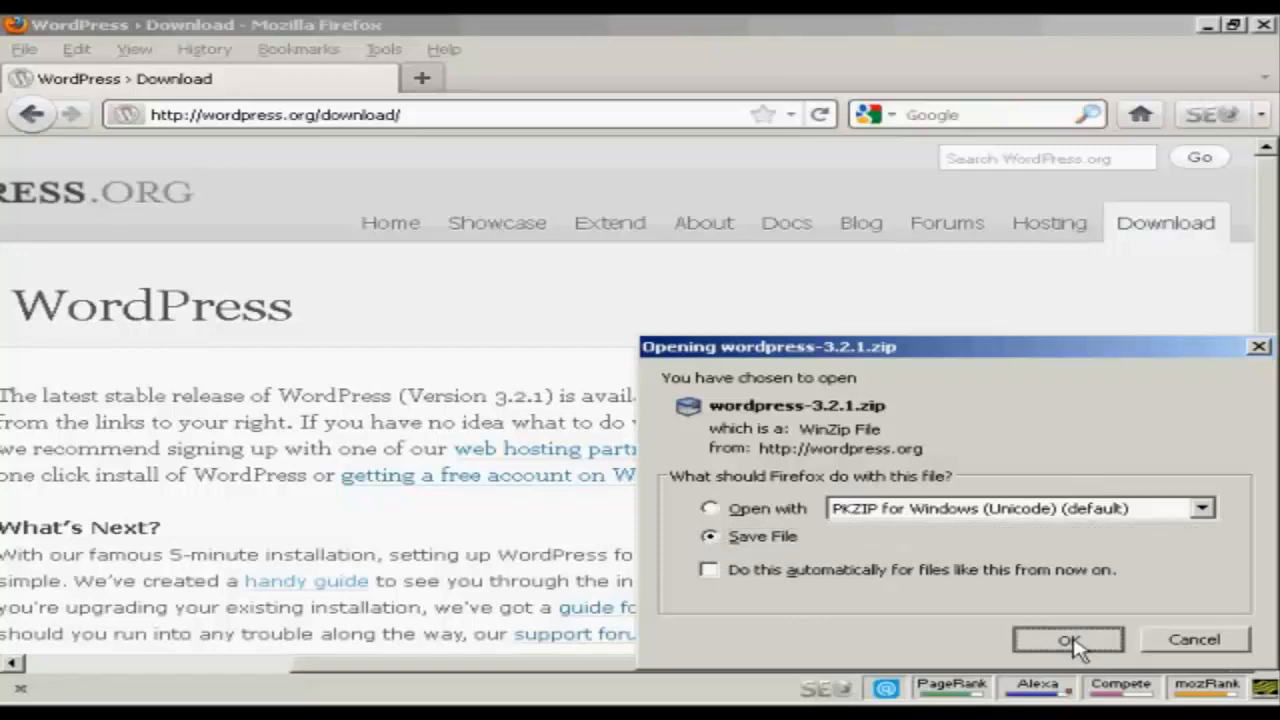
left_click(1068, 640)
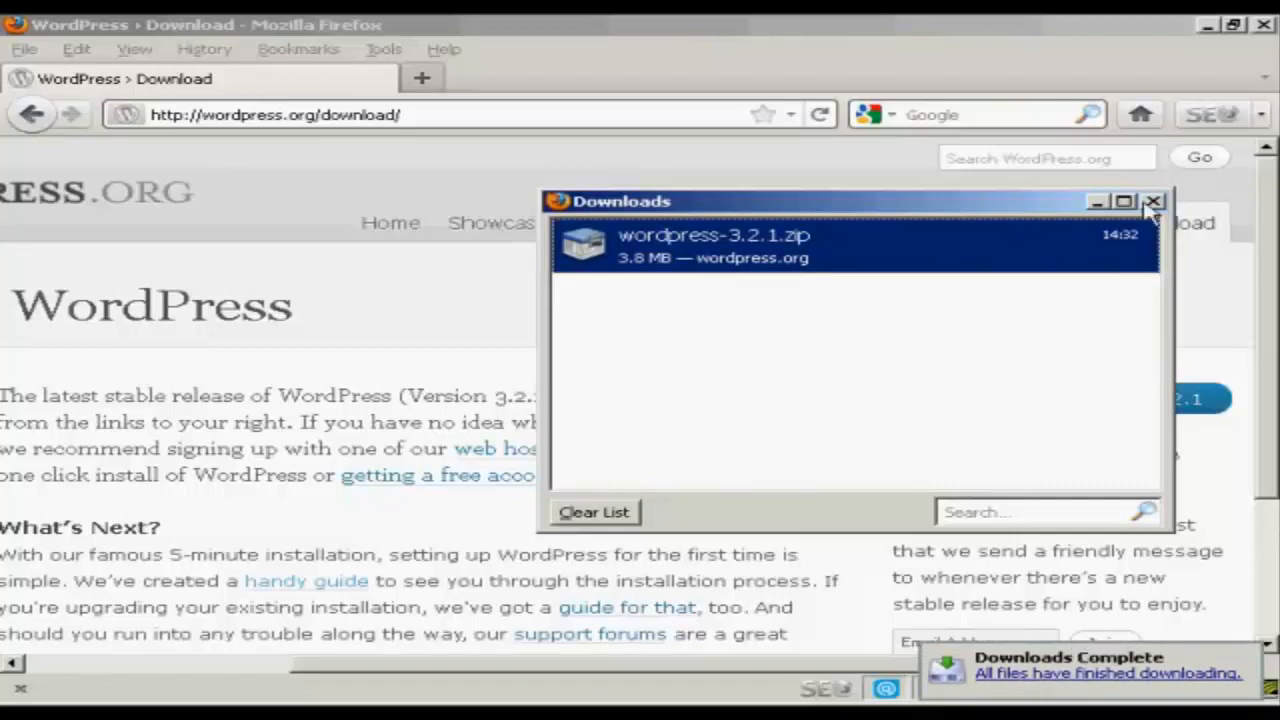
left_click(1152, 200)
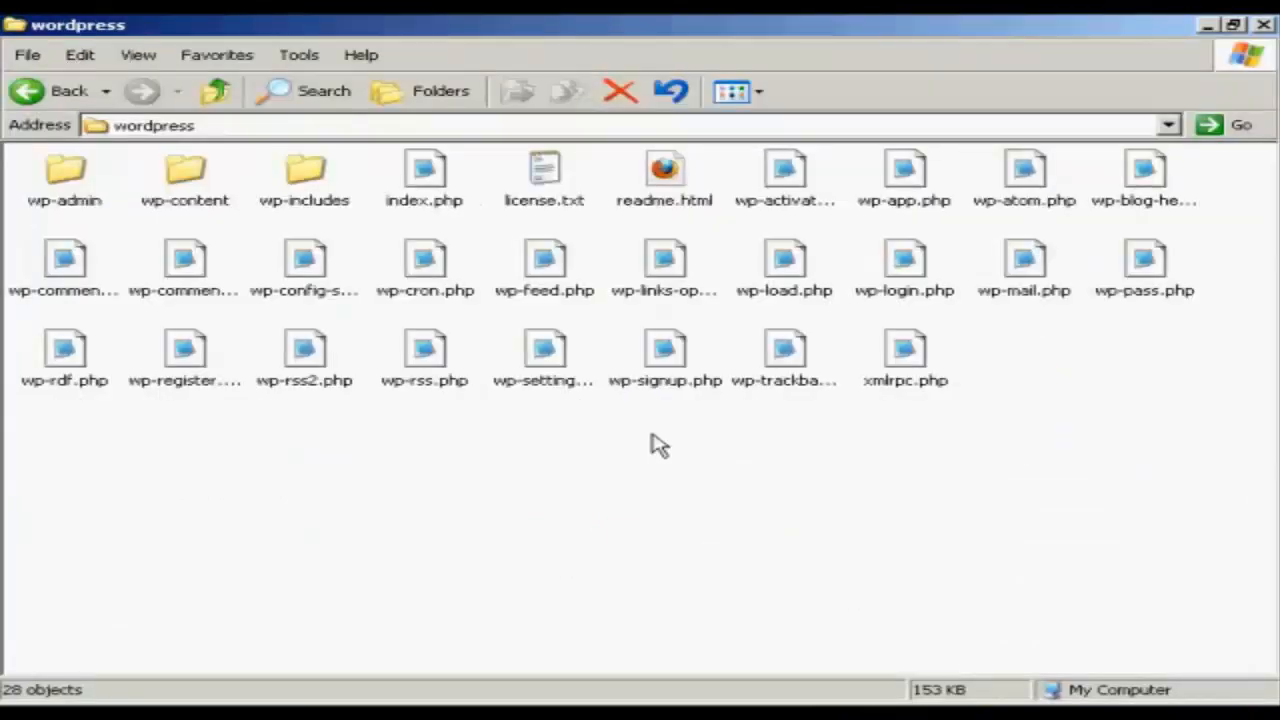
mouse_move(340, 384)
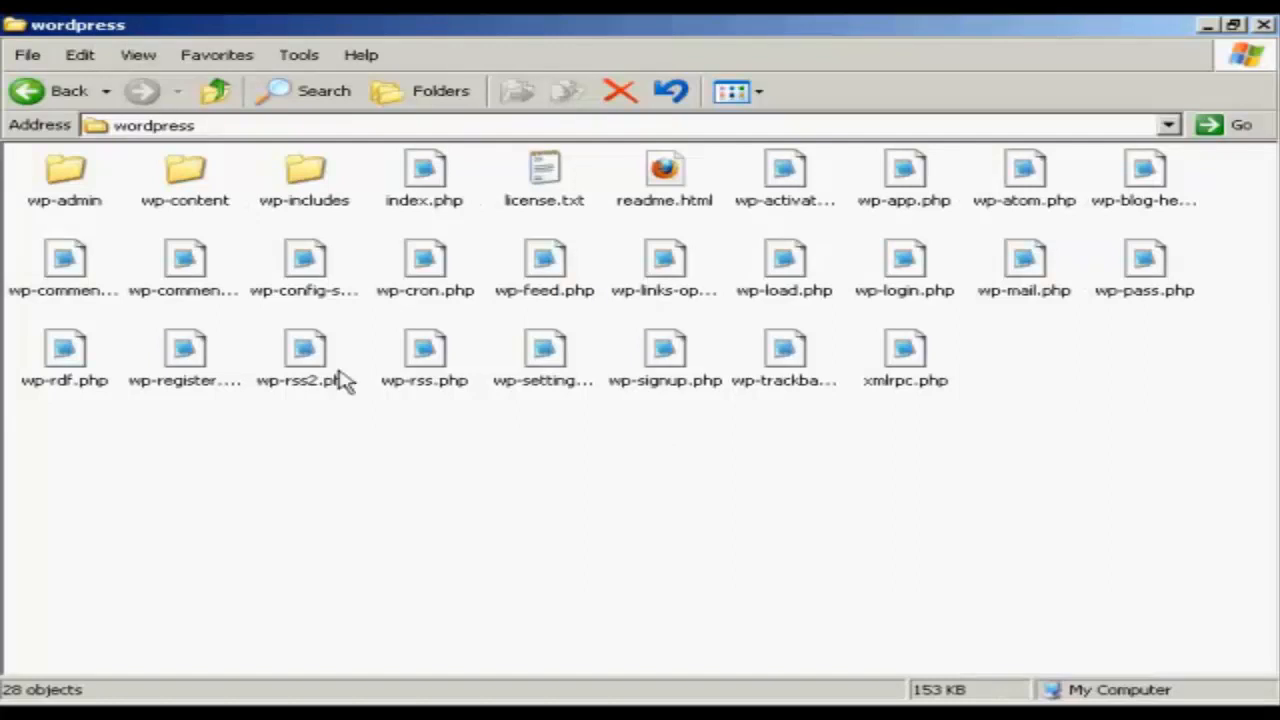
mouse_move(160, 144)
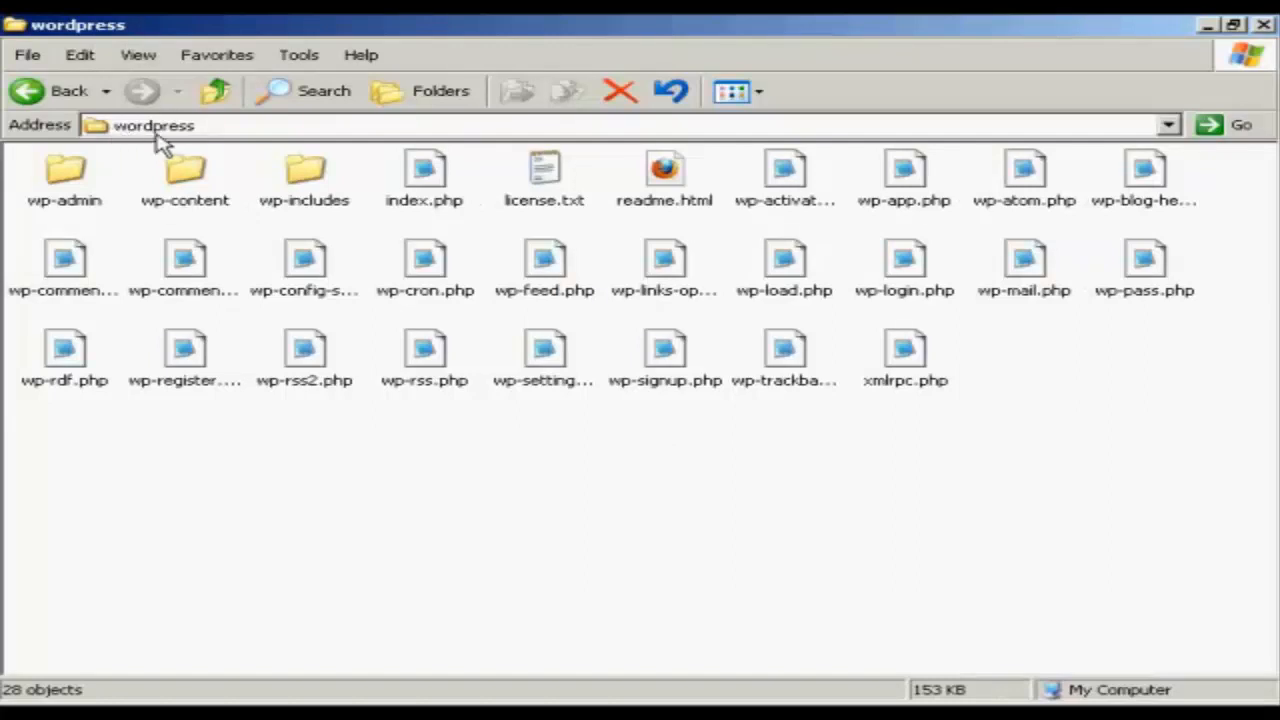
mouse_move(438, 200)
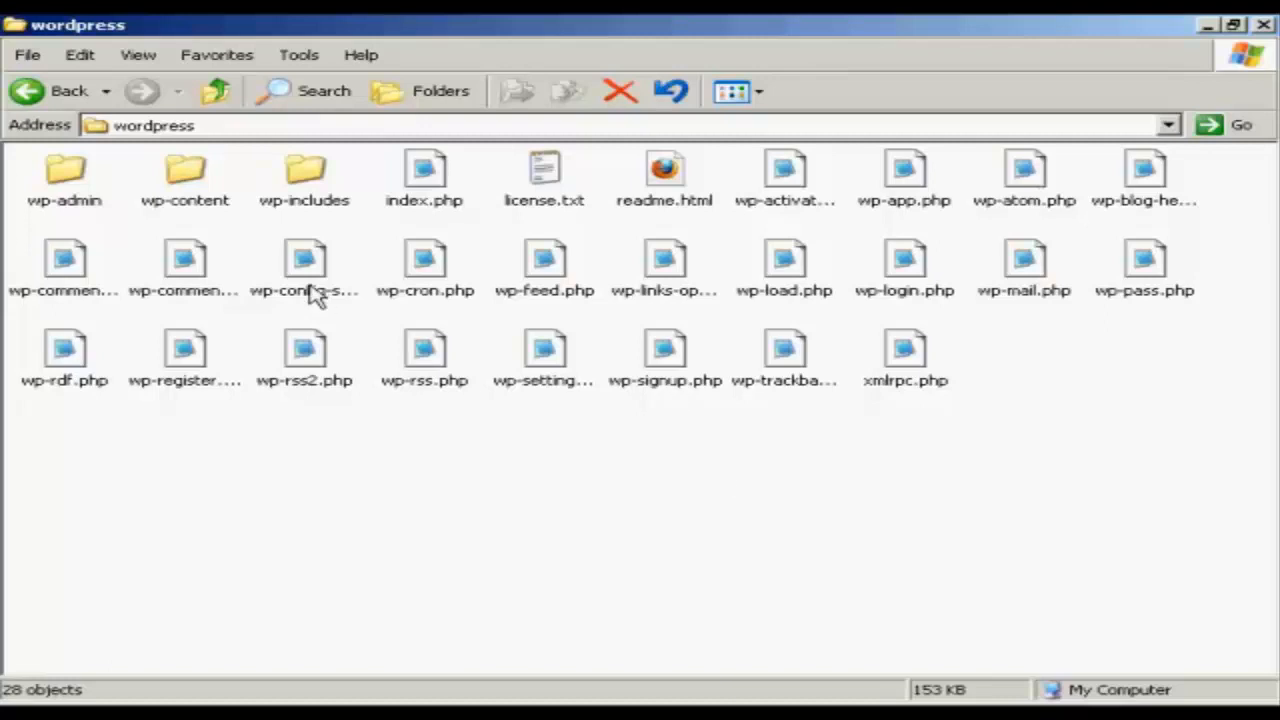
mouse_move(322, 304)
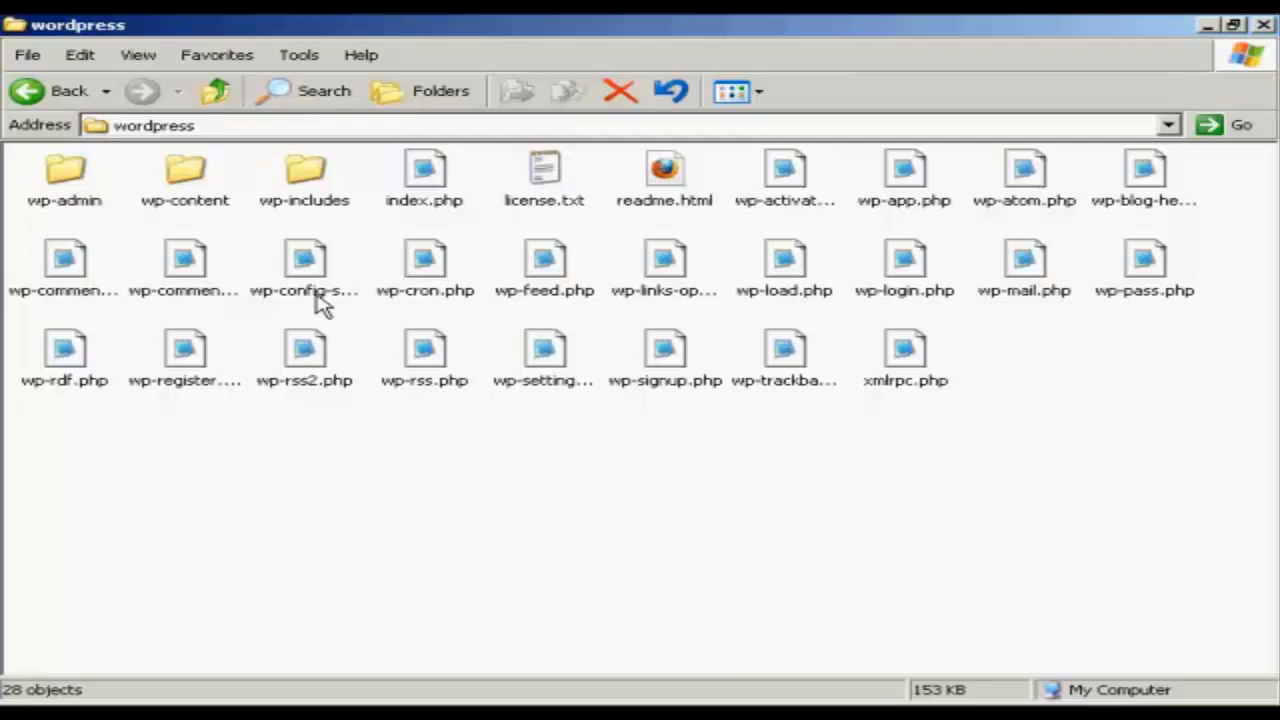
Rename wp-config-sample.php to wp-config.php in the wordpress folder and select it.
left_click(304, 260)
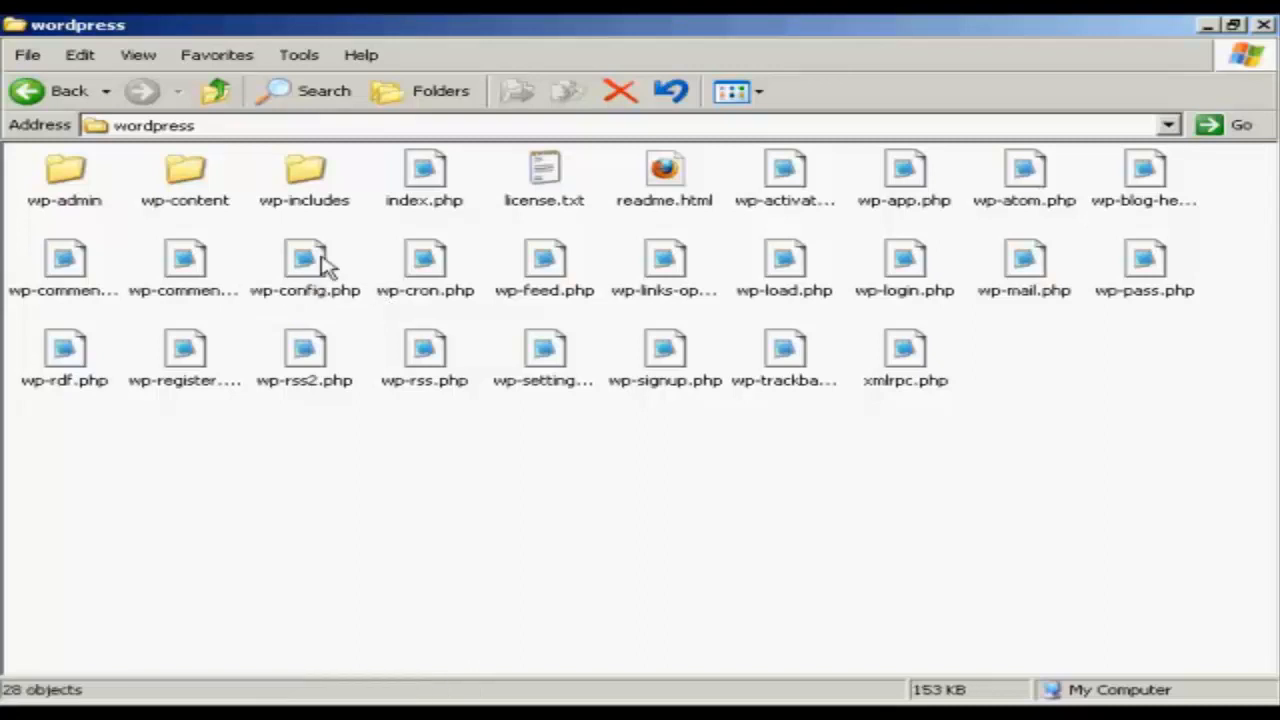
mouse_move(340, 284)
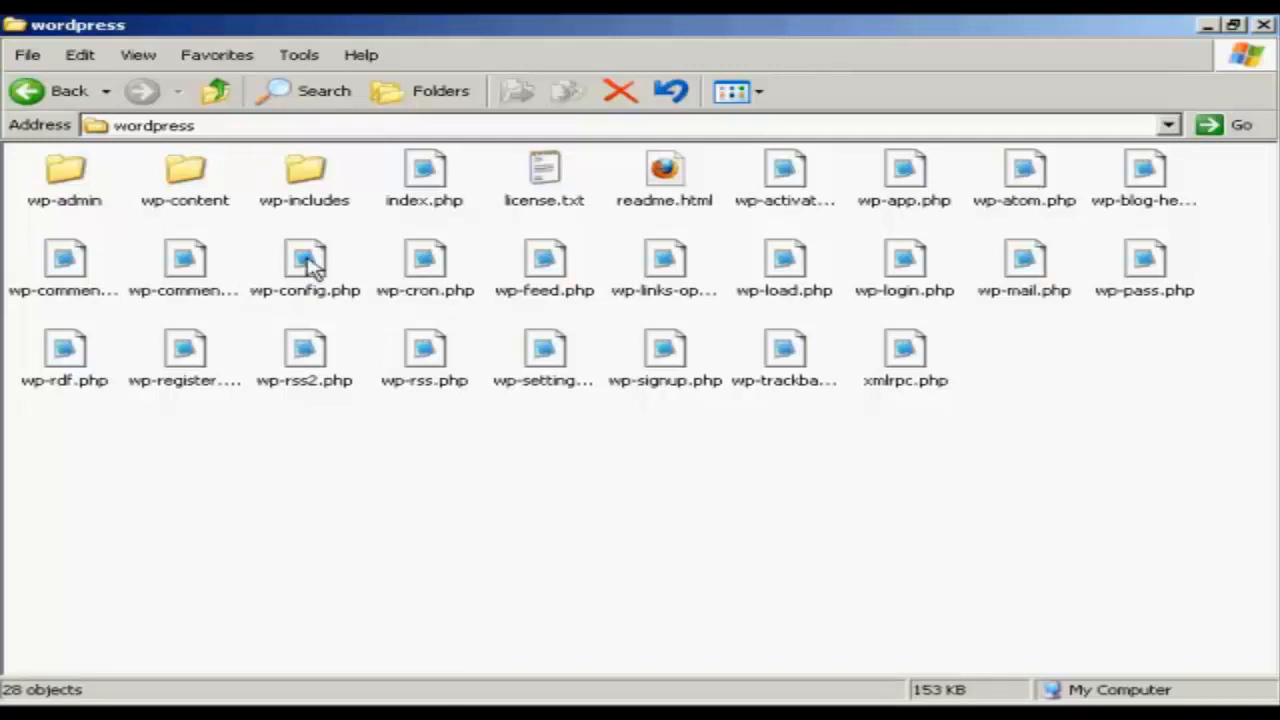
left_click(304, 262)
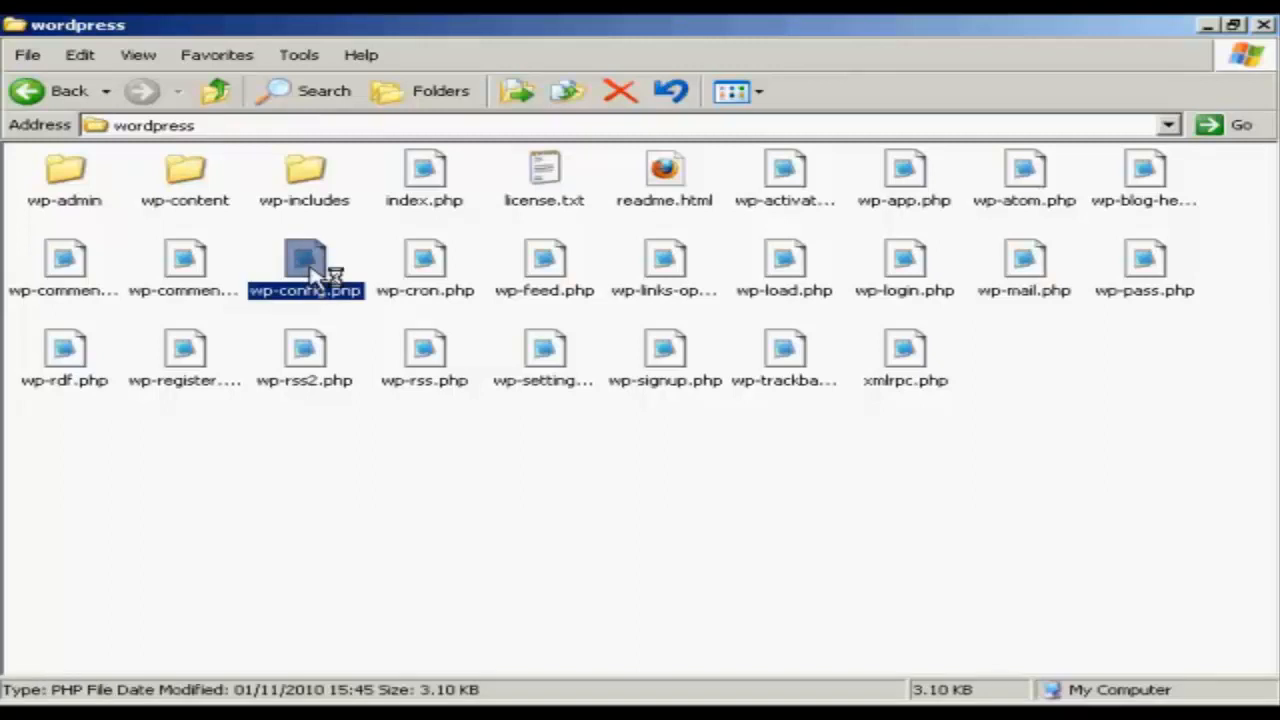
Open wp-config.php in Notepad and bring its MySQL settings section into view.
double_click(304, 260)
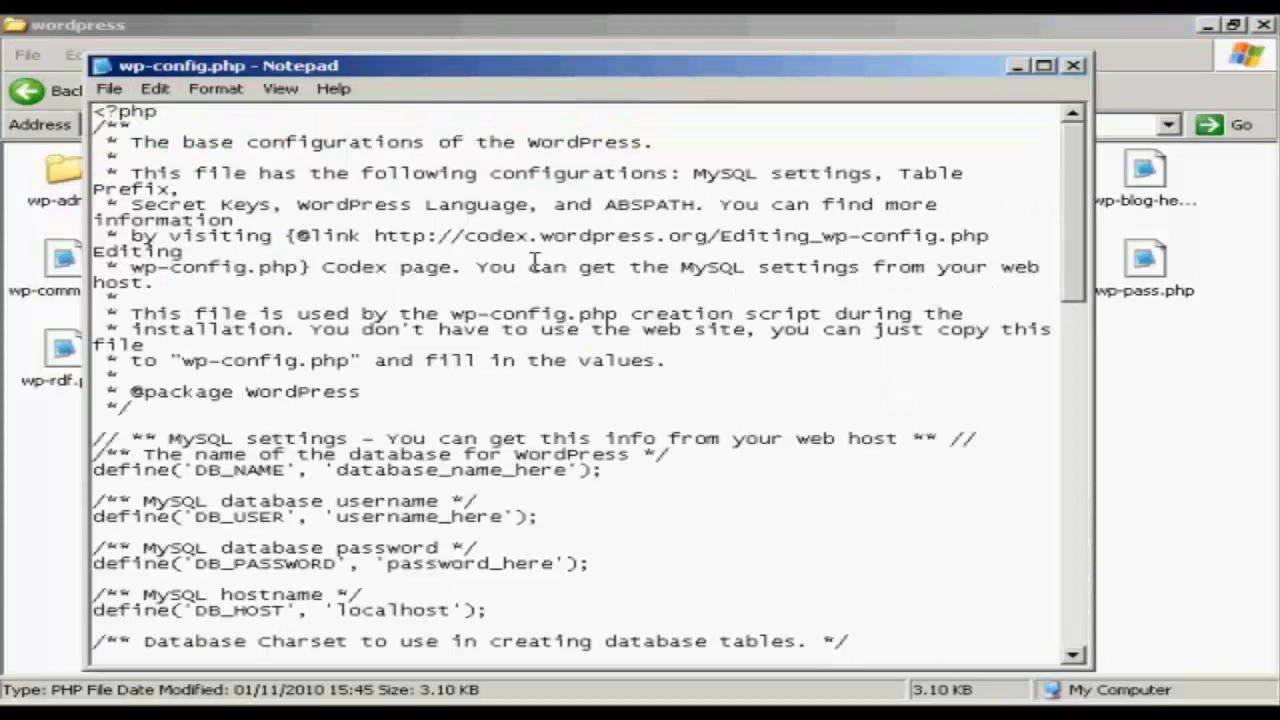
mouse_move(1068, 178)
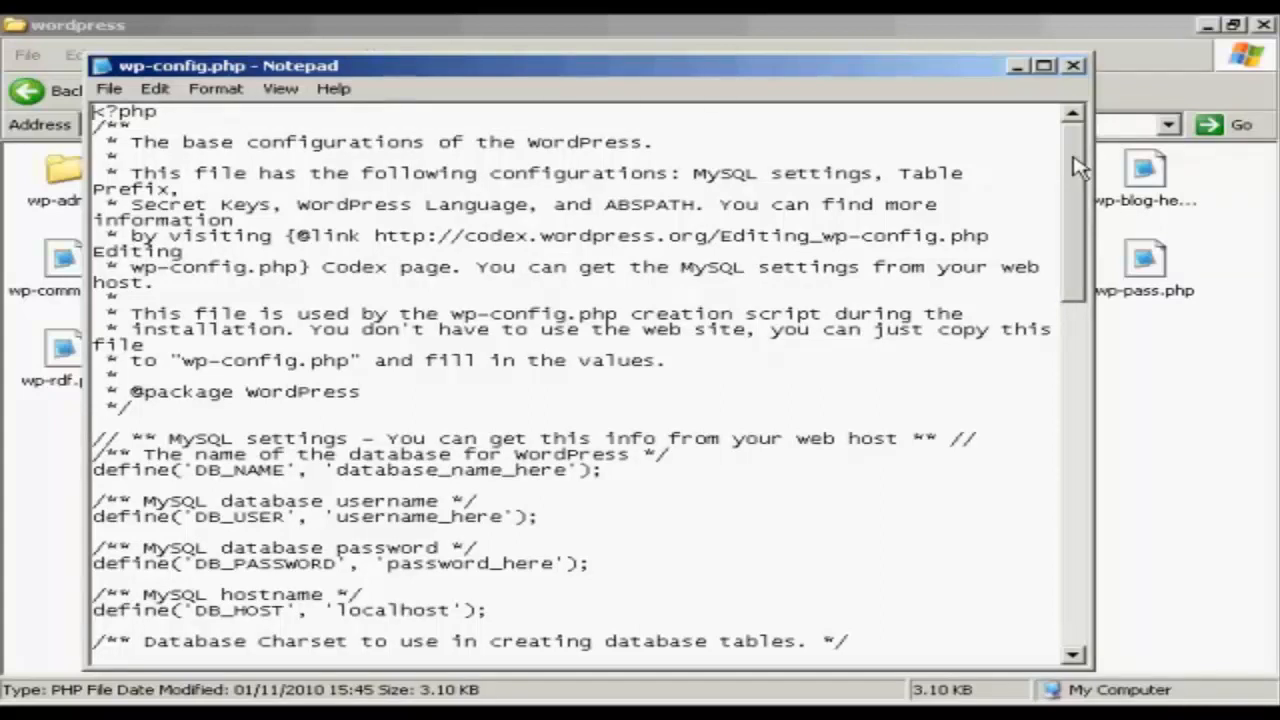
scroll("down", 3)
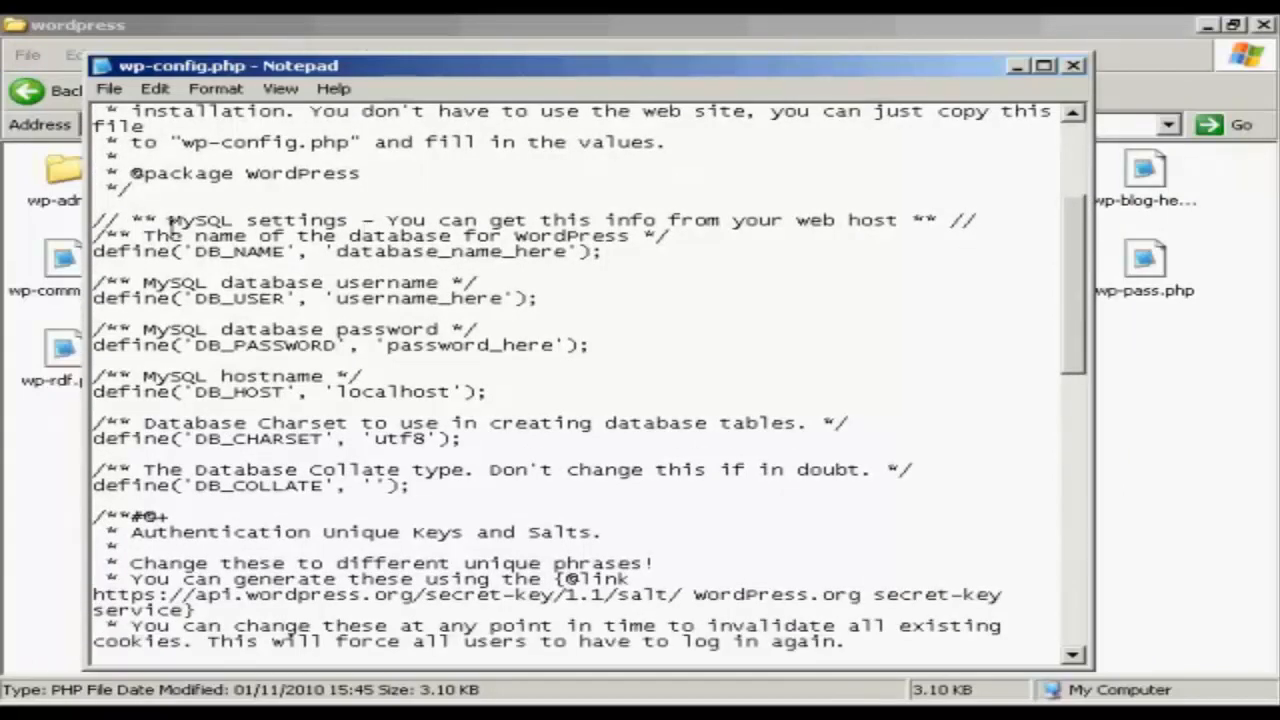
mouse_move(540, 680)
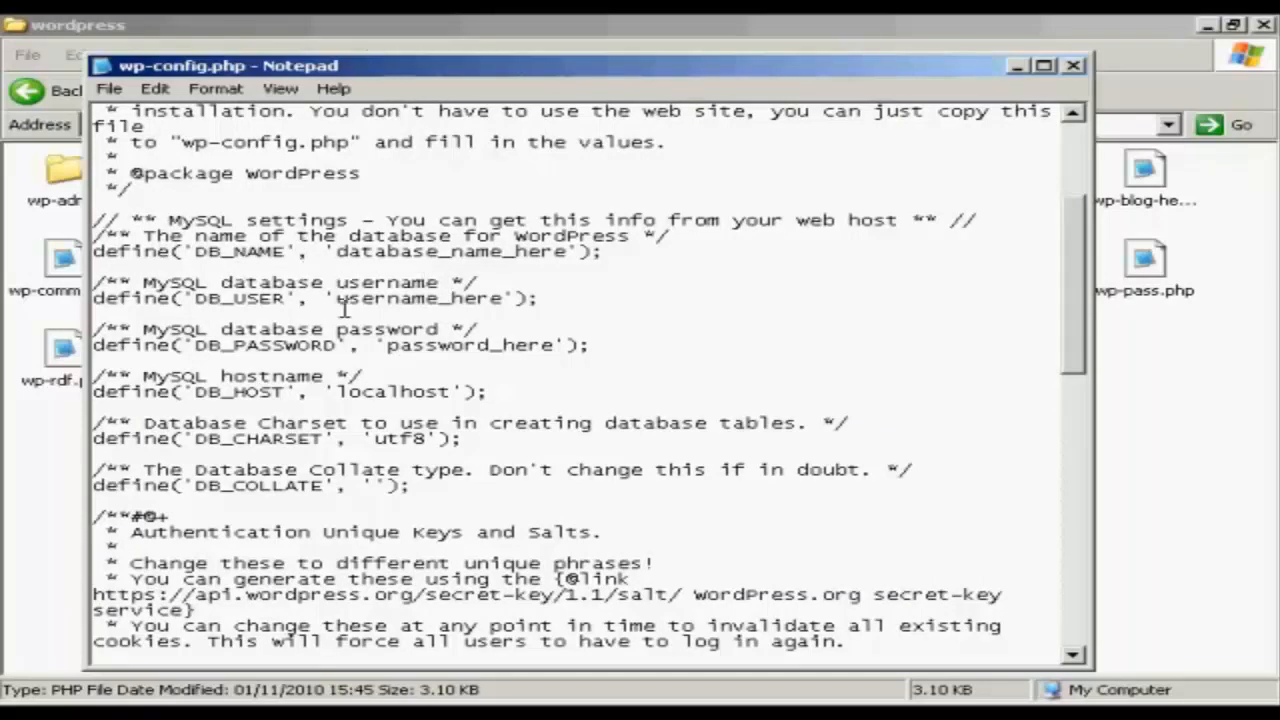
mouse_move(472, 352)
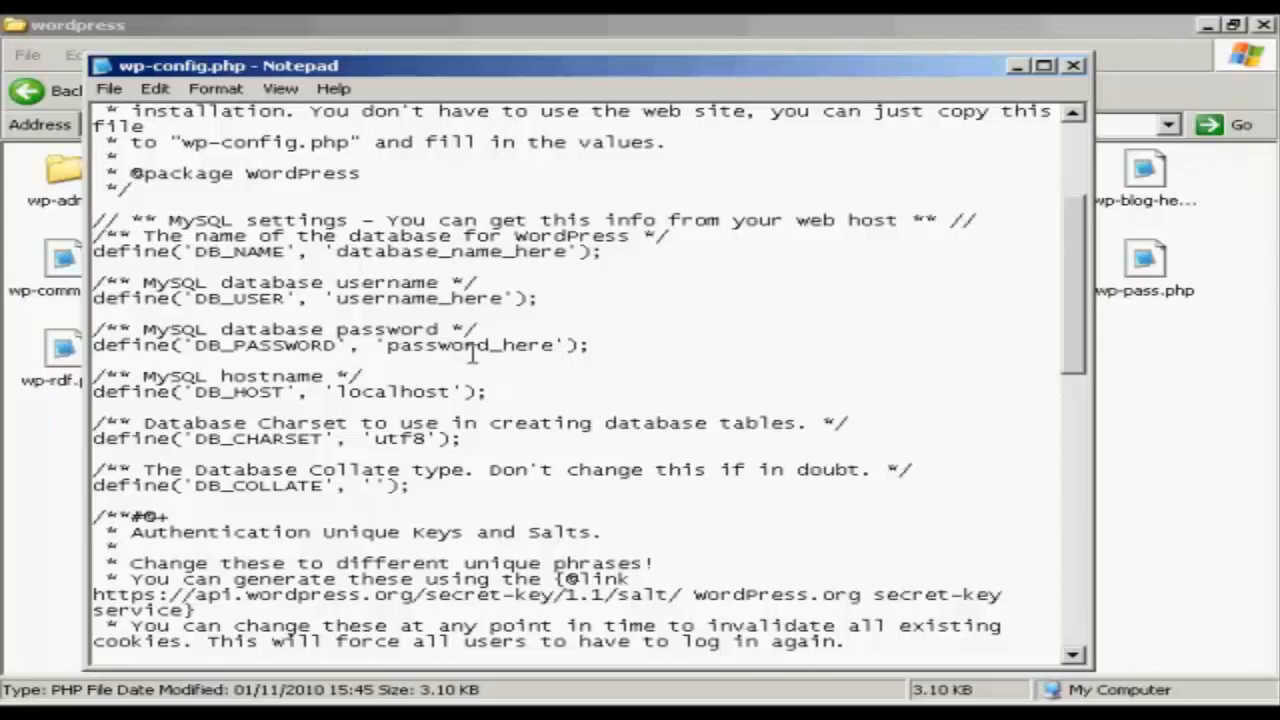
mouse_move(172, 408)
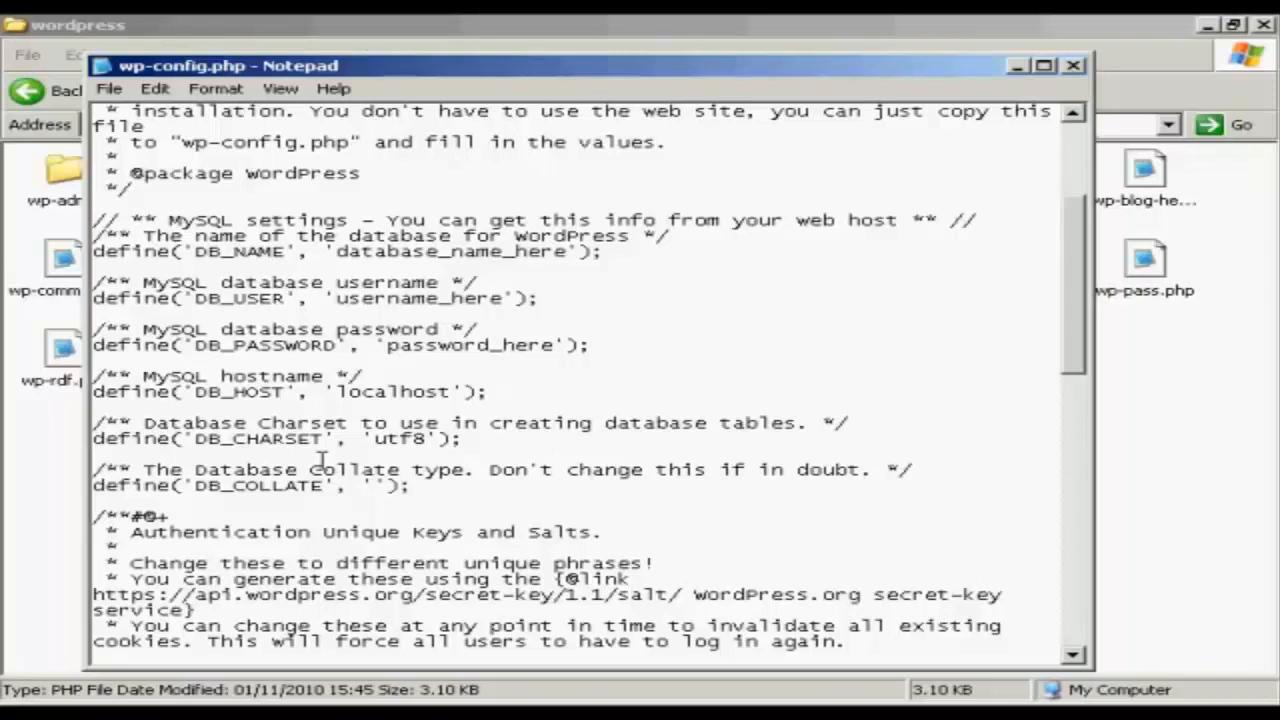
mouse_move(366, 504)
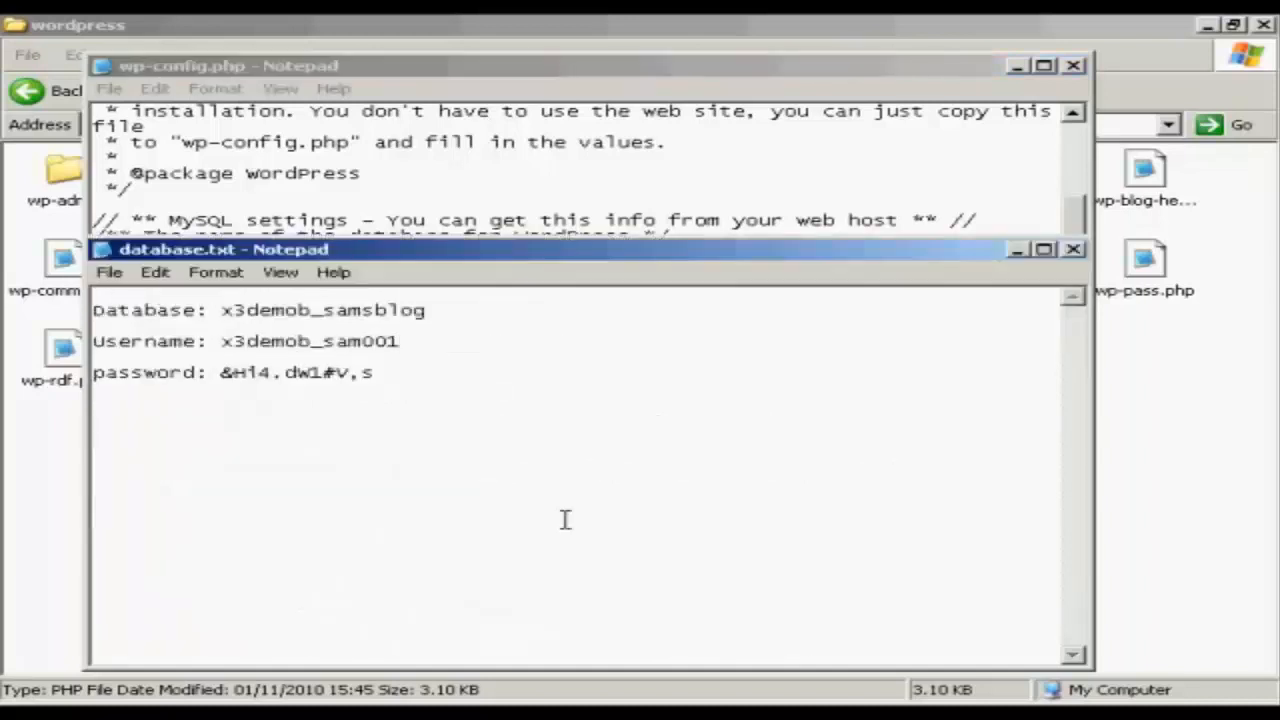
Replace the database_name_here placeholder with x3demob_samsblog.
double_click(324, 310)
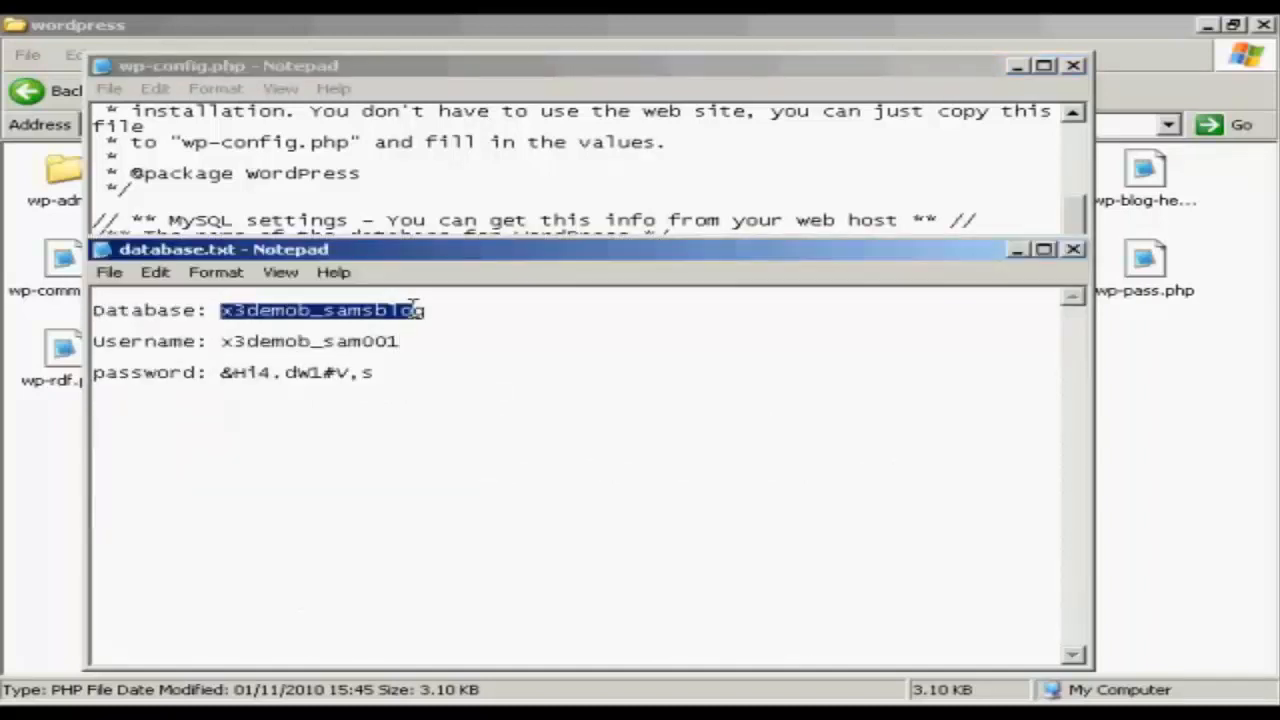
right_click(412, 308)
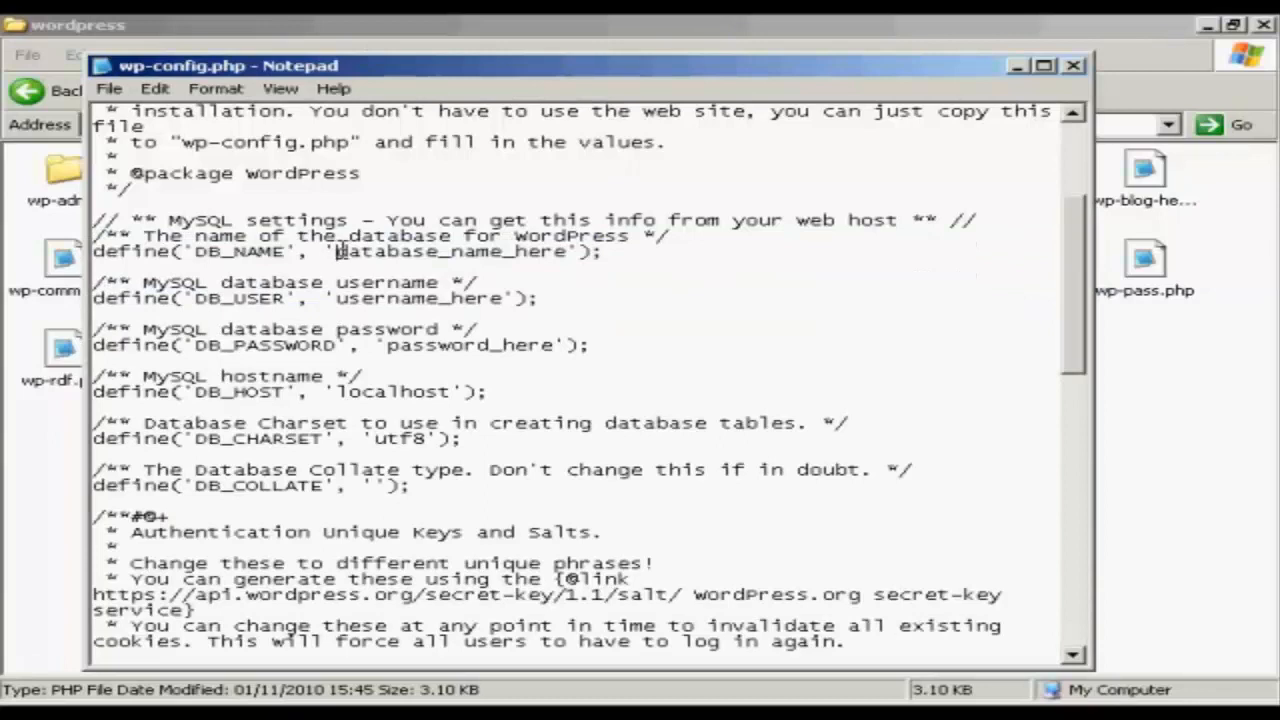
double_click(452, 252)
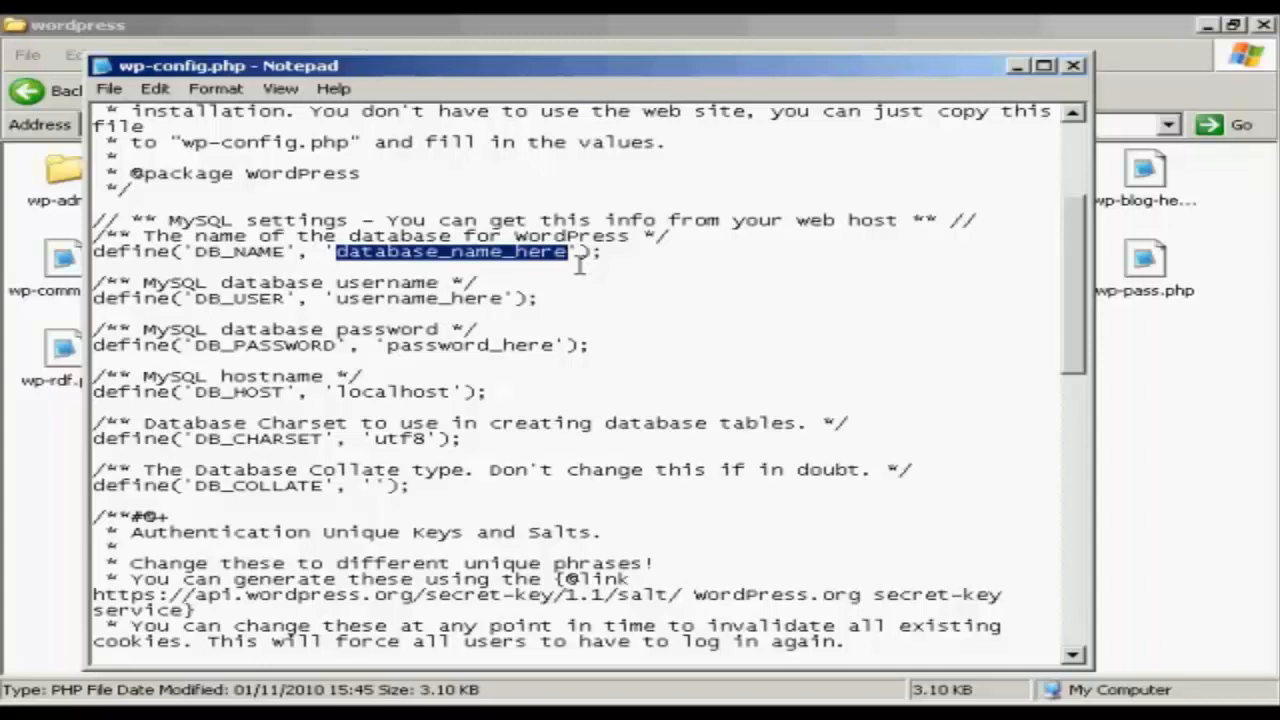
type("x3demob_samsblog")
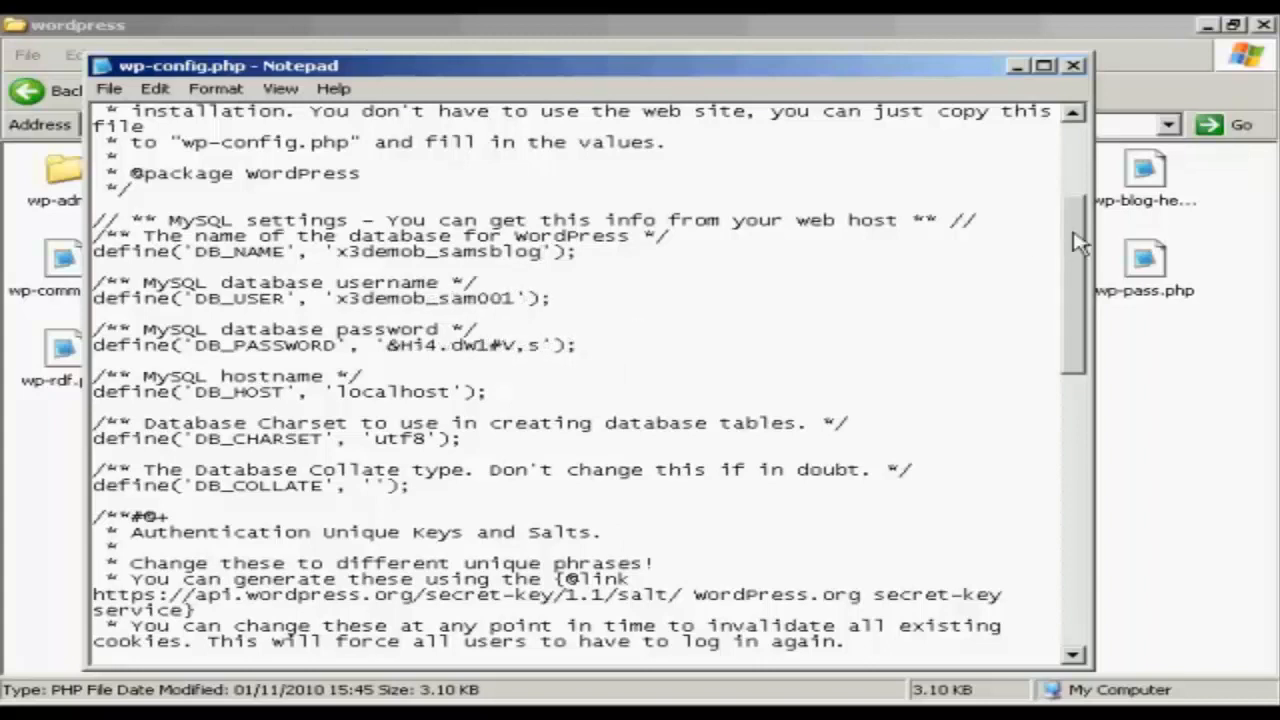
Reach the unique keys and salts section and select the api.wordpress.org secret-key URL.
scroll("down", 3)
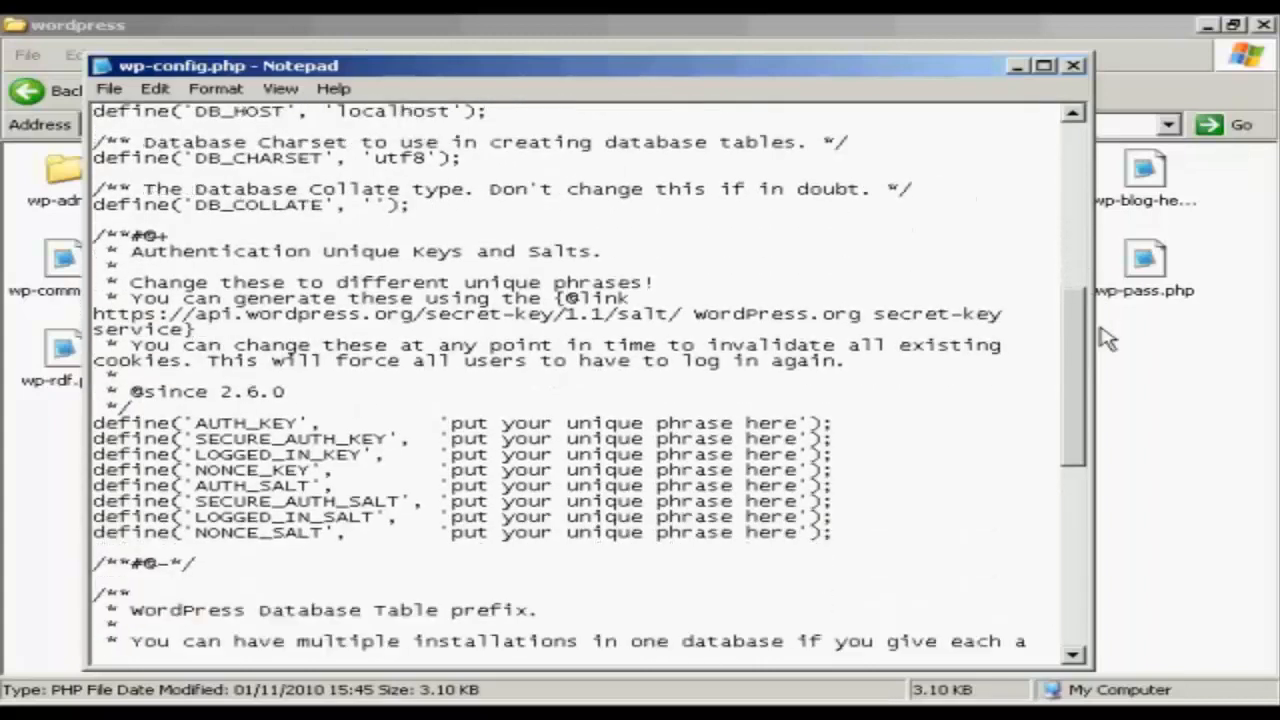
scroll("down", 3)
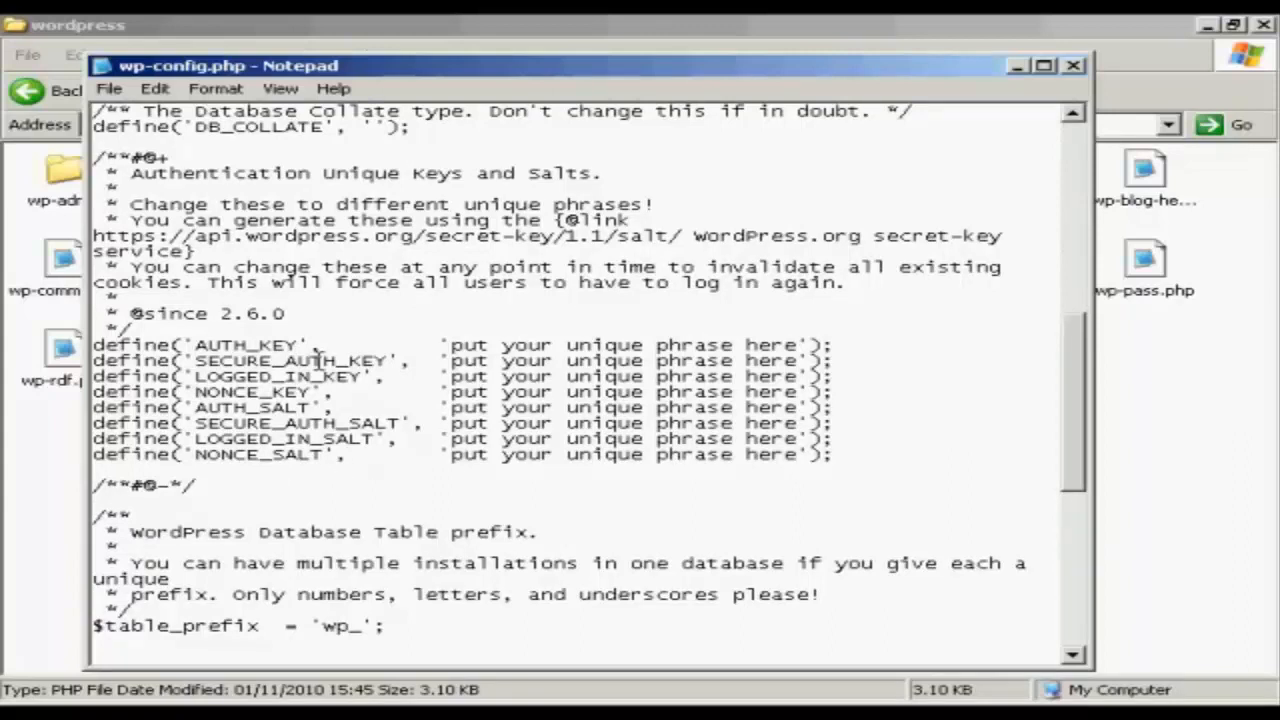
mouse_move(236, 268)
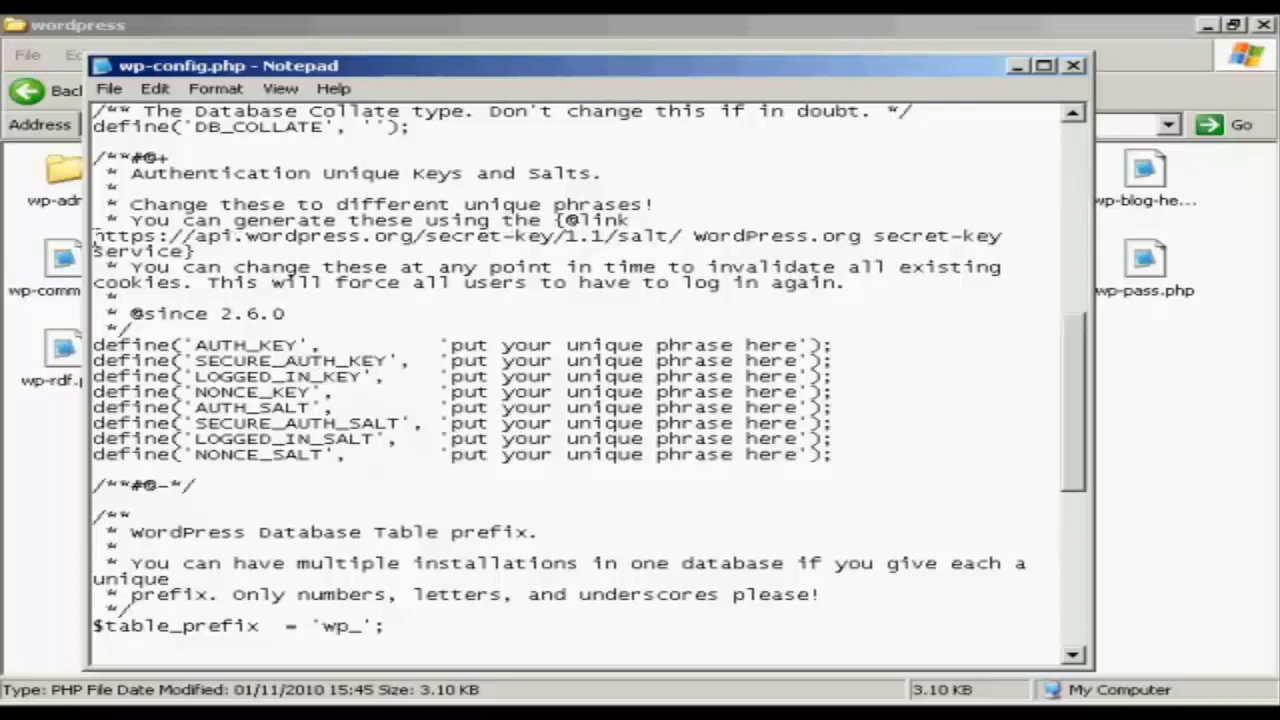
left_click_drag(90, 236, 350, 236)
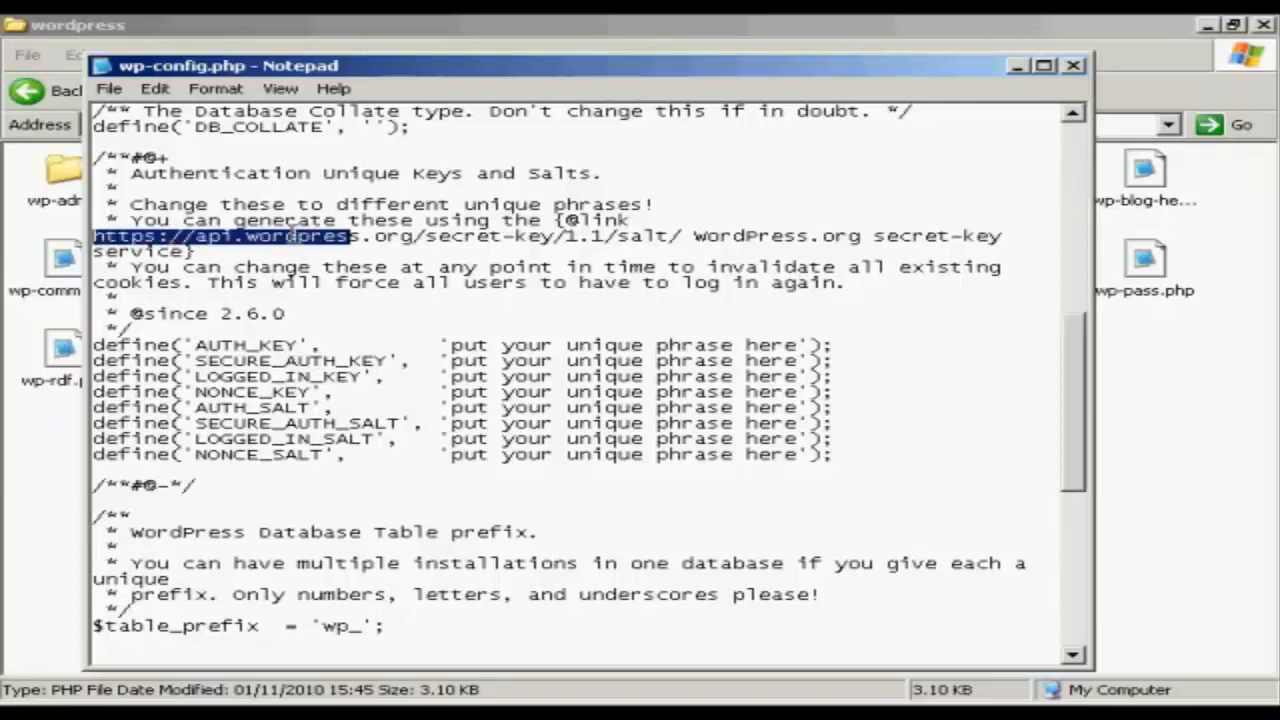
right_click(676, 240)
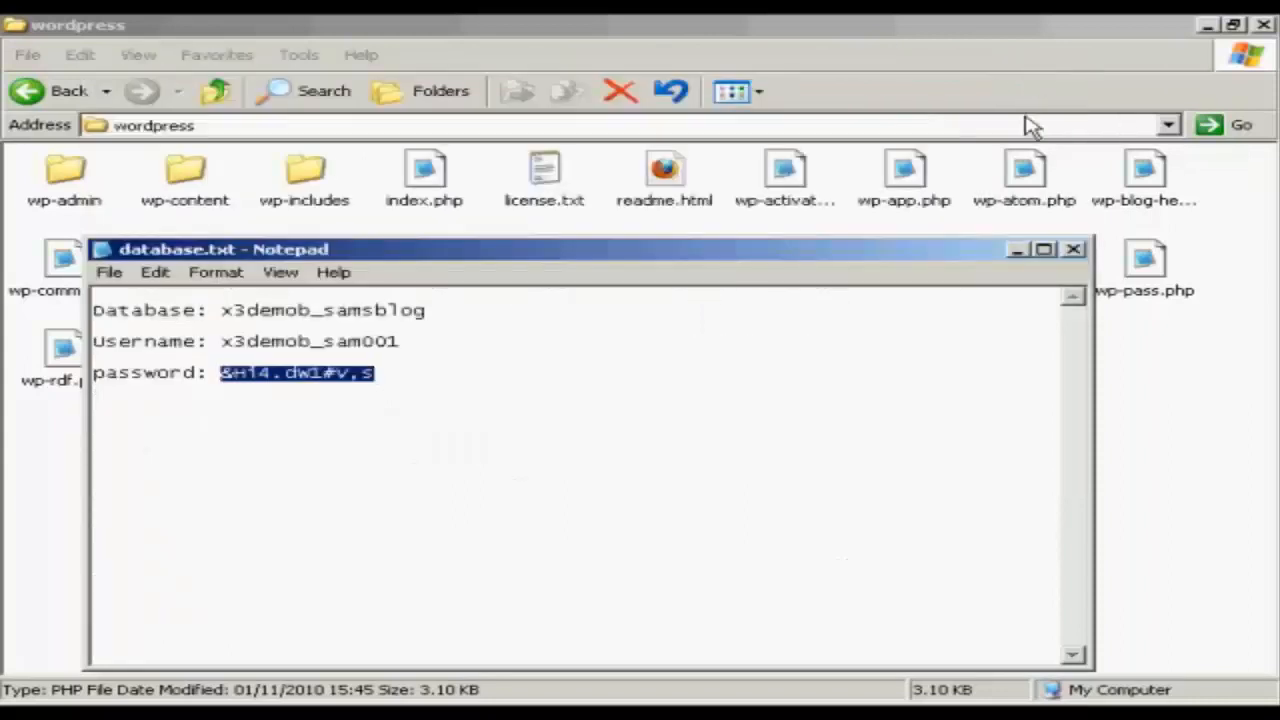
left_click(1074, 248)
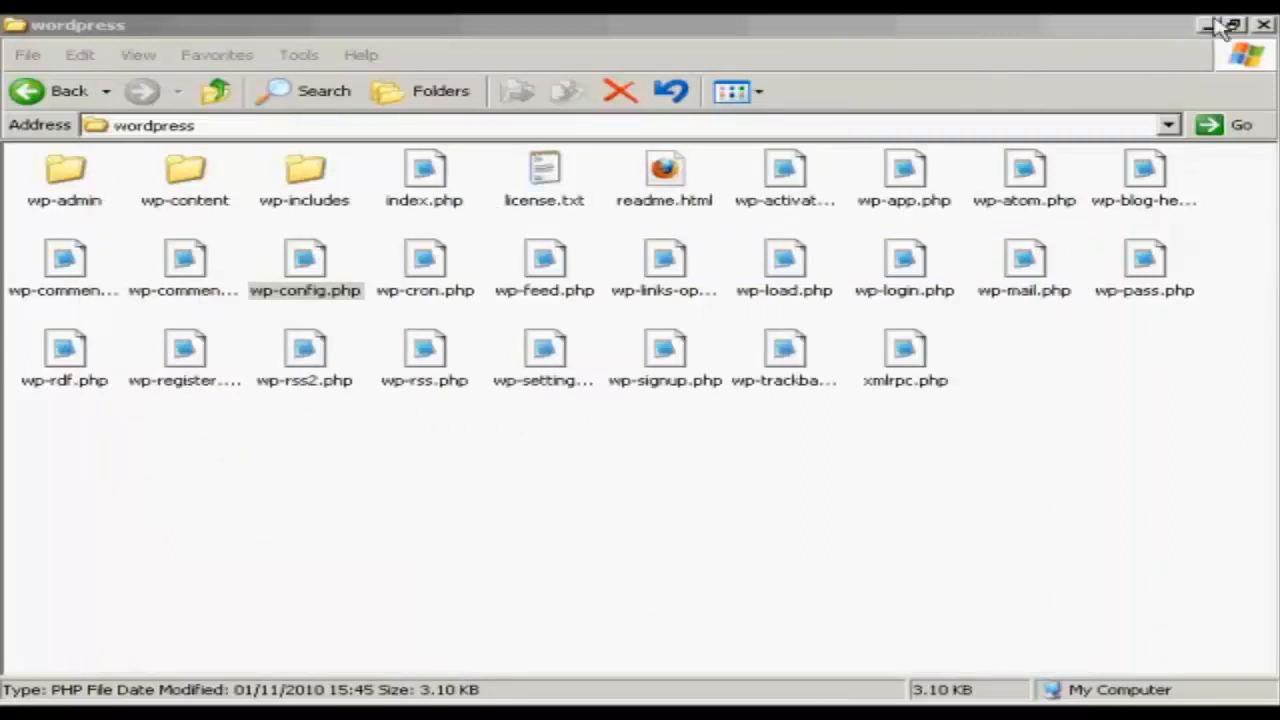
mouse_move(490, 516)
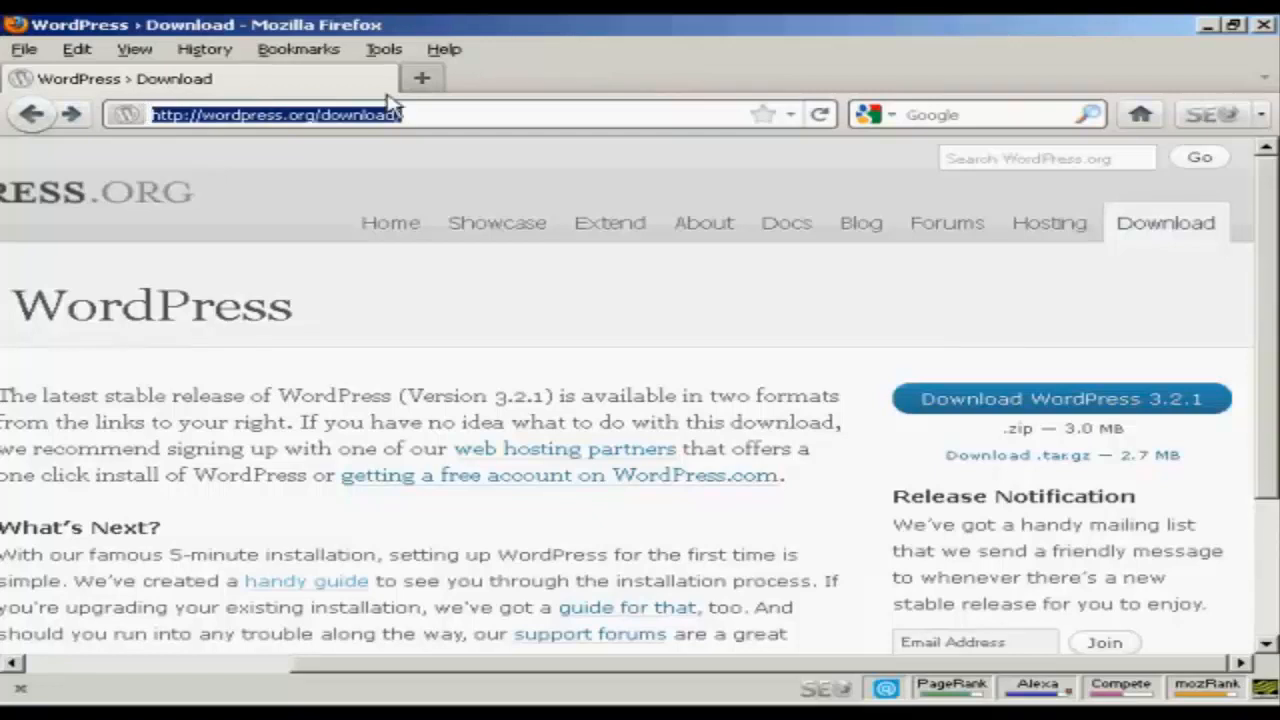
type("https://api.wordpress.org/secret-key/1.1/salt/")
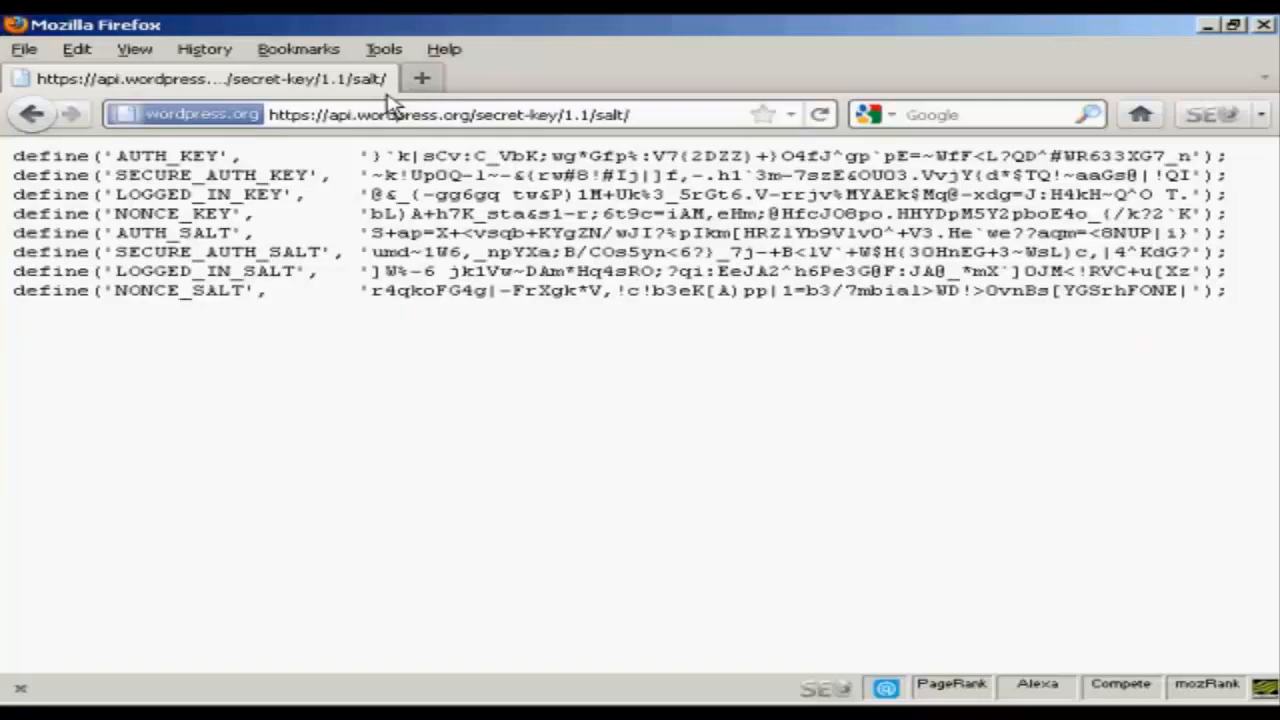
mouse_move(644, 188)
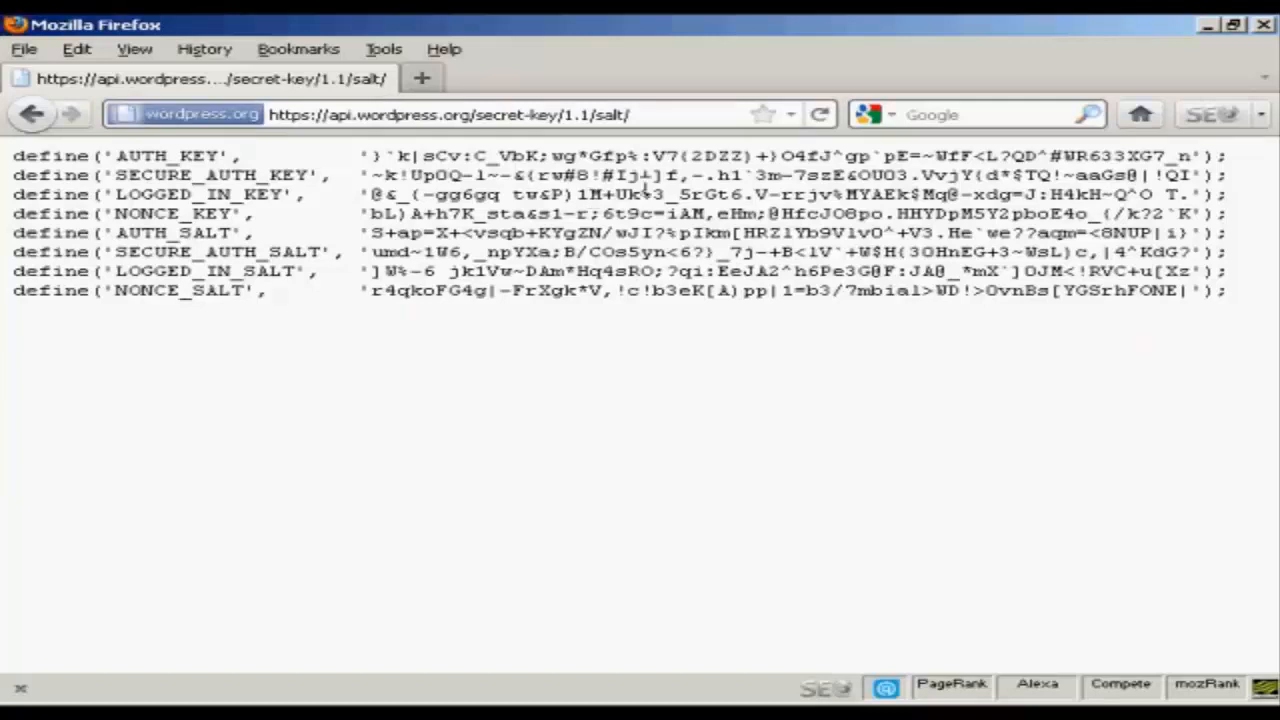
Select and copy all eight generated key and salt define lines.
left_click_drag(12, 156, 320, 176)
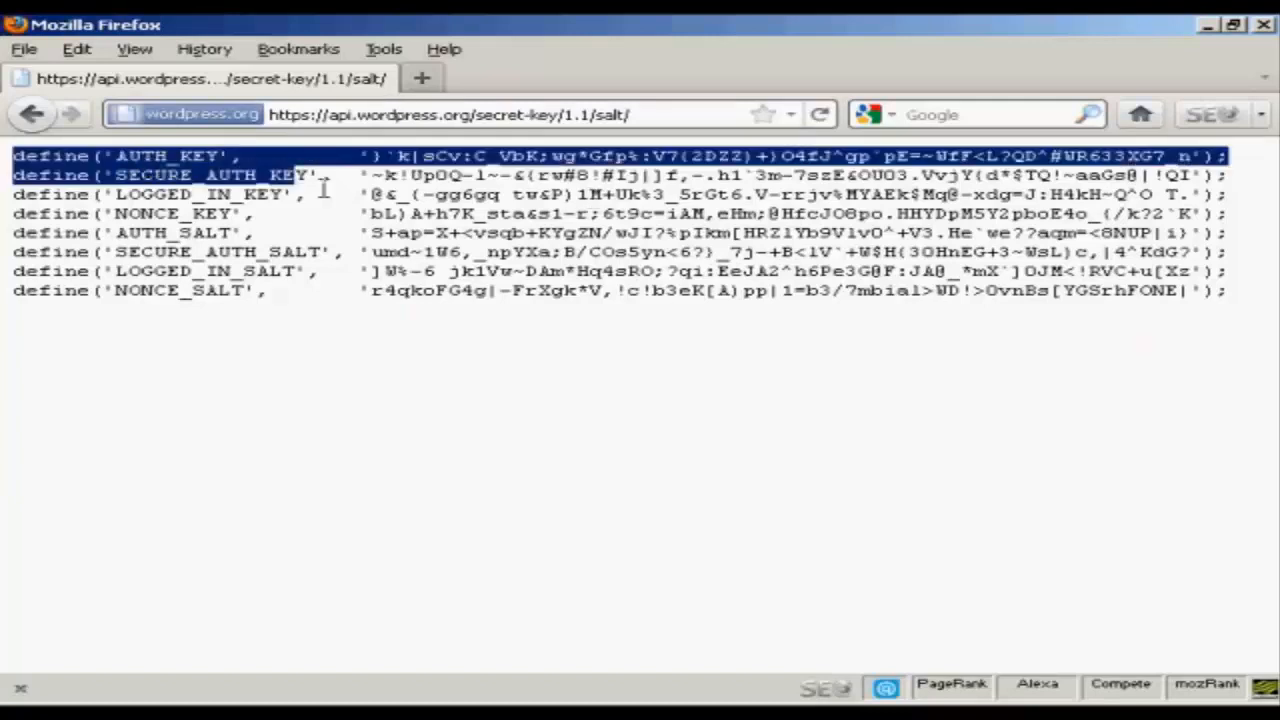
key("ctrl+a")
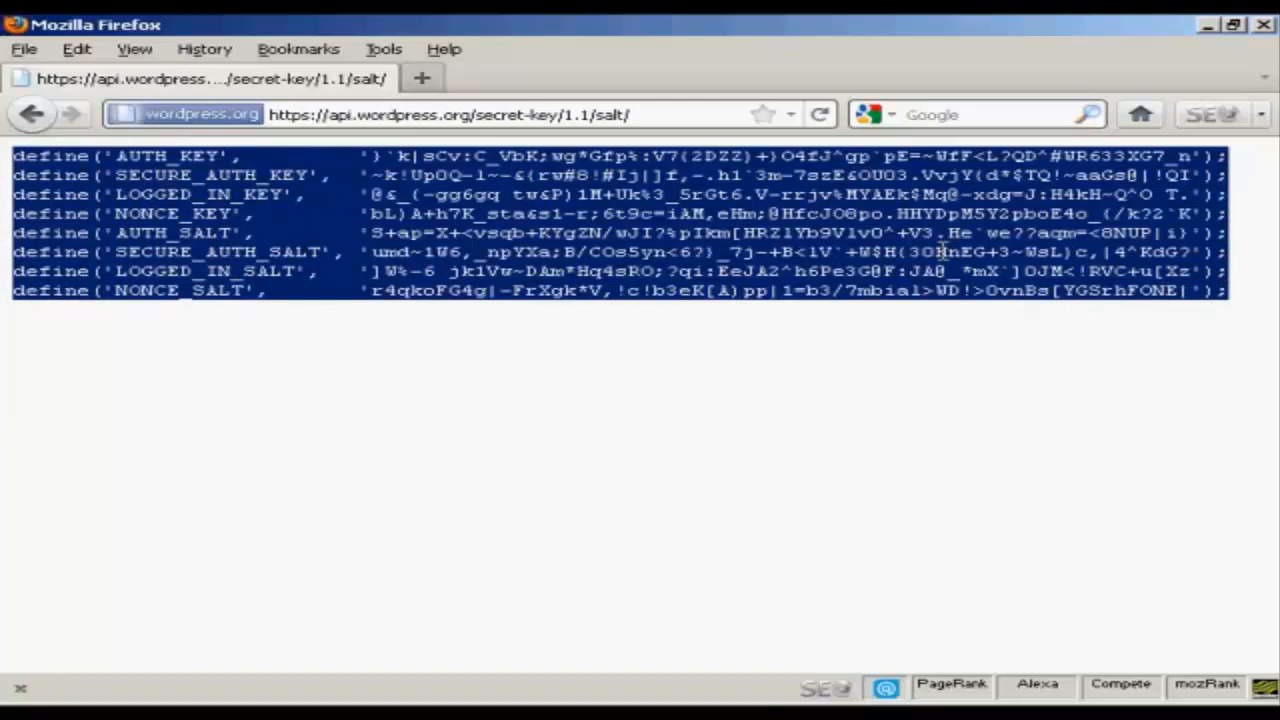
mouse_move(960, 276)
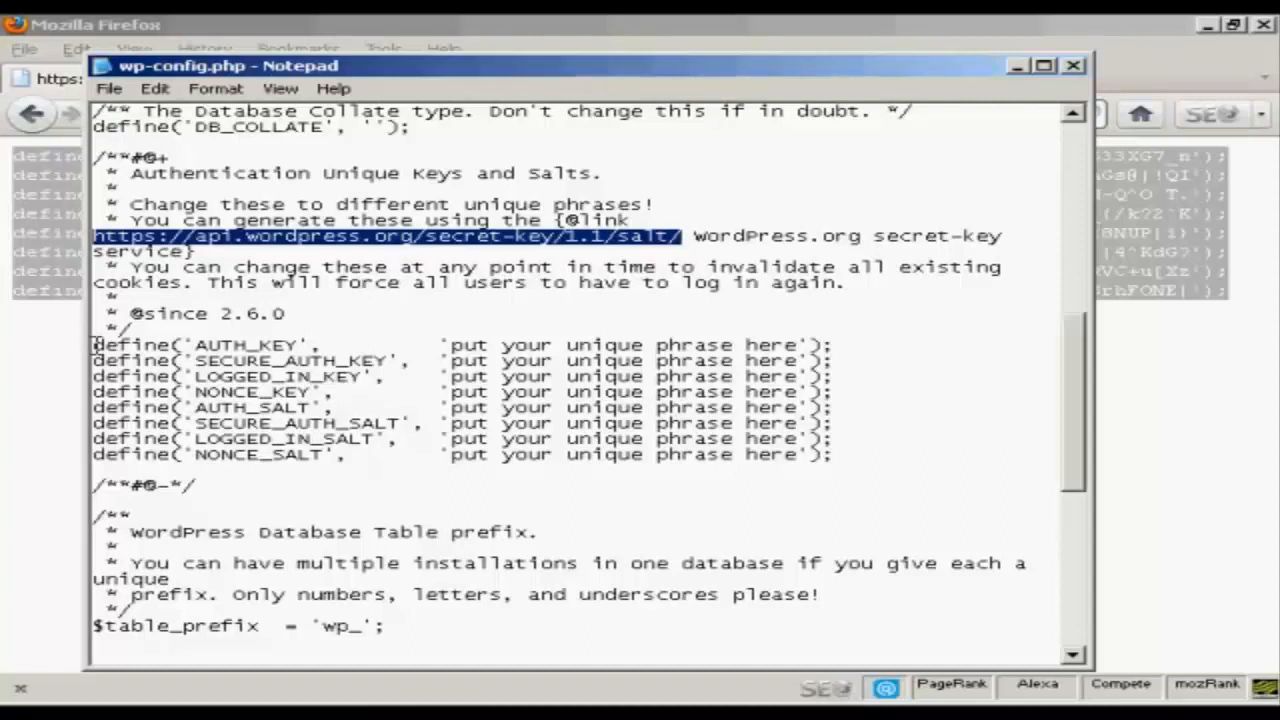
Paste the generated keys over the placeholder define lines in wp-config.php and save the file.
left_click_drag(92, 344, 370, 454)
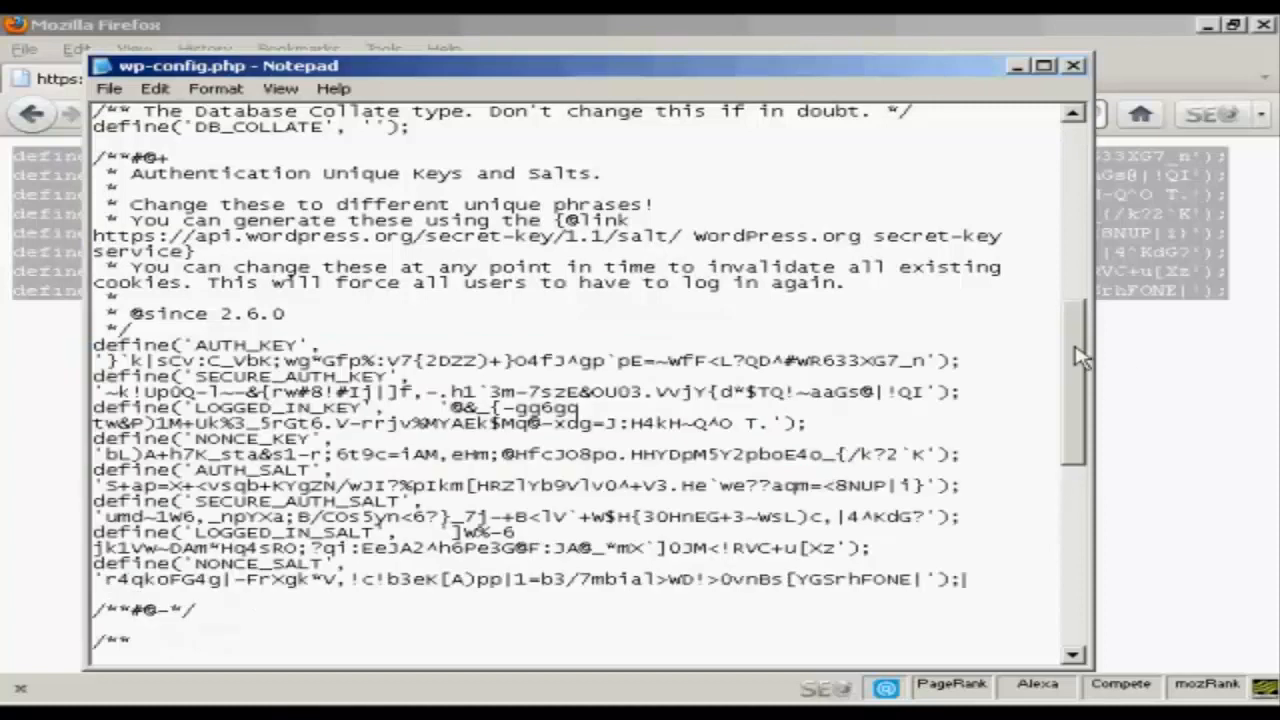
scroll("down", 3)
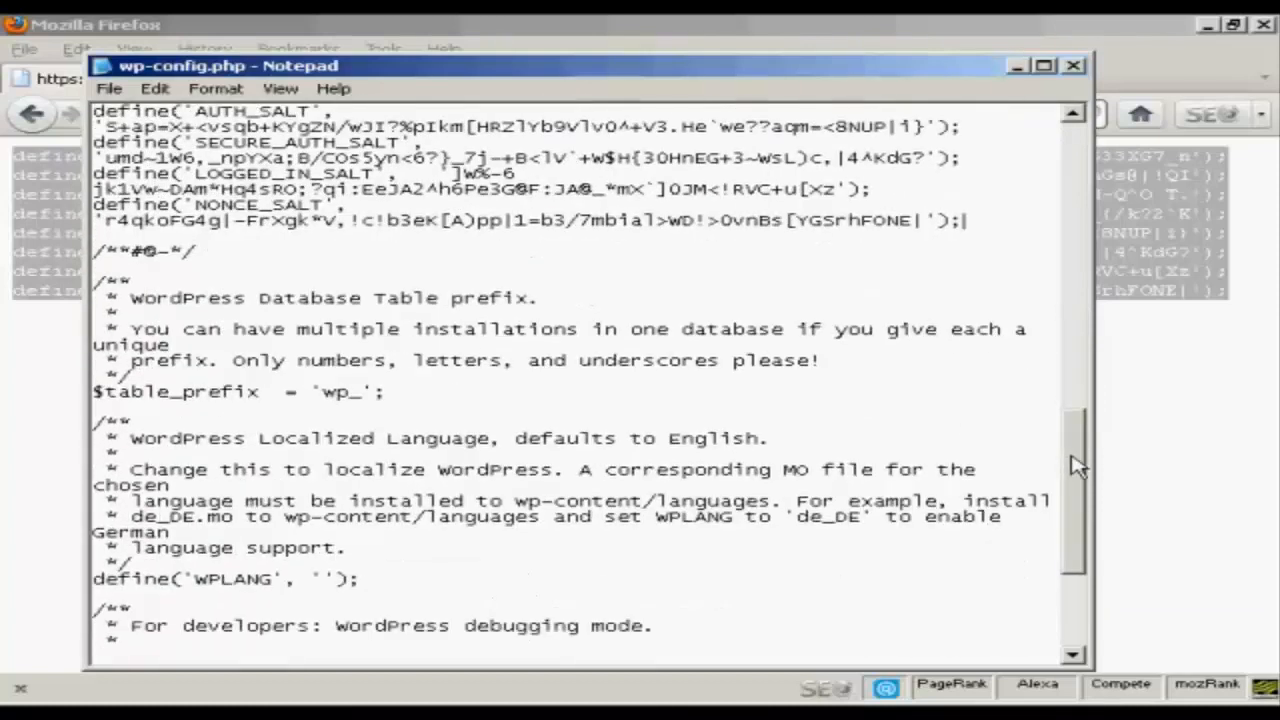
scroll("down", 3)
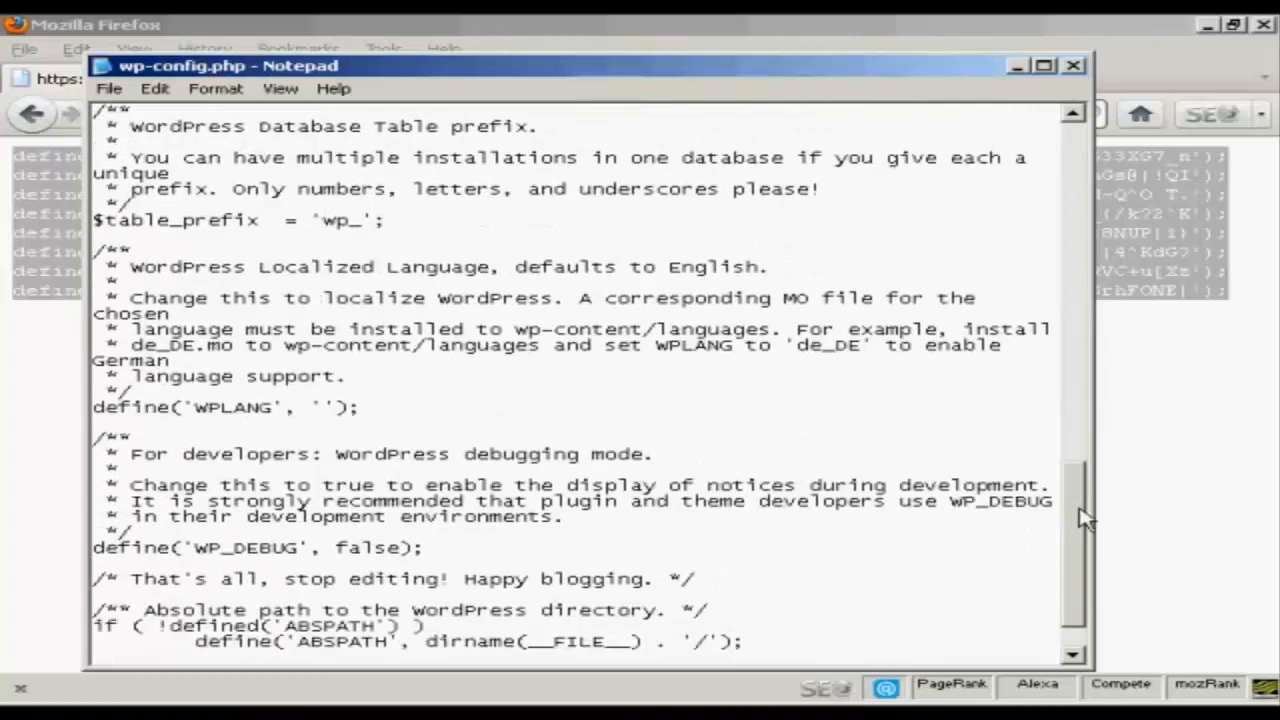
scroll("down", 3)
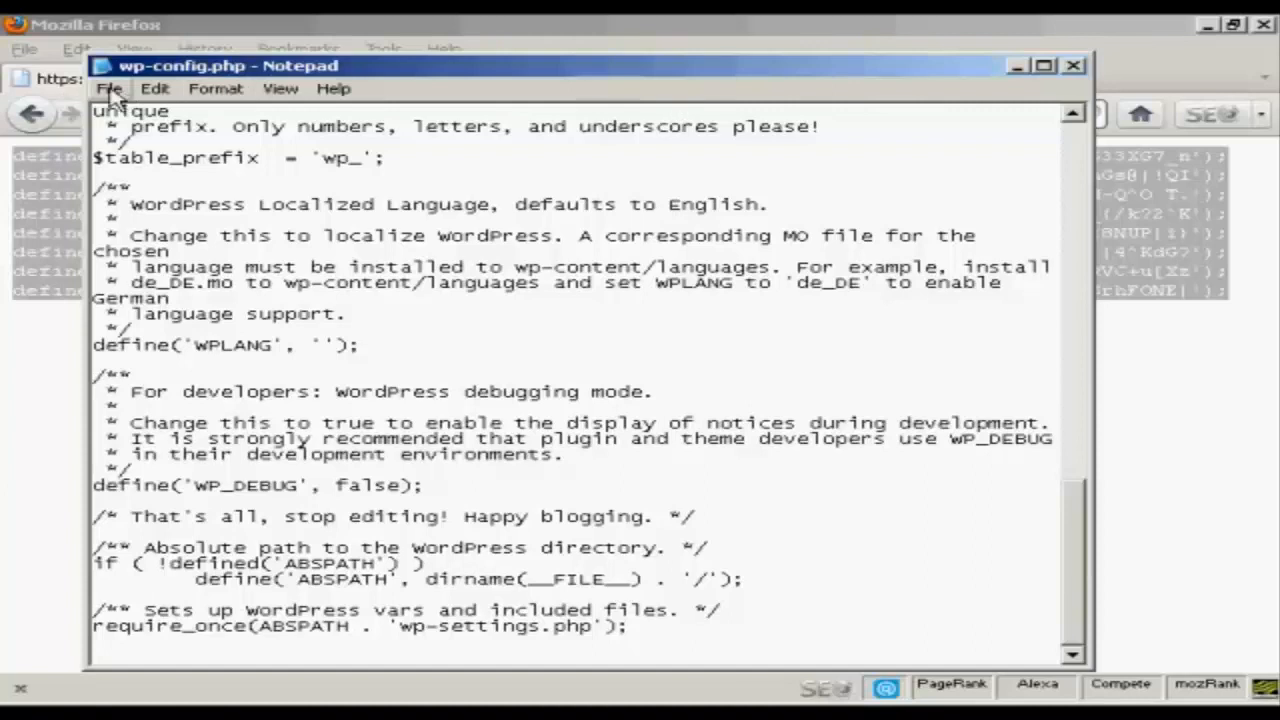
left_click(110, 88)
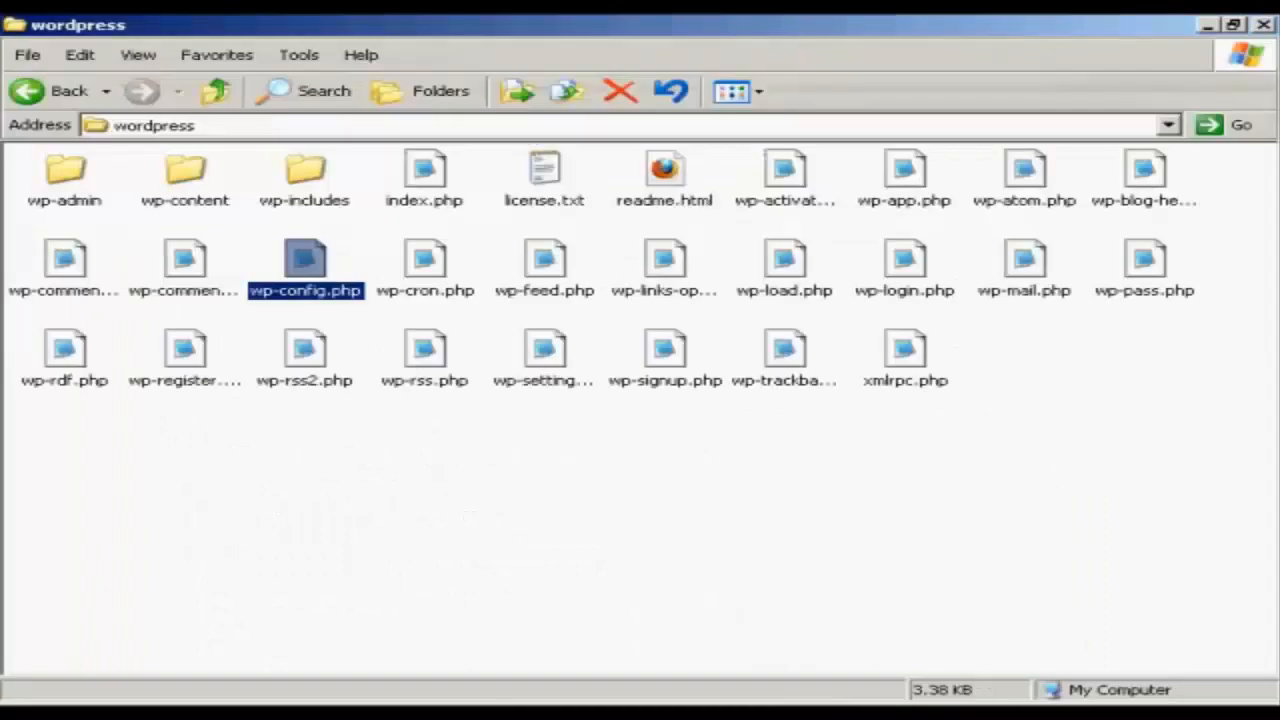
left_click(598, 496)
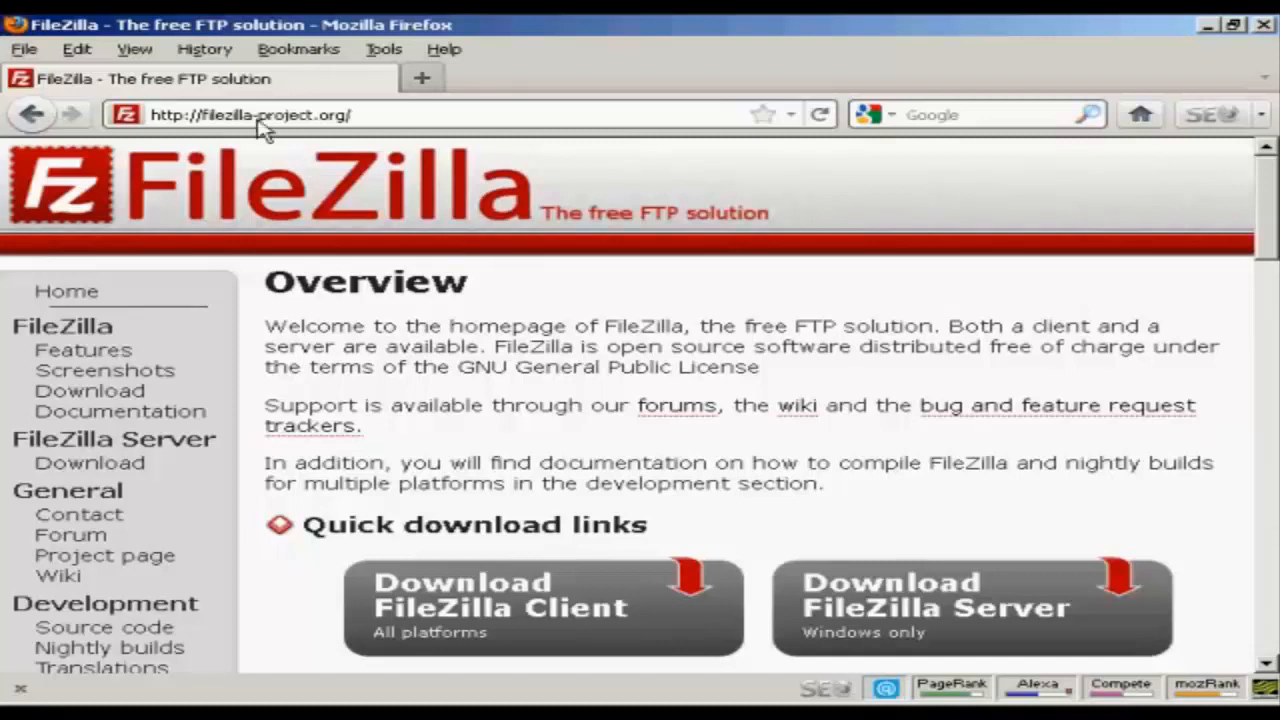
mouse_move(264, 138)
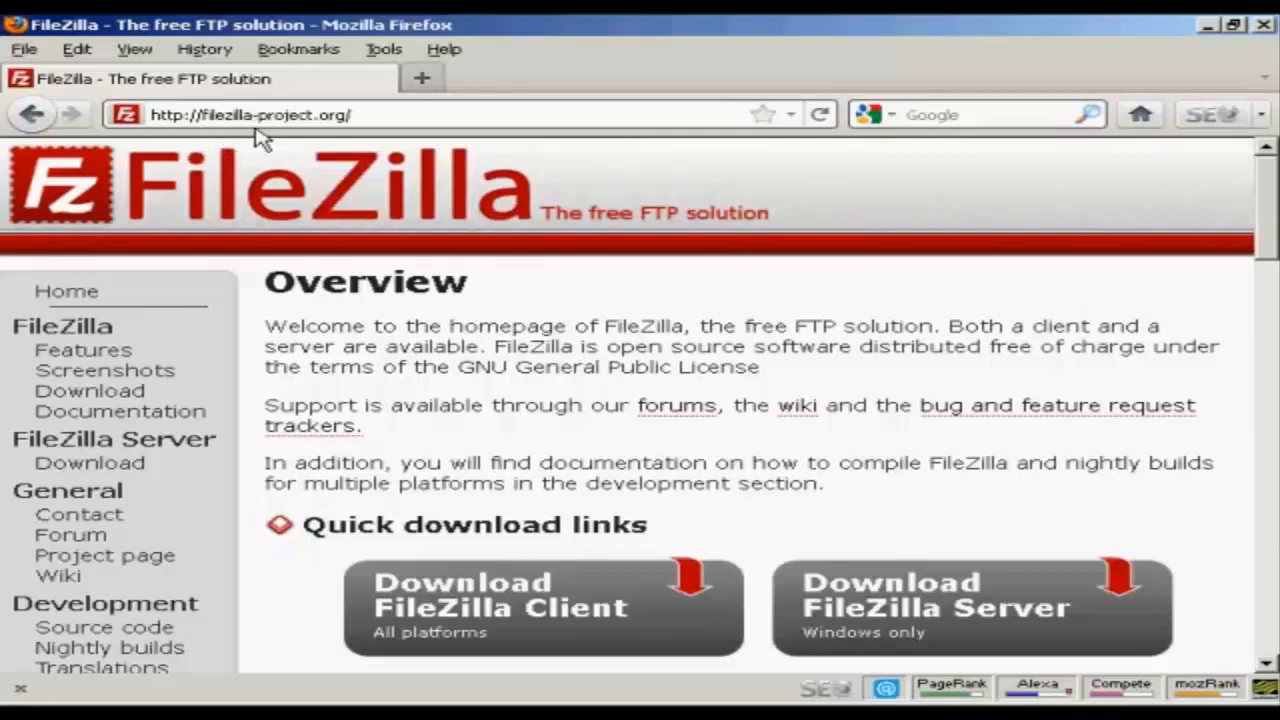
mouse_move(930, 280)
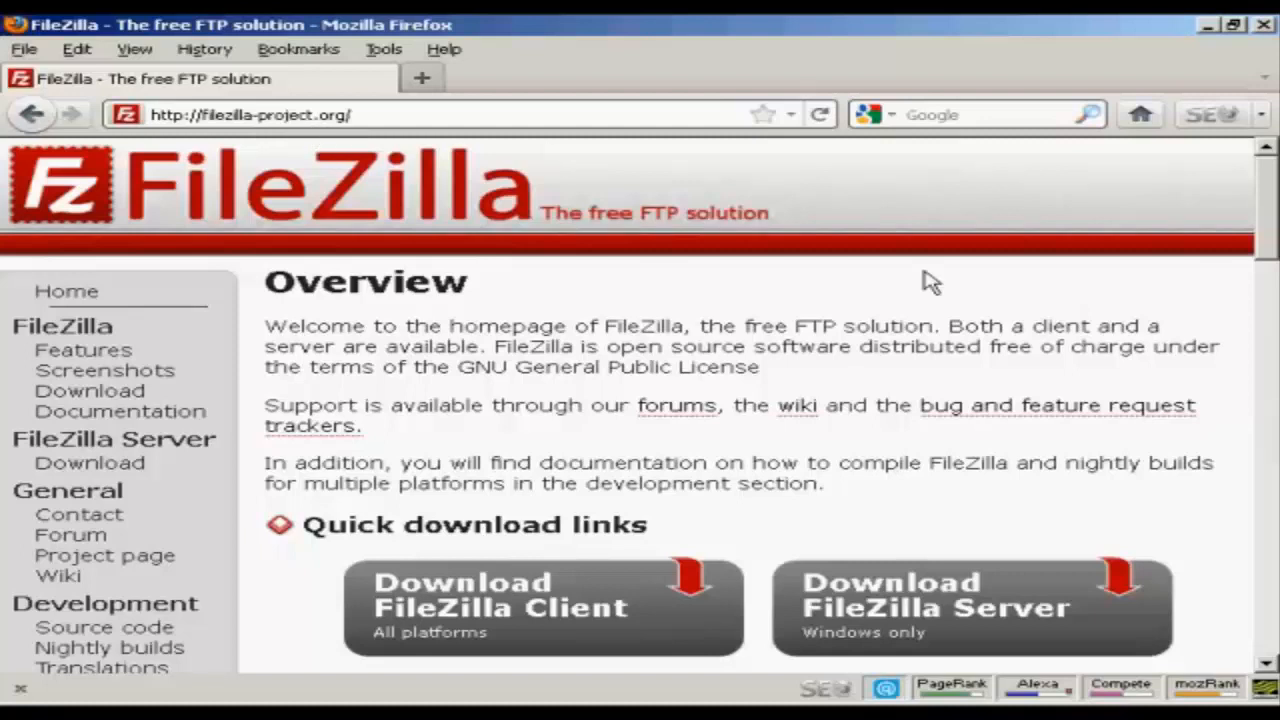
mouse_move(930, 308)
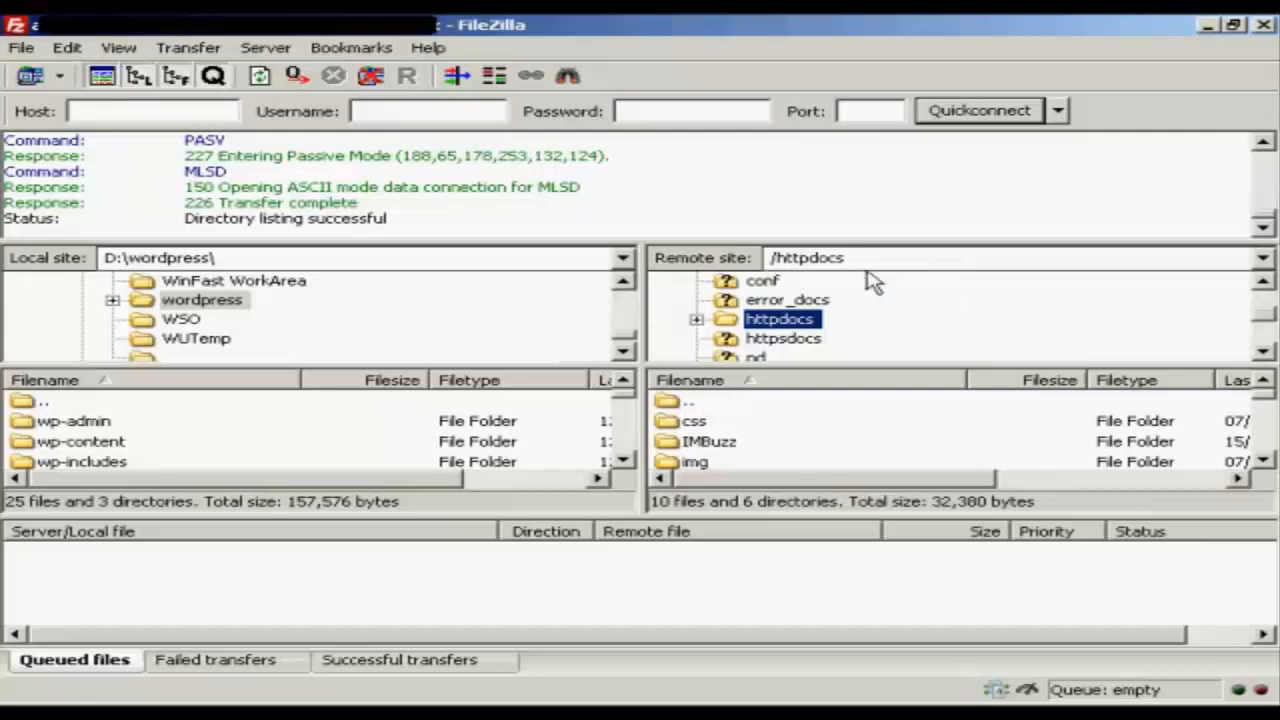
mouse_move(976, 312)
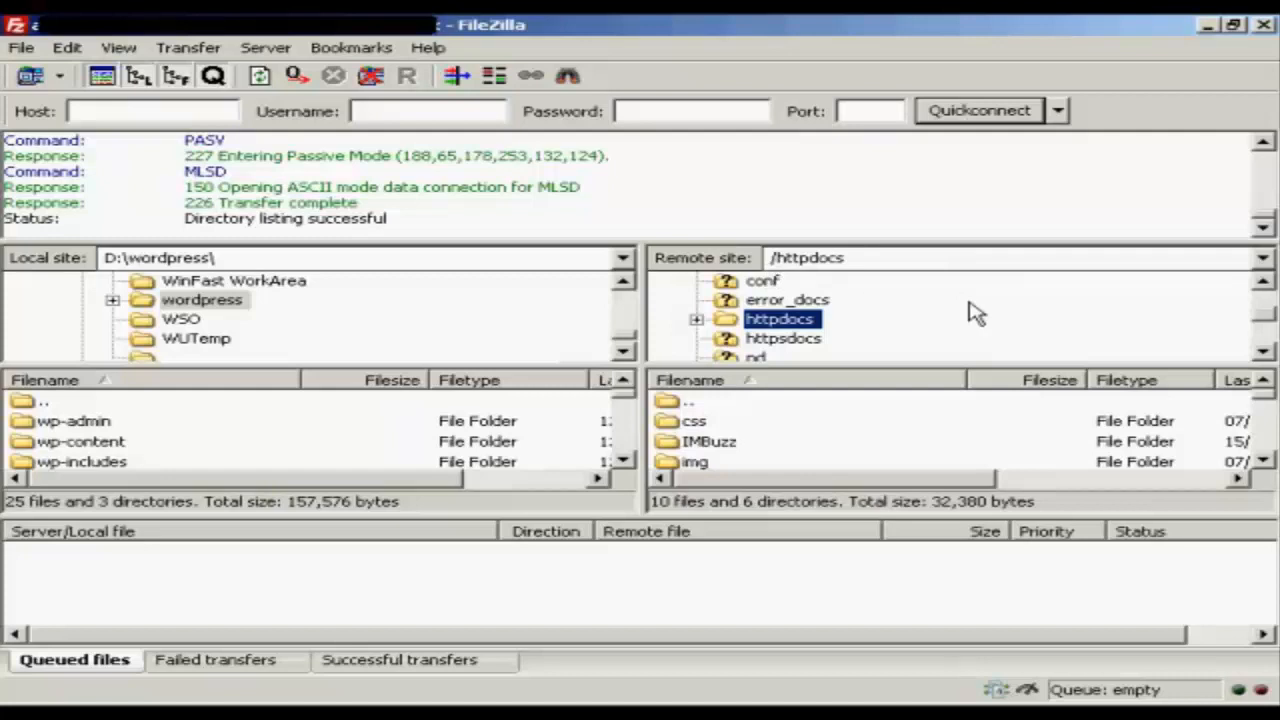
mouse_move(990, 332)
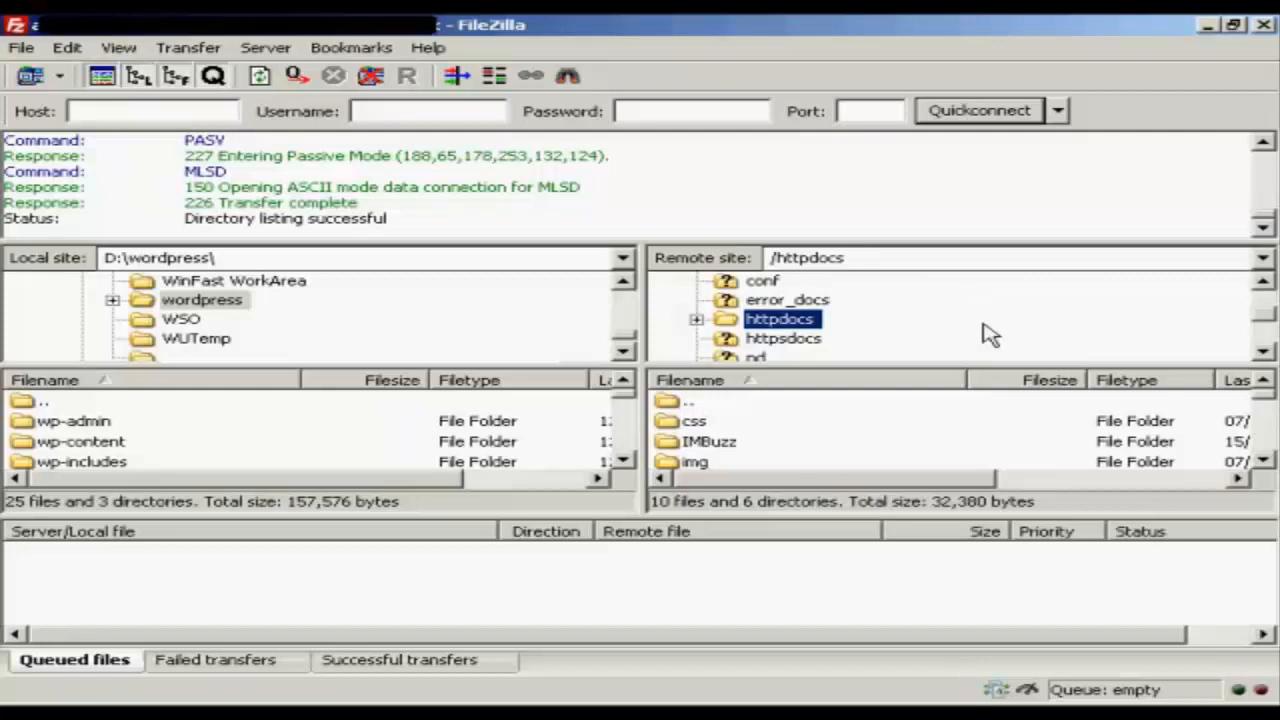
Create a remote directory named wordpress under httpdocs.
right_click(780, 318)
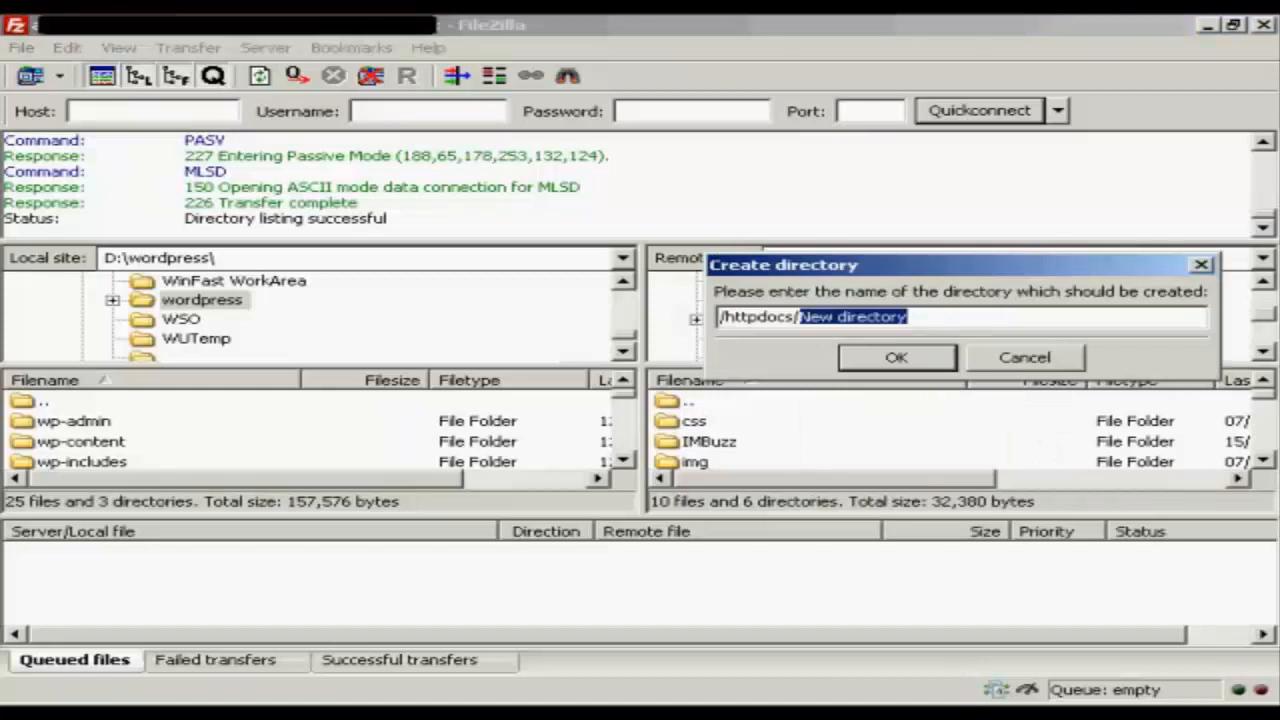
type("wordpress")
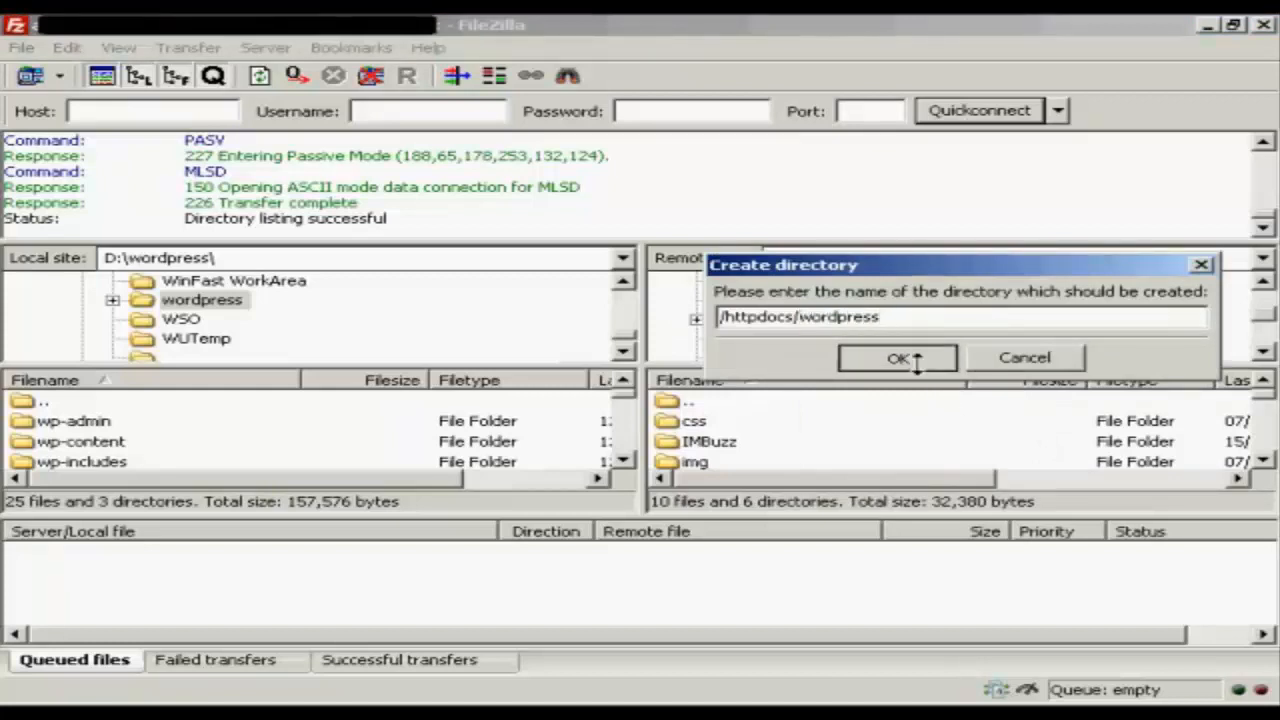
left_click(896, 358)
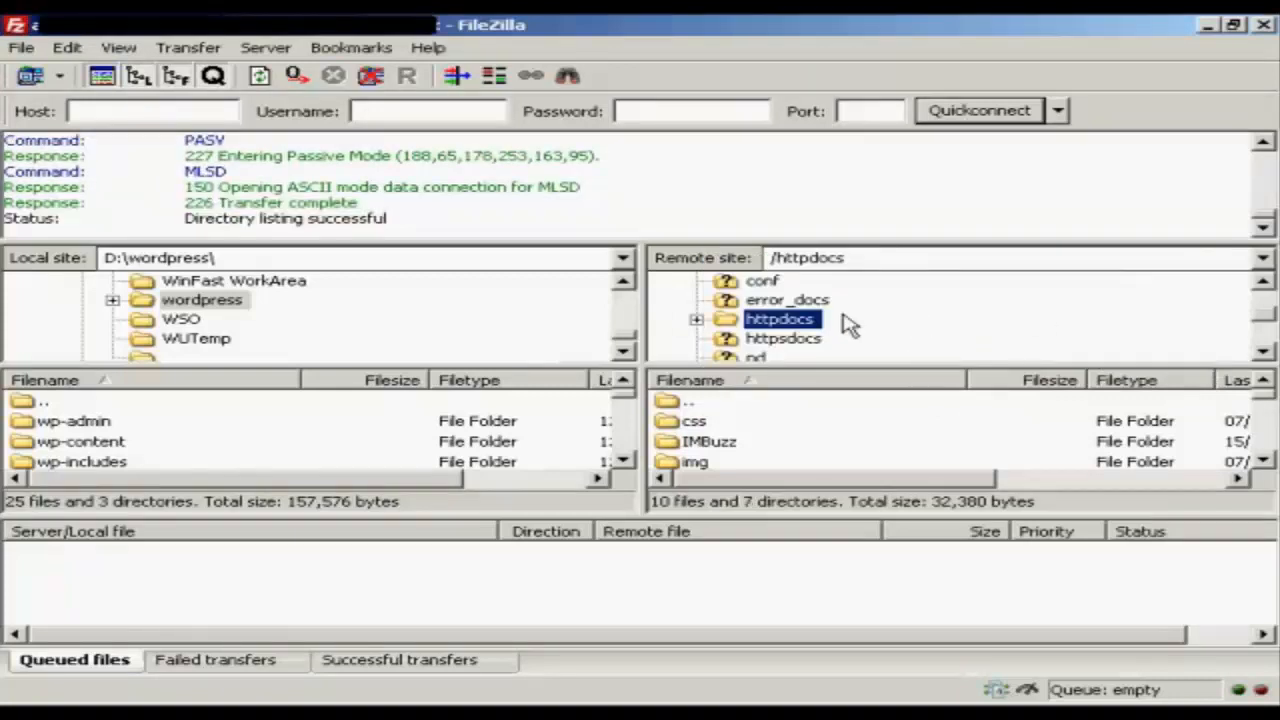
mouse_move(692, 330)
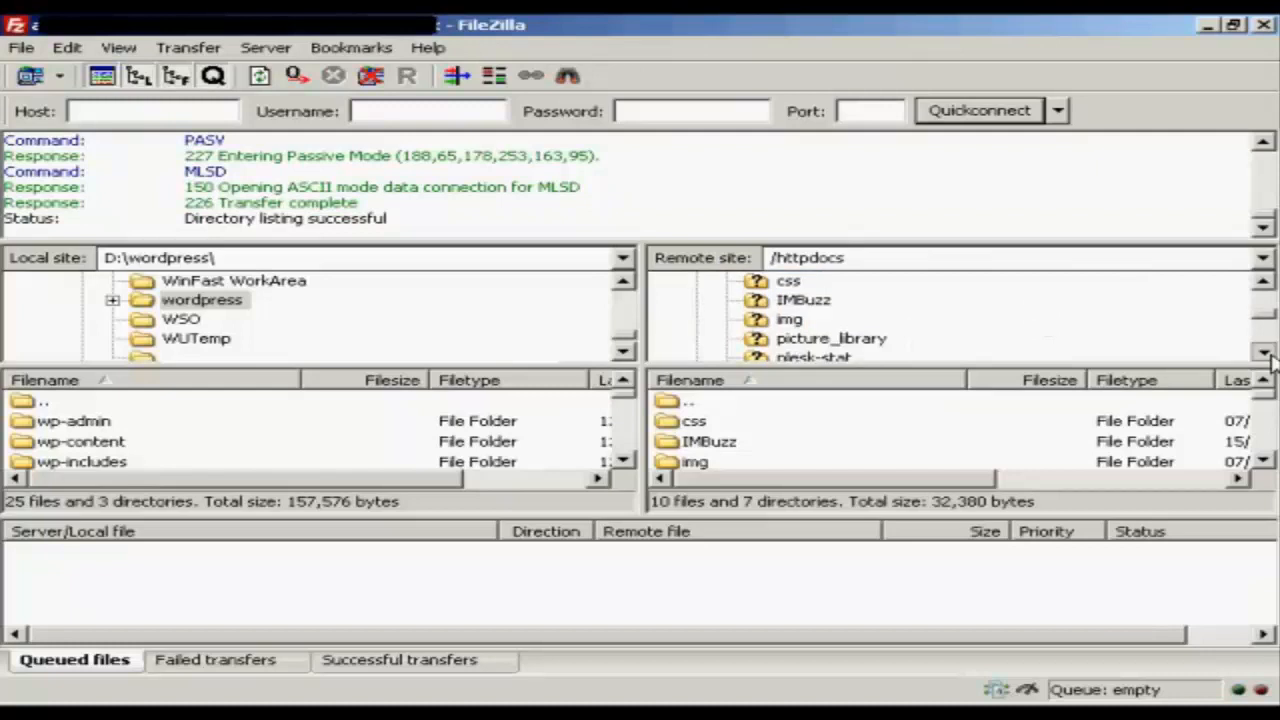
Enter the new, empty remote wordpress folder.
left_click(1264, 356)
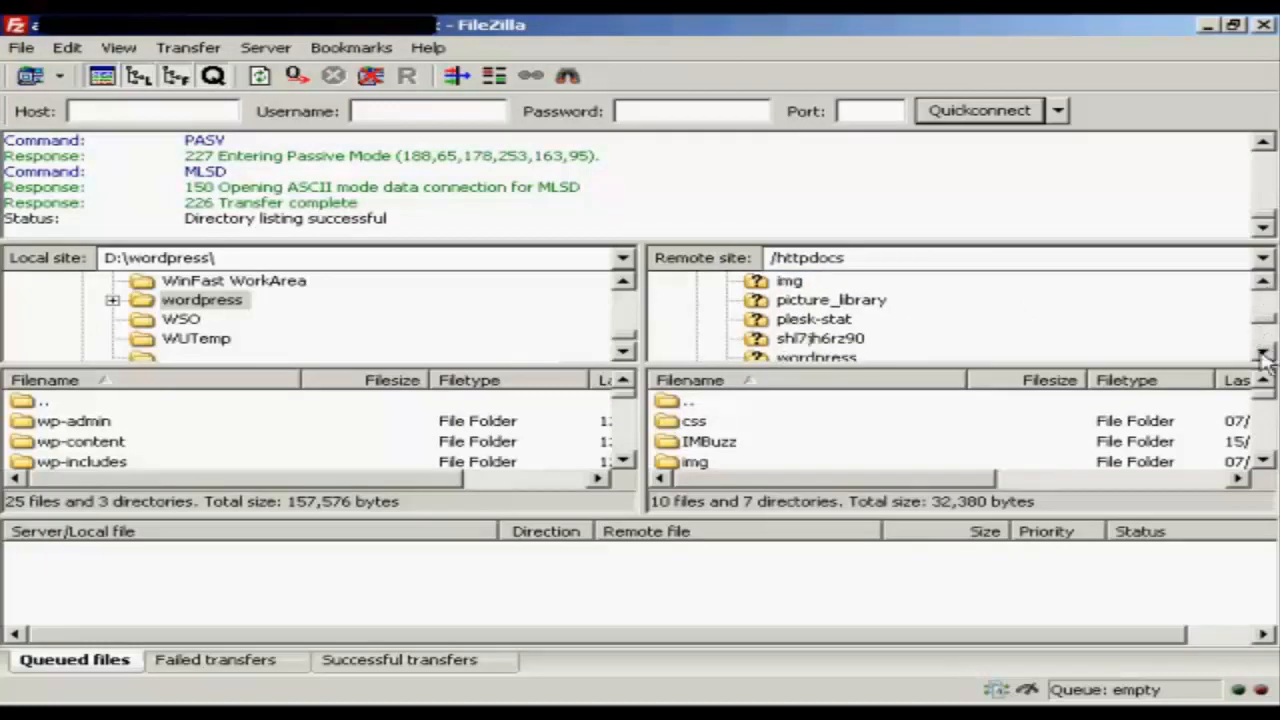
double_click(816, 320)
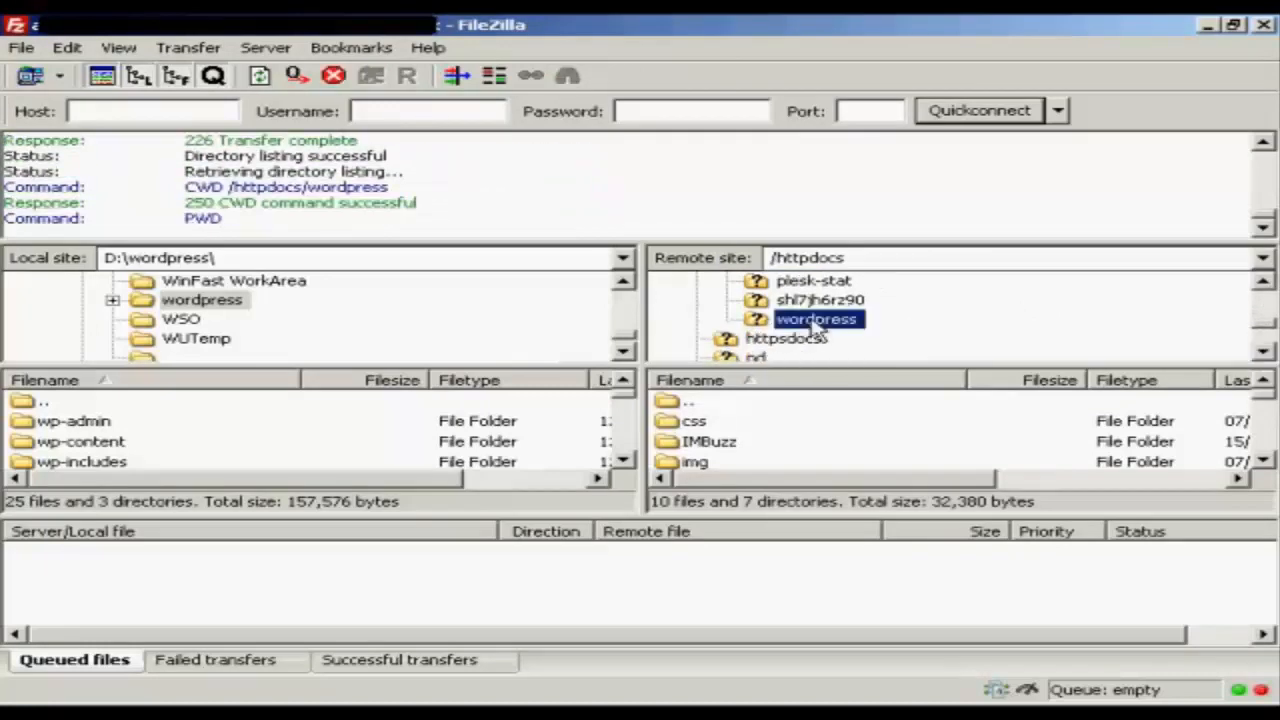
double_click(816, 320)
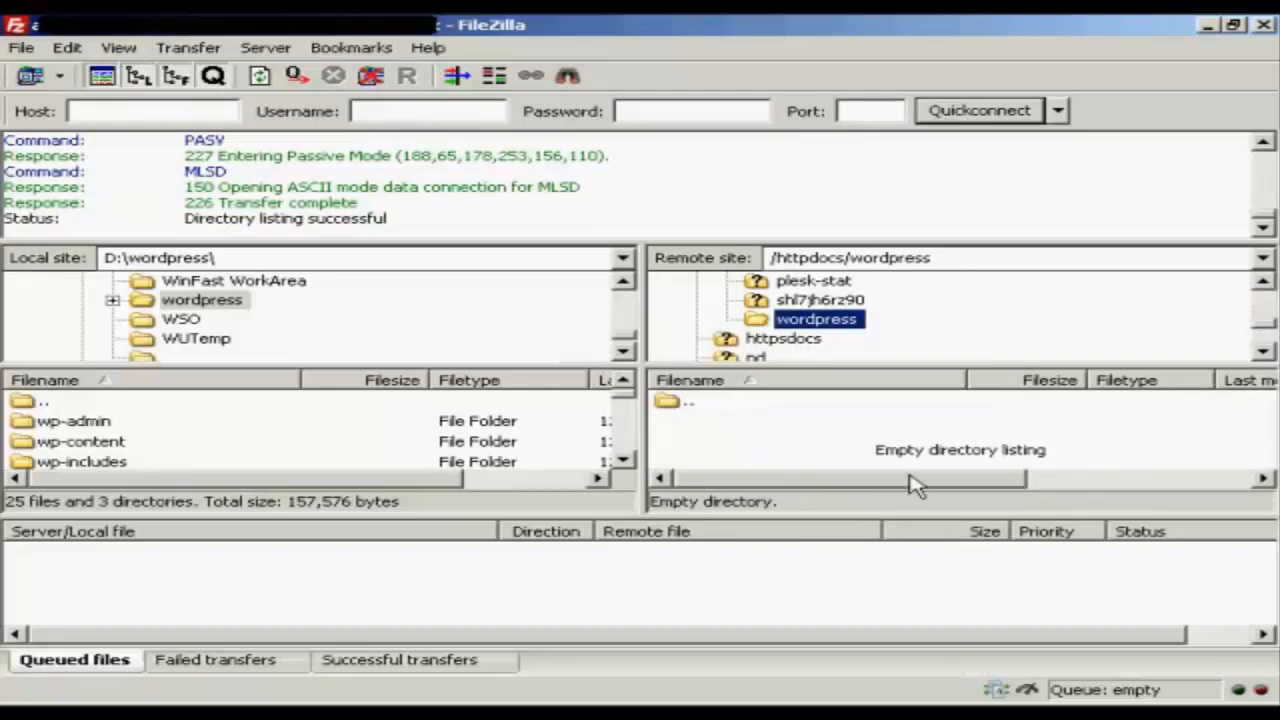
mouse_move(360, 344)
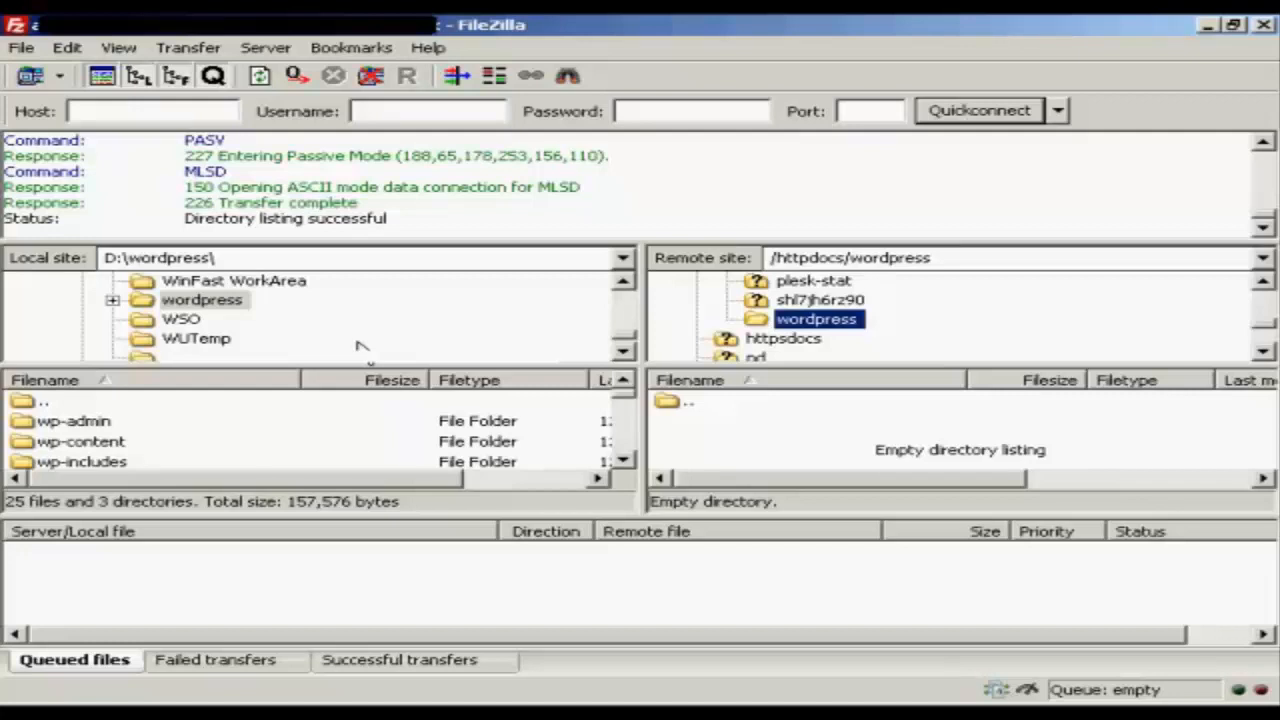
mouse_move(272, 124)
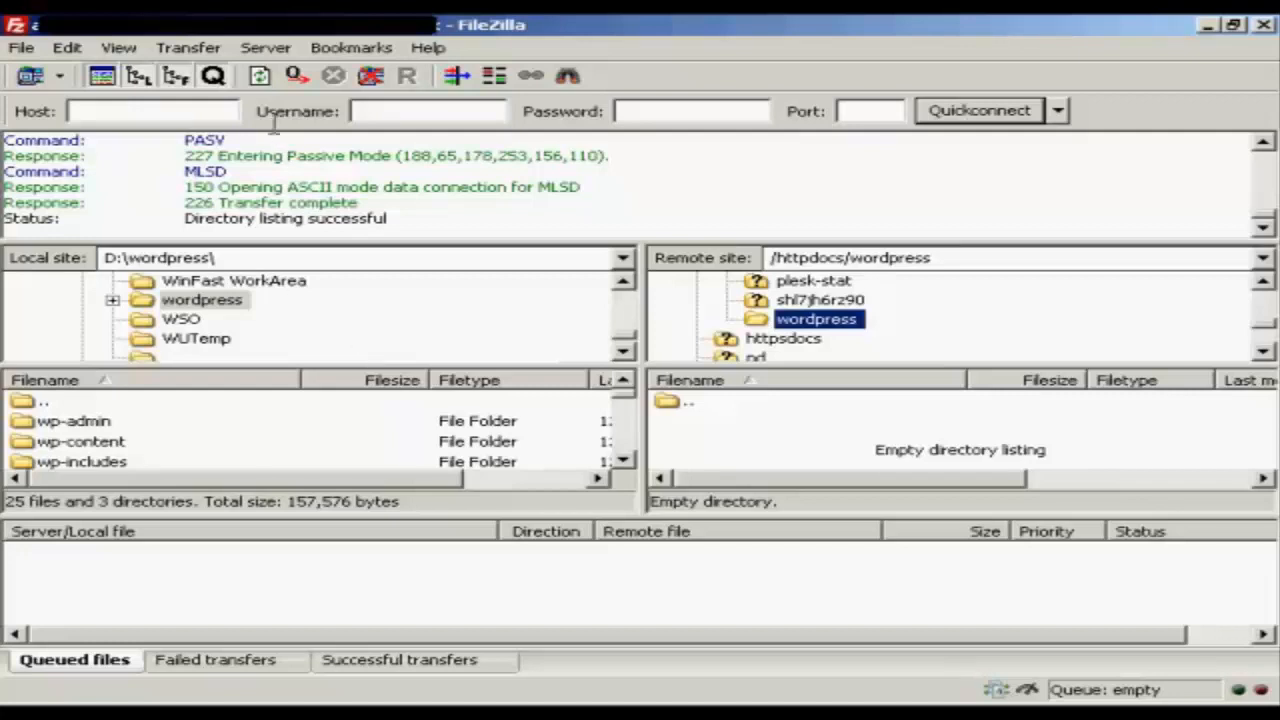
mouse_move(750, 396)
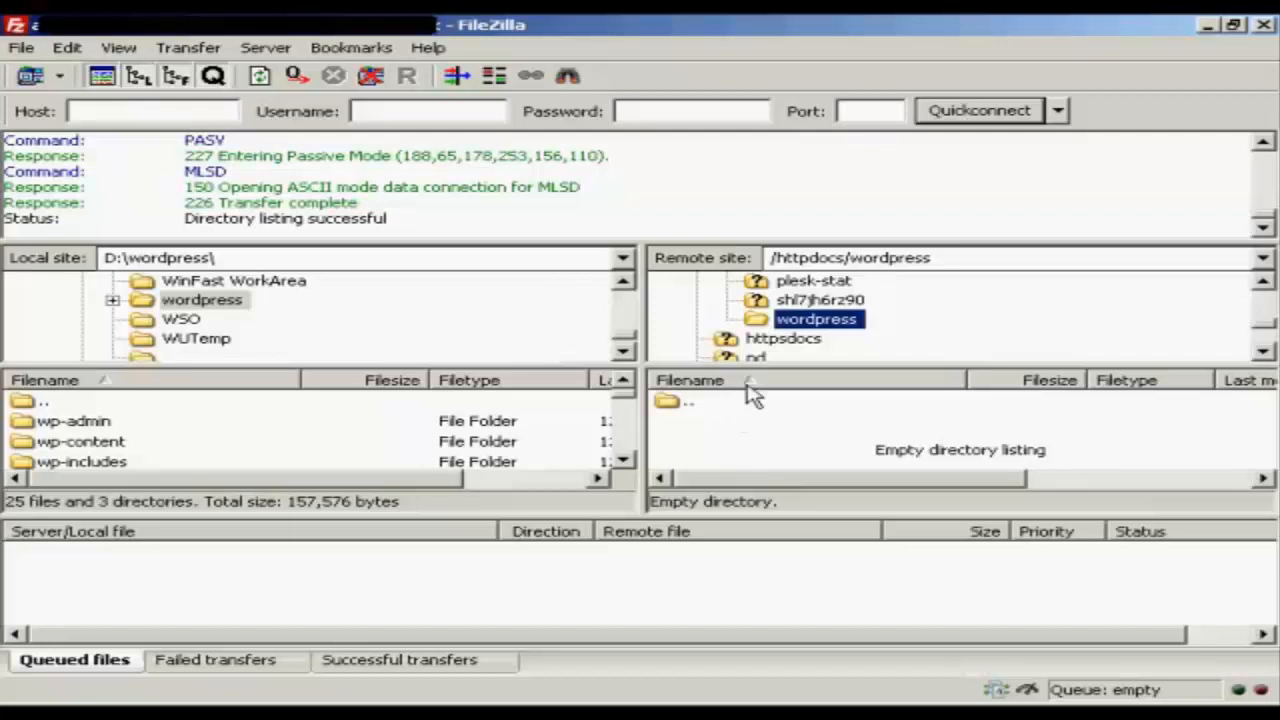
mouse_move(984, 476)
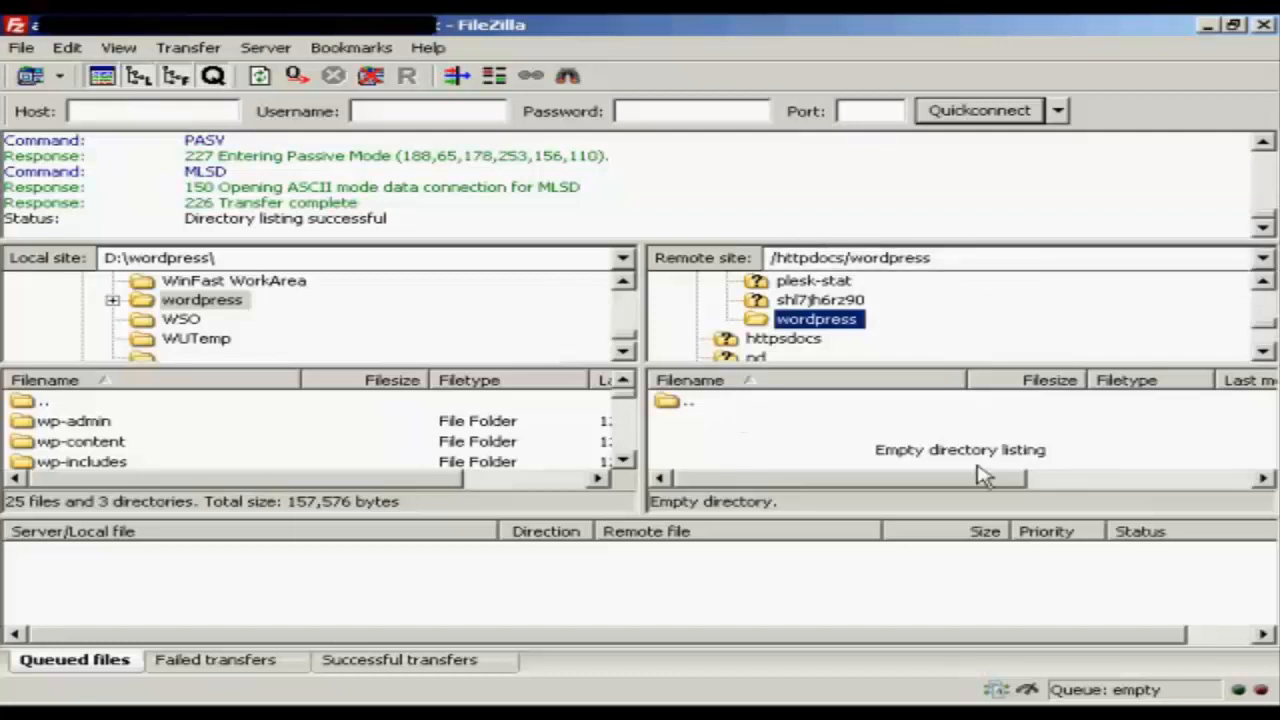
mouse_move(176, 500)
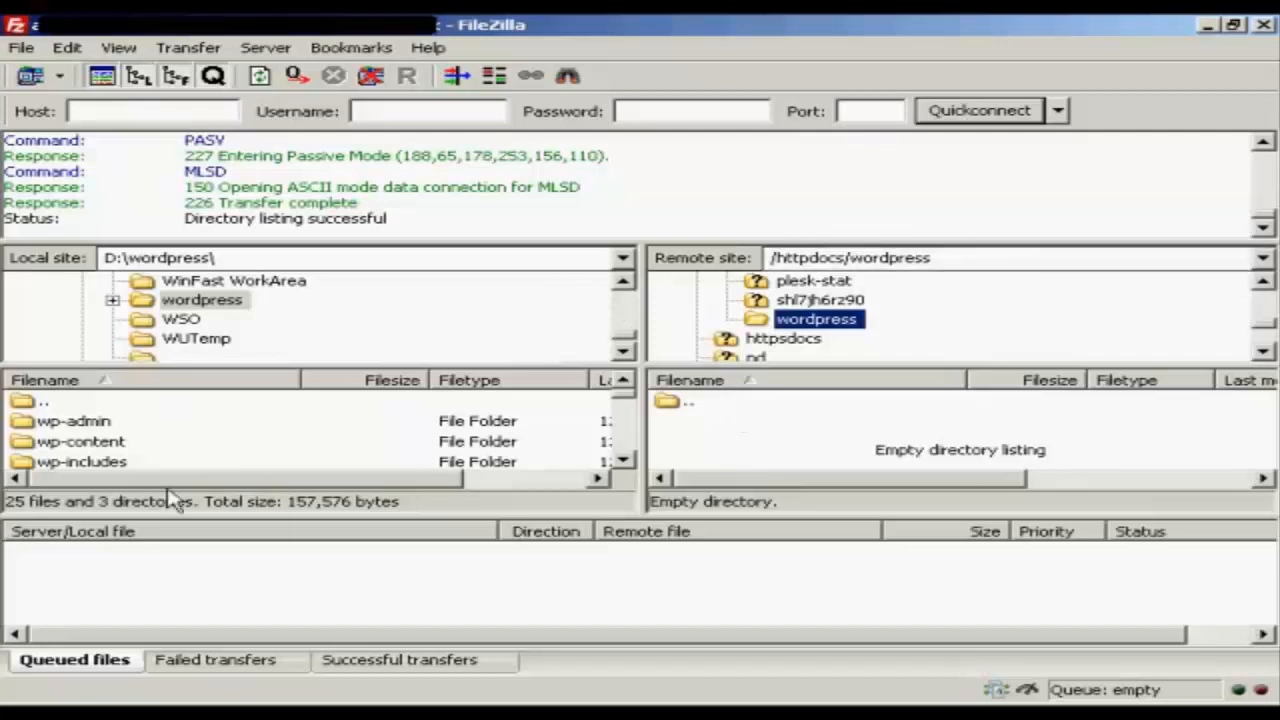
mouse_move(172, 376)
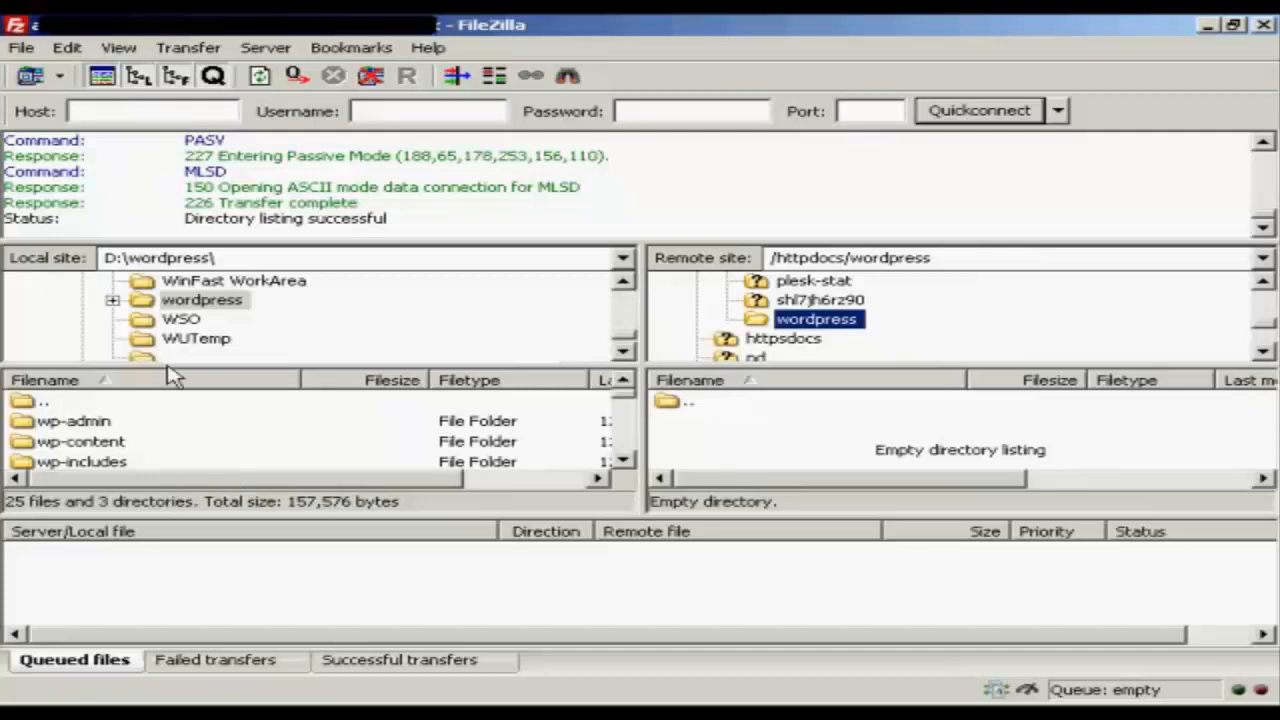
mouse_move(144, 280)
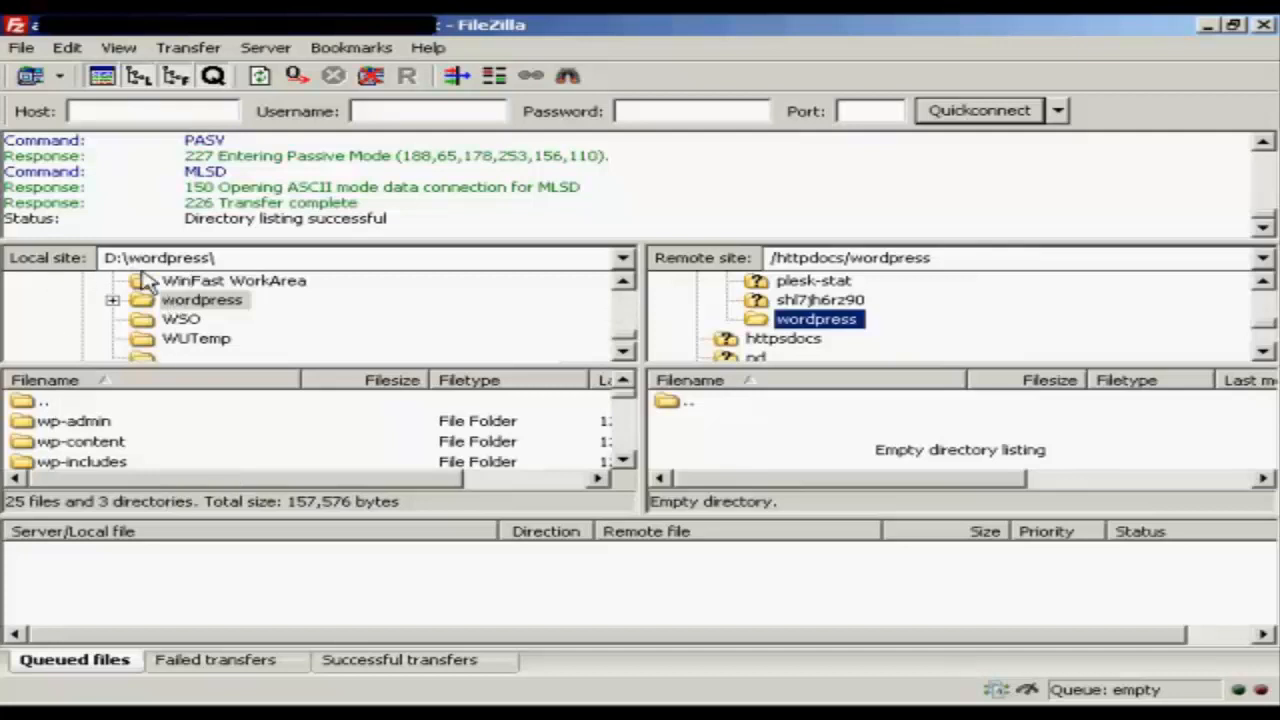
mouse_move(196, 318)
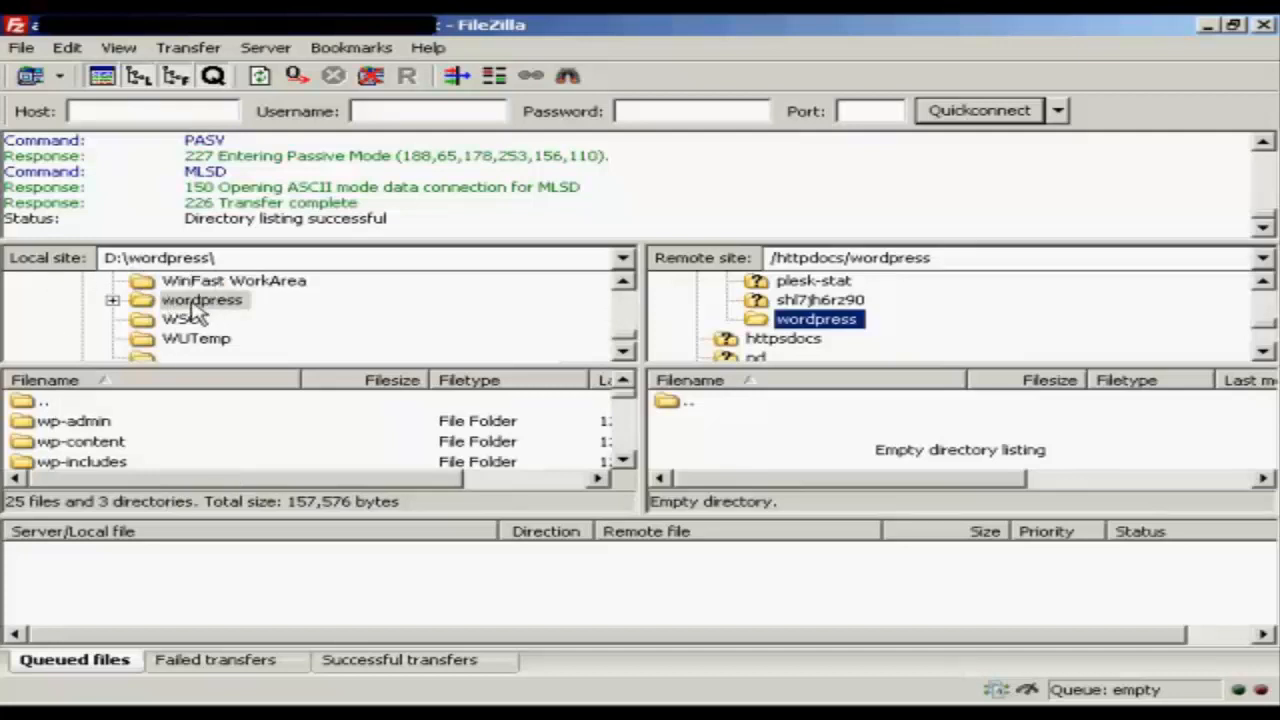
mouse_move(50, 400)
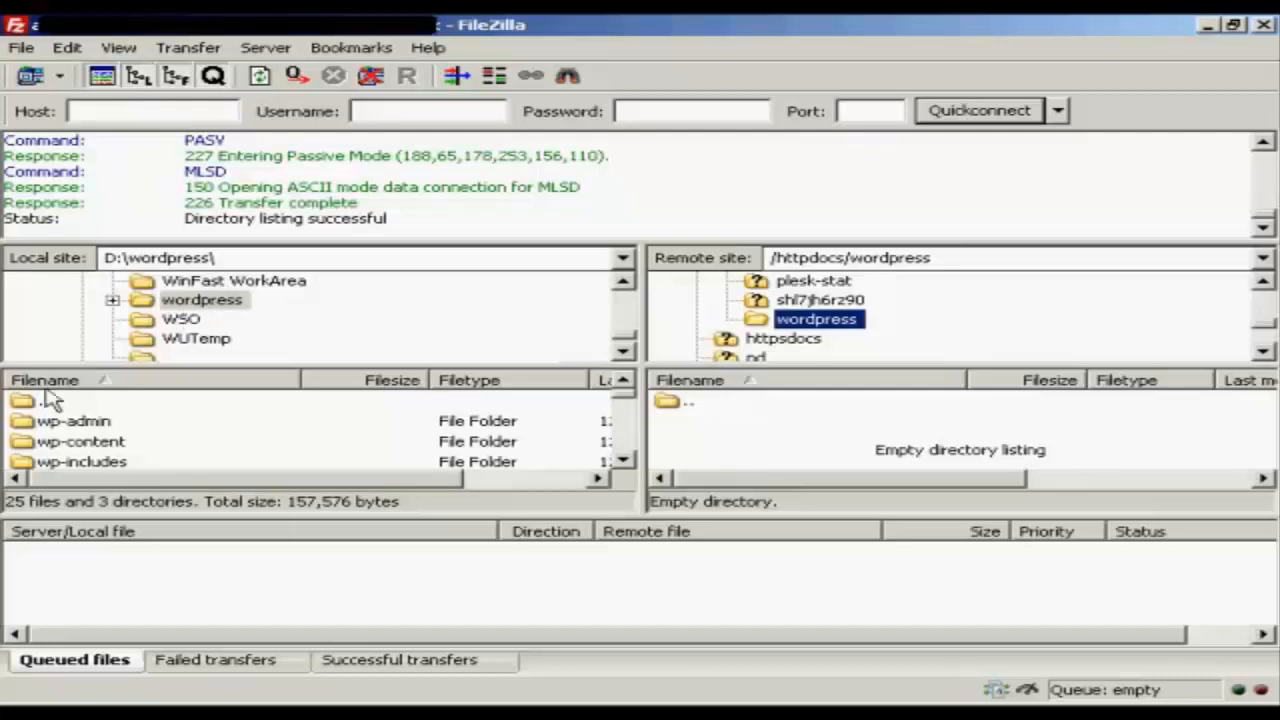
mouse_move(92, 430)
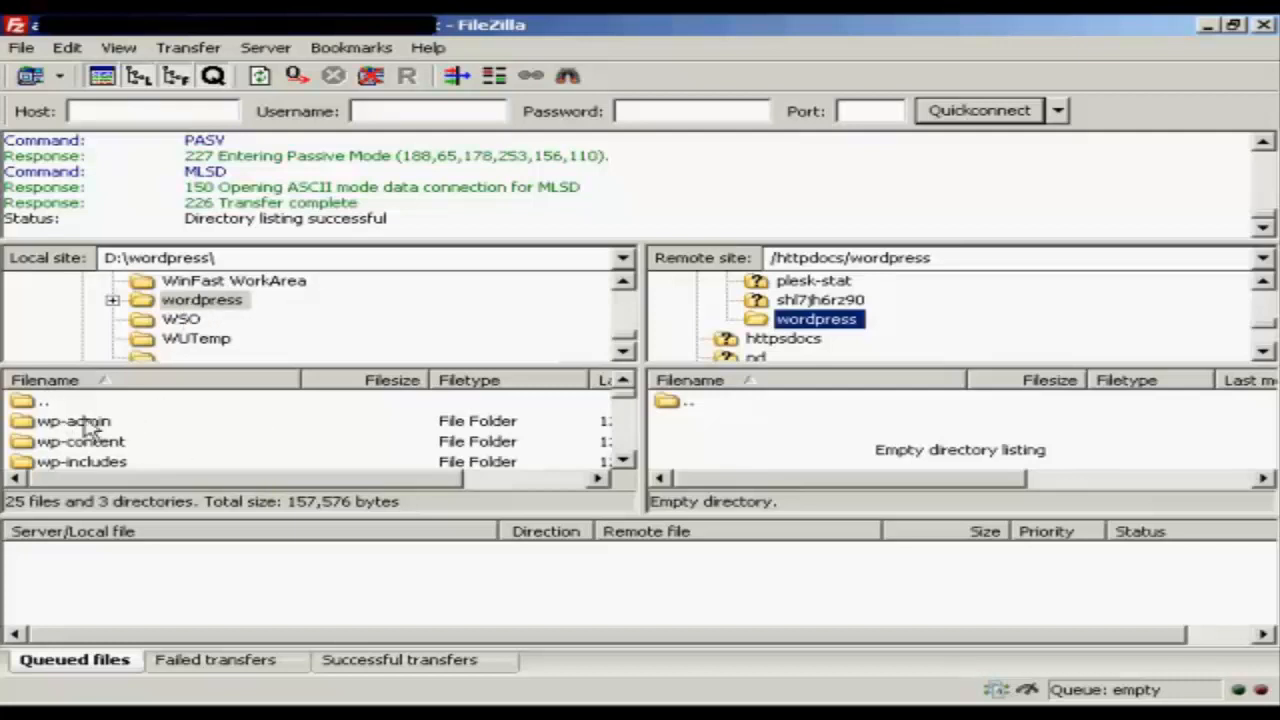
Select all local WordPress files and upload them to /httpdocs/wordpress.
left_click(74, 420)
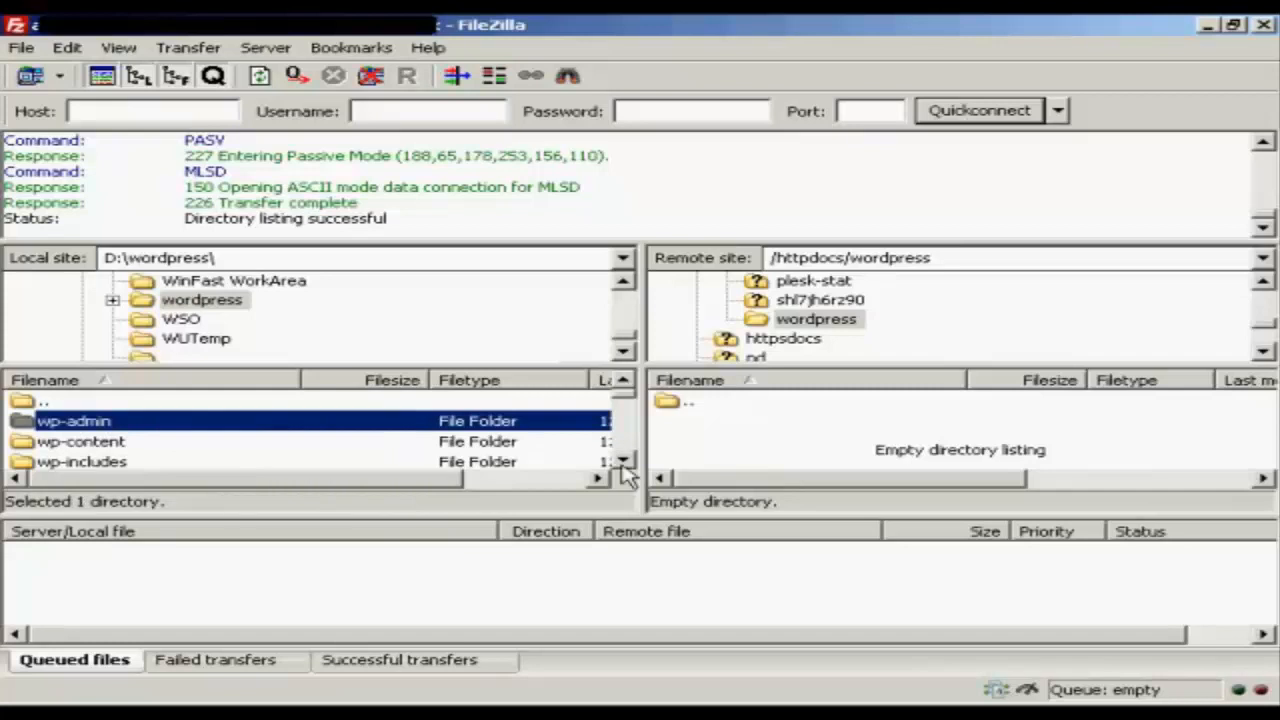
scroll("down", 3)
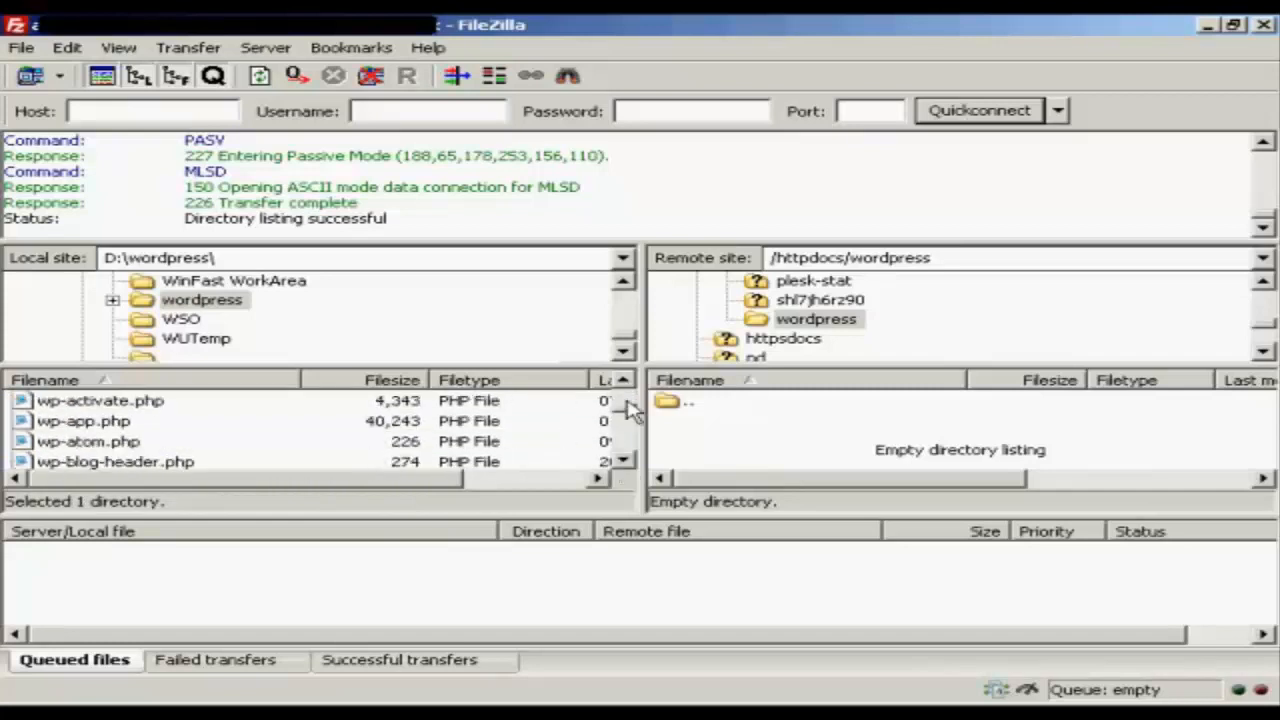
scroll("down", 3)
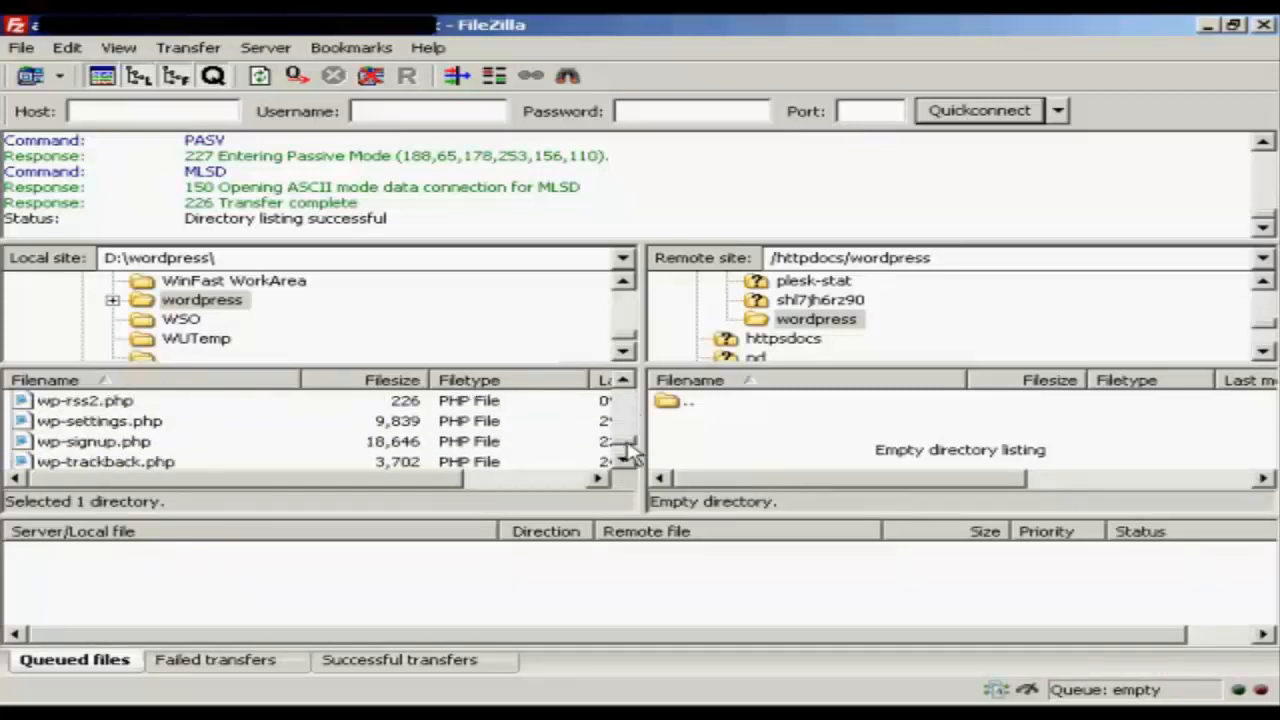
scroll("down", 3)
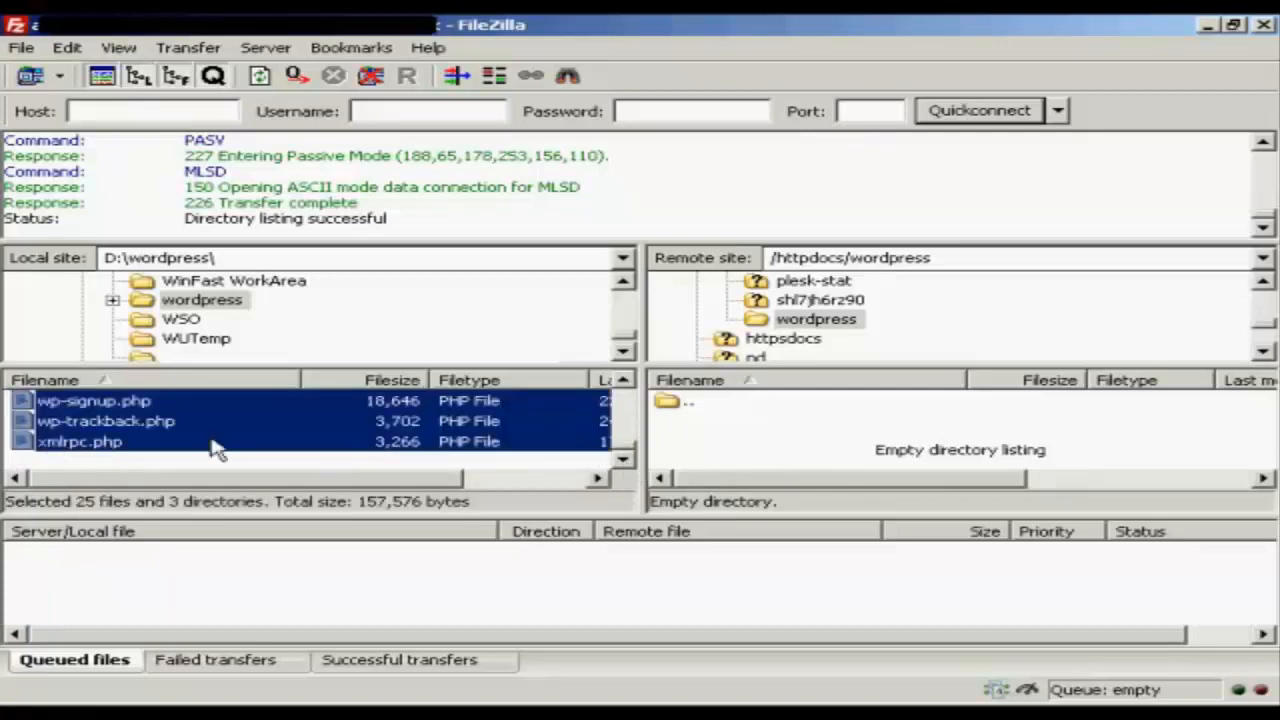
mouse_move(512, 430)
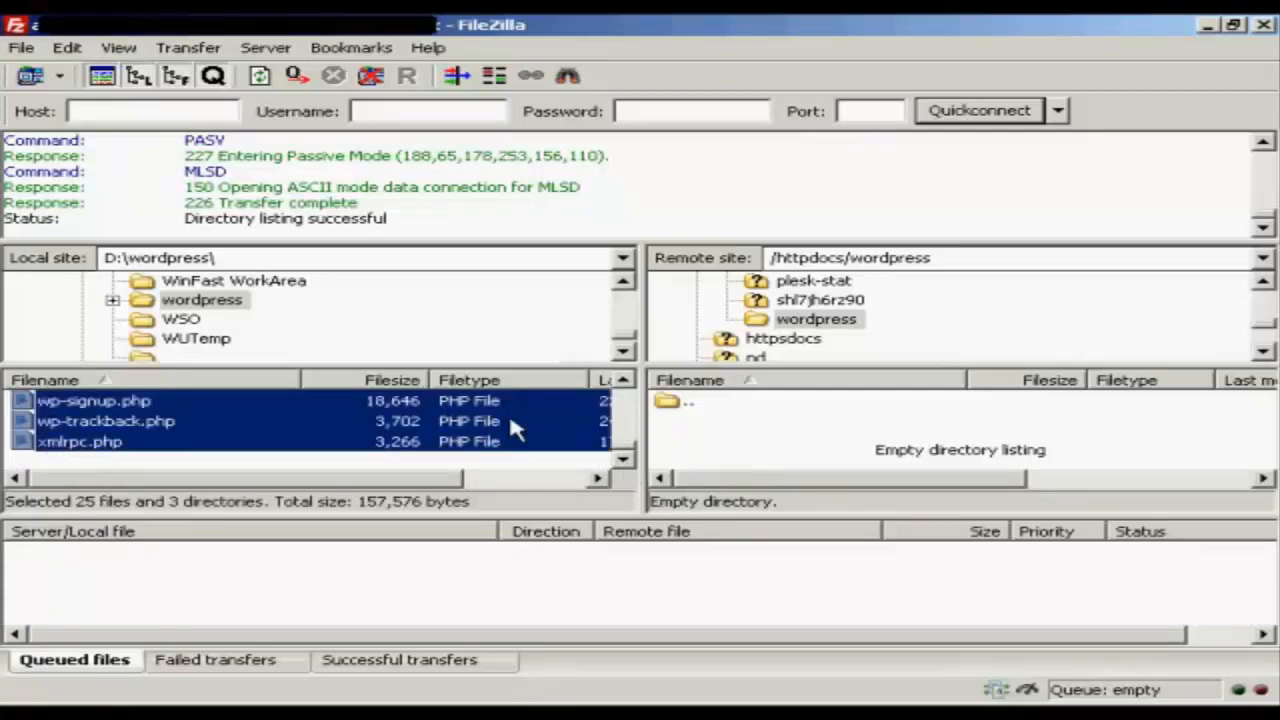
right_click(516, 428)
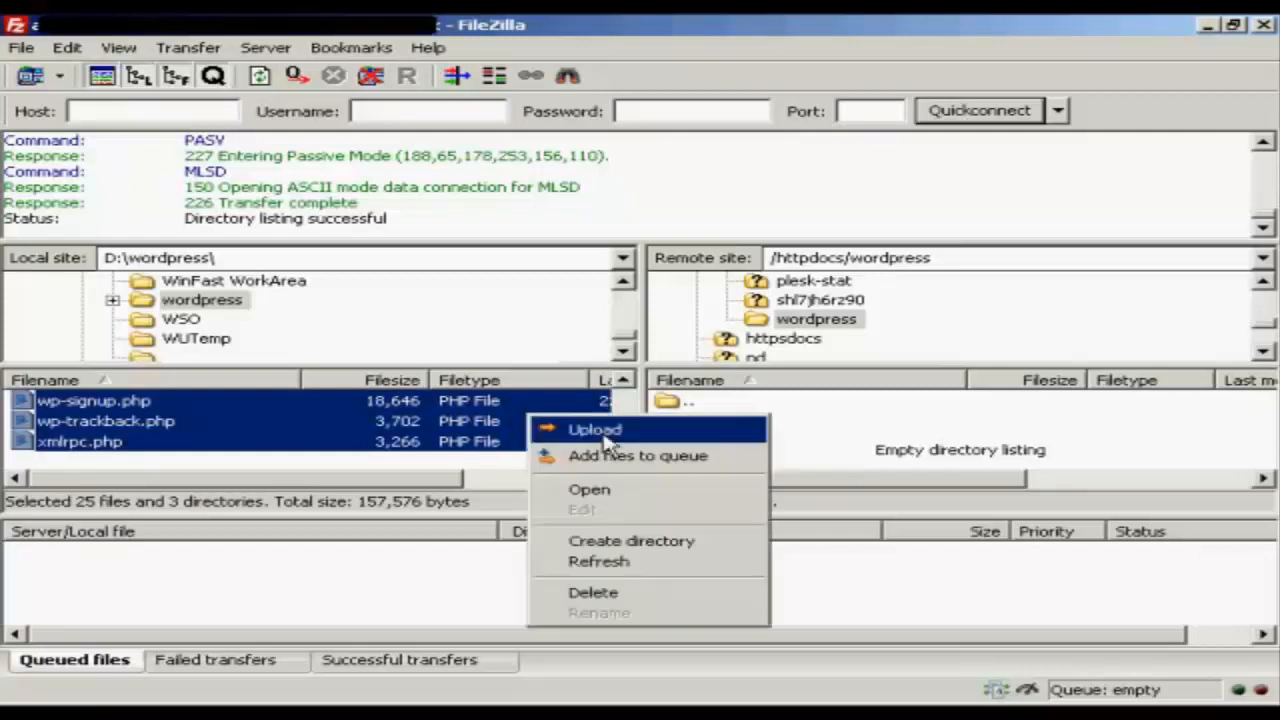
left_click(594, 428)
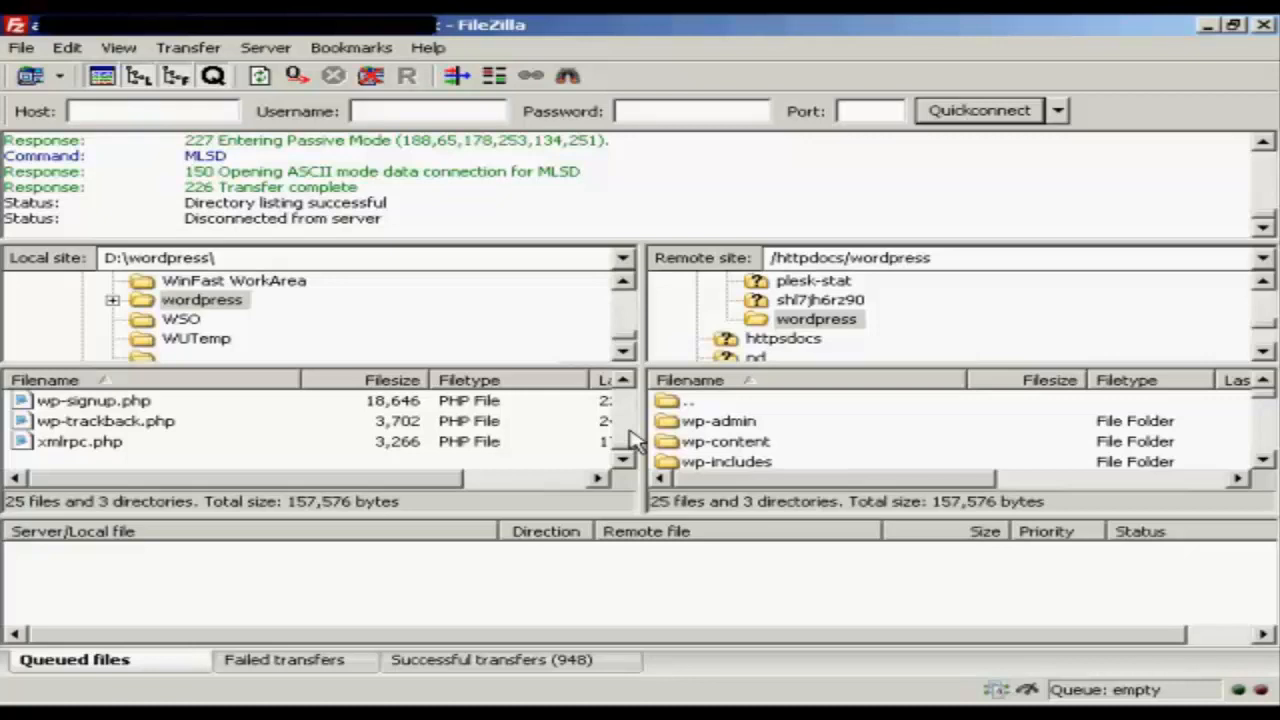
Navigate to the site's wp-admin/install.php page and focus the Site Title field.
left_click(372, 76)
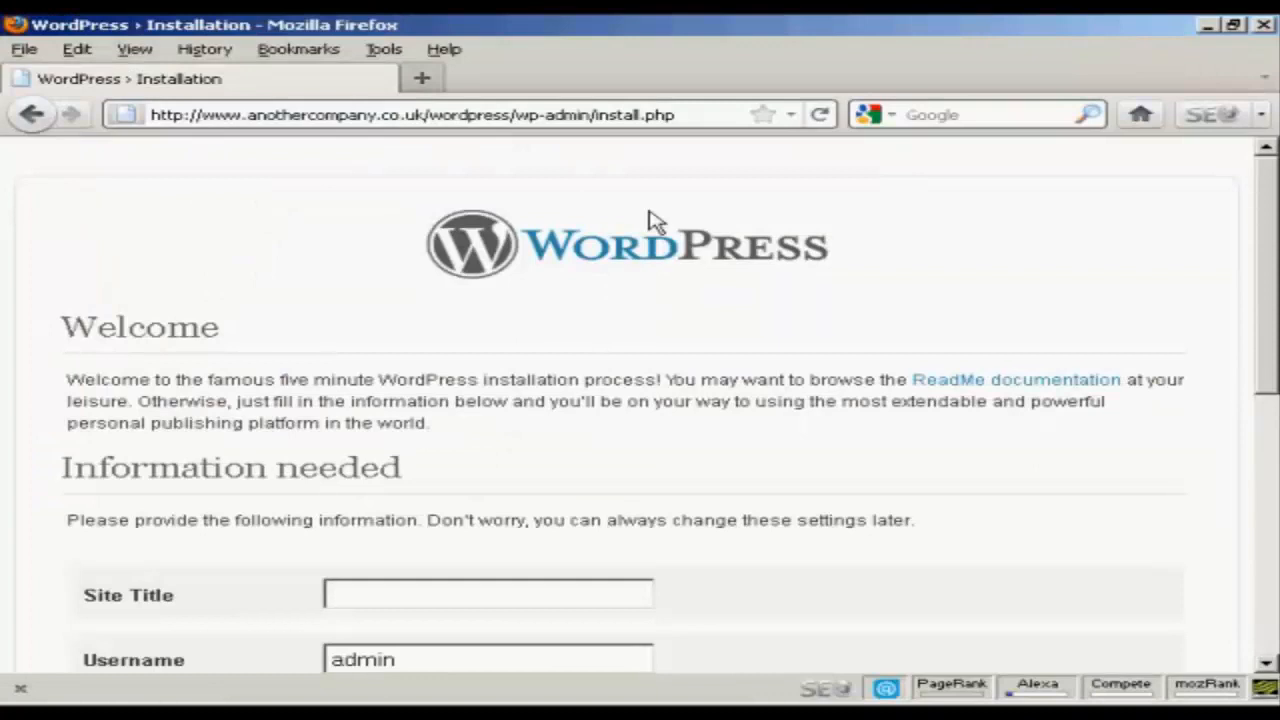
left_click(488, 592)
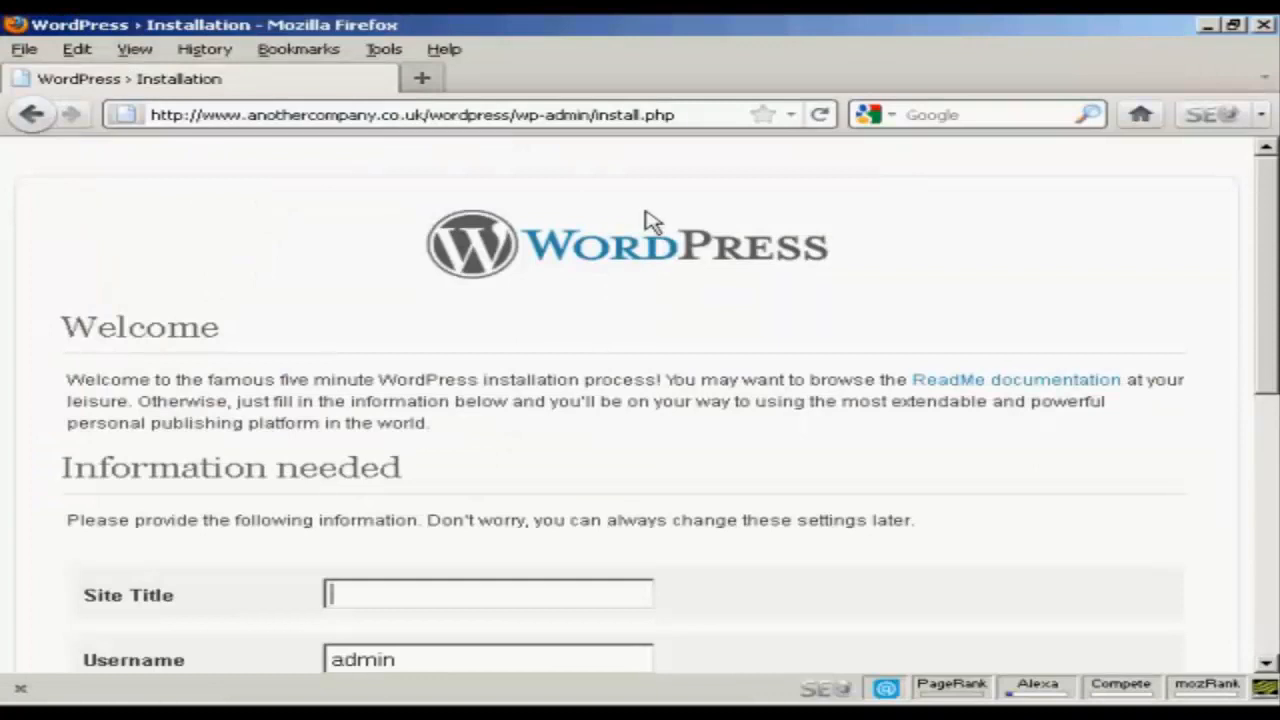
mouse_move(260, 138)
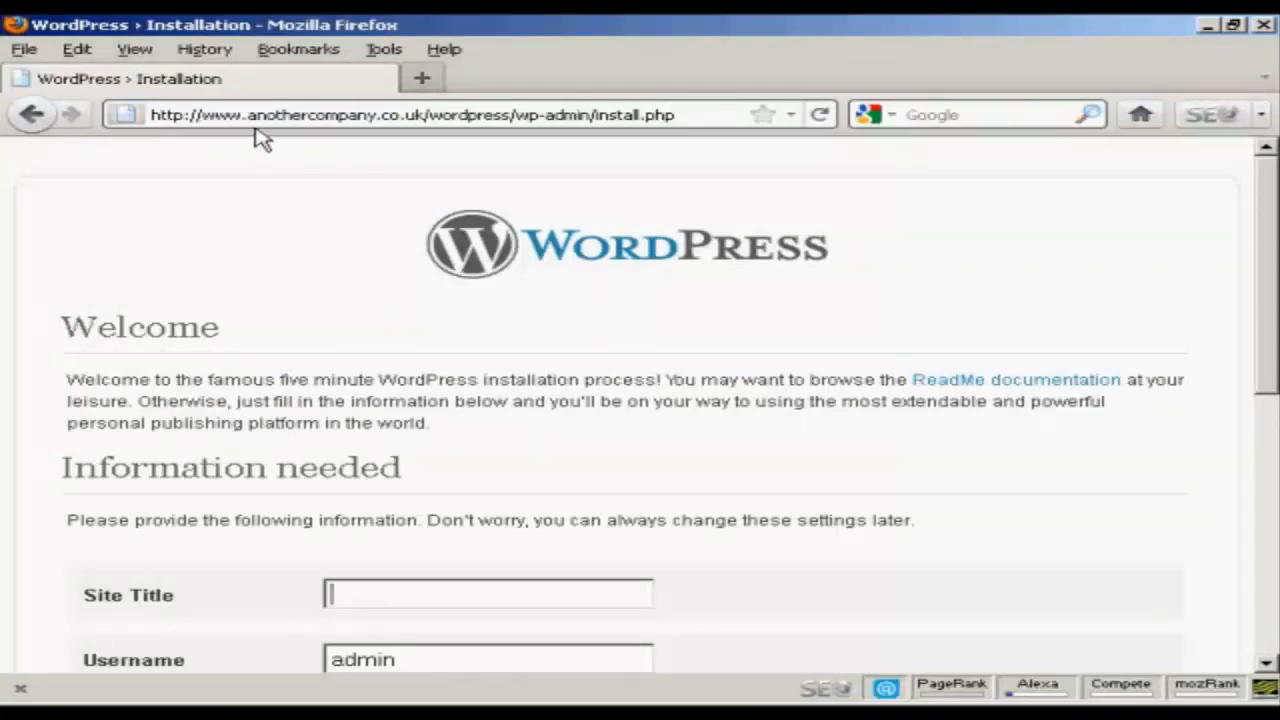
mouse_move(390, 138)
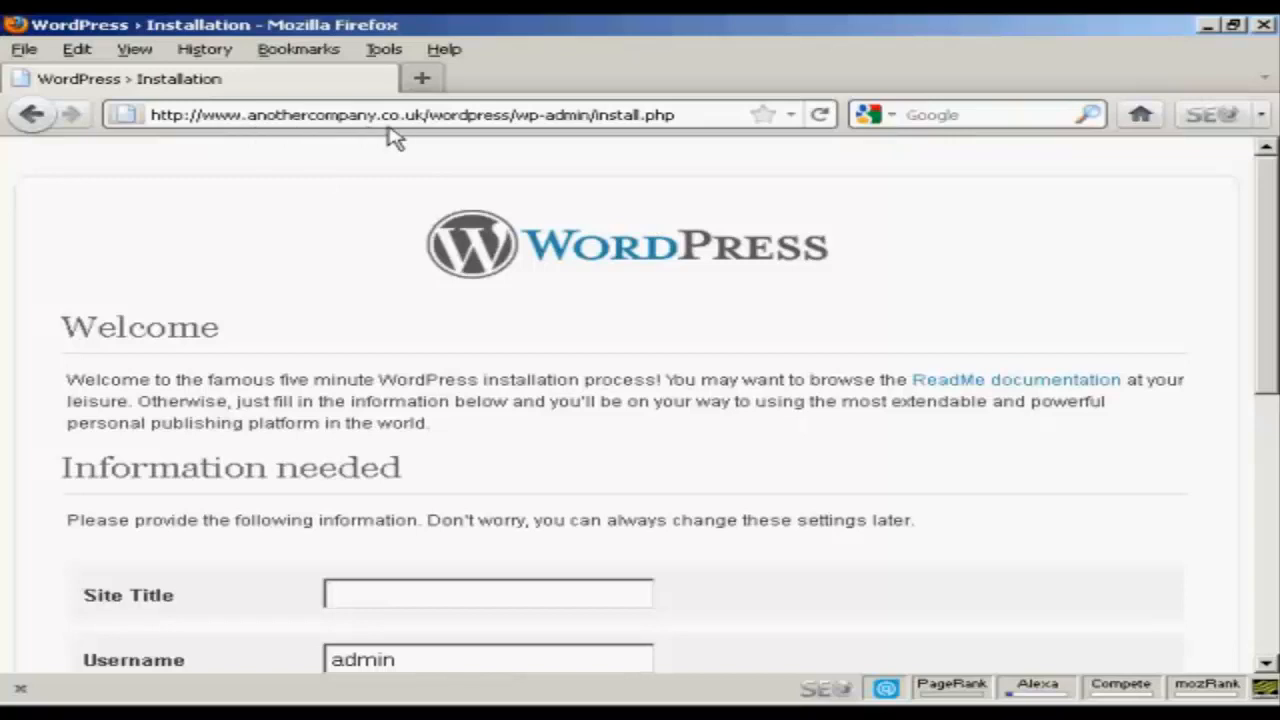
mouse_move(440, 136)
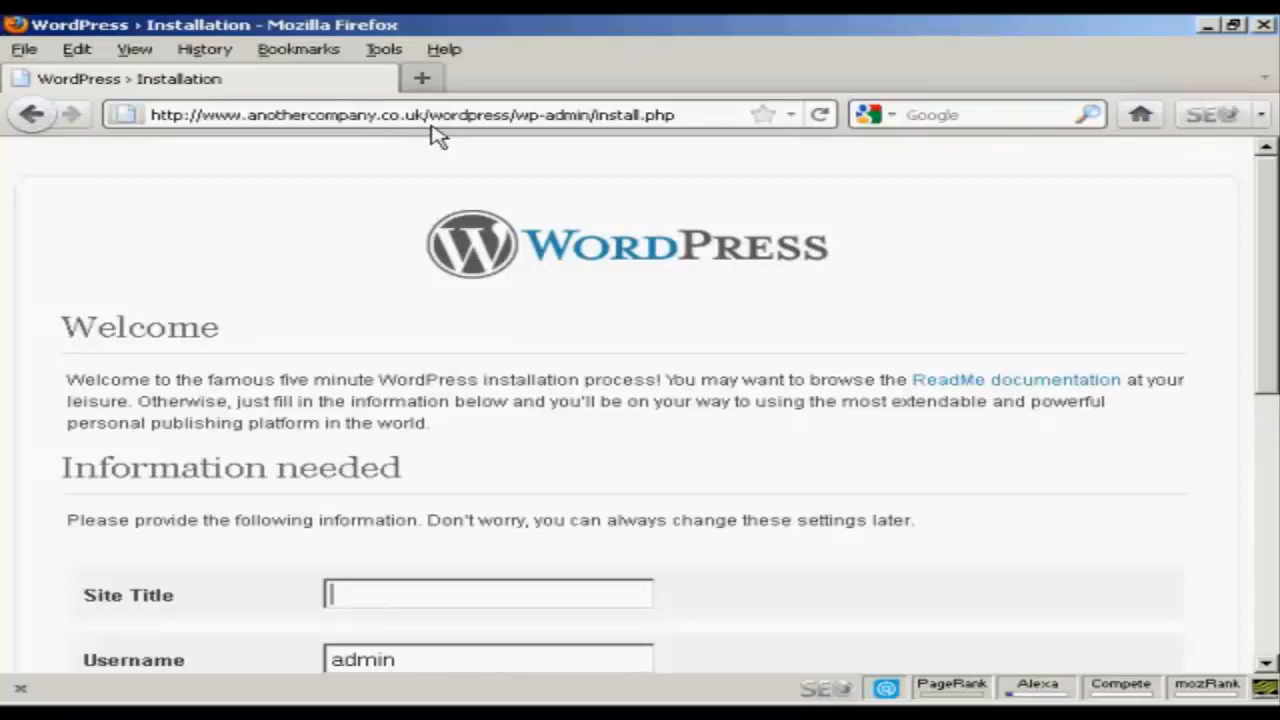
mouse_move(504, 136)
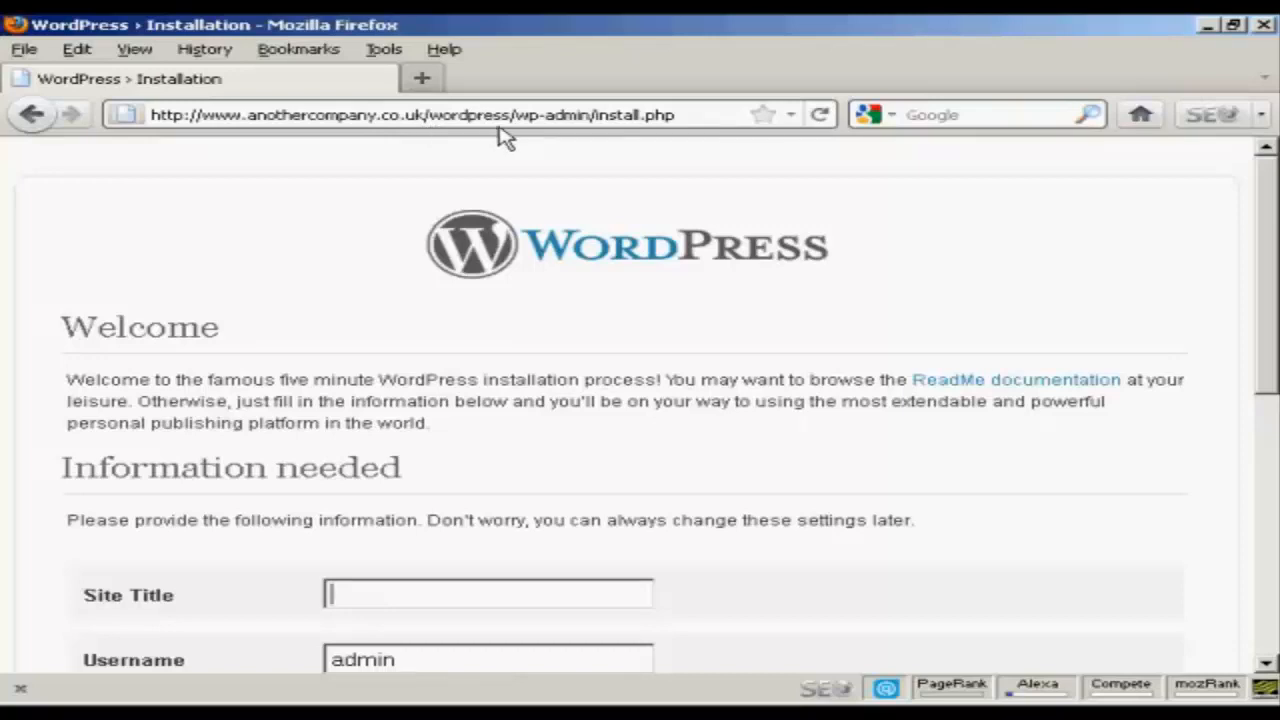
mouse_move(530, 136)
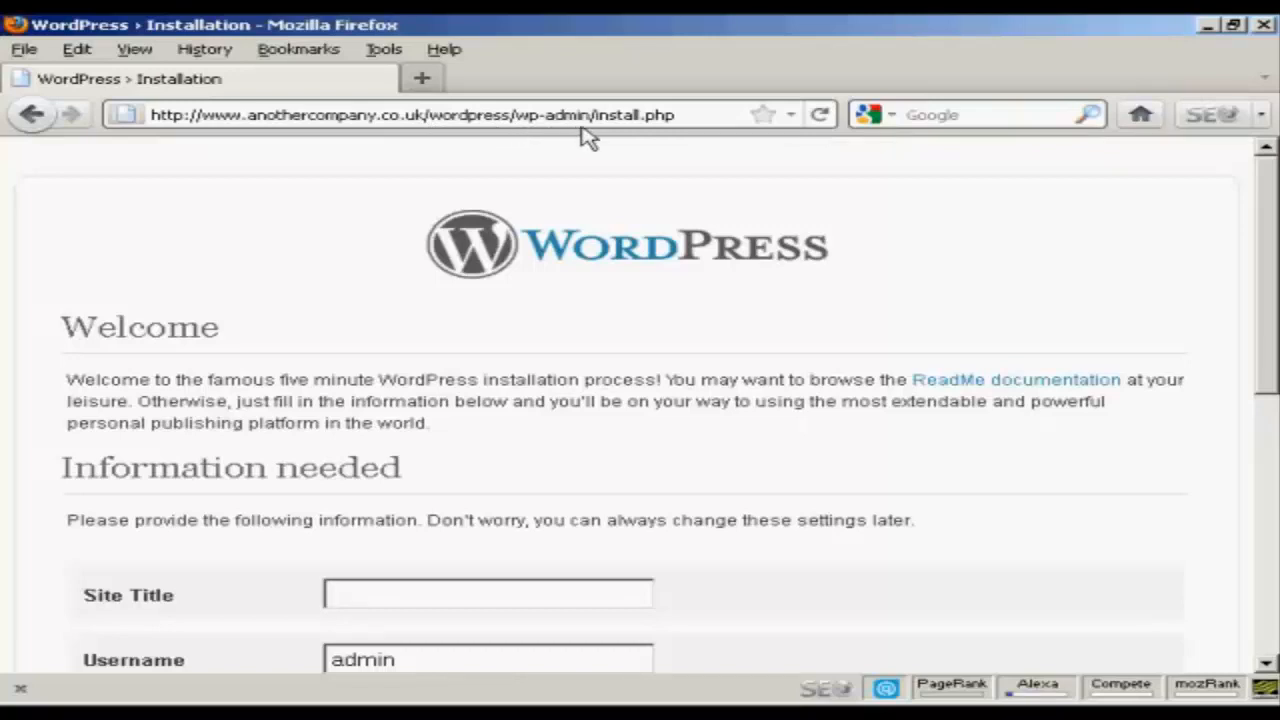
left_click(488, 592)
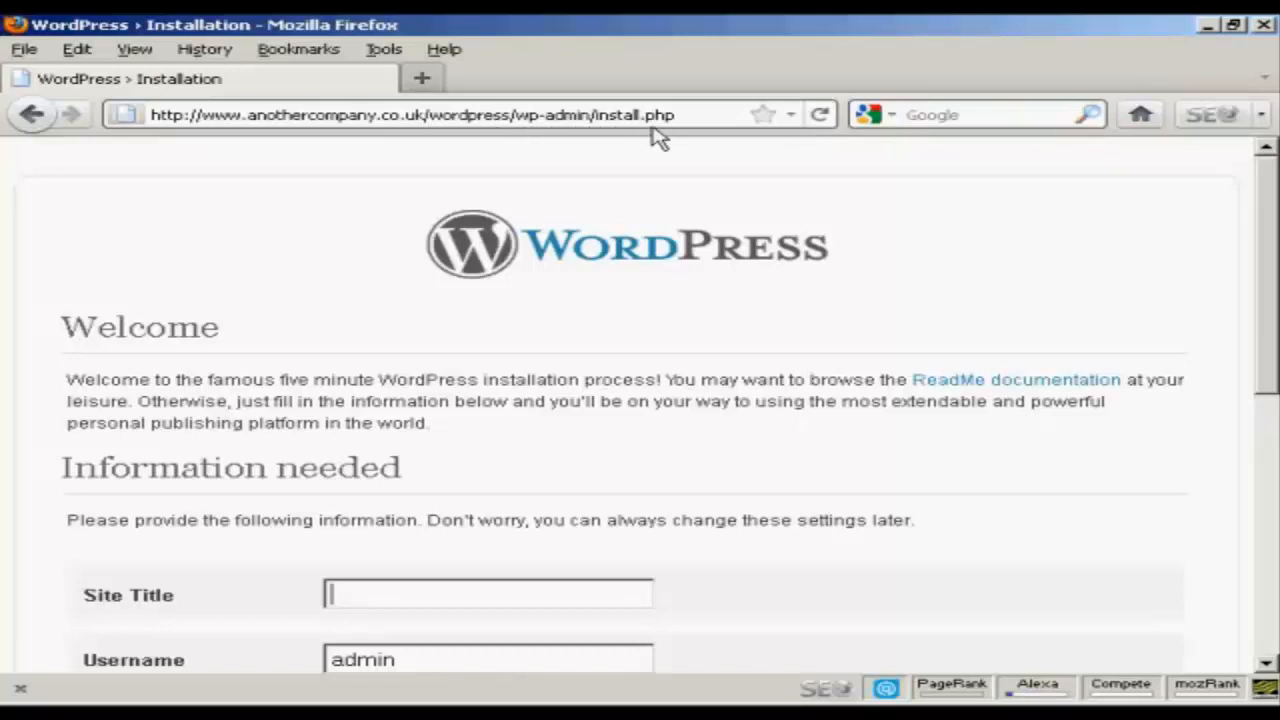
mouse_move(632, 144)
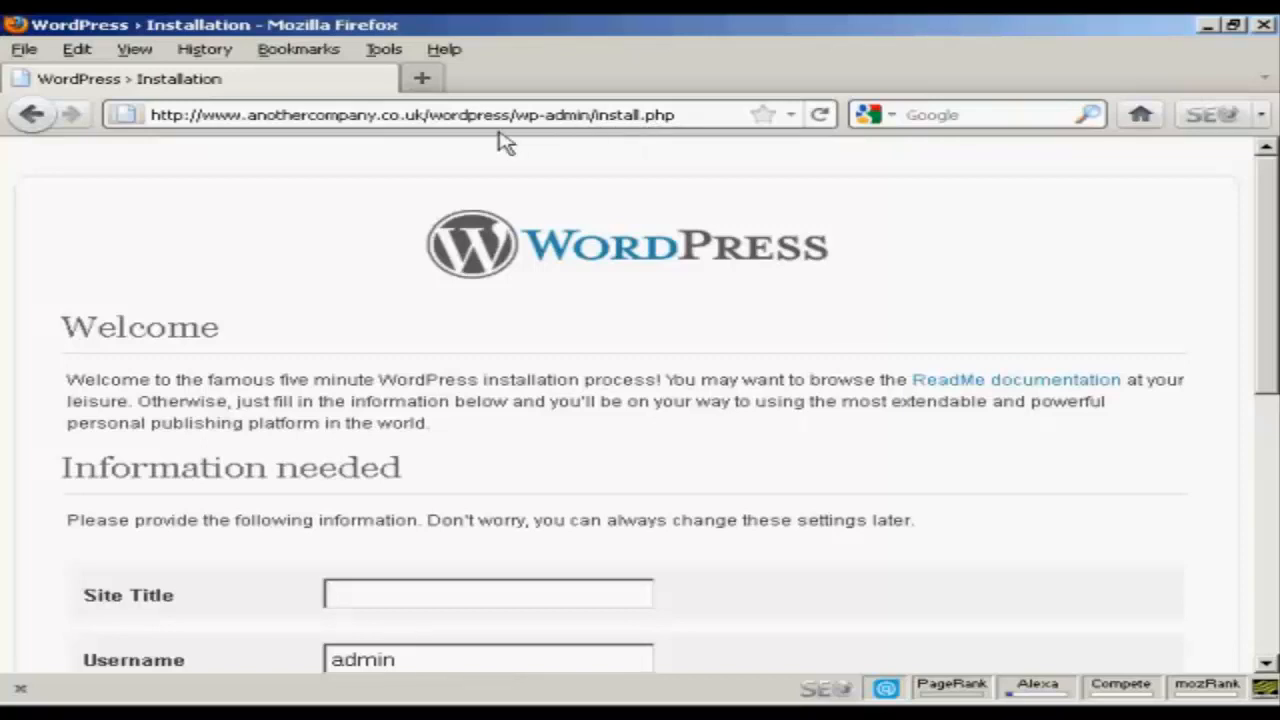
mouse_move(458, 138)
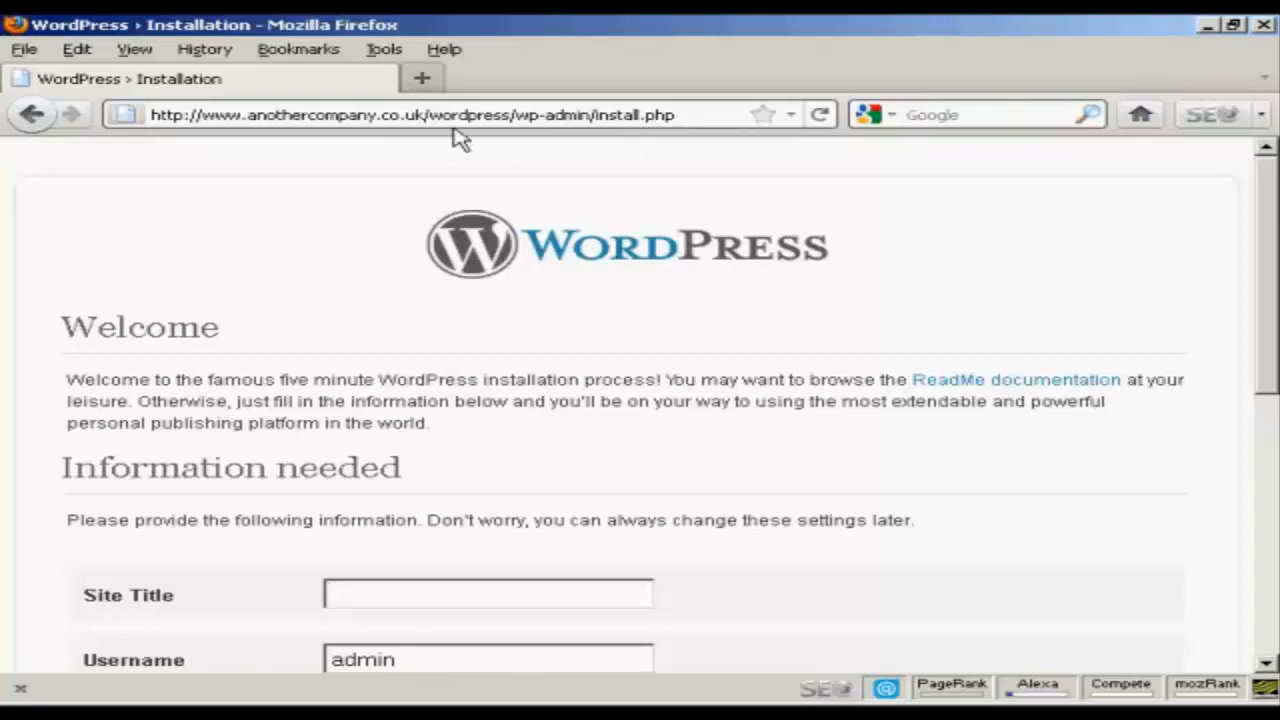
mouse_move(388, 140)
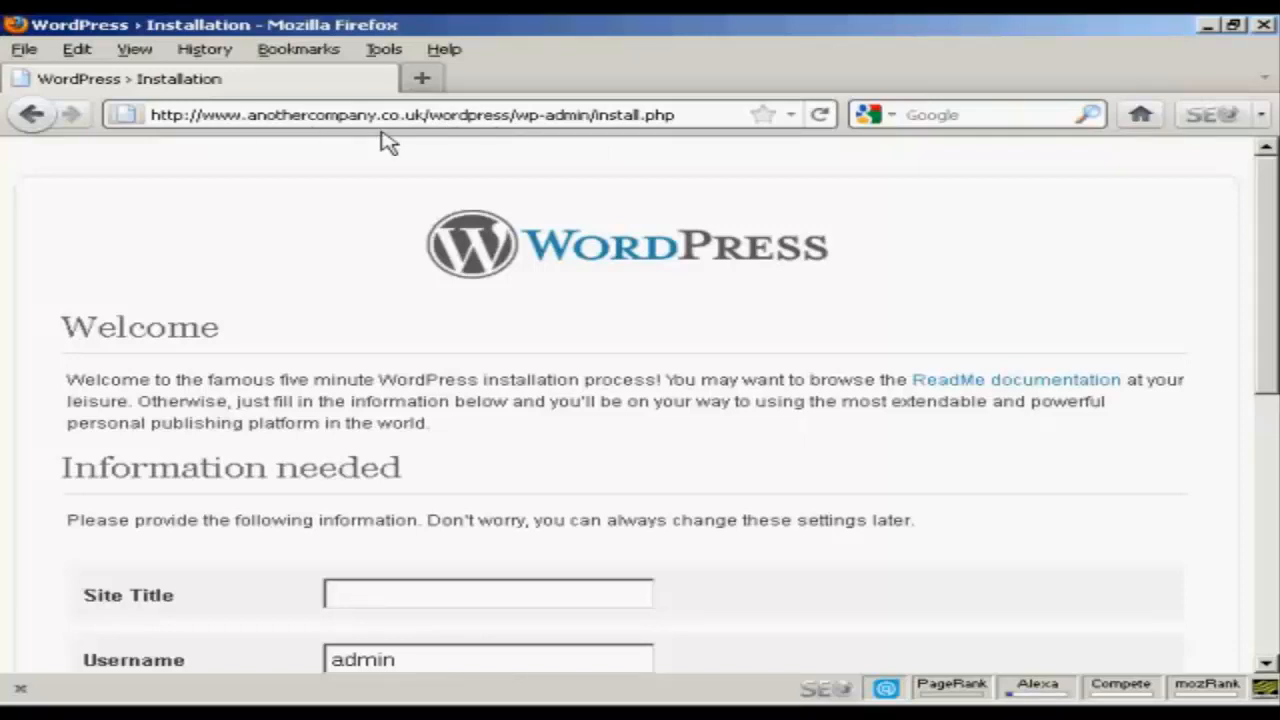
mouse_move(548, 144)
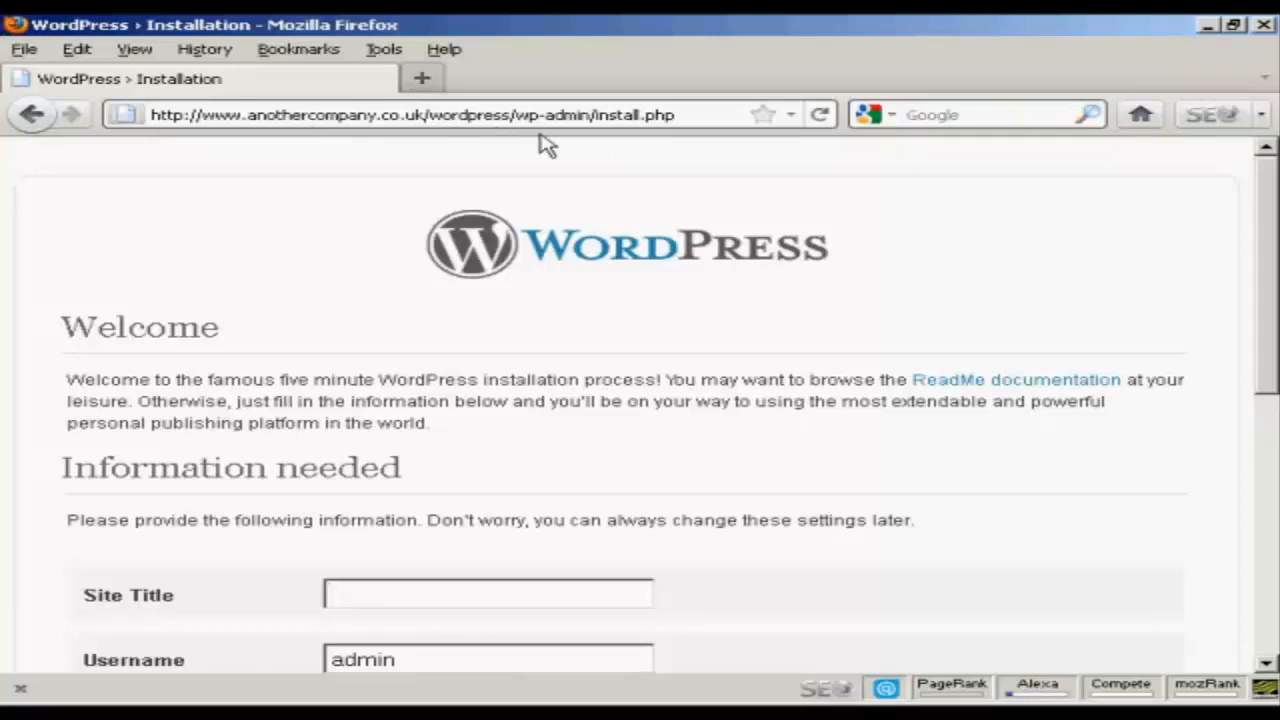
mouse_move(680, 142)
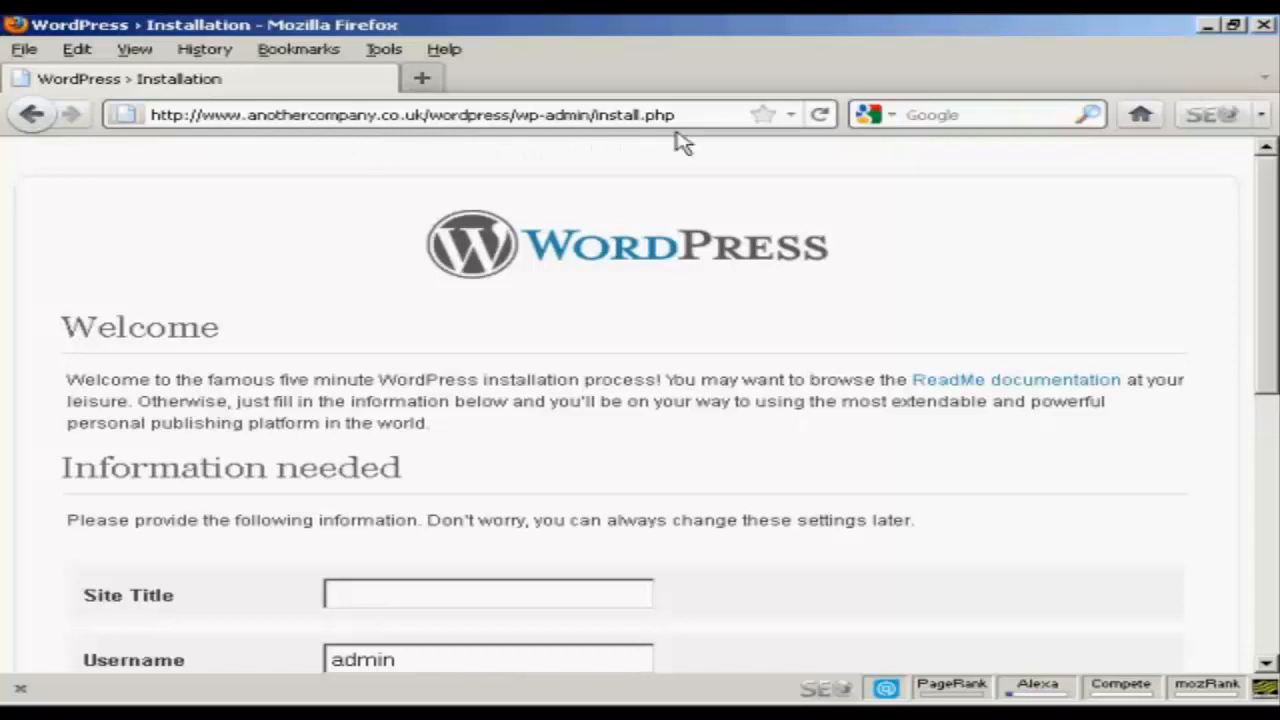
mouse_move(1180, 222)
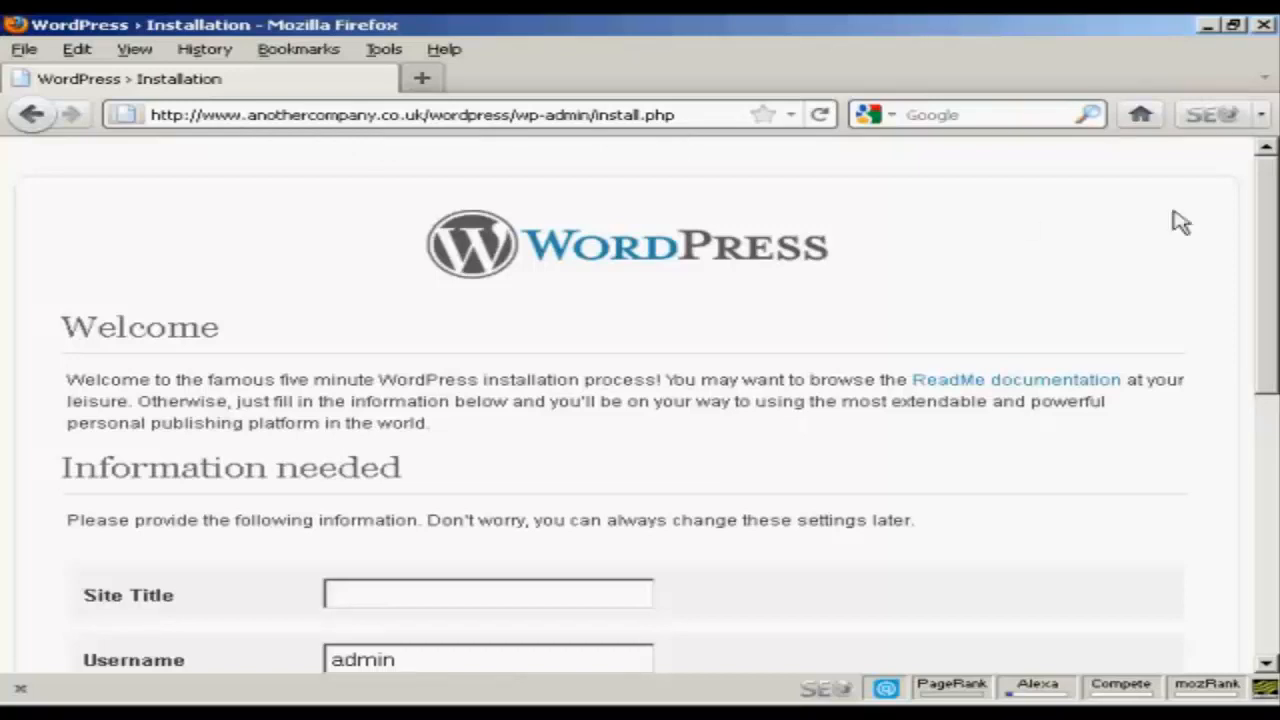
mouse_move(1270, 184)
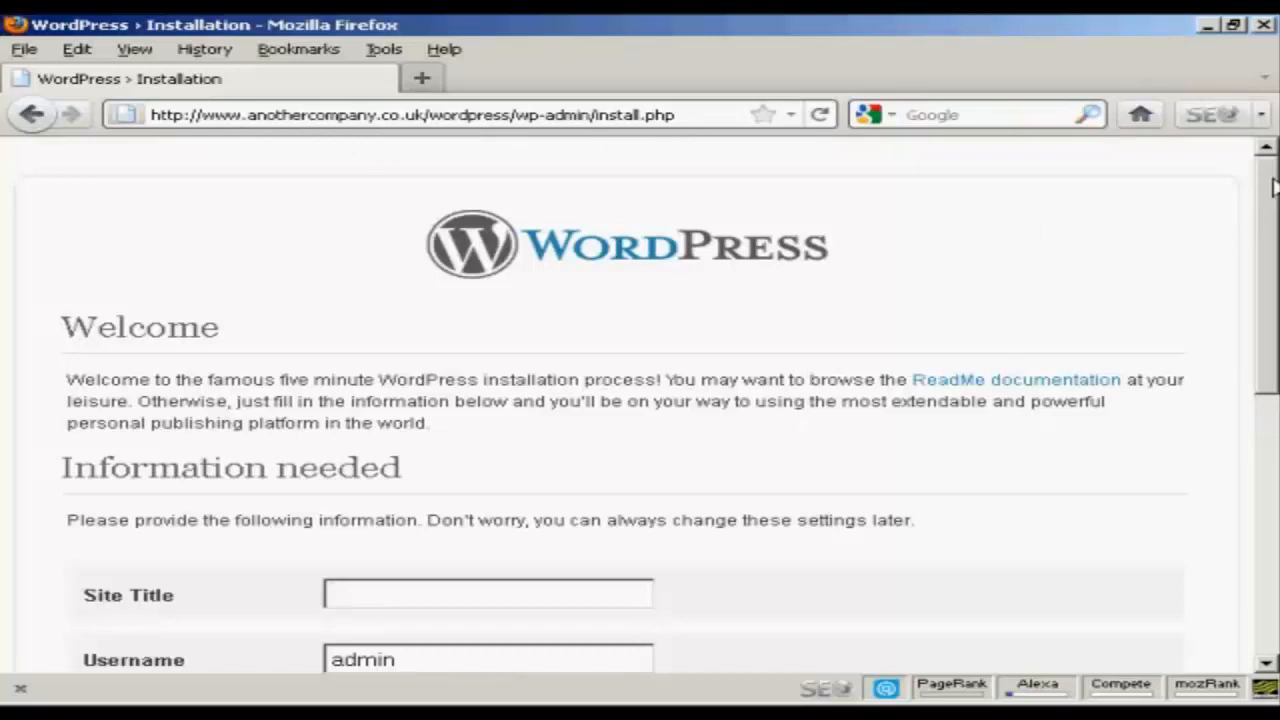
Enter site title Sam's Blog and the password in both password fields.
scroll("down", 3)
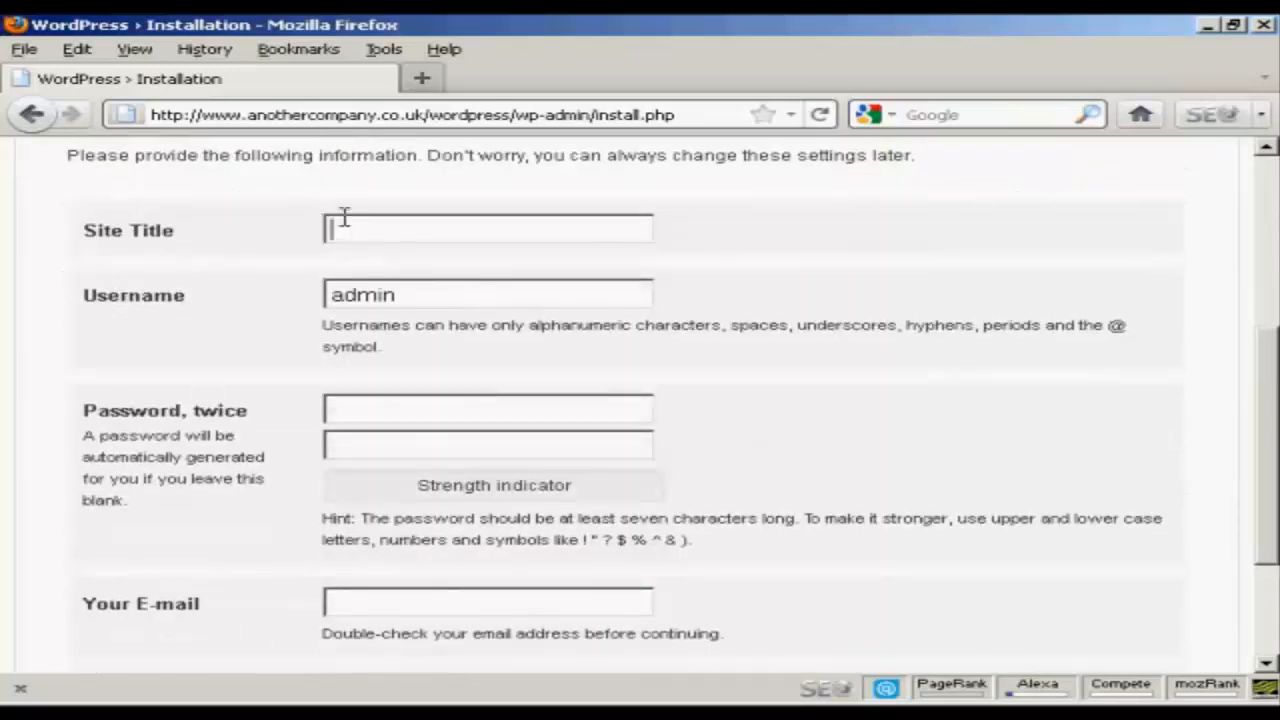
type("s")
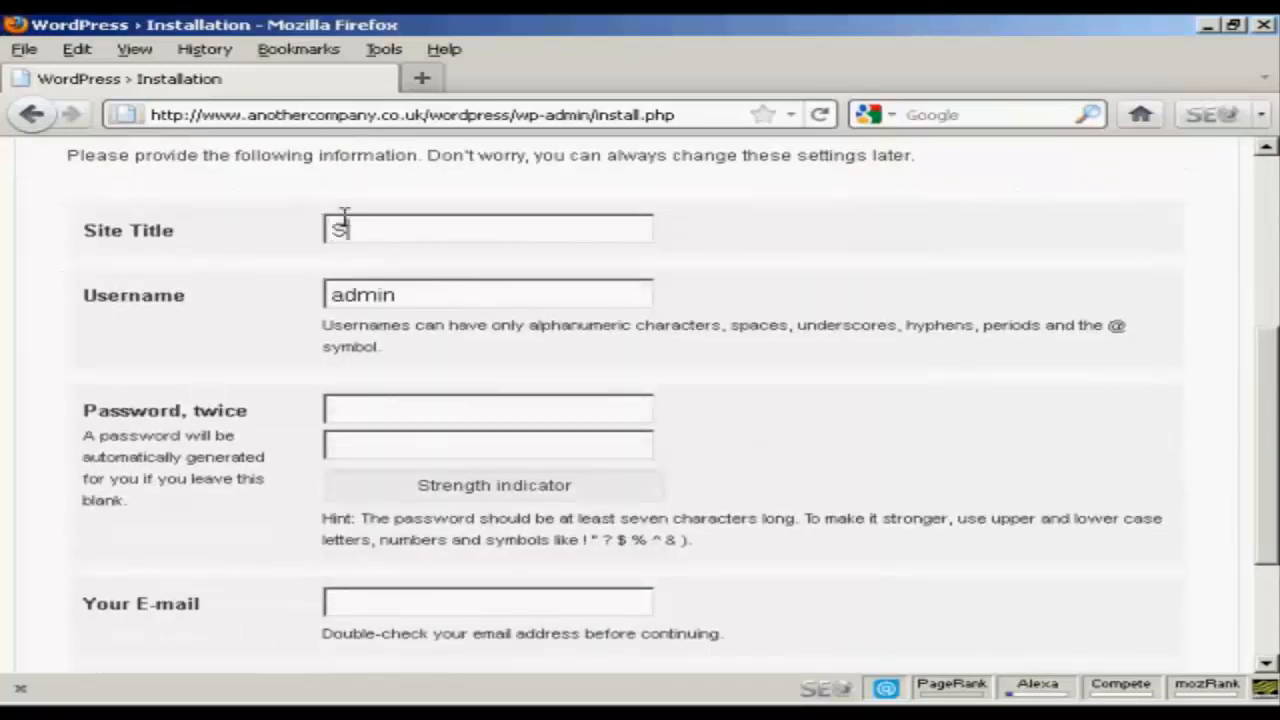
type("am's Blo")
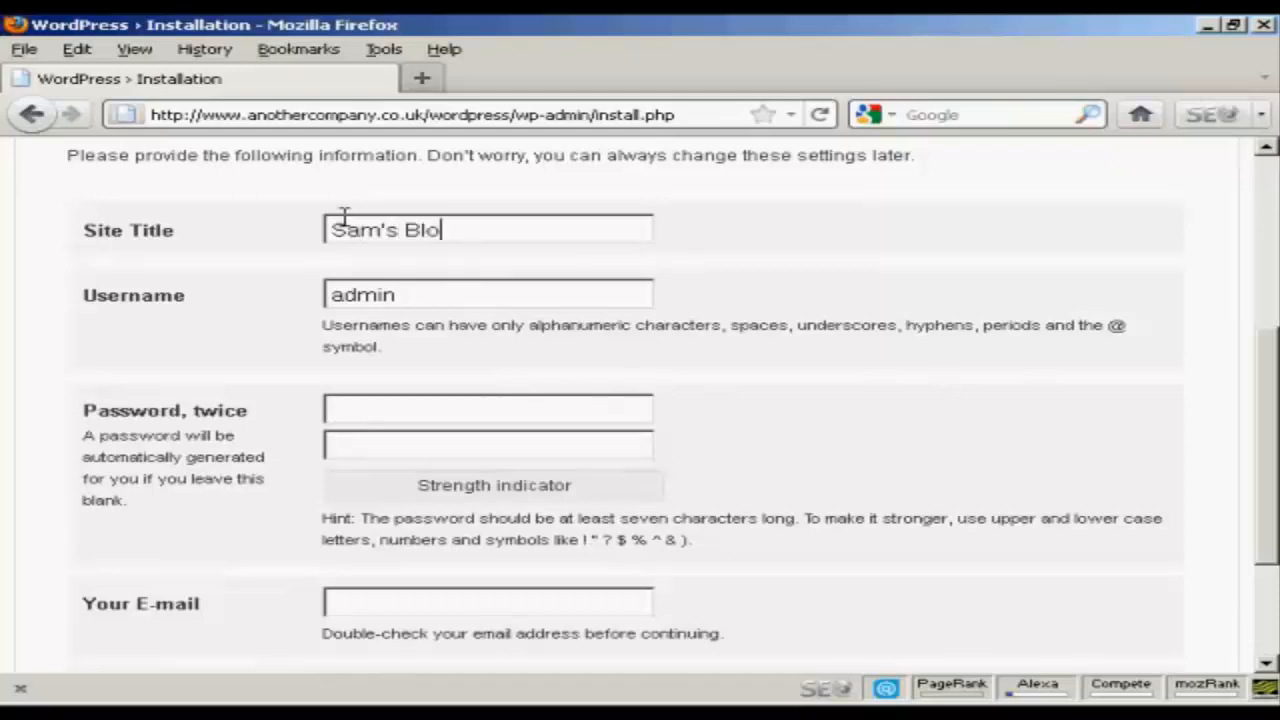
type("g")
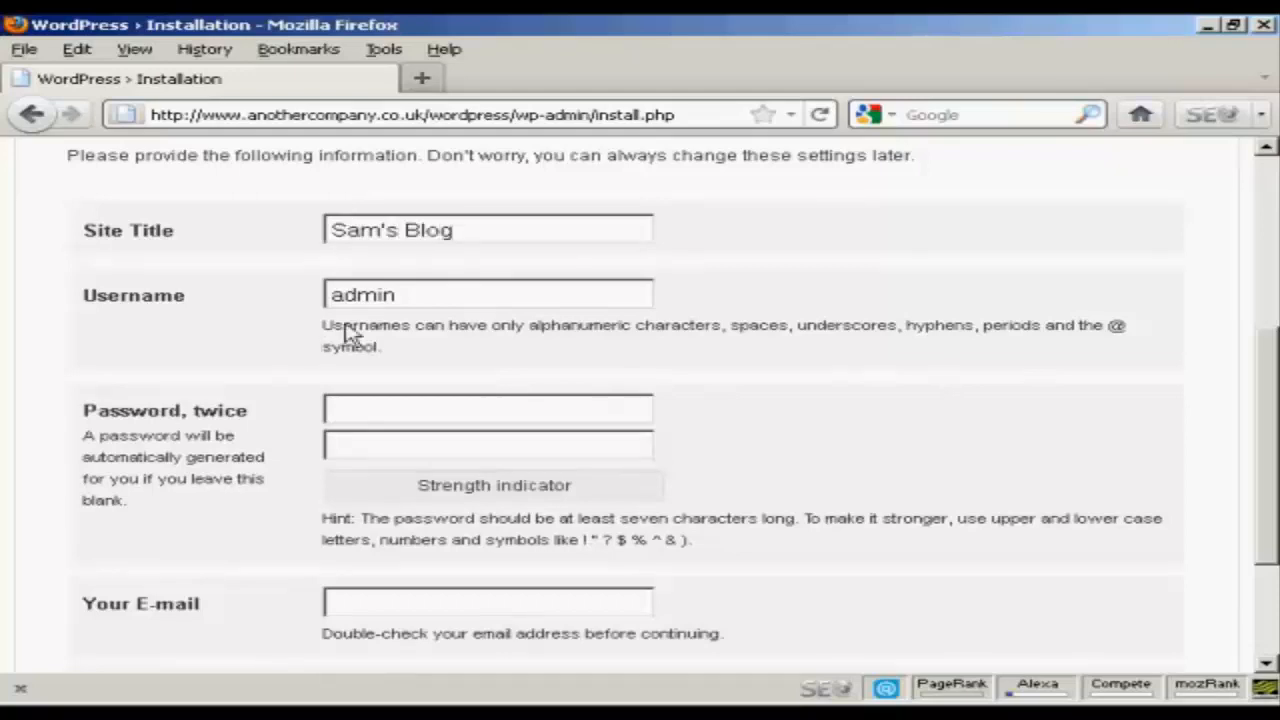
left_click(488, 228)
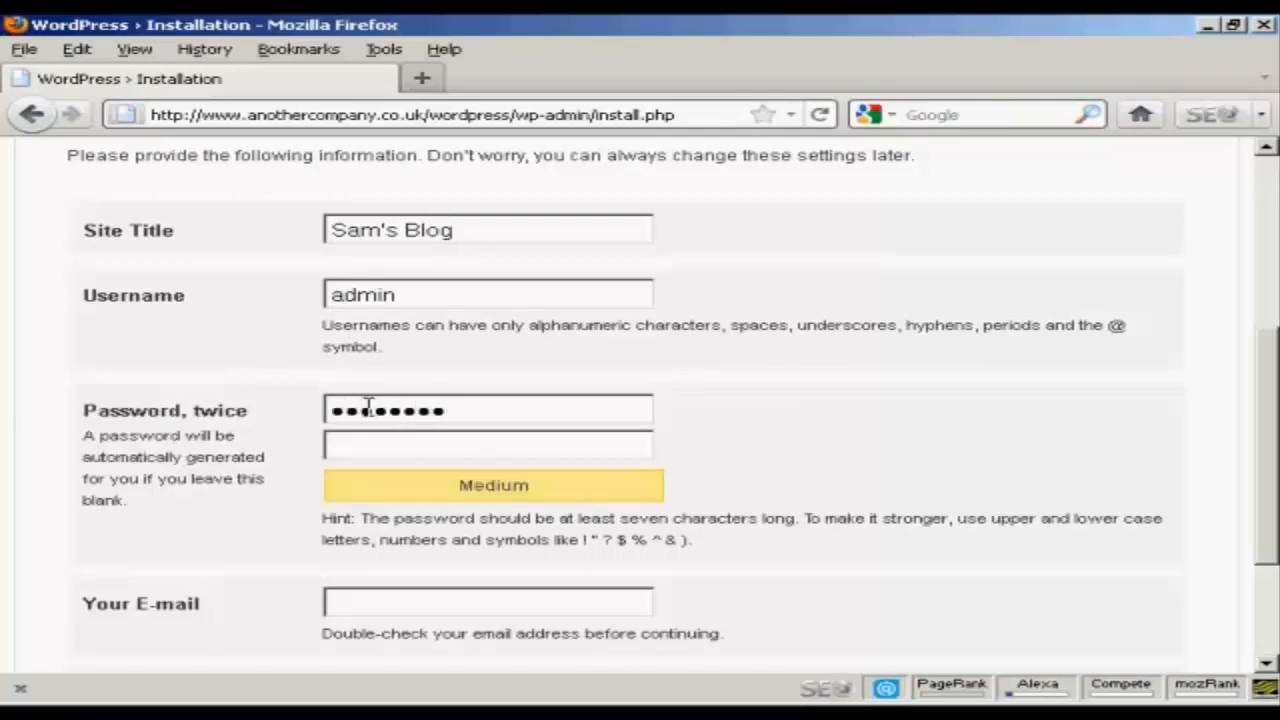
left_click(488, 444)
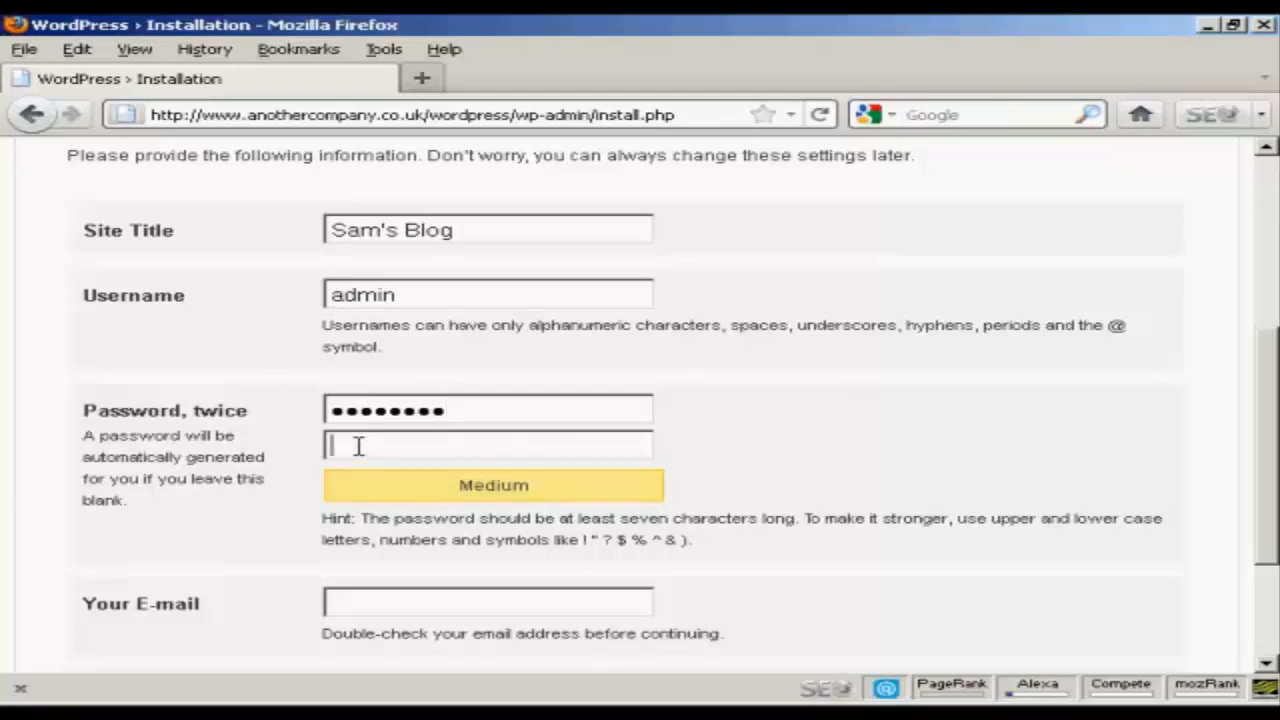
type("•••")
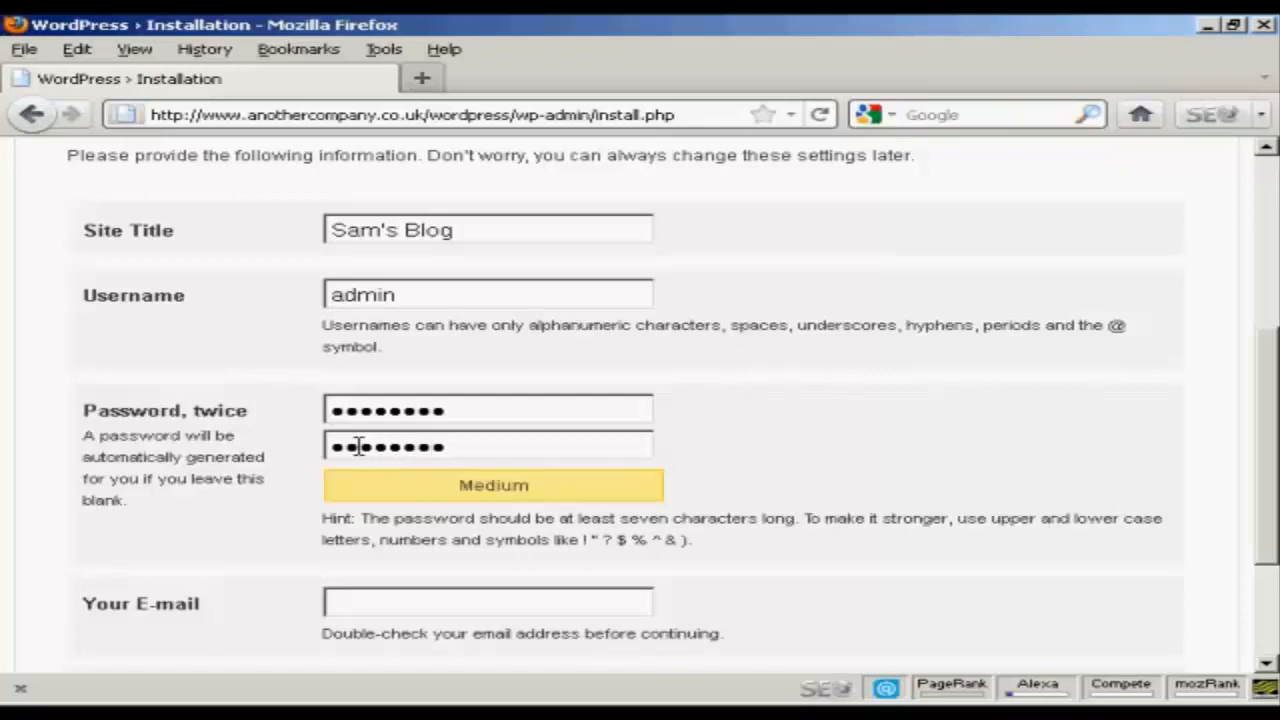
left_click(488, 600)
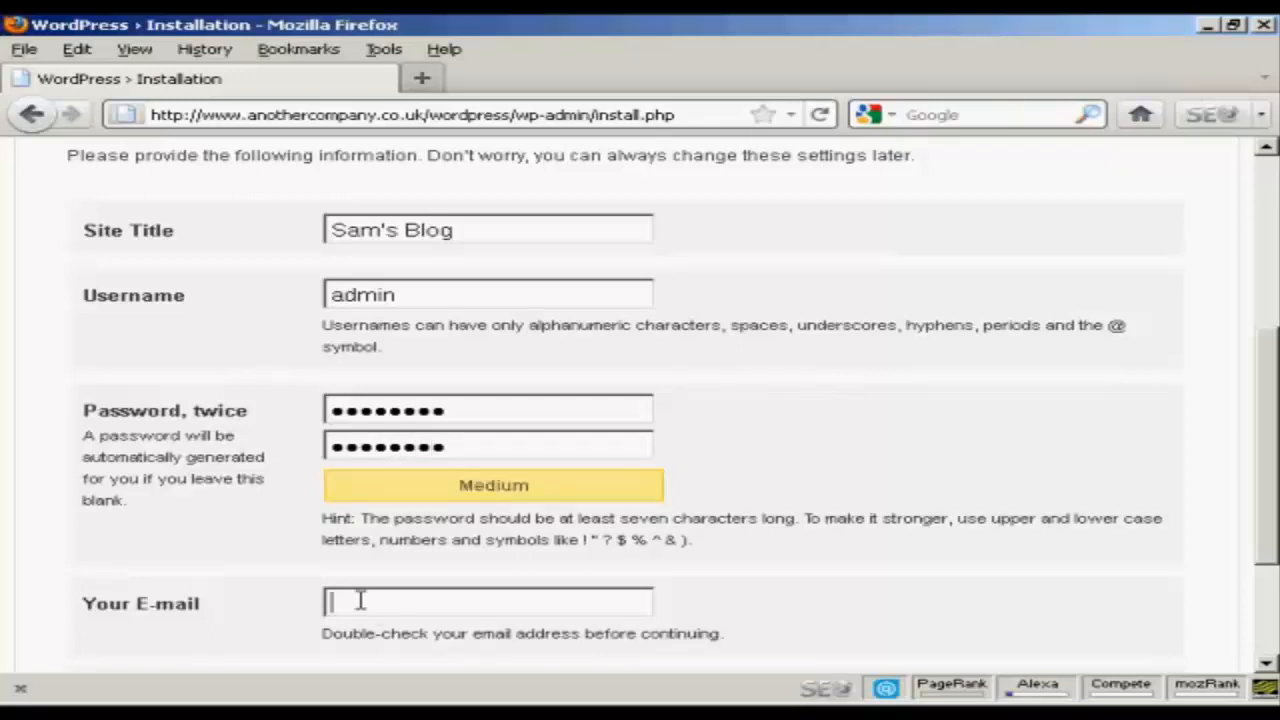
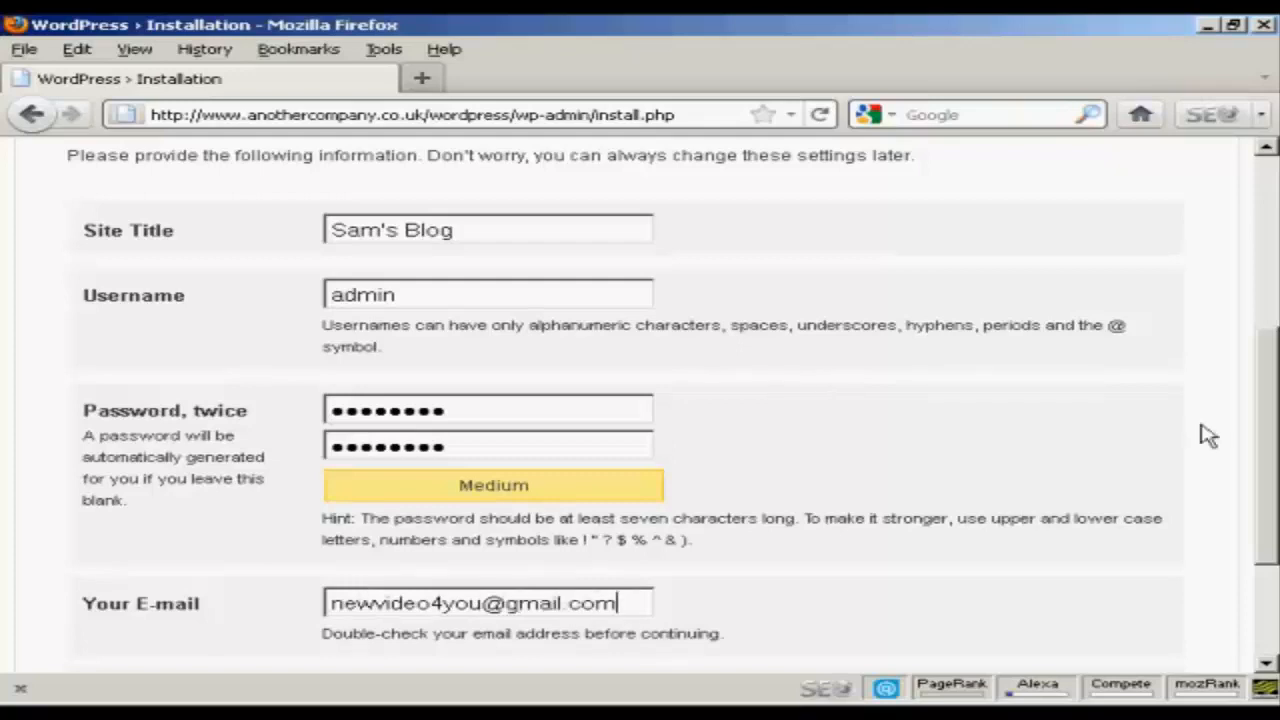
scroll("down", 3)
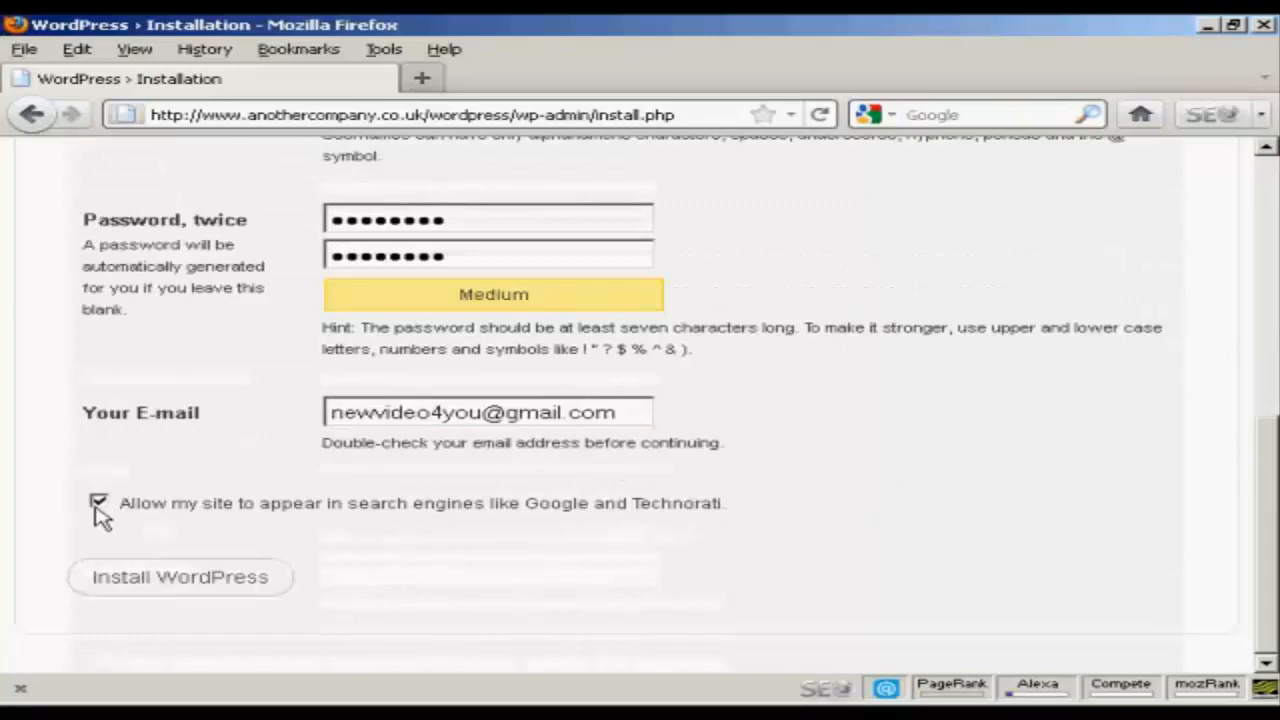
left_click(488, 412)
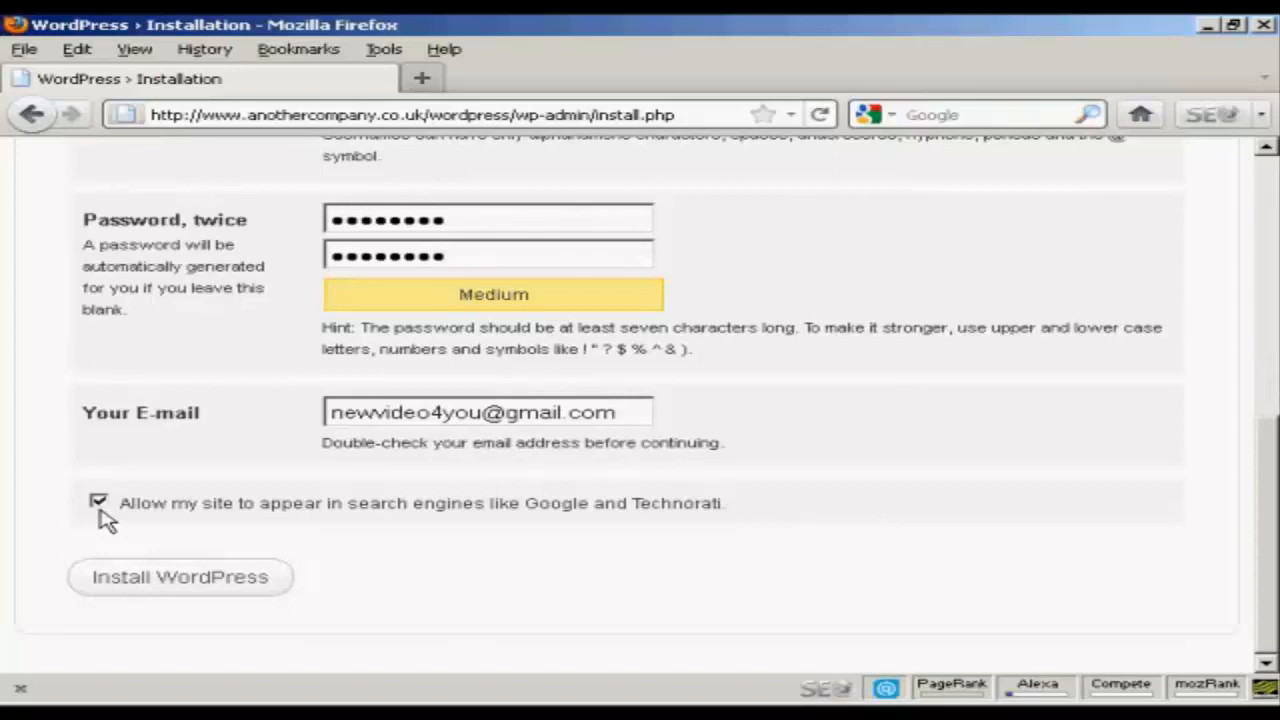
mouse_move(792, 518)
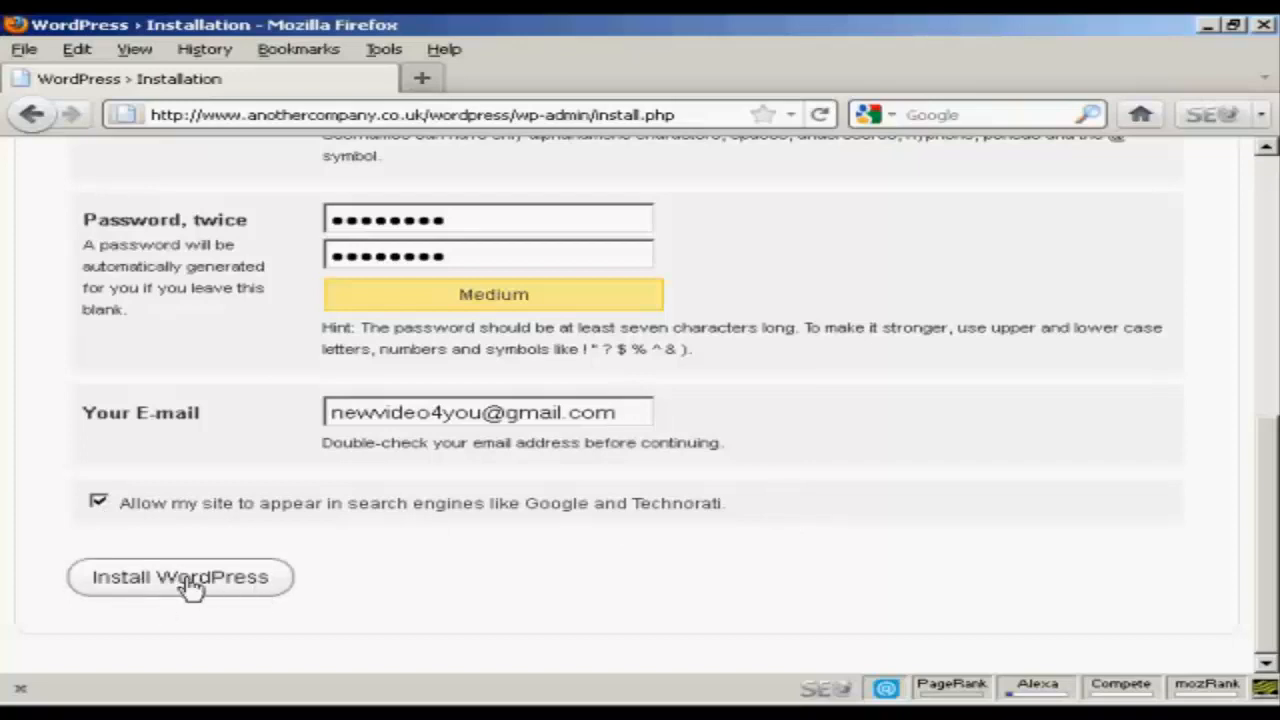
Run the WordPress installation and continue from the Success page to the login screen.
left_click(180, 576)
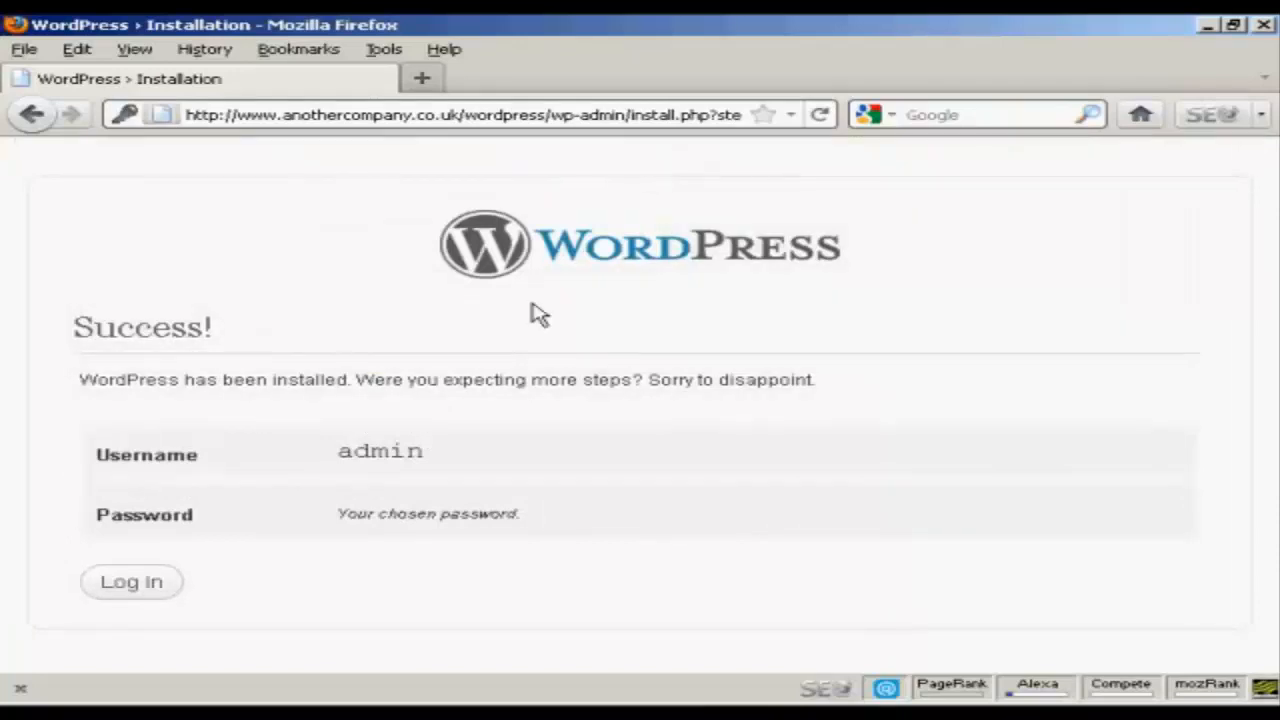
left_click(132, 582)
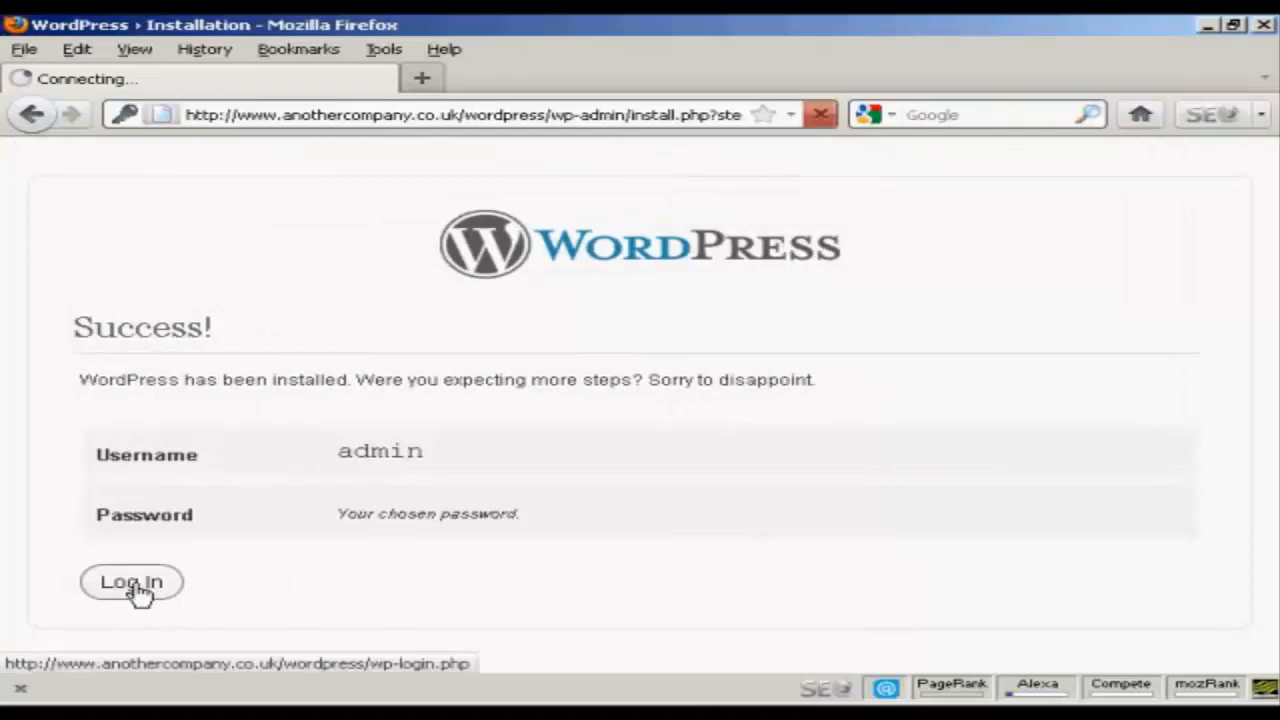
left_click(132, 582)
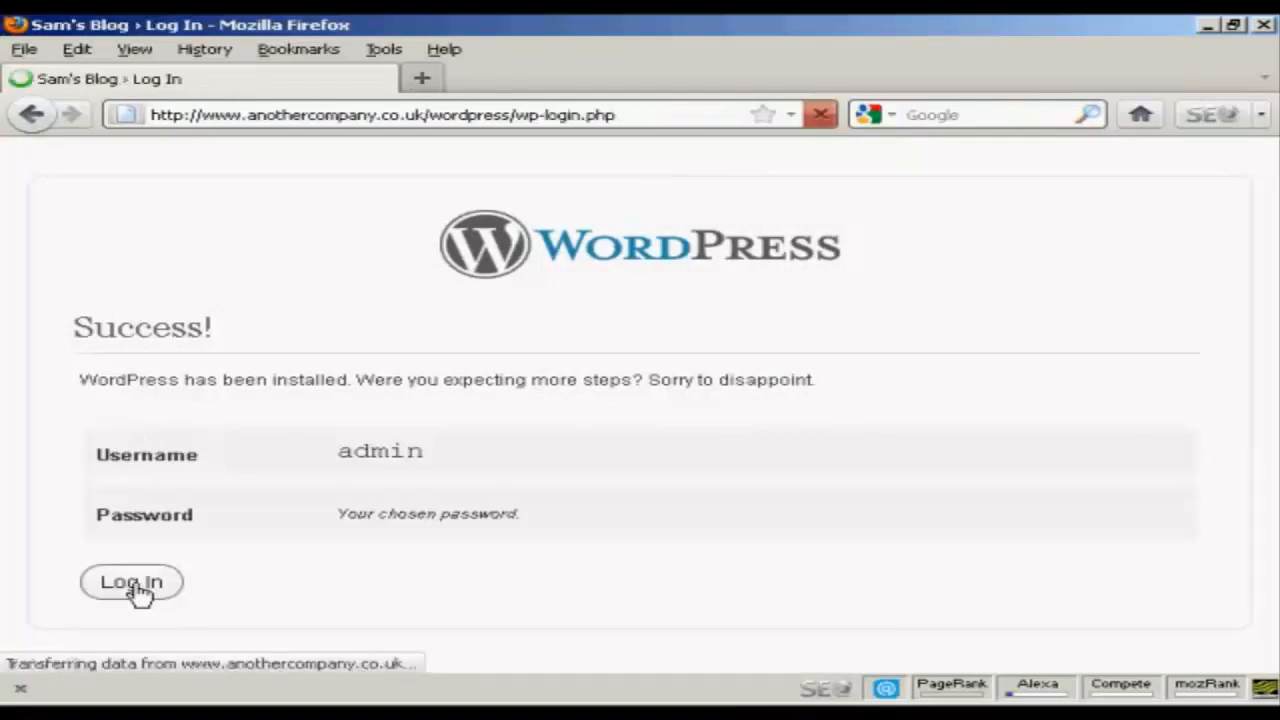
left_click(132, 582)
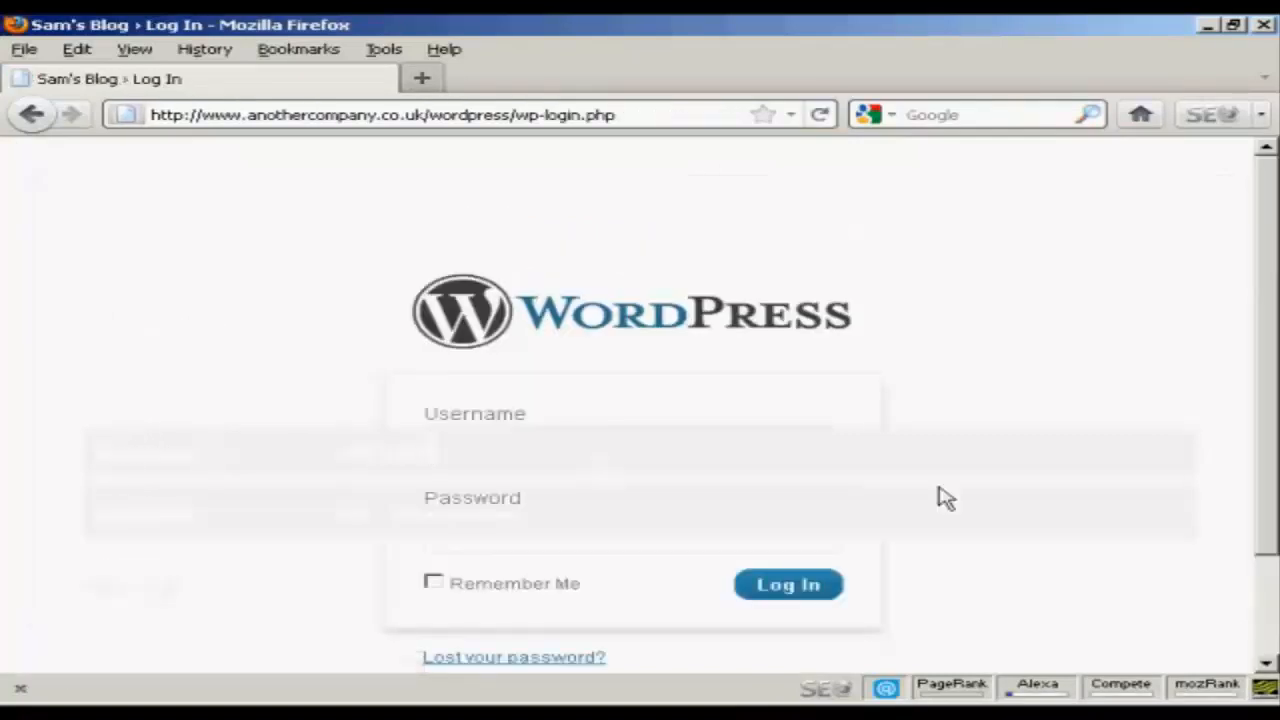
mouse_move(1024, 492)
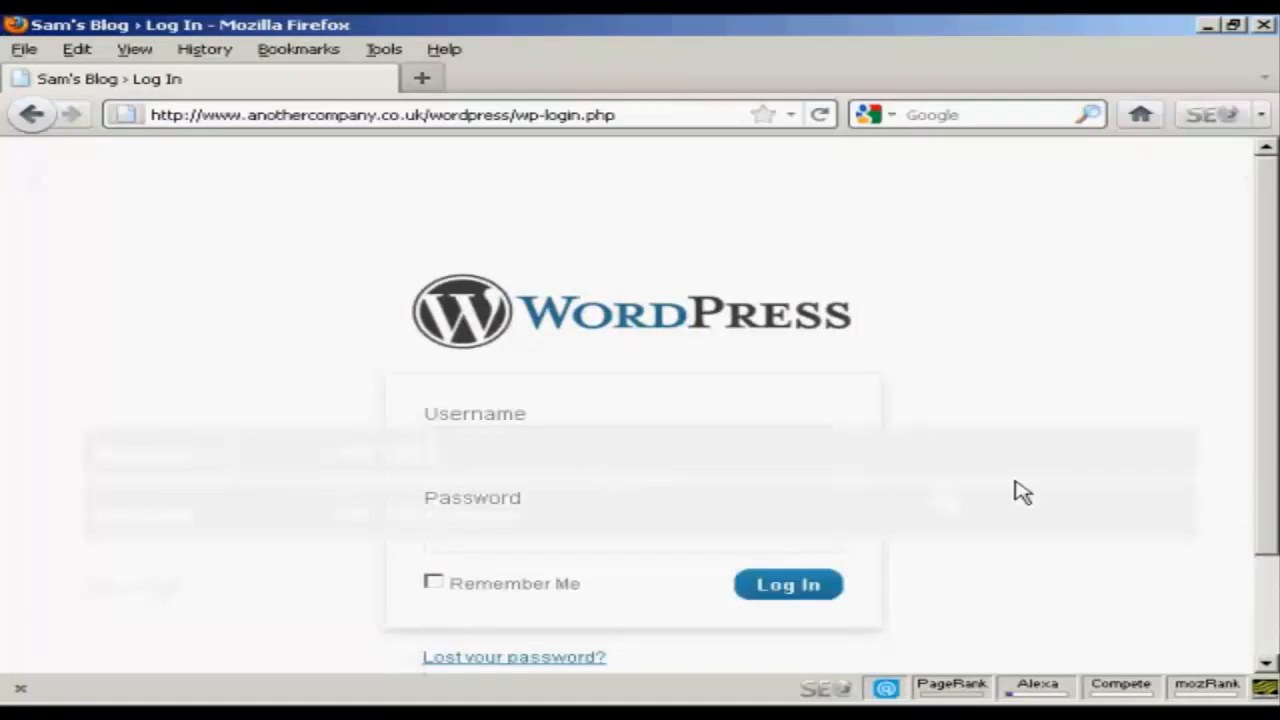
Sign in as 'admin' with the password to reach the Sam's Blog dashboard.
type("admin")
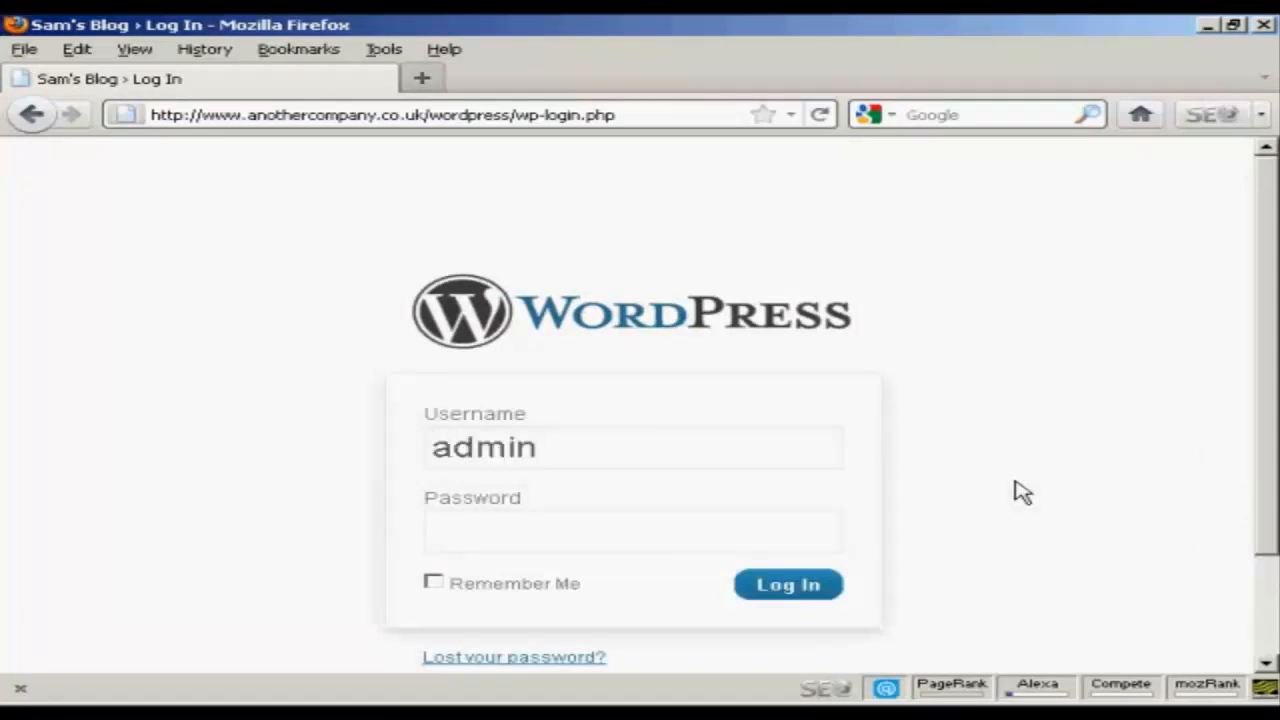
type("••")
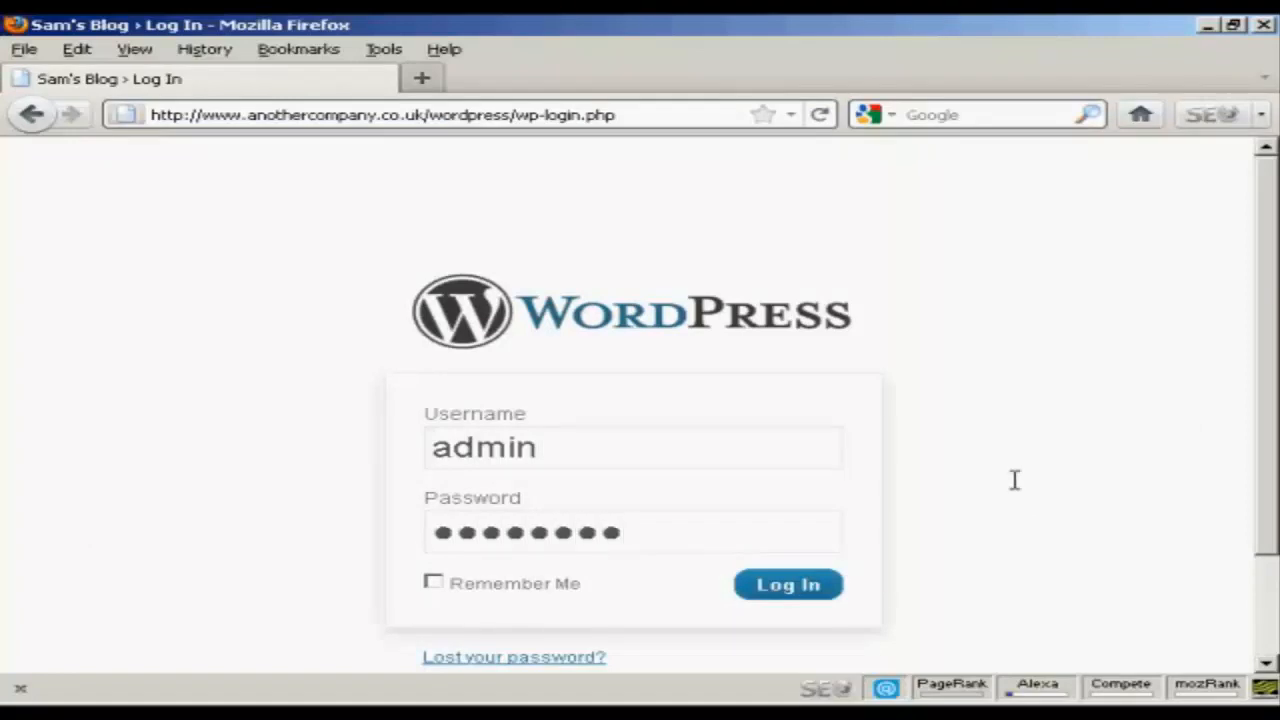
left_click(788, 584)
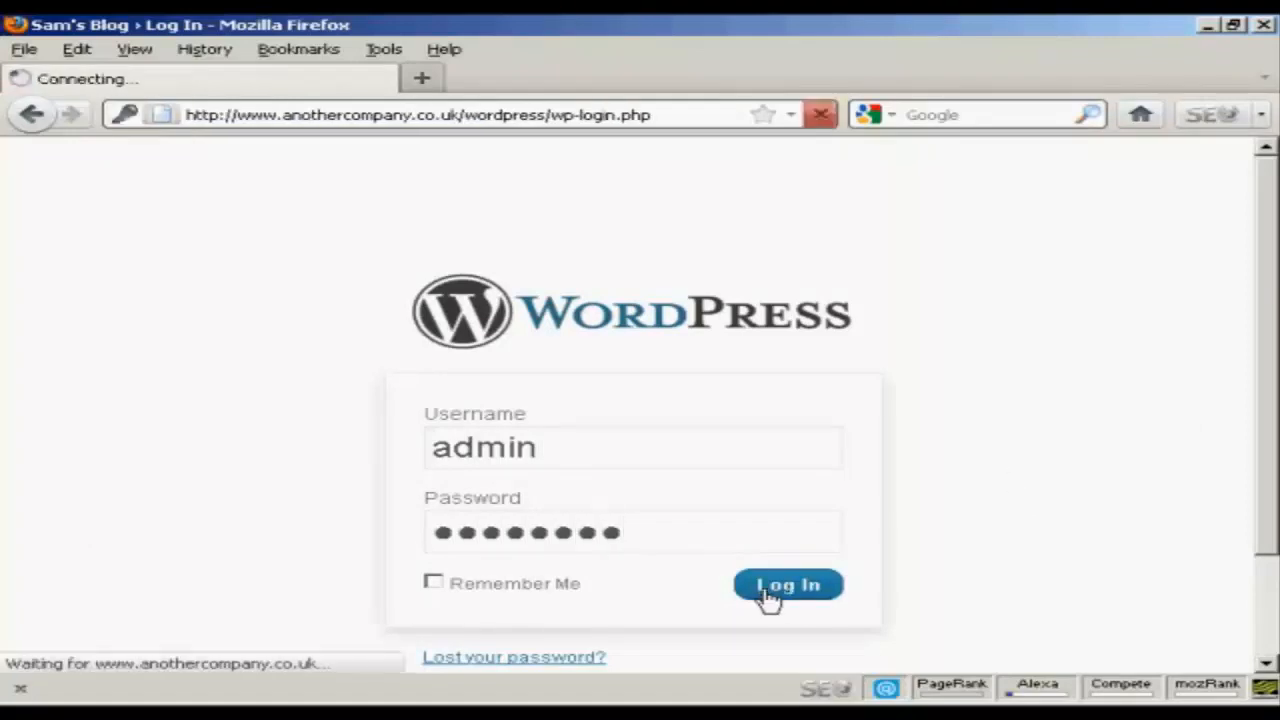
left_click(788, 584)
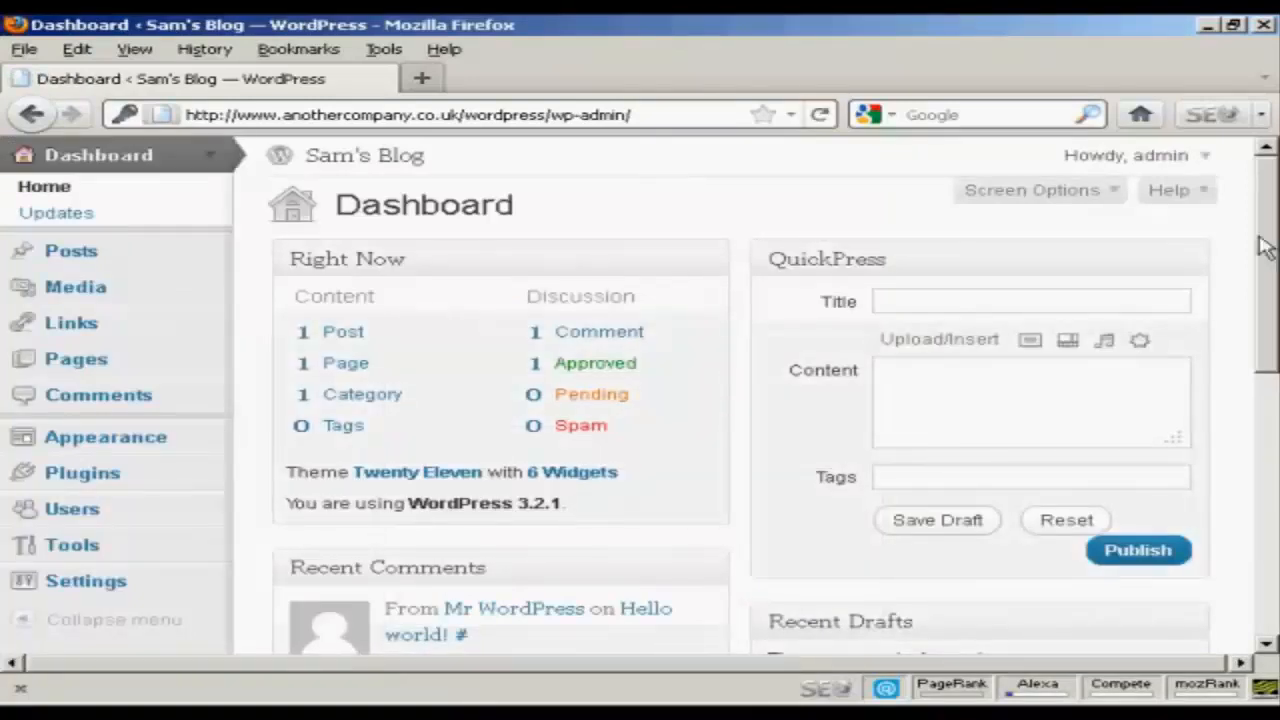
mouse_move(1236, 216)
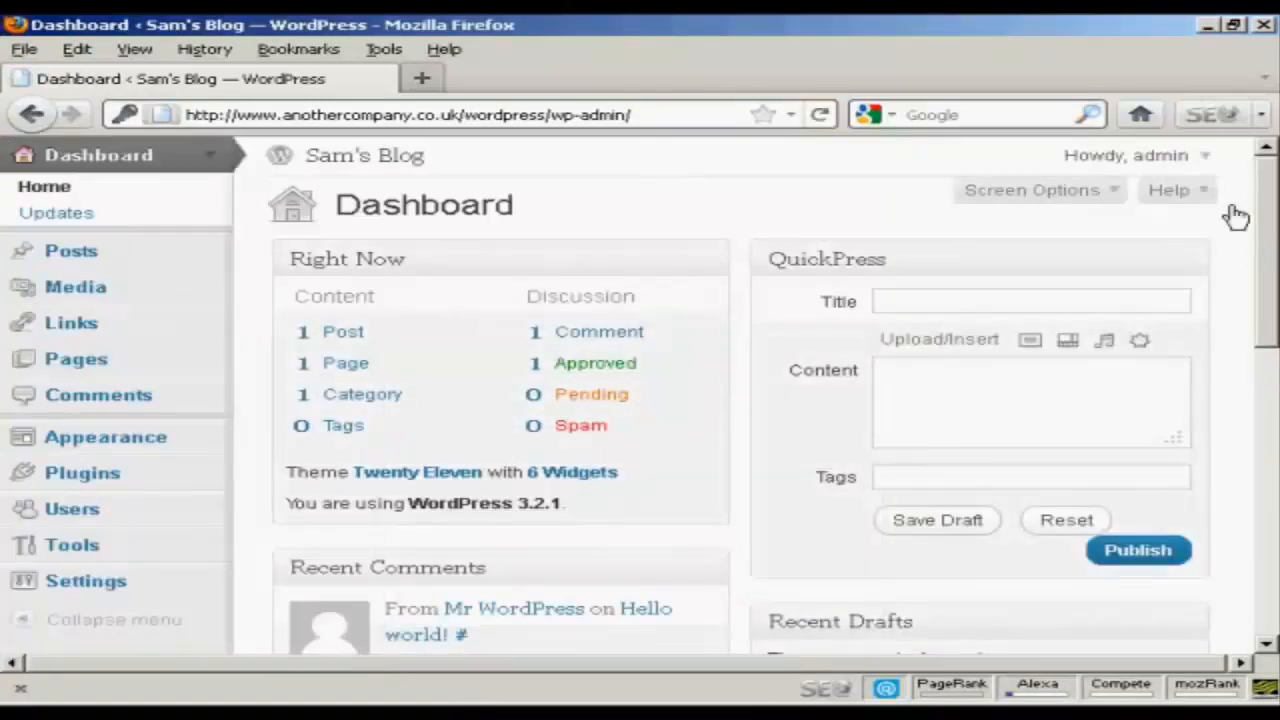
Log out of the dashboard via the 'Howdy, admin' menu so the logged-out notice shows.
left_click(1130, 156)
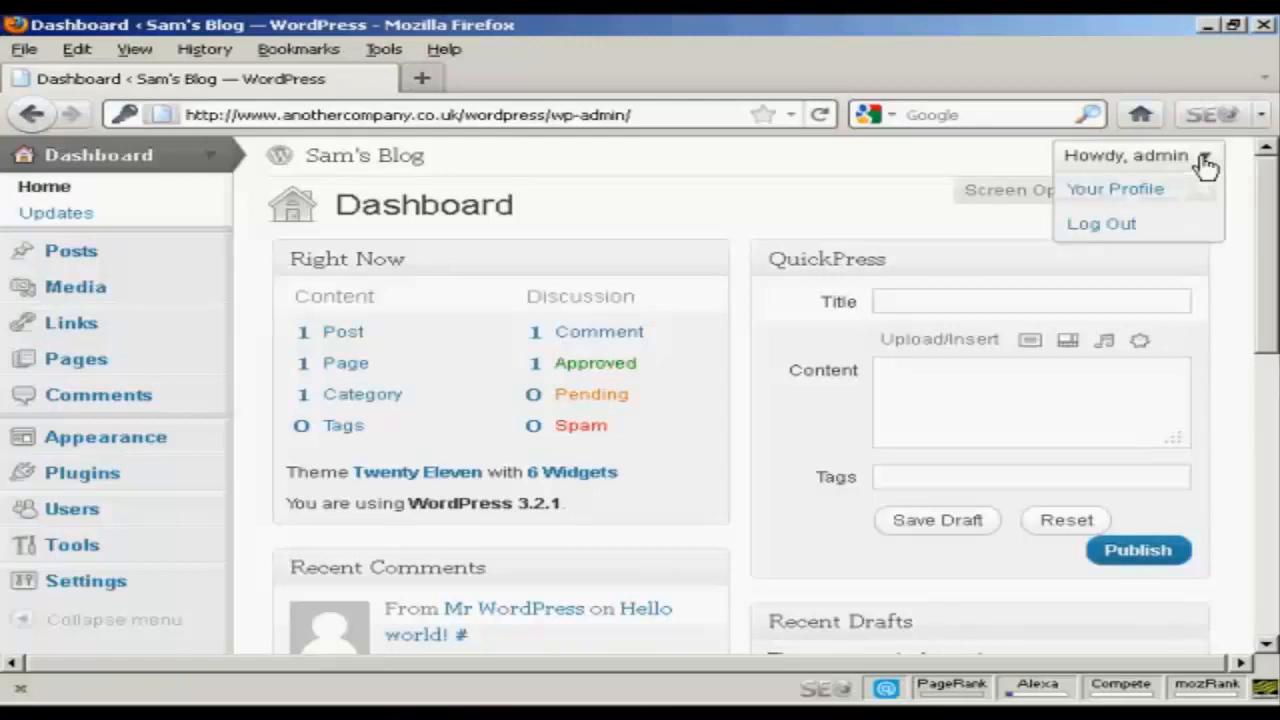
left_click(1100, 224)
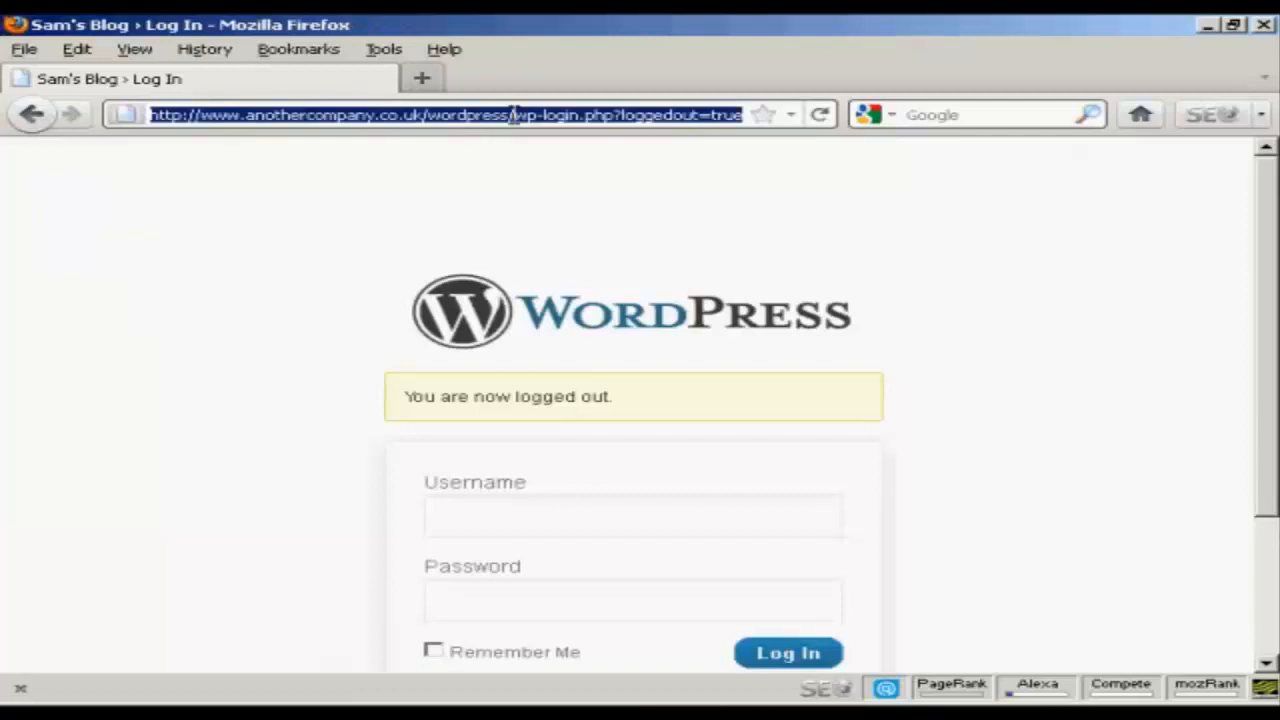
left_click(512, 114)
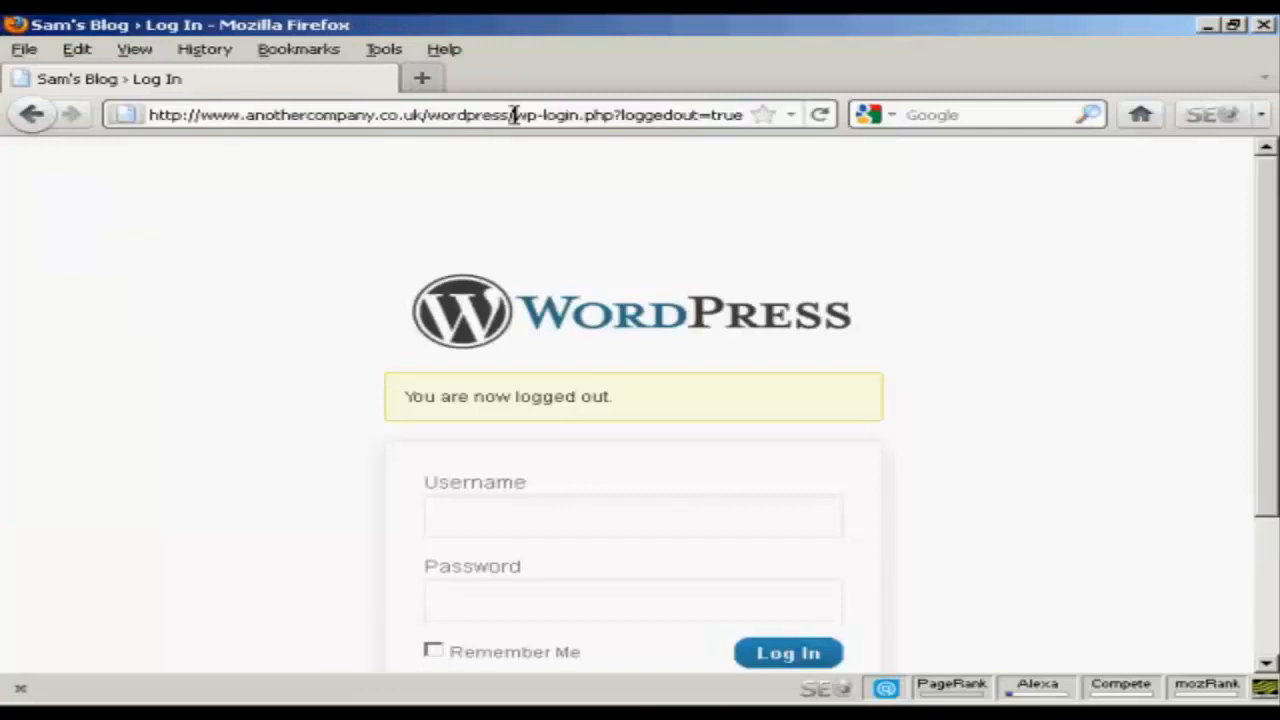